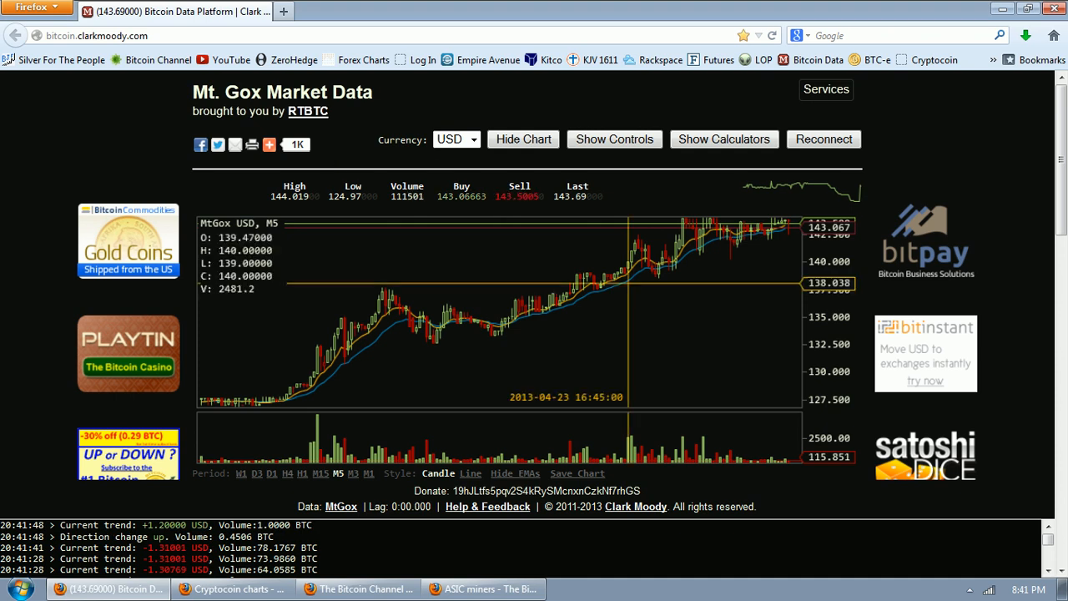
mouse_move(685, 288)
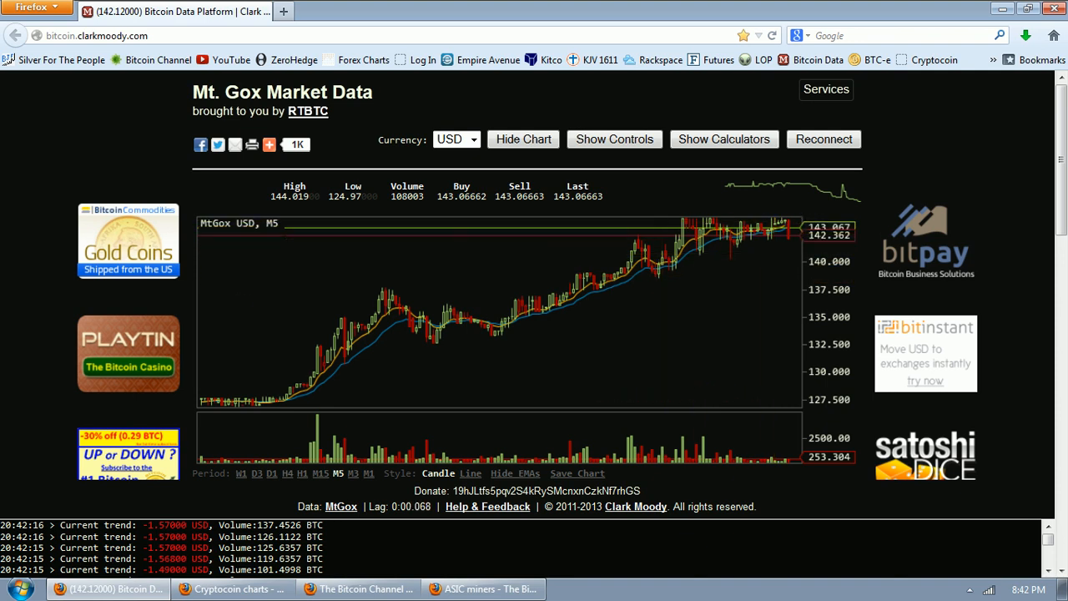
Step: Switch the MtGox USD chart from 5-minute to 15-minute candles
left_click(322, 474)
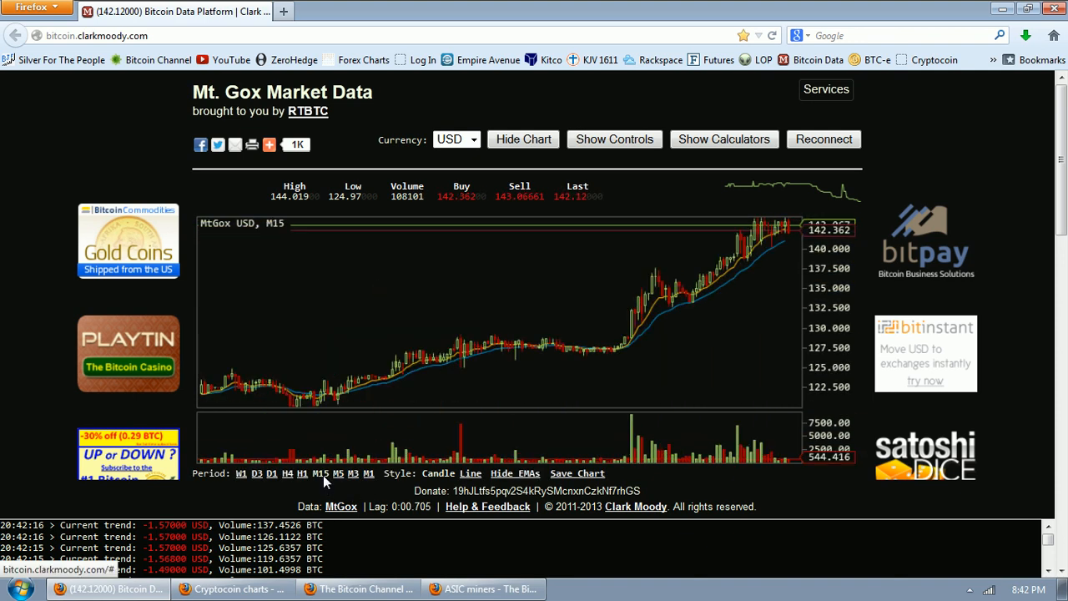
mouse_move(457, 320)
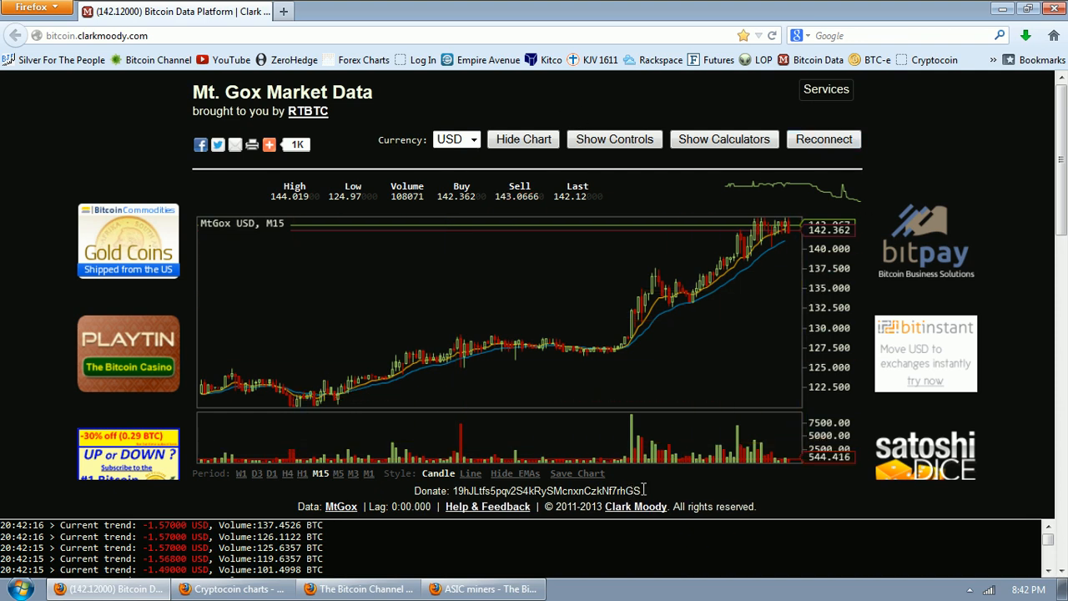
mouse_move(633, 334)
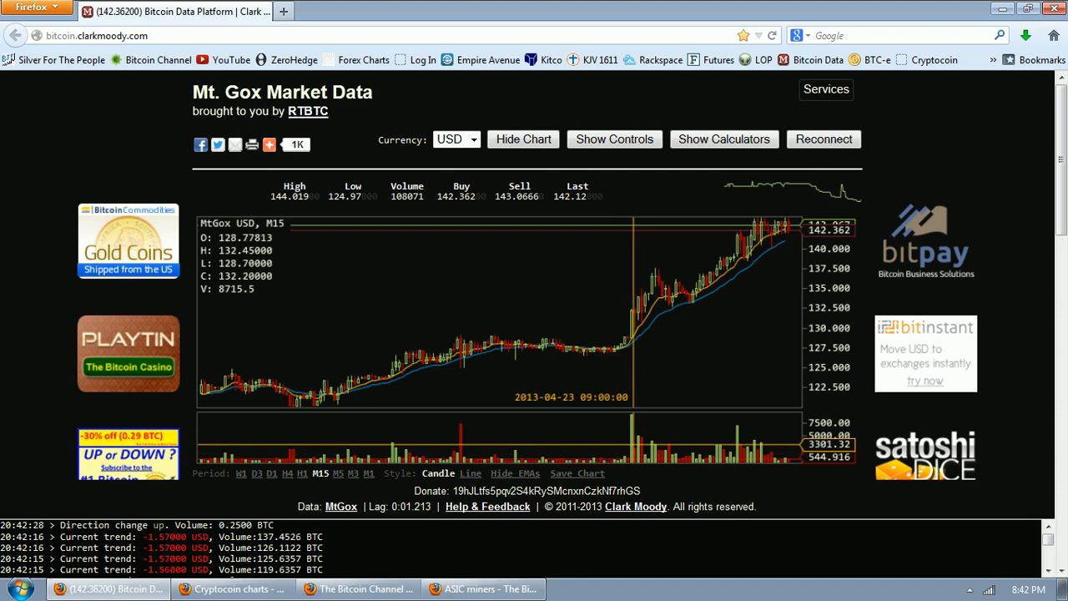
mouse_move(641, 309)
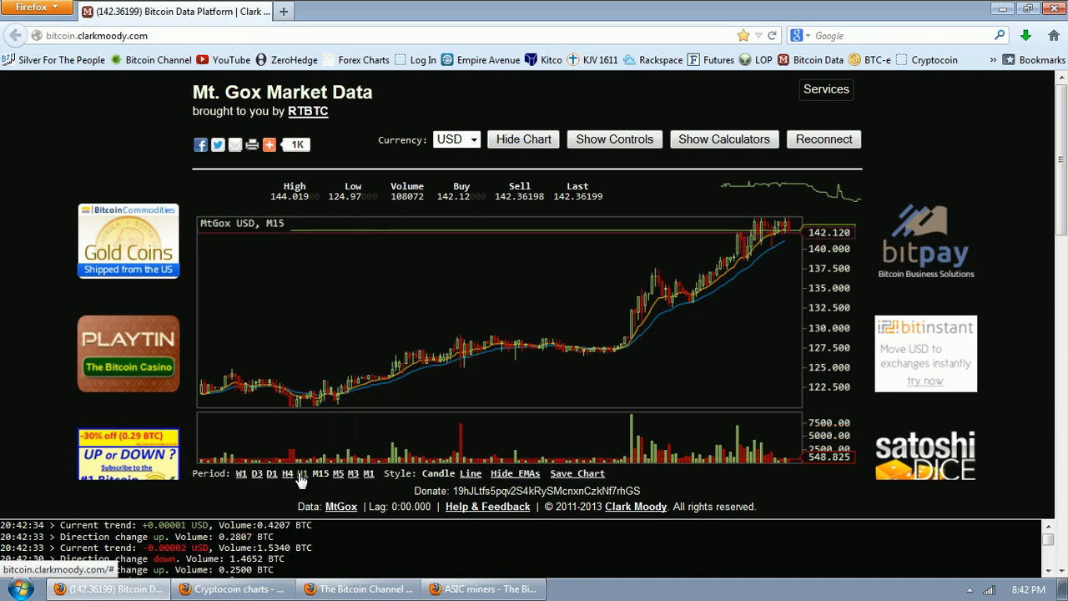
Step: Step the MtGox USD chart through 1-hour to 4-hour candles back to early April 2013
left_click(302, 473)
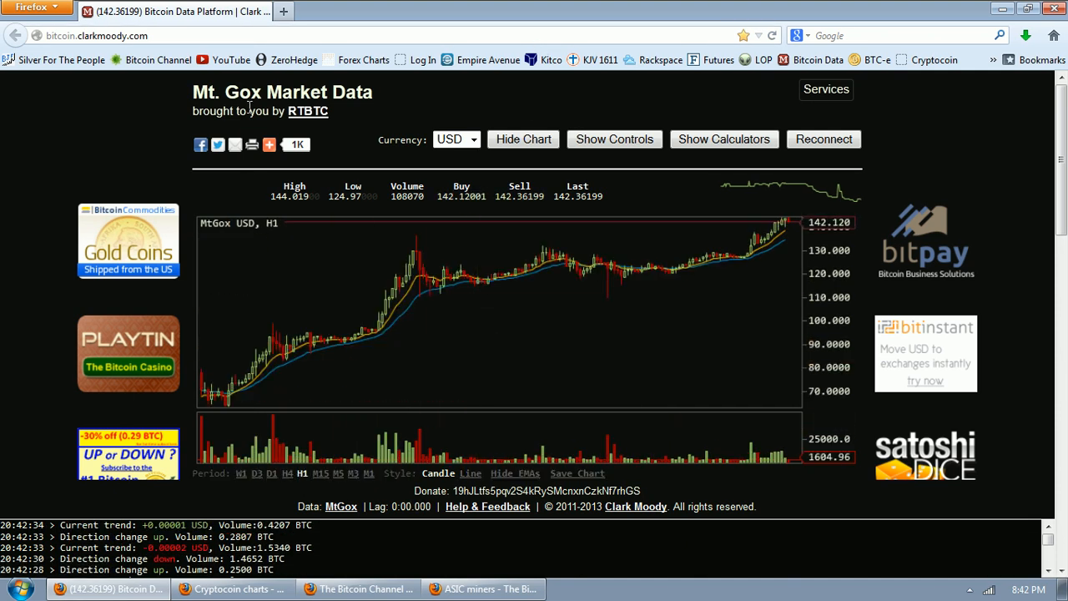
mouse_move(301, 480)
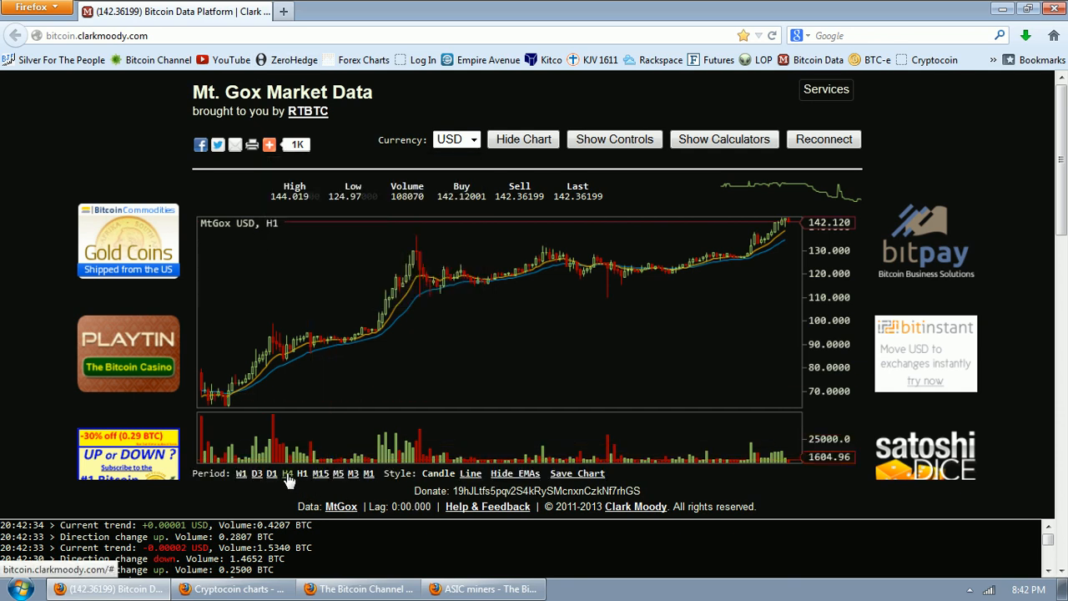
left_click(286, 473)
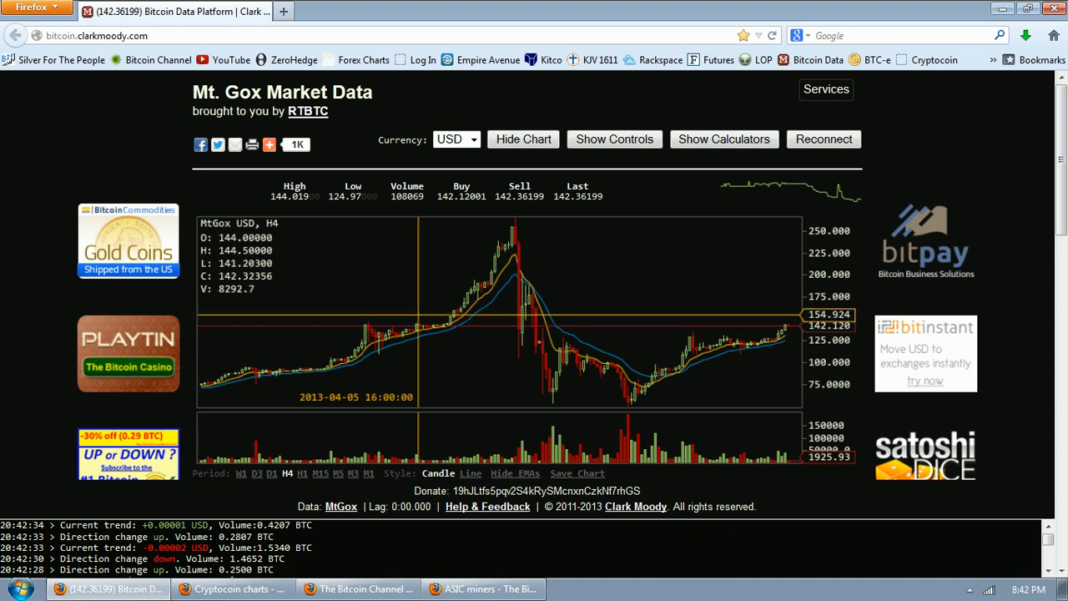
mouse_move(424, 322)
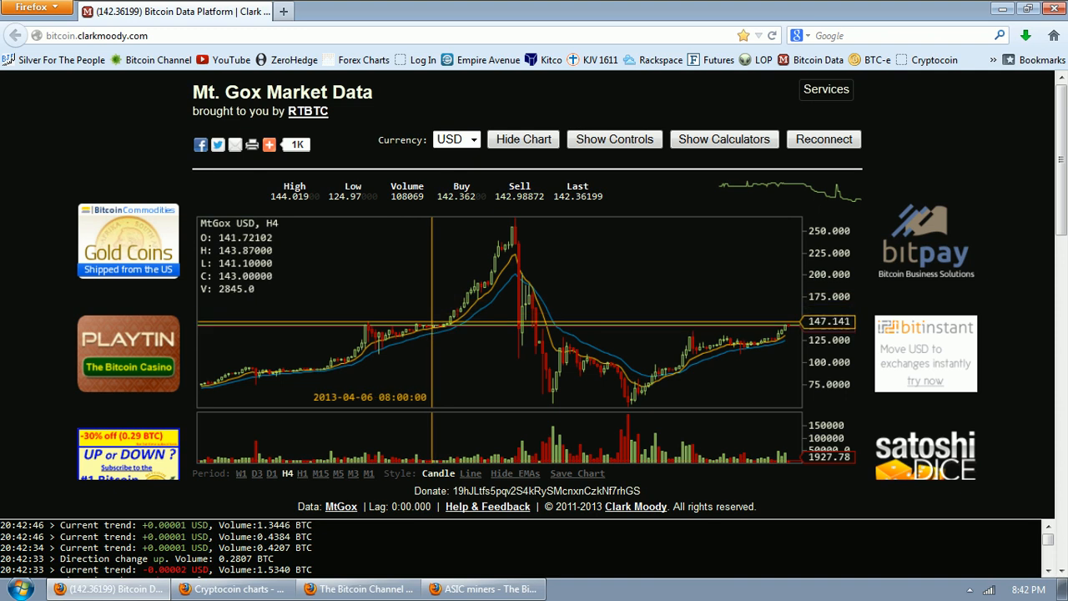
mouse_move(457, 342)
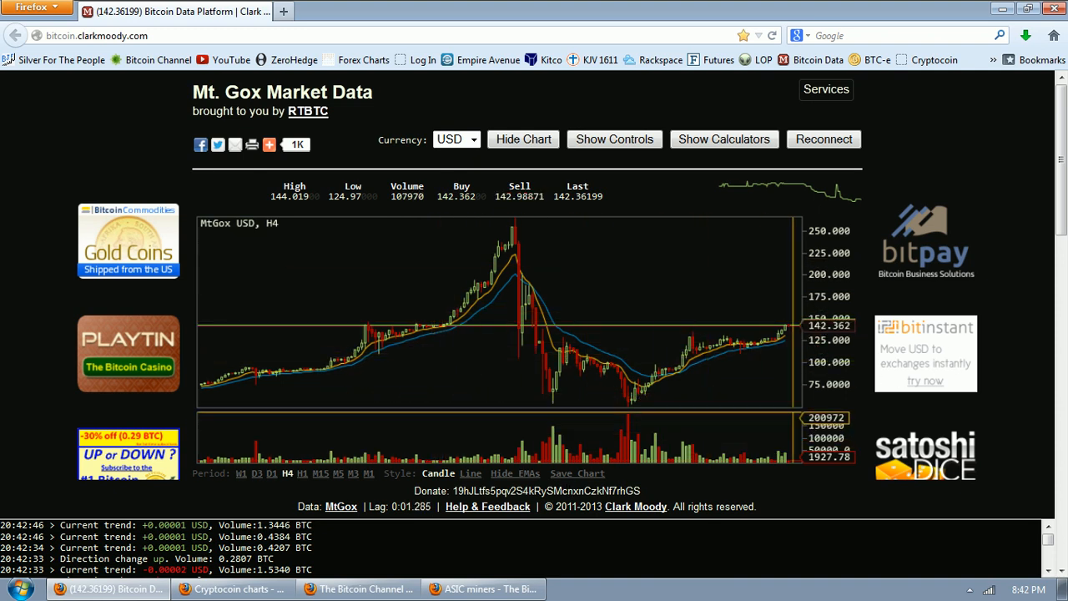
mouse_move(519, 330)
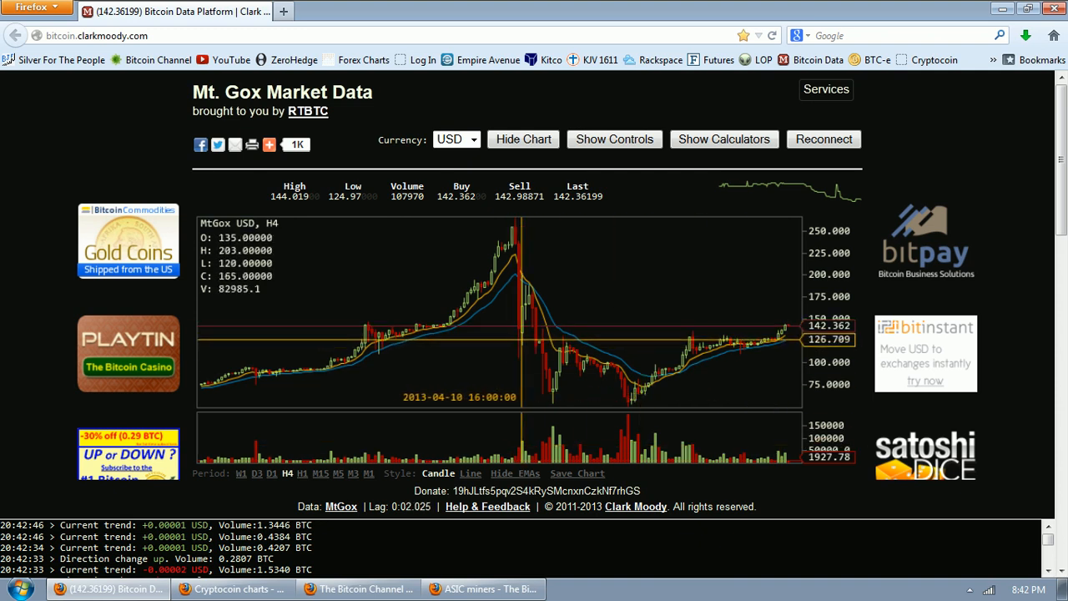
mouse_move(695, 400)
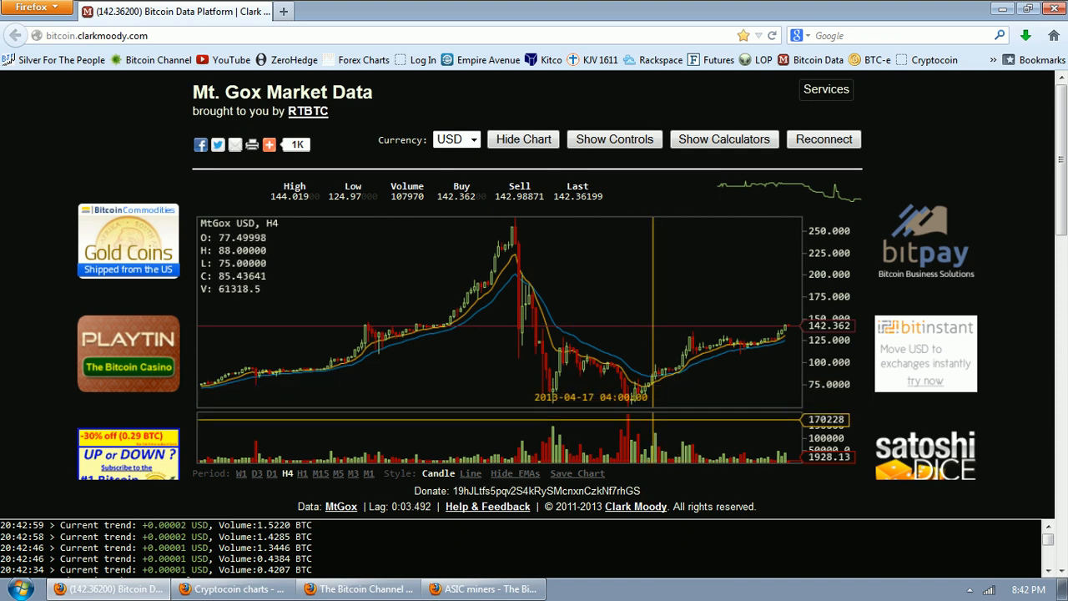
mouse_move(476, 307)
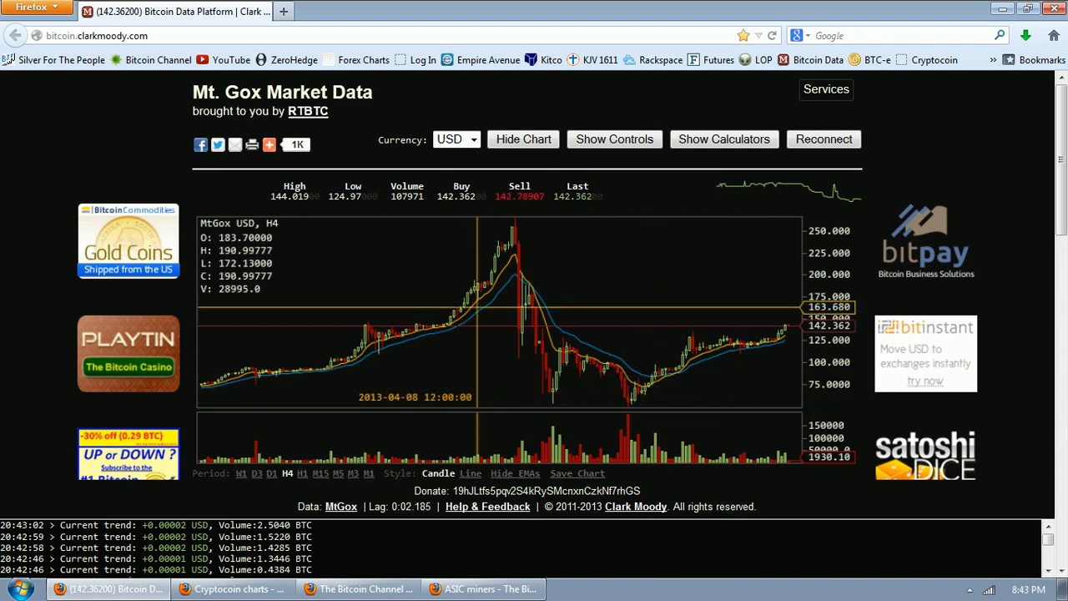
mouse_move(559, 317)
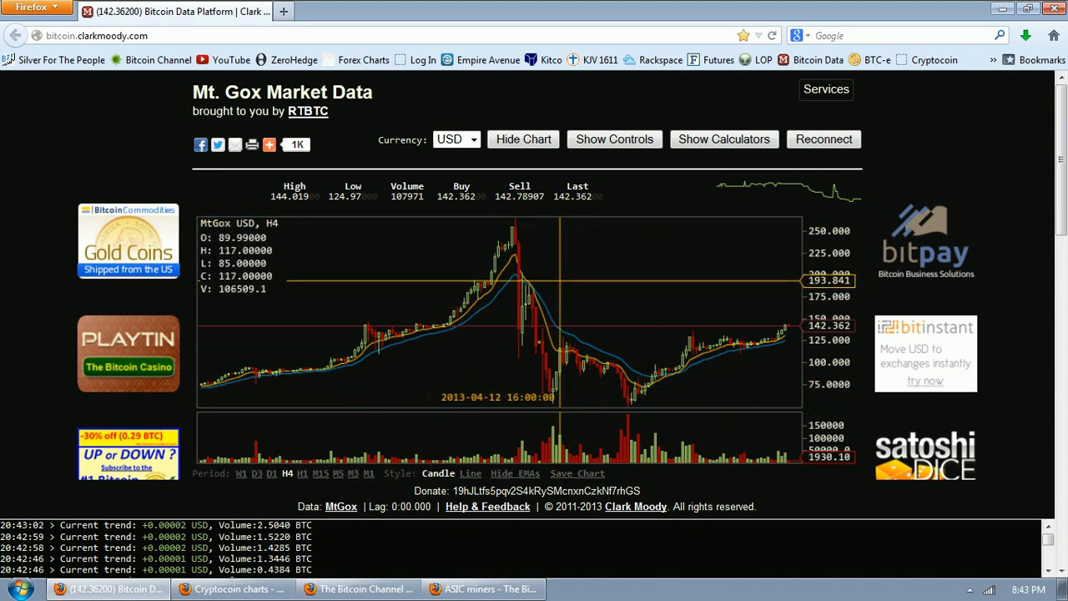
mouse_move(544, 338)
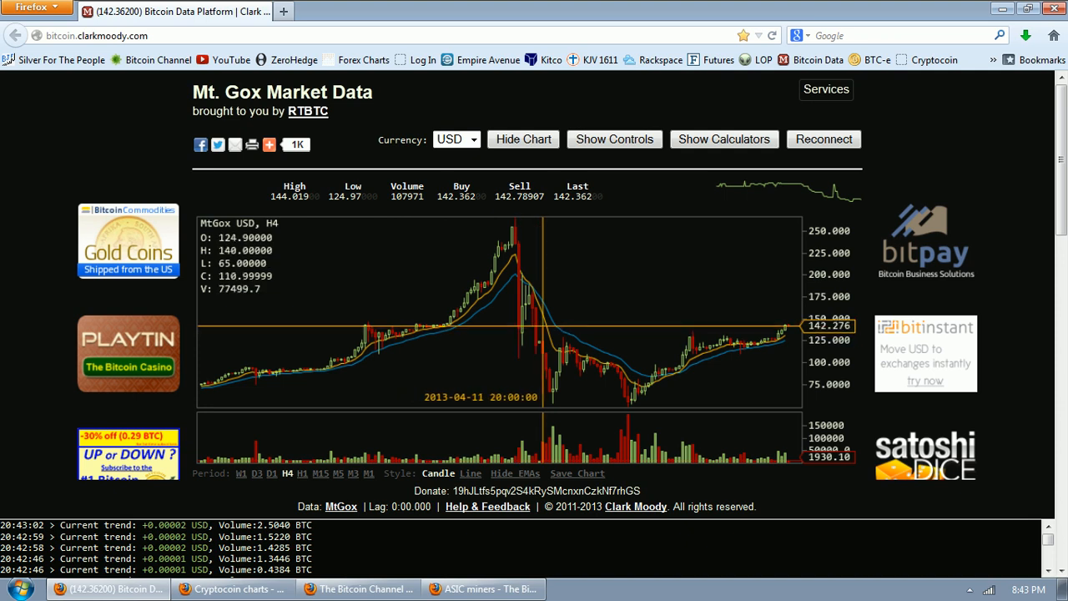
mouse_move(509, 325)
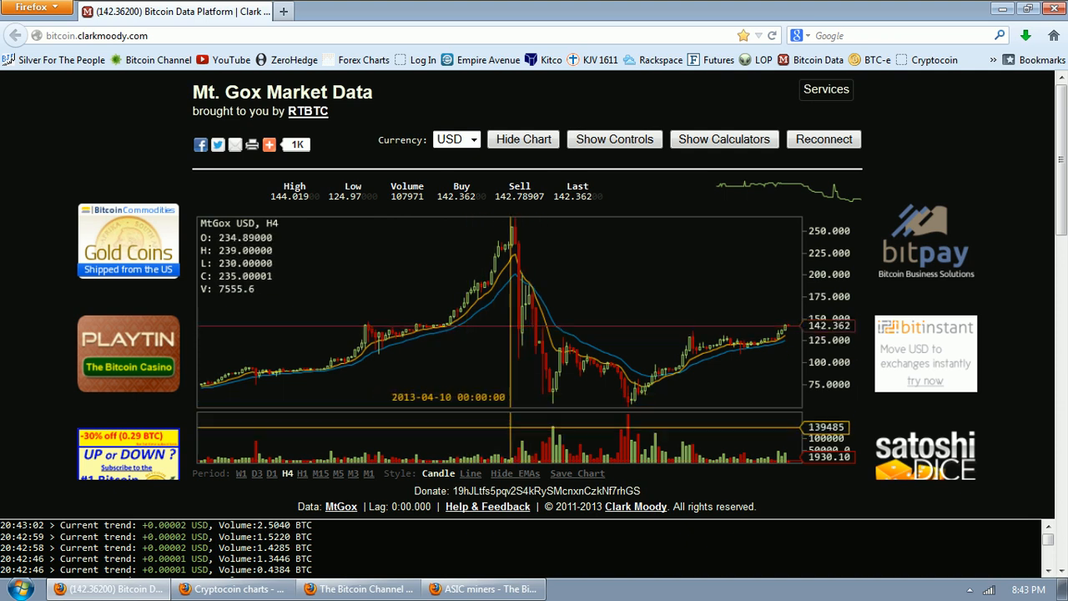
mouse_move(516, 334)
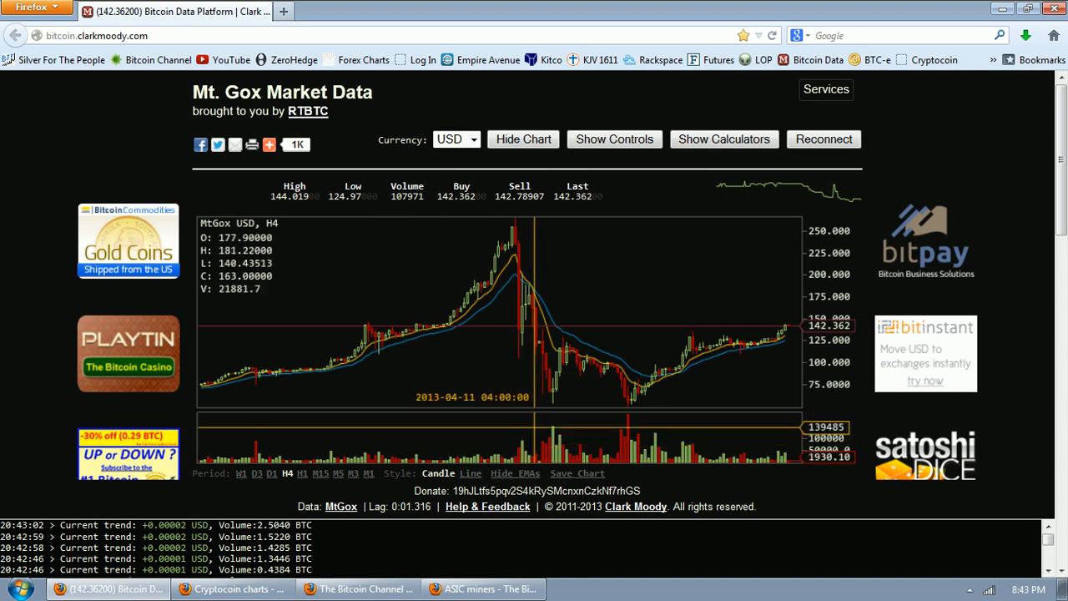
mouse_move(71, 192)
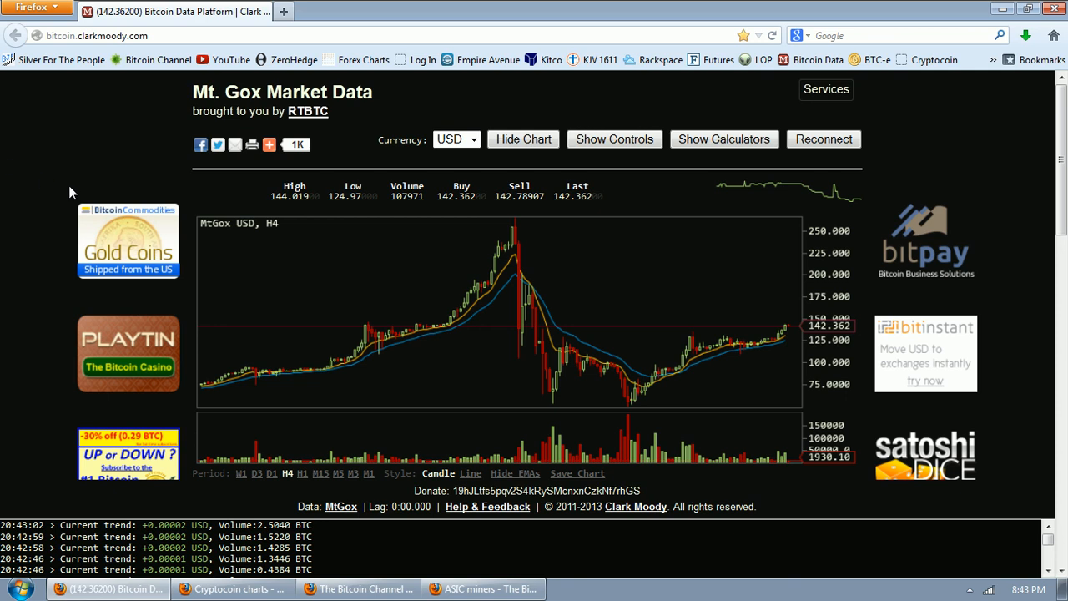
mouse_move(455, 313)
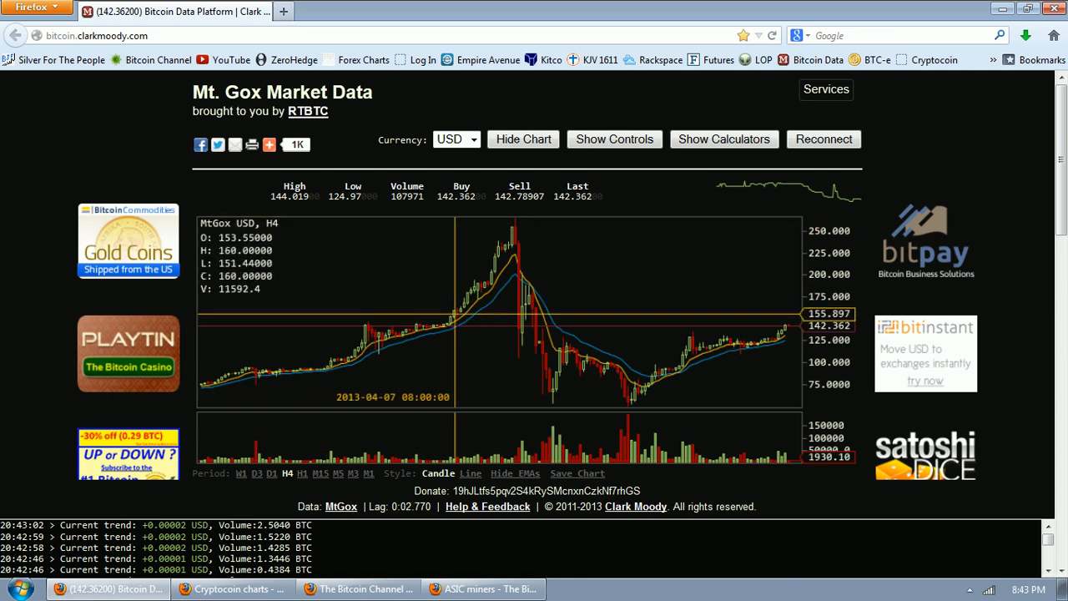
mouse_move(451, 321)
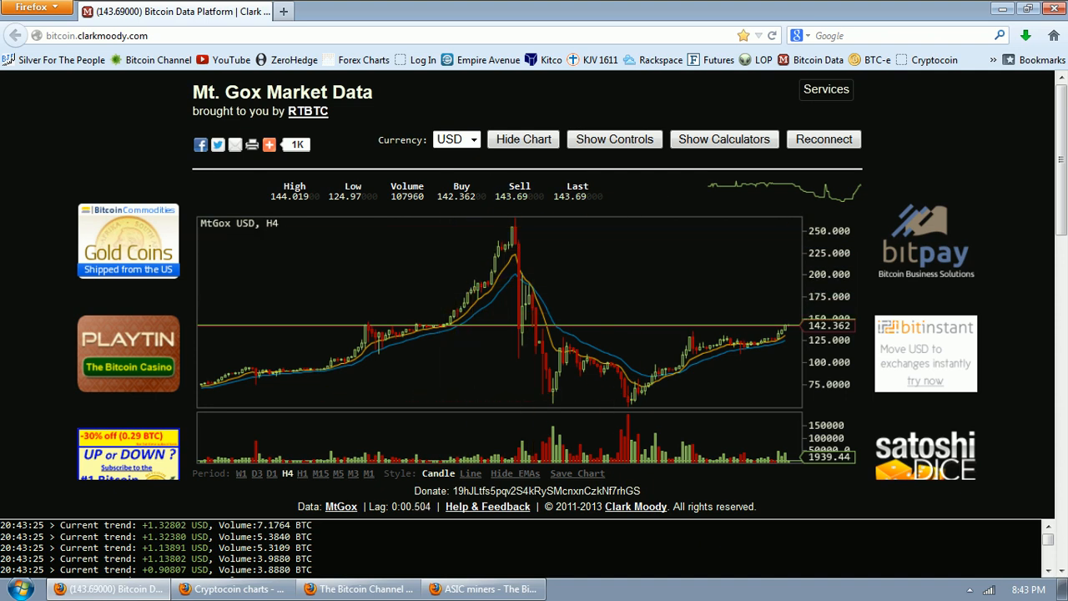
mouse_move(507, 311)
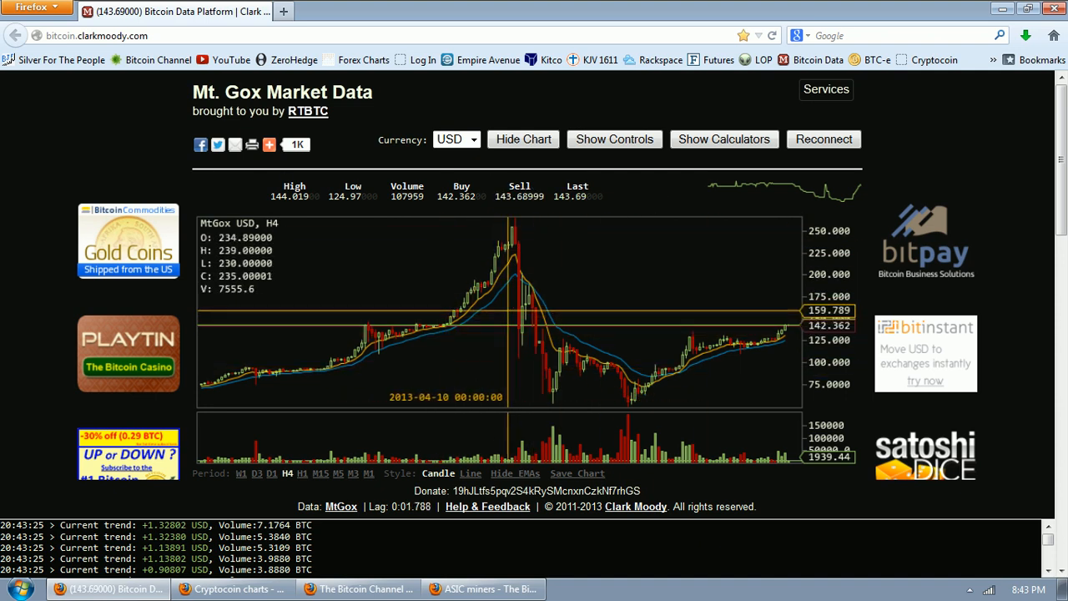
Step: Switch the MtGox USD chart to daily candles for the long-term trend
left_click(271, 473)
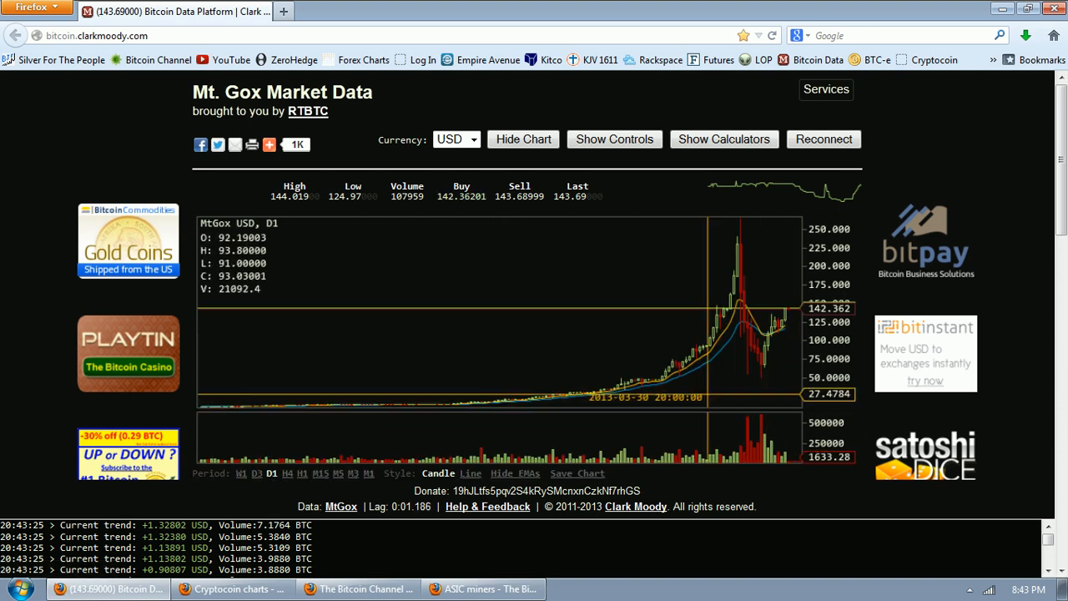
mouse_move(751, 334)
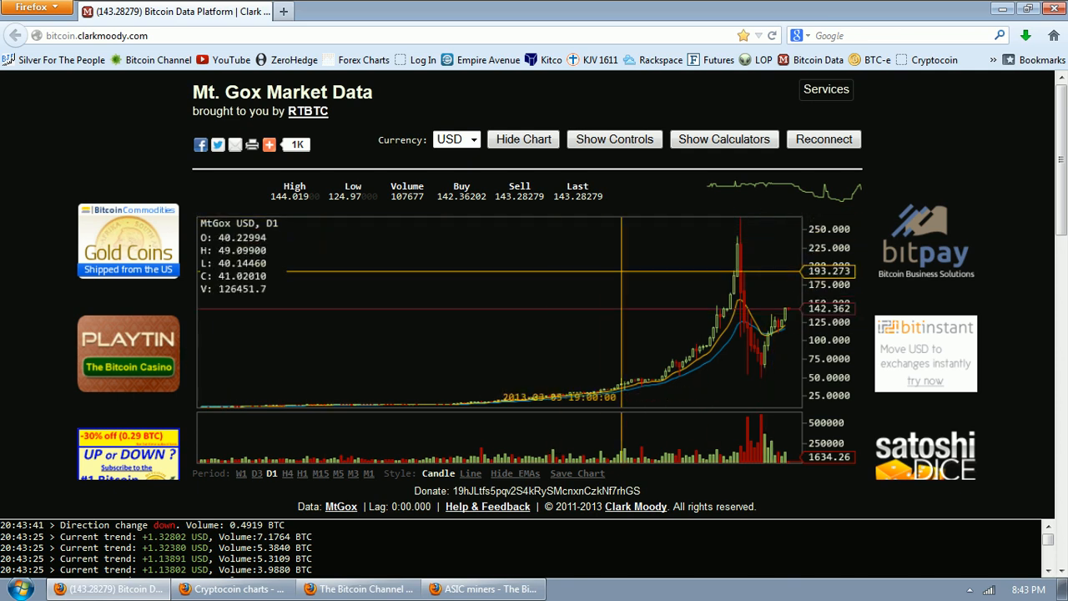
mouse_move(461, 309)
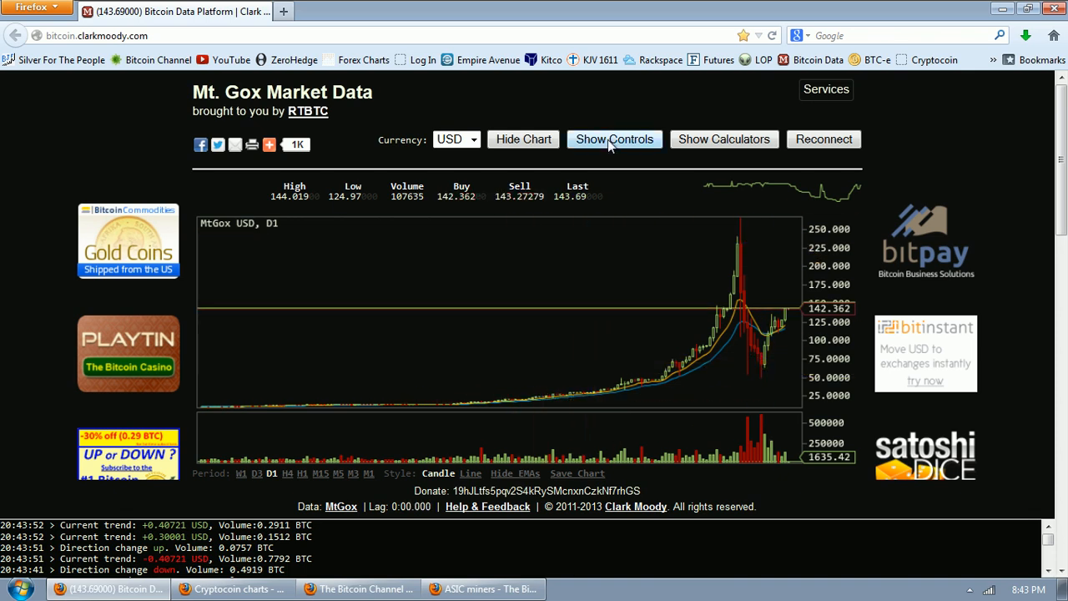
Step: Reveal the display controls and set the order book to show 1000 rows grouped by price
left_click(615, 138)
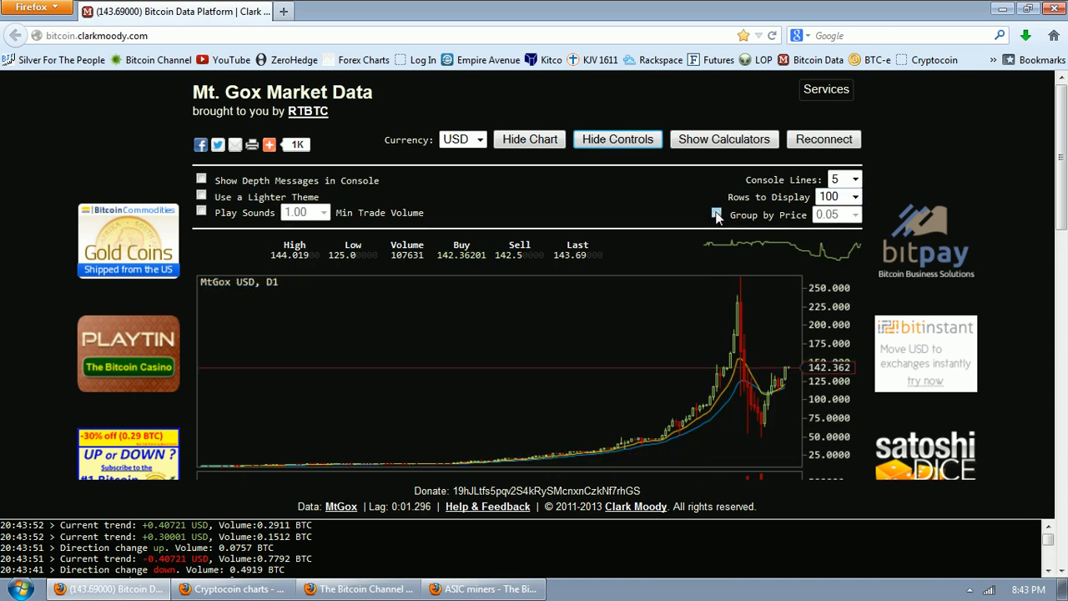
left_click(856, 215)
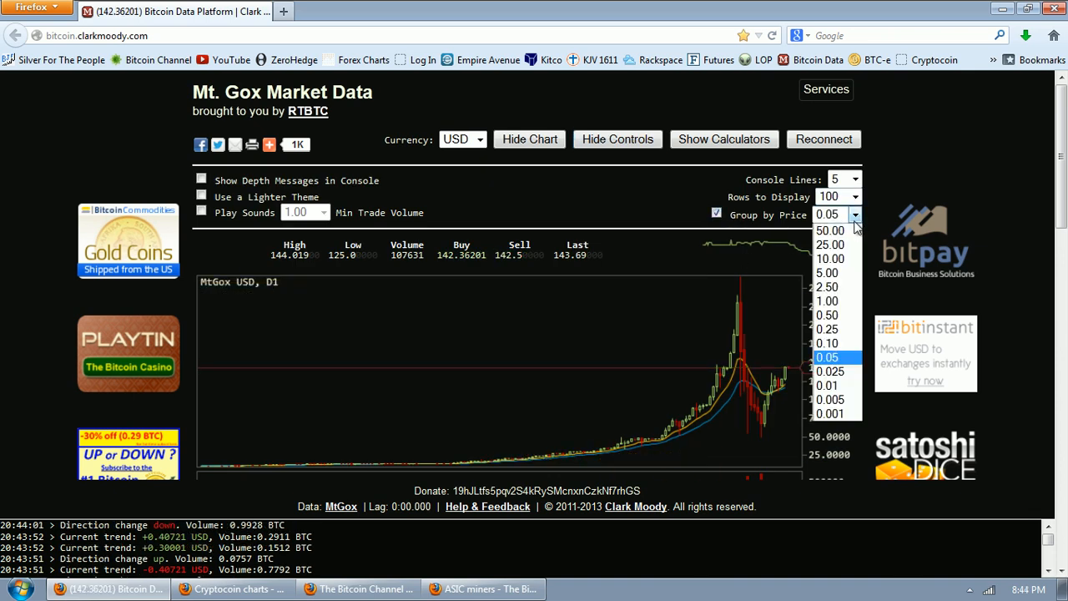
left_click(837, 197)
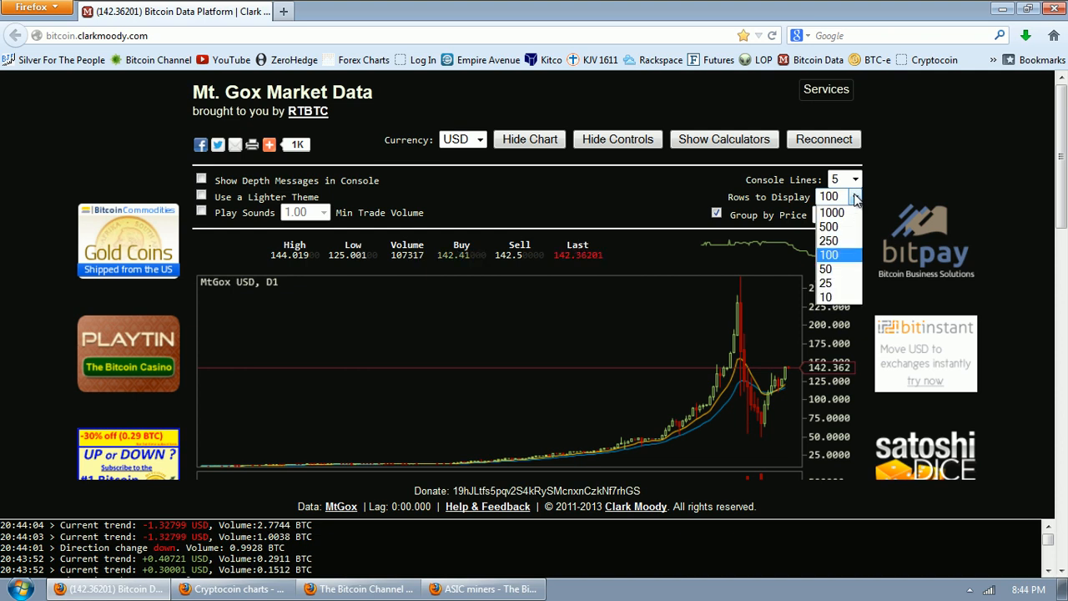
left_click(831, 212)
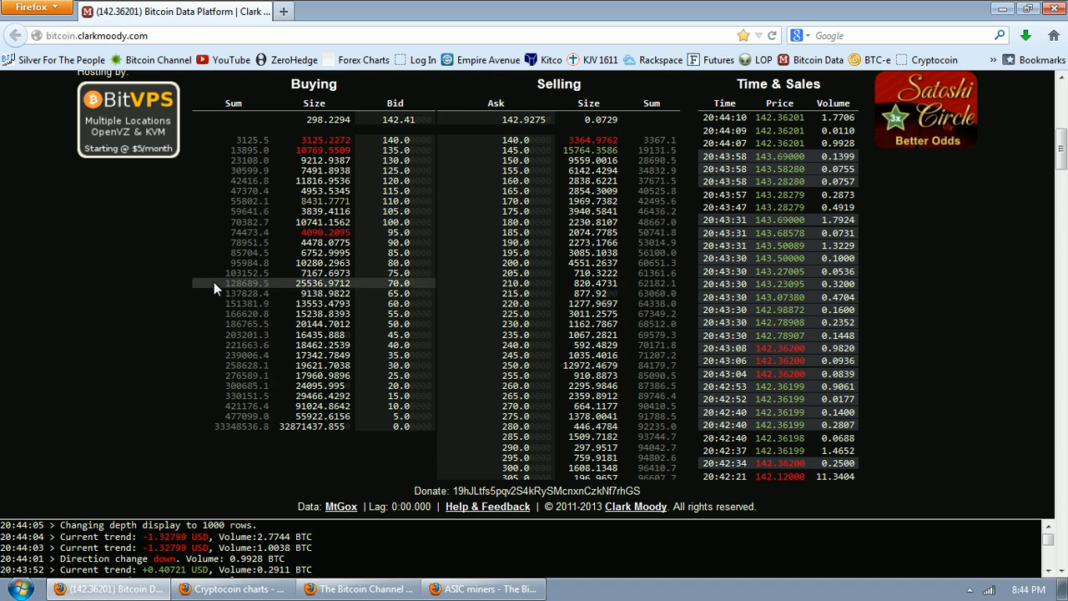
scroll("down", 3)
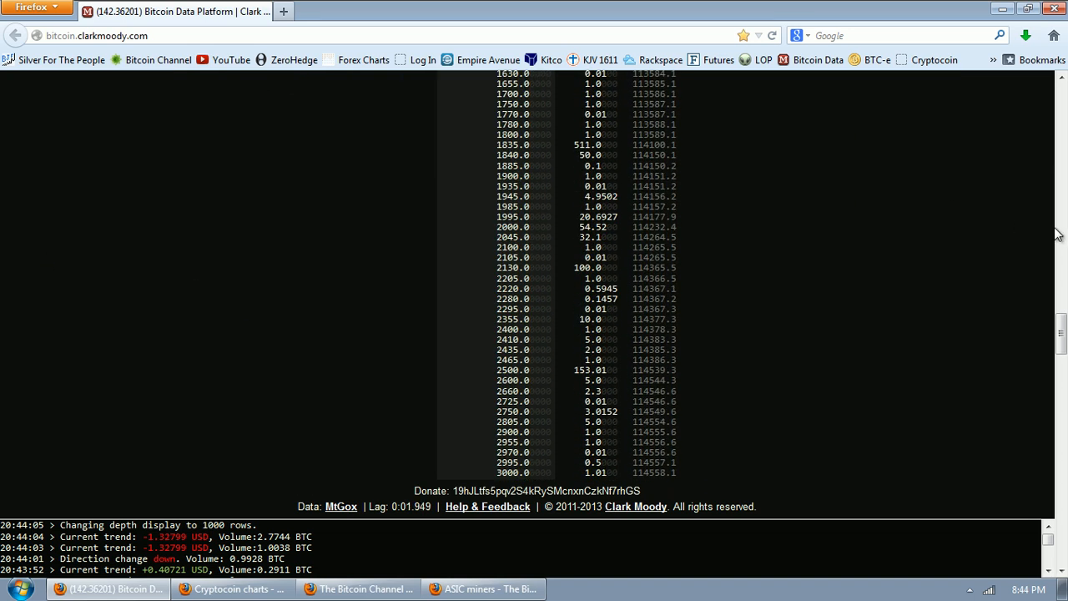
scroll("down", 3)
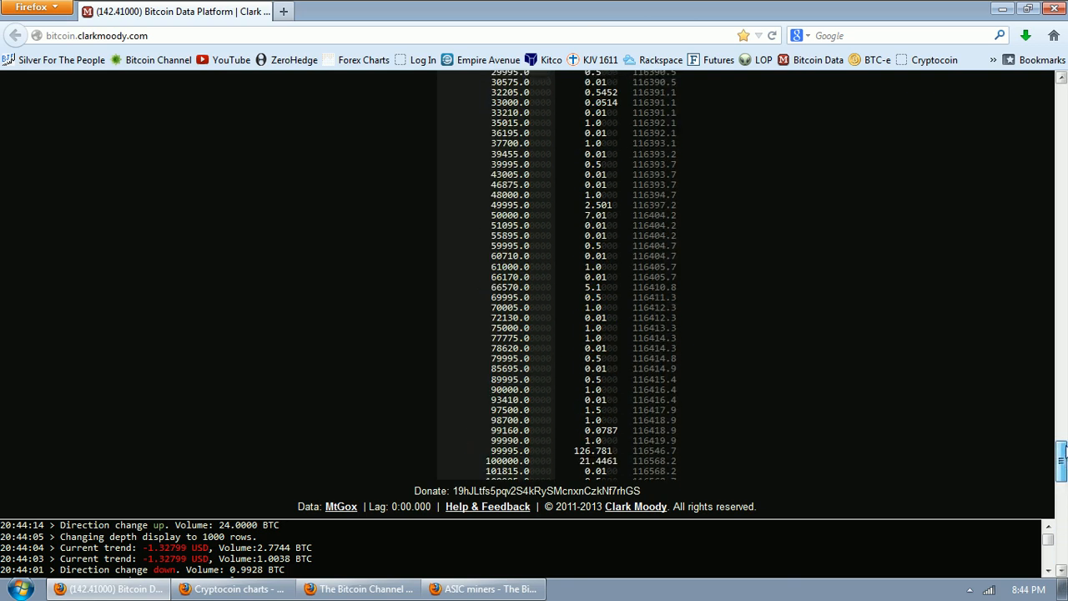
scroll("up", 3)
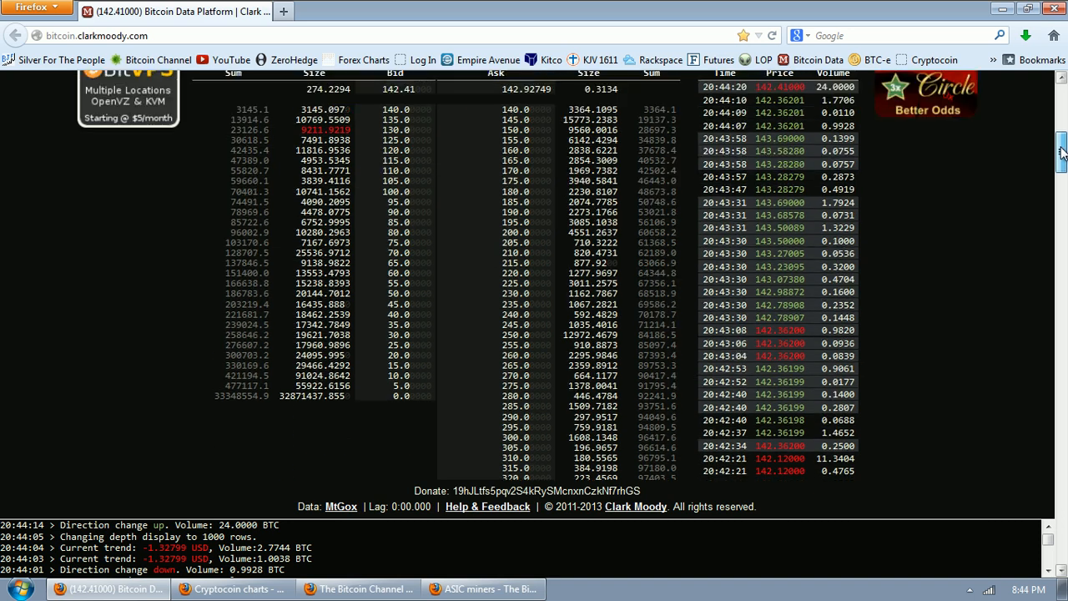
scroll("up", 3)
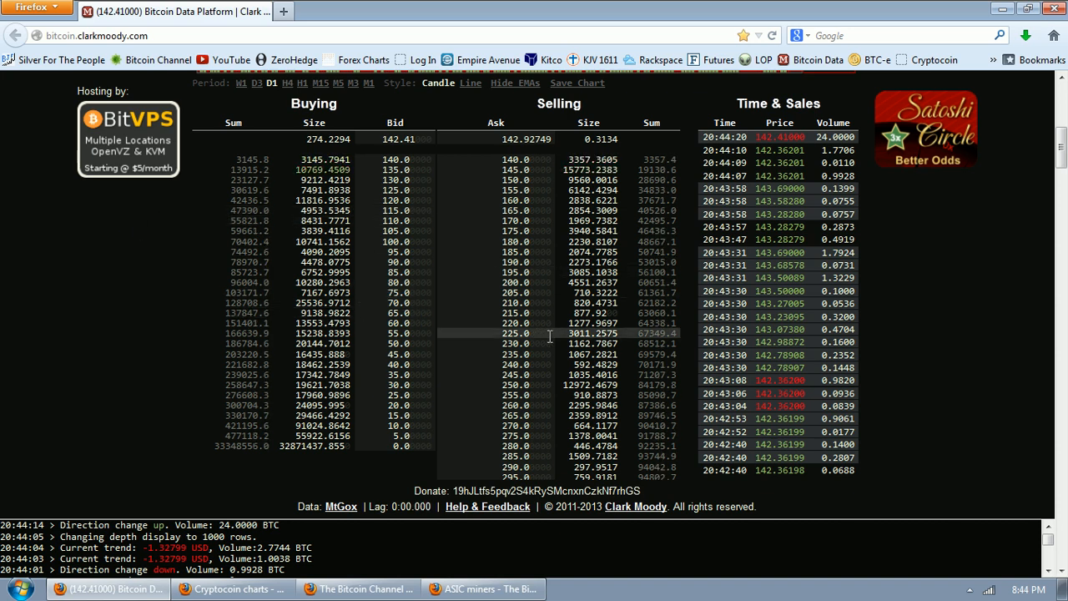
scroll("down", 3)
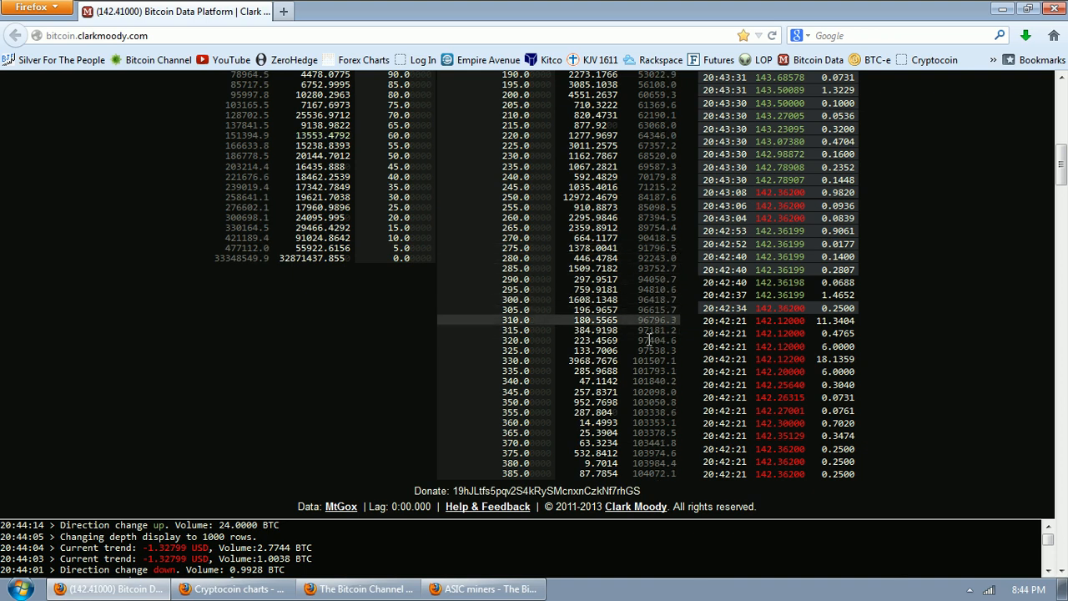
scroll("up", 3)
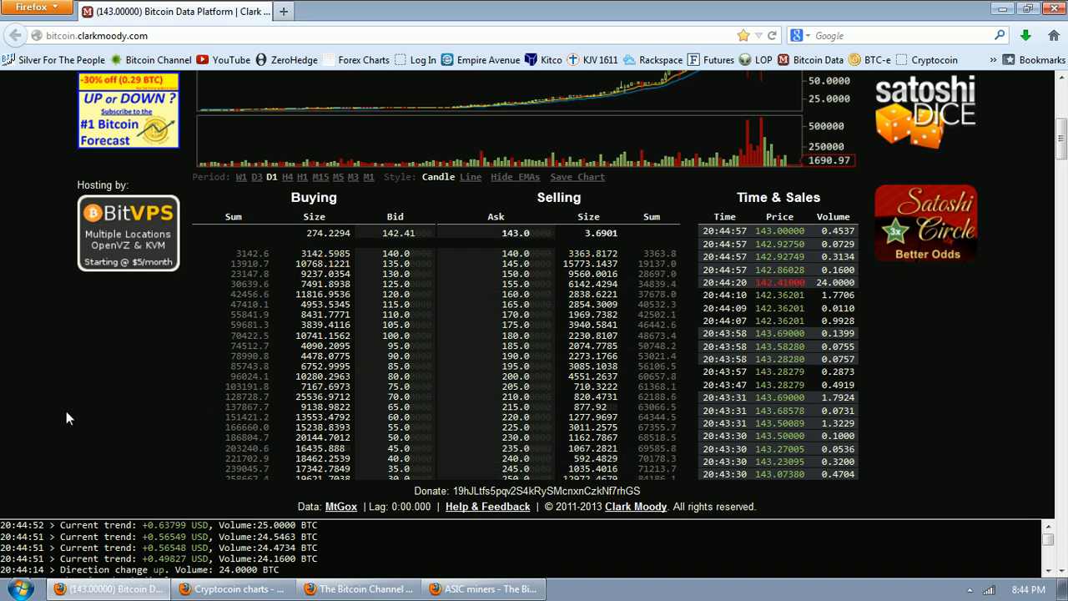
scroll("up", 3)
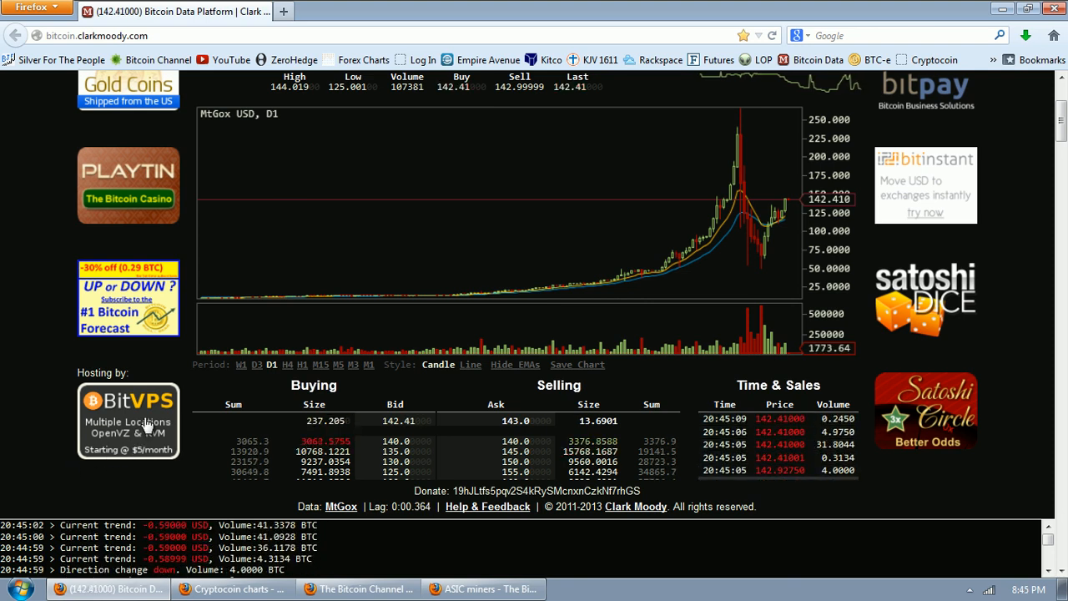
Step: Bring up The Bitcoin Channel and load the Older Entries page of posts
left_click(359, 589)
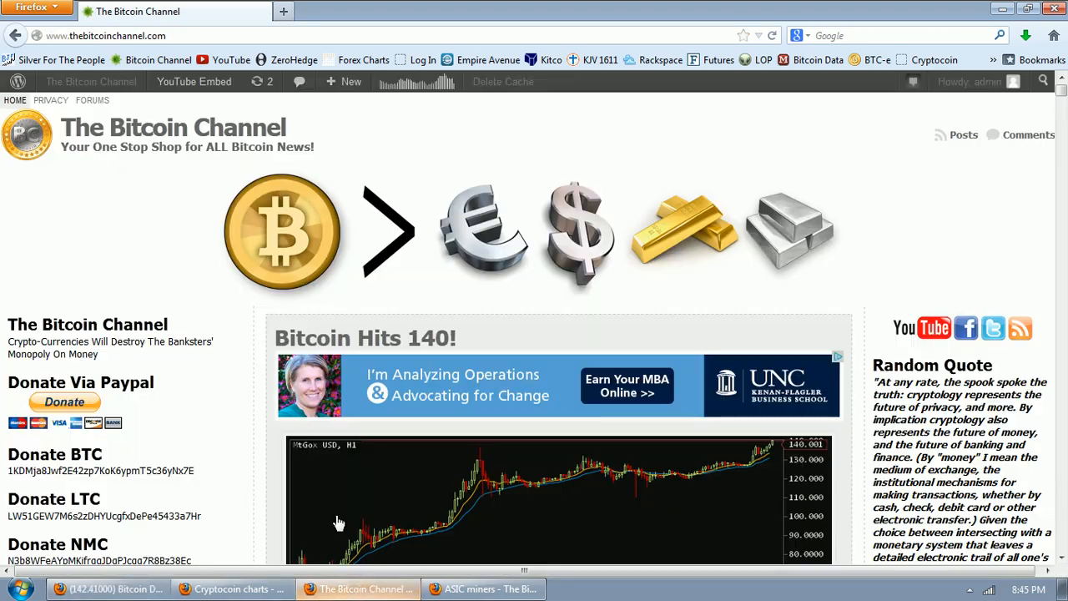
scroll("down", 3)
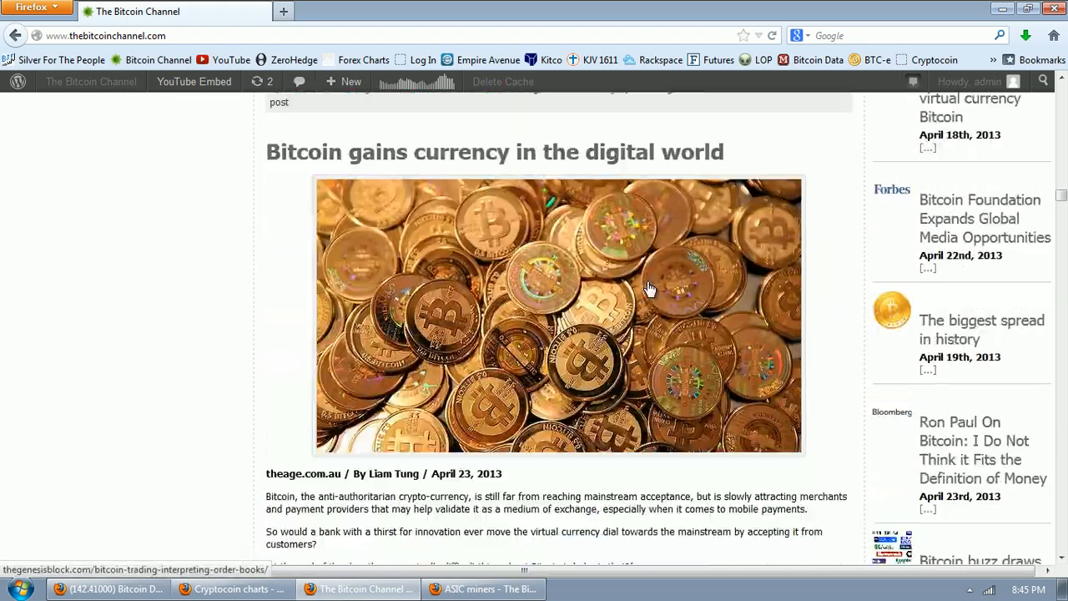
scroll("down", 3)
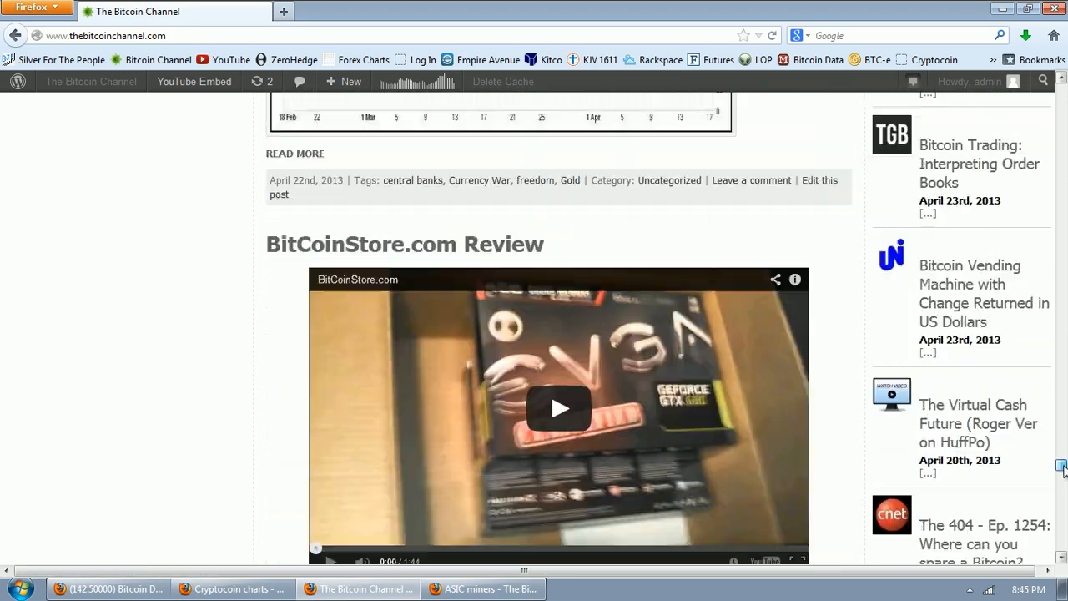
scroll("down", 3)
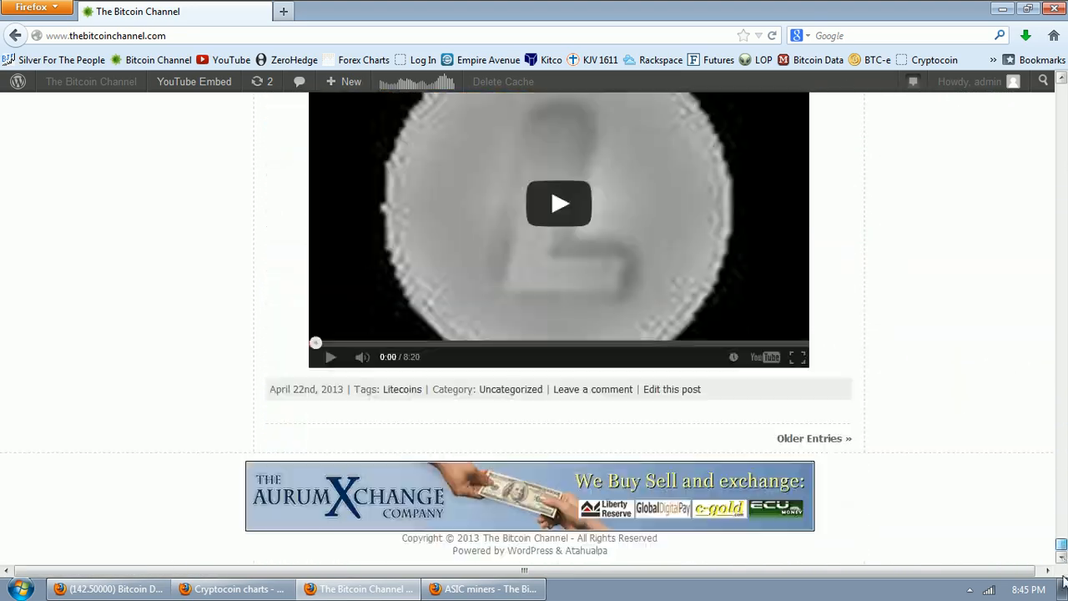
left_click(559, 204)
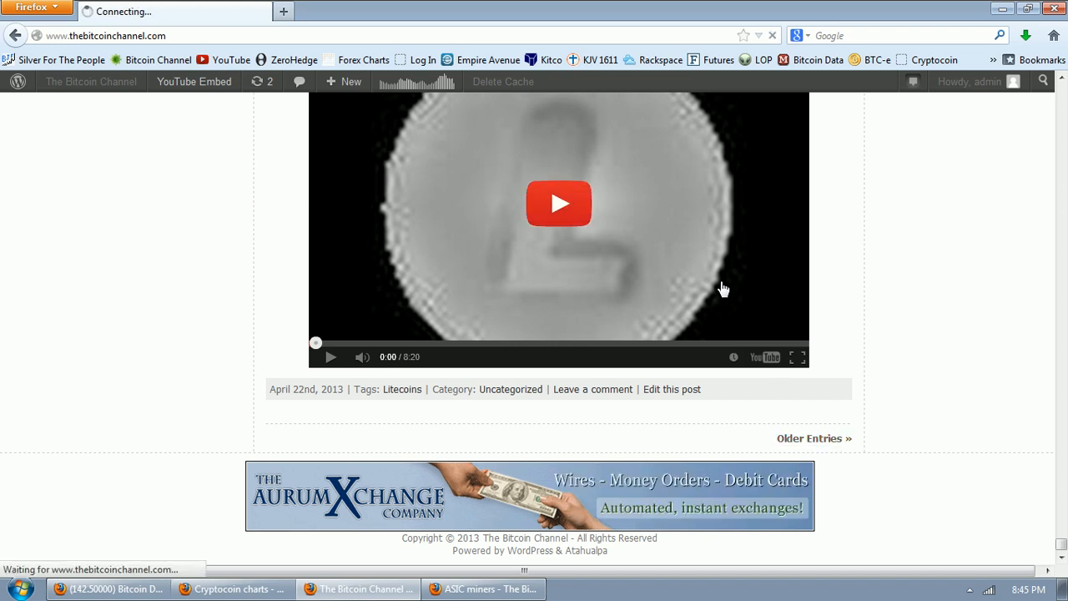
Step: Browse through the second page of older news posts
left_click(813, 438)
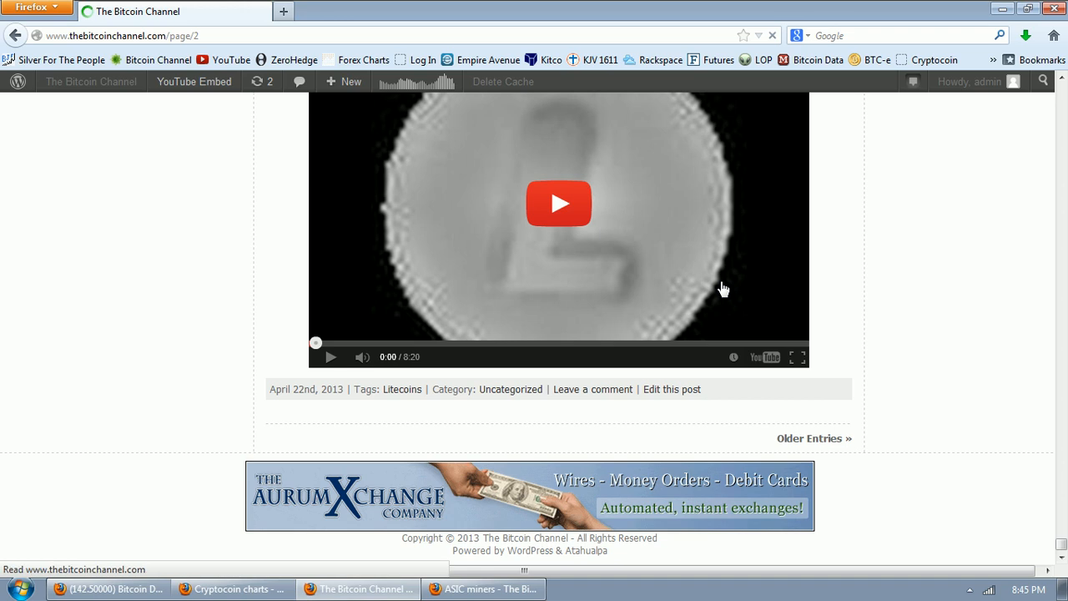
scroll("up", 3)
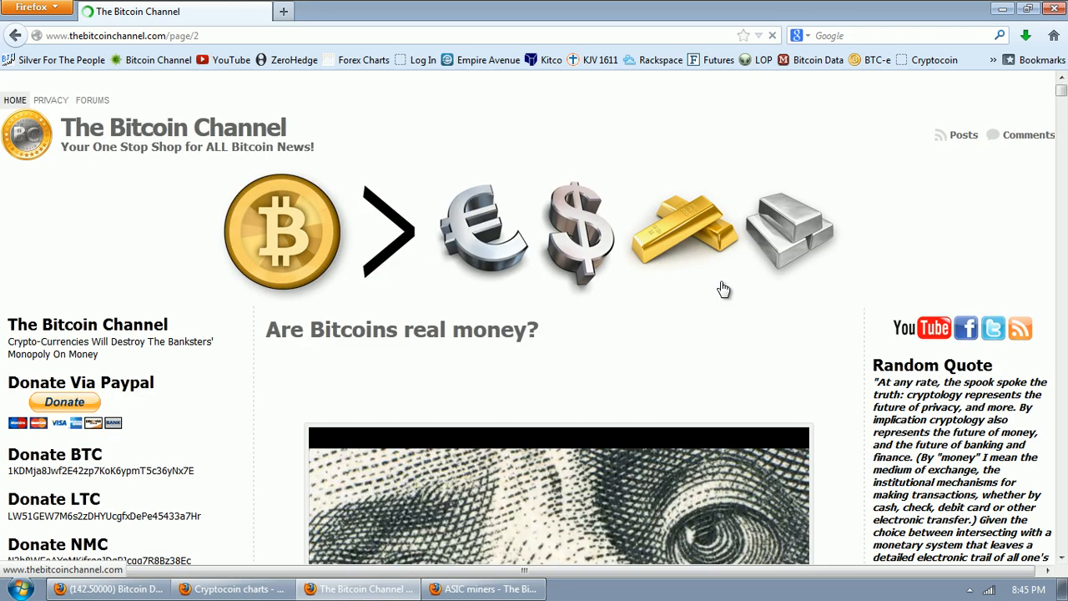
scroll("down", 3)
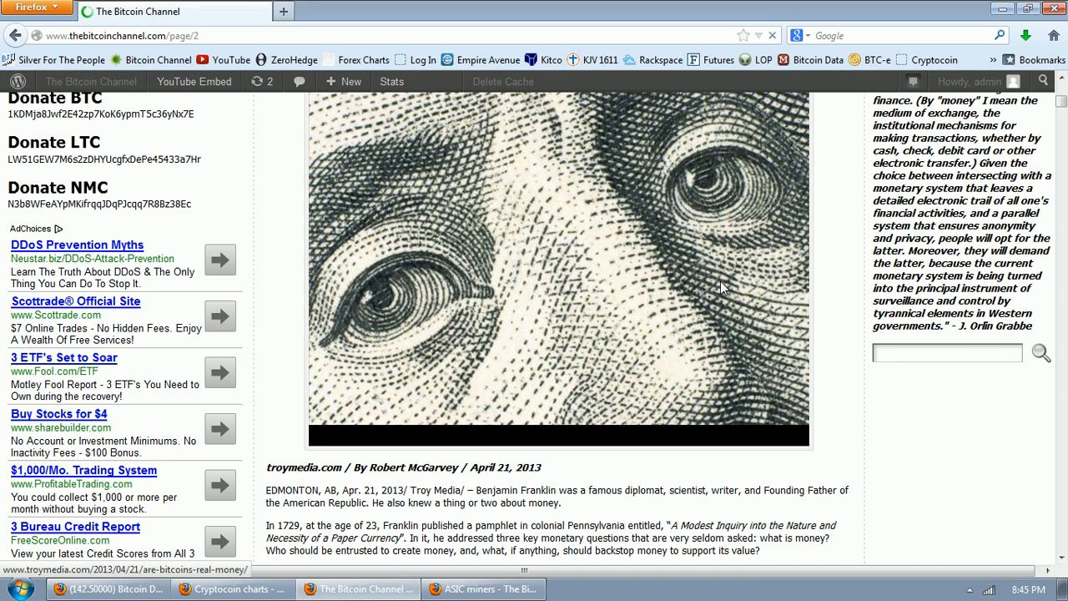
scroll("down", 3)
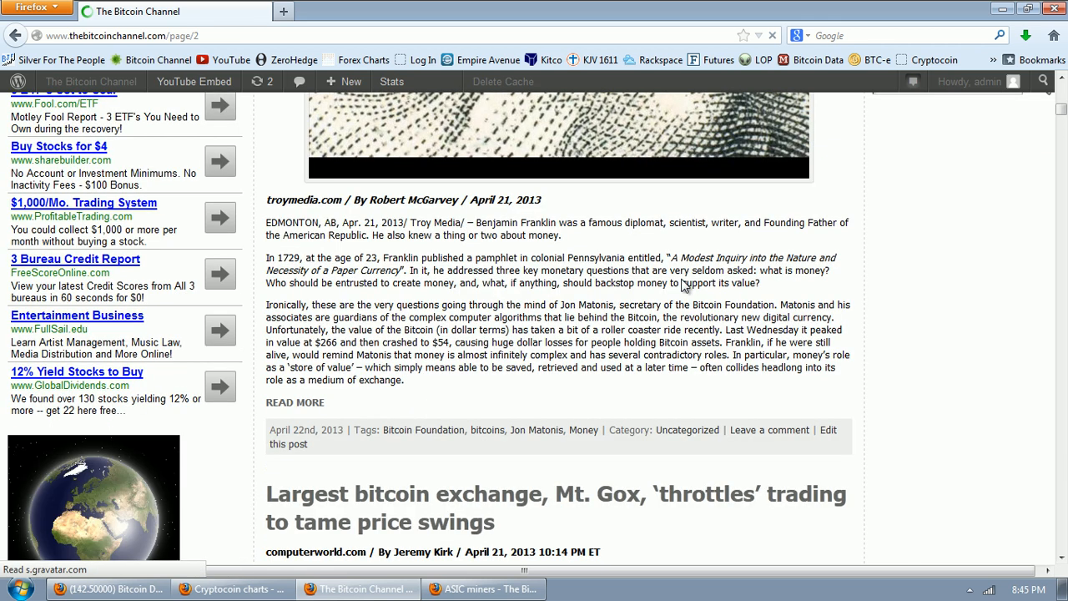
scroll("down", 3)
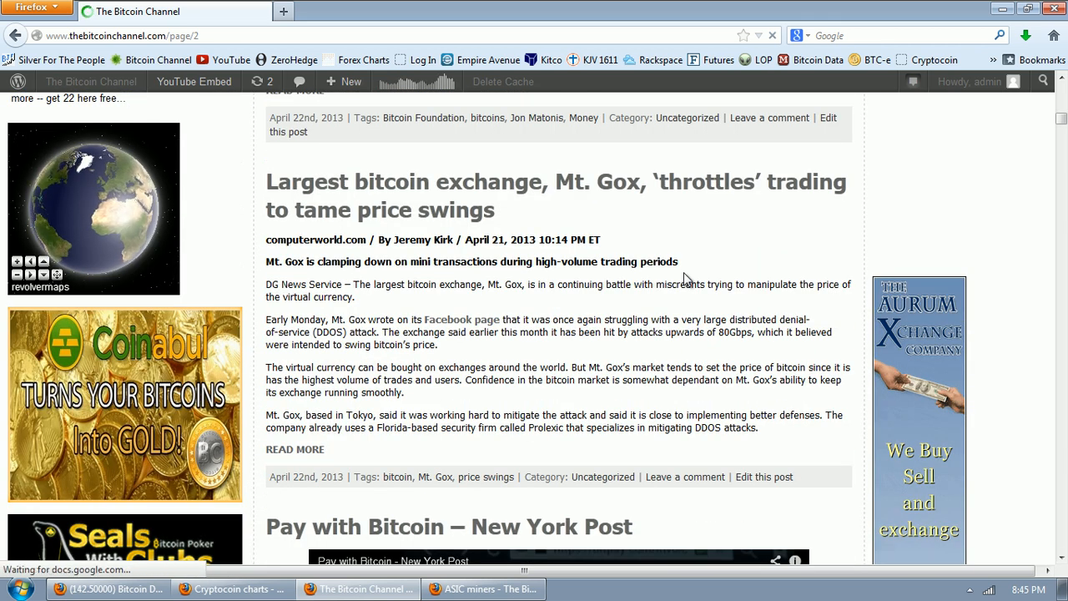
scroll("down", 3)
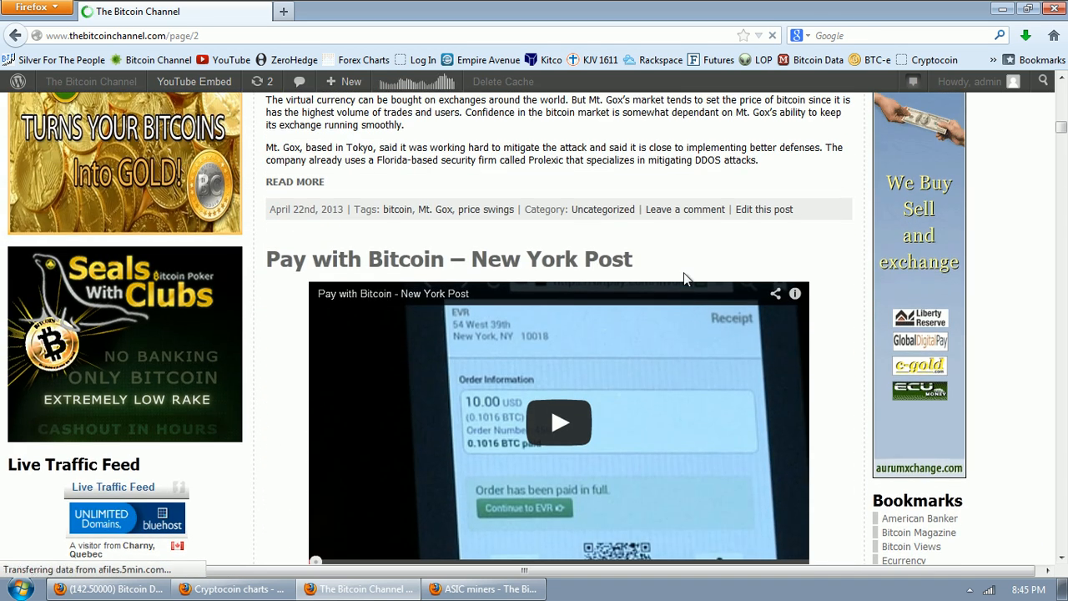
scroll("up", 3)
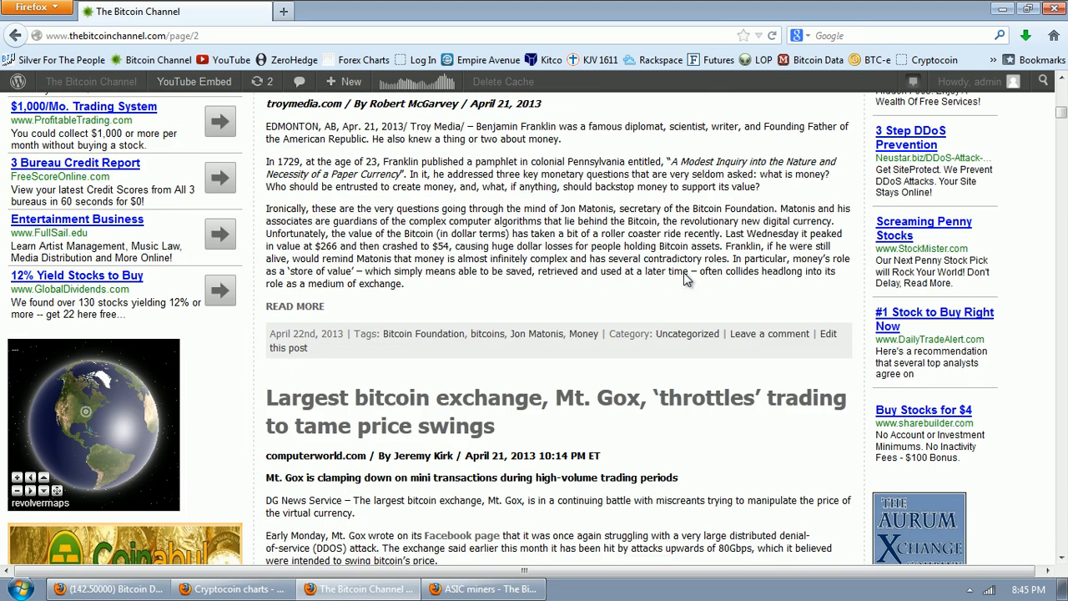
scroll("up", 3)
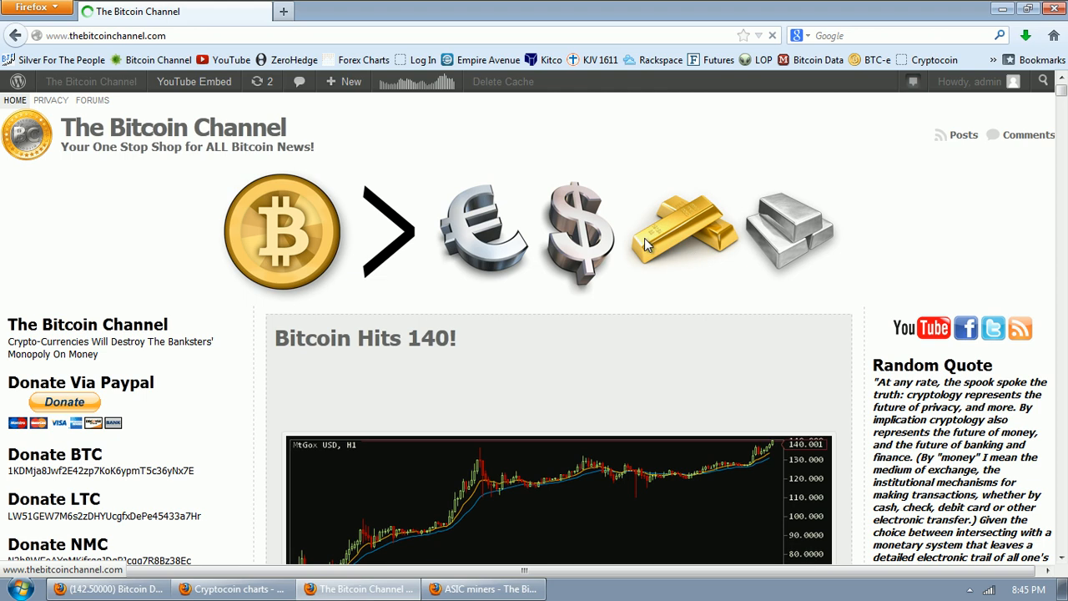
mouse_move(652, 298)
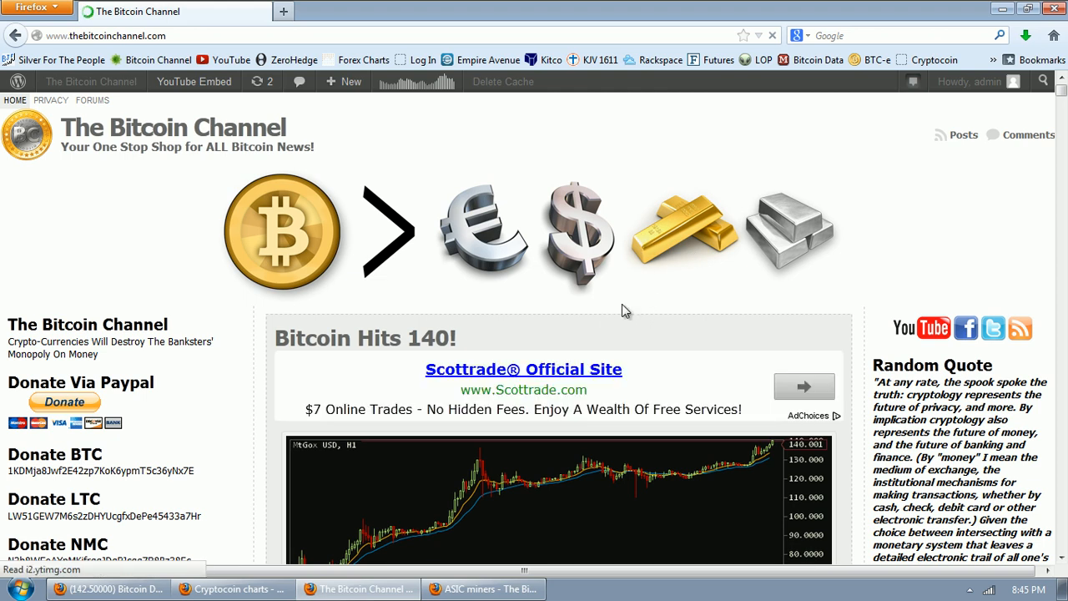
Step: Scroll past the GOXED images and embedded coin video to the 'Bitcoin Charging Towards 135 Resistance' post
scroll("down", 3)
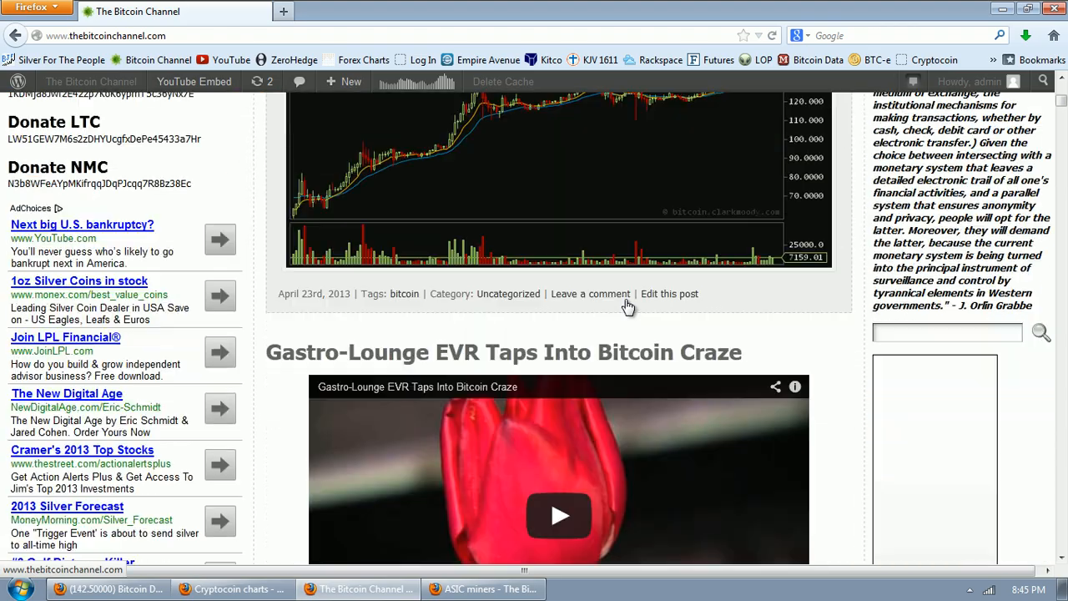
scroll("up", 3)
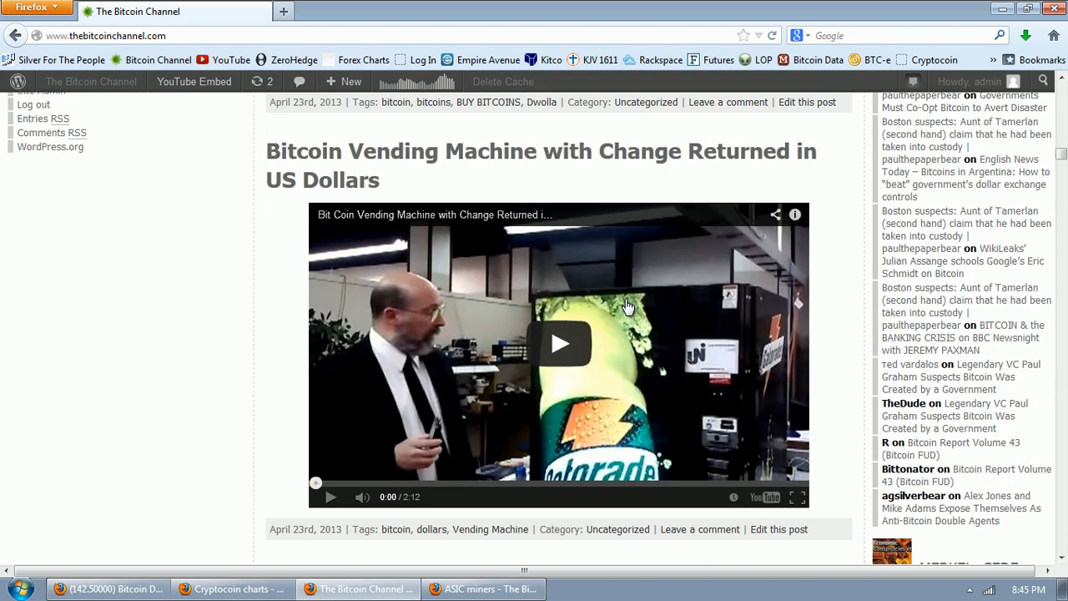
scroll("down", 3)
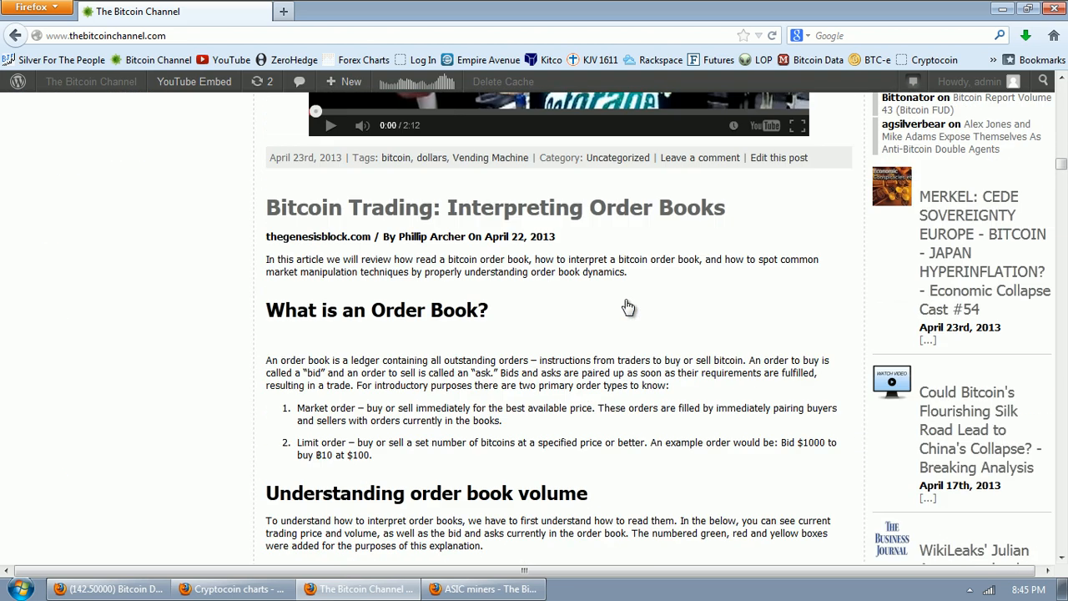
scroll("down", 3)
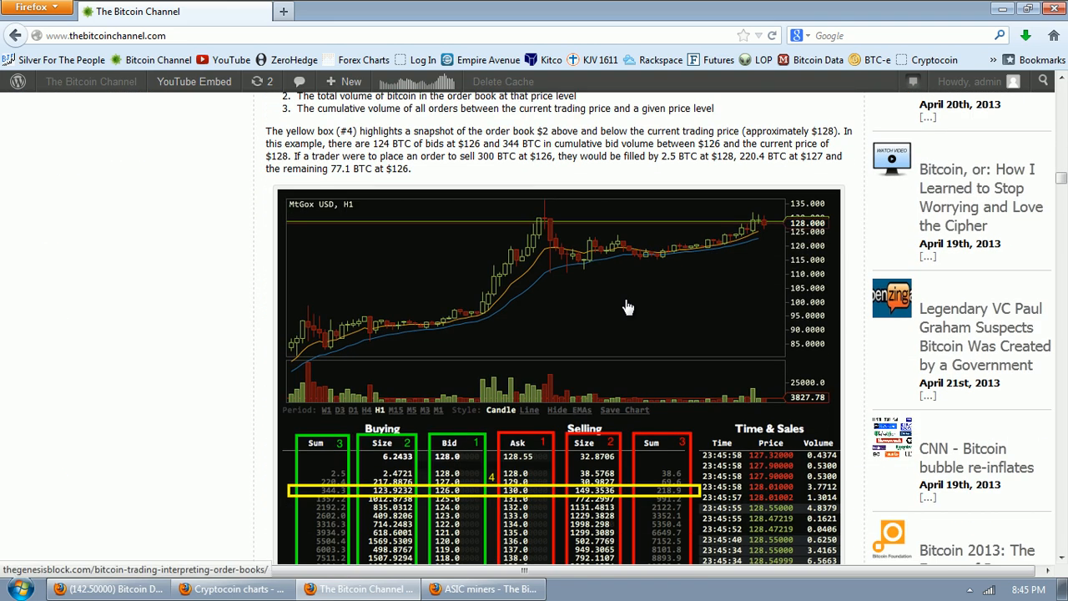
scroll("down", 3)
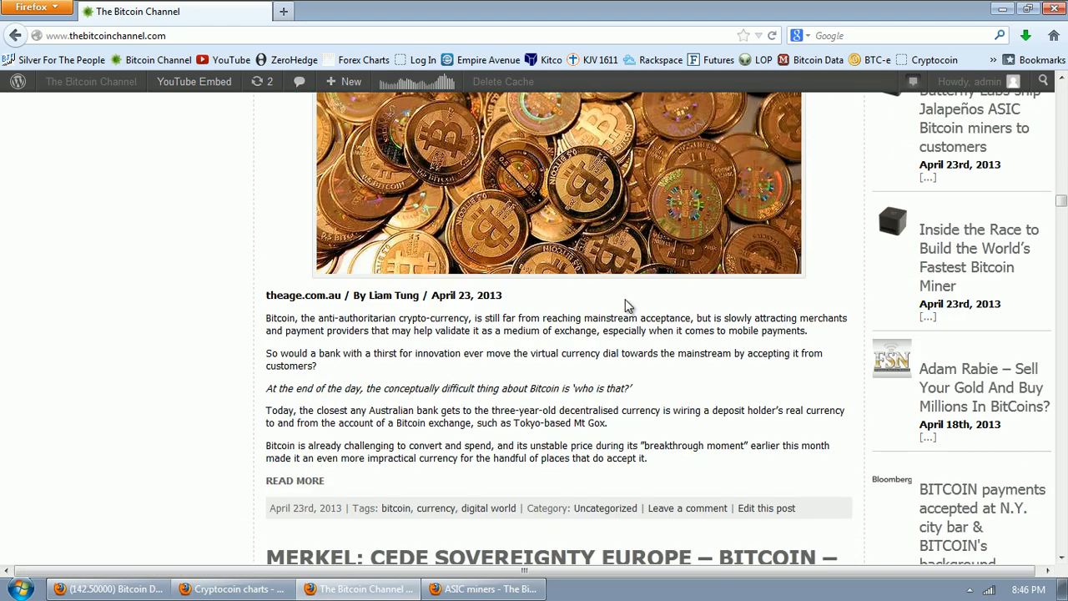
scroll("down", 3)
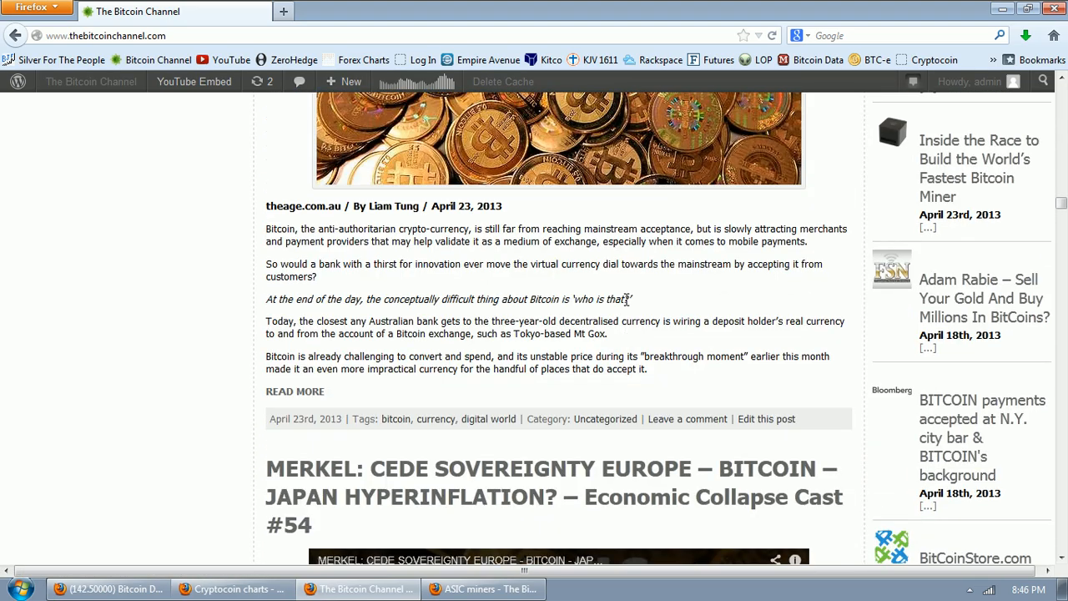
scroll("down", 3)
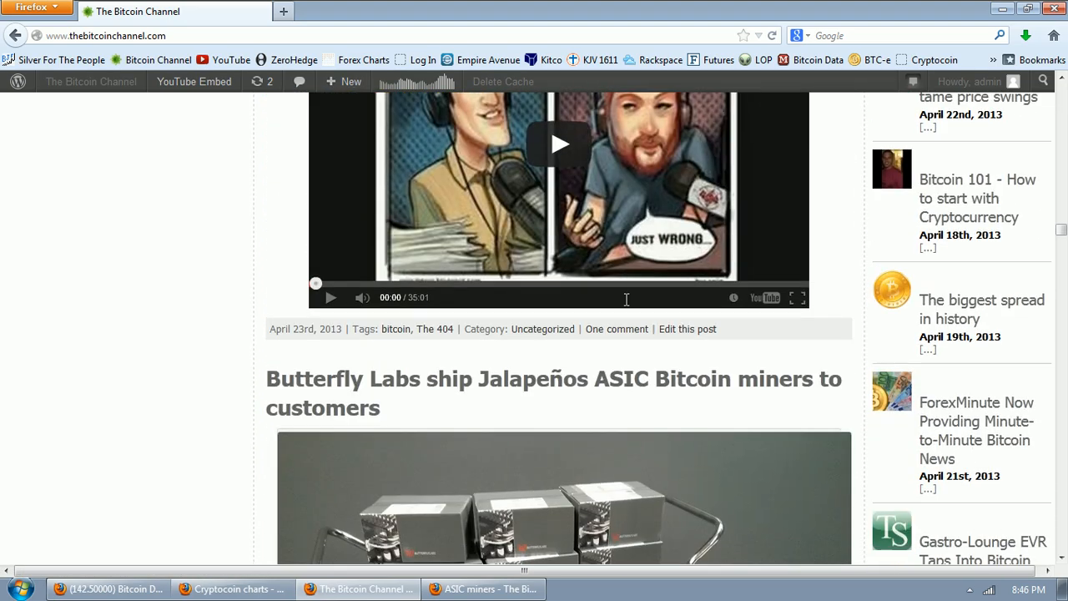
scroll("down", 3)
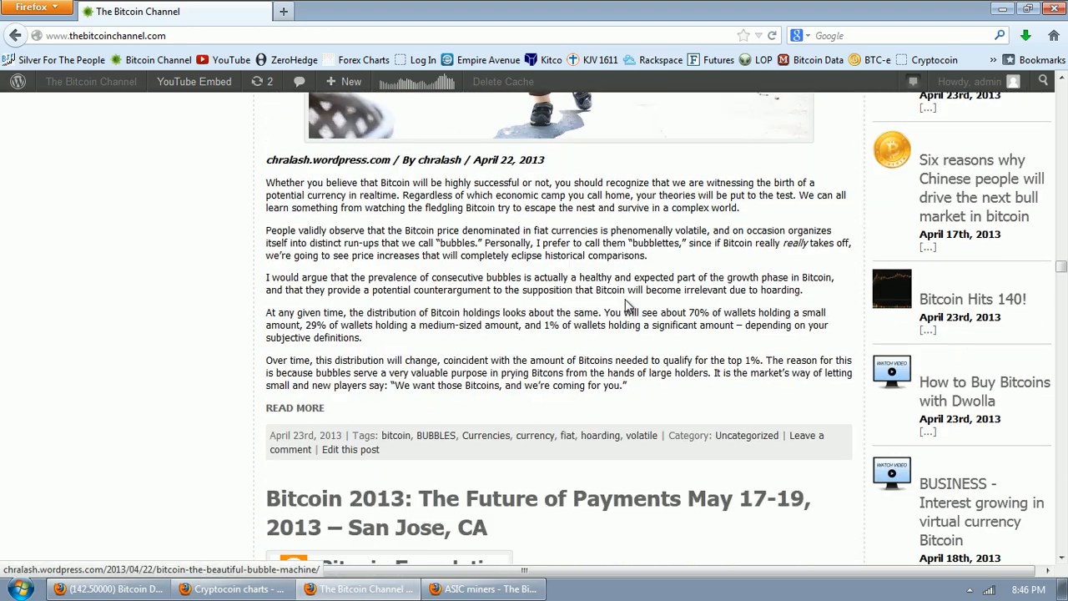
scroll("down", 3)
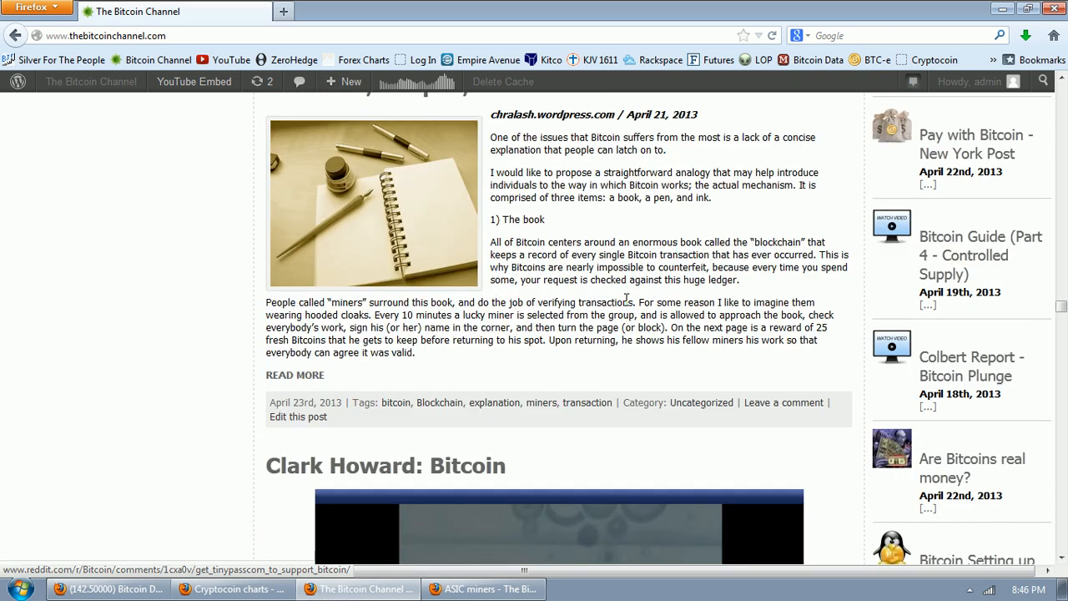
scroll("down", 3)
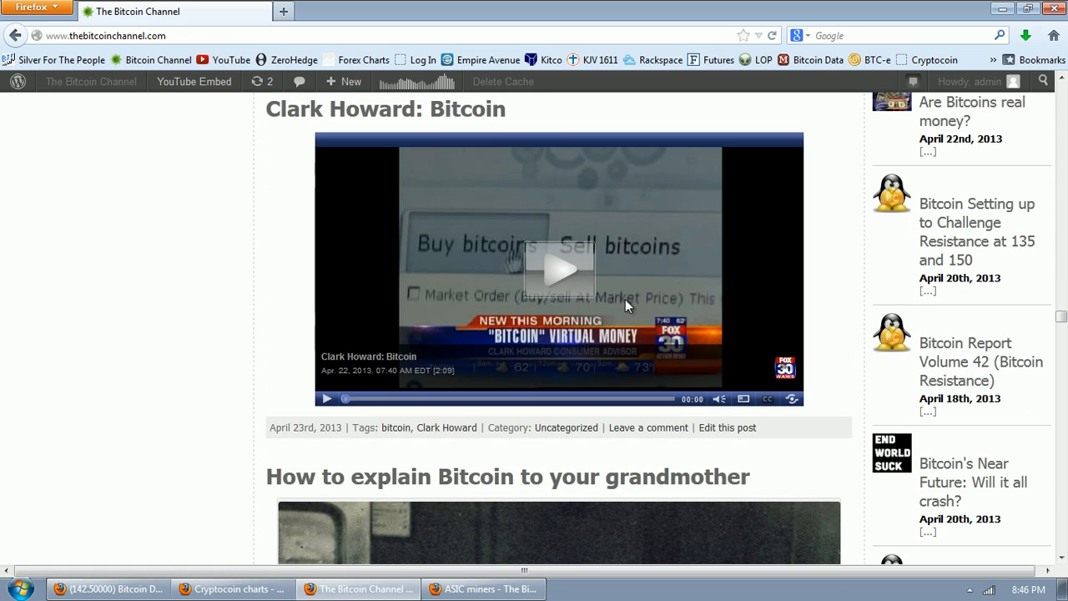
scroll("down", 3)
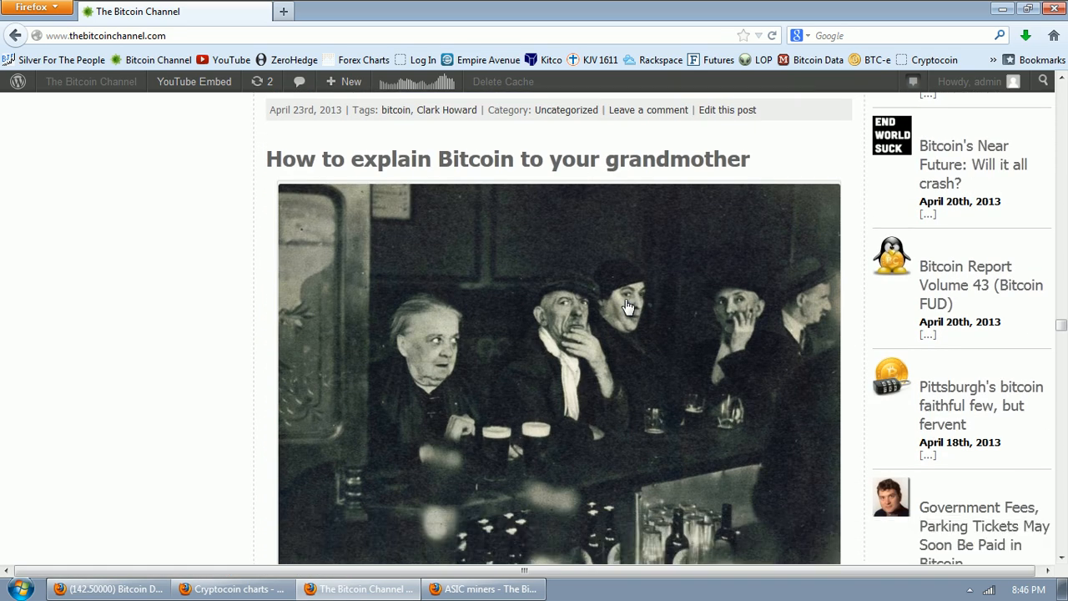
scroll("down", 3)
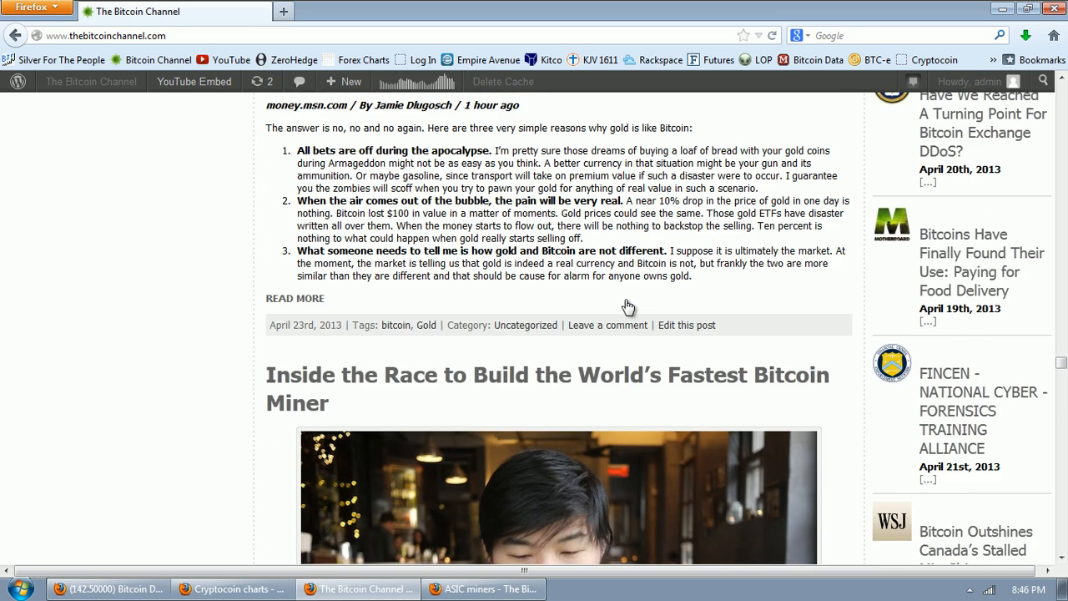
scroll("down", 3)
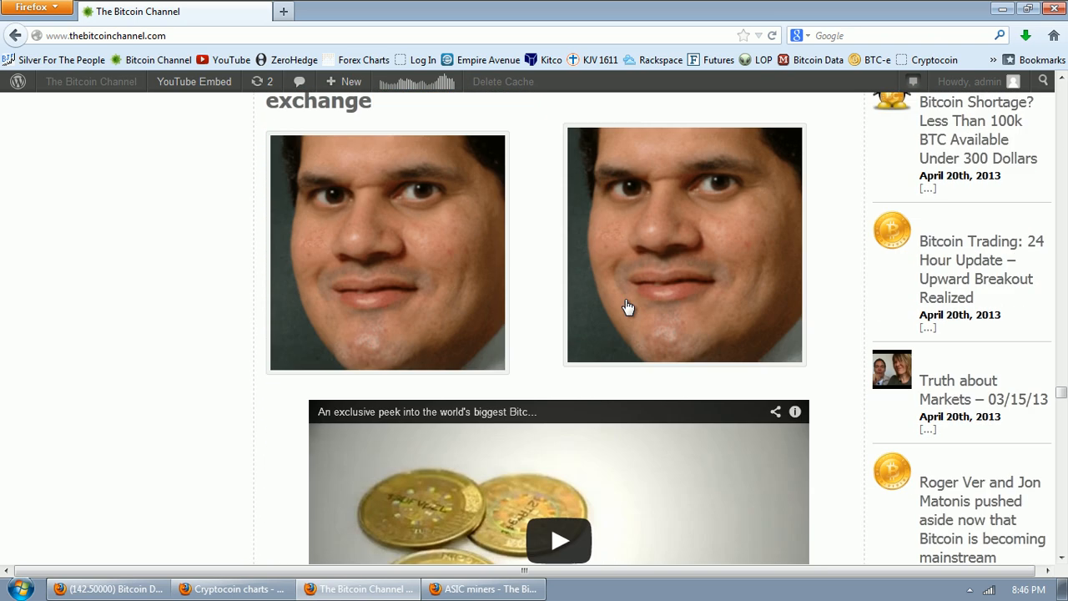
scroll("down", 3)
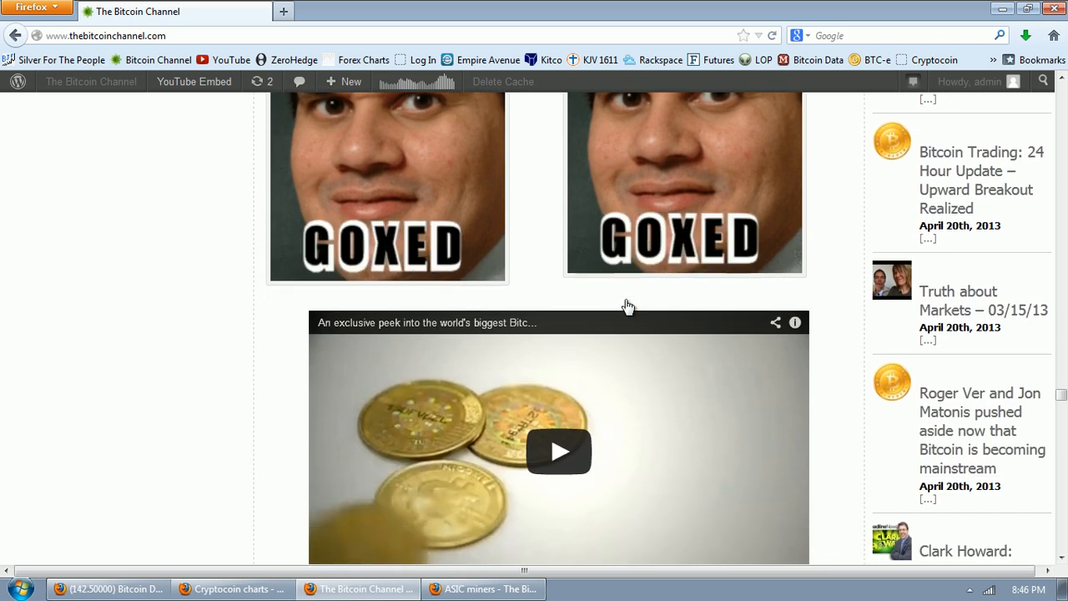
scroll("down", 3)
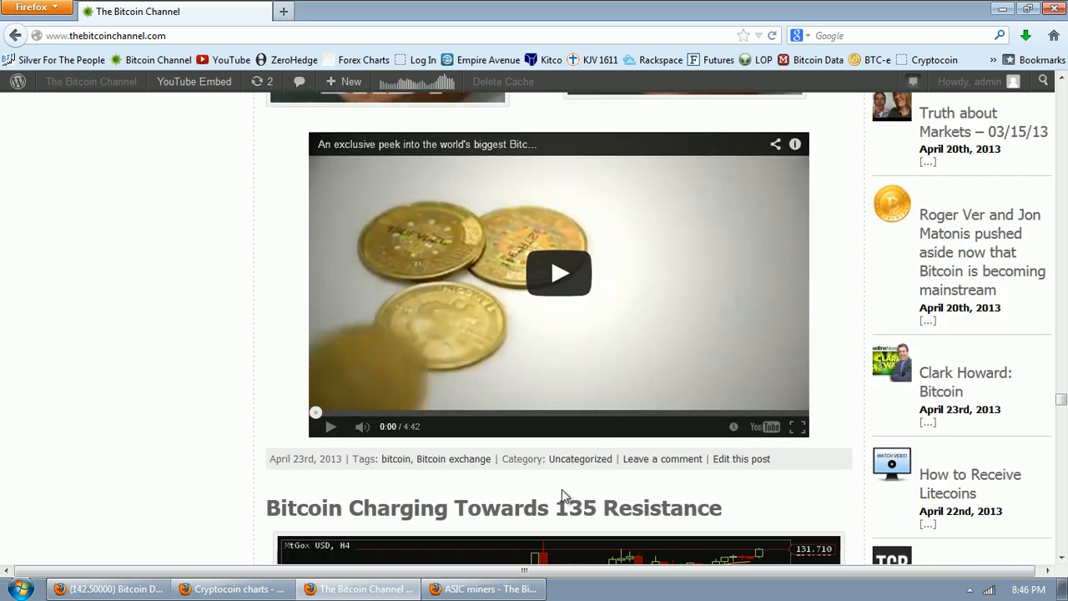
scroll("up", 3)
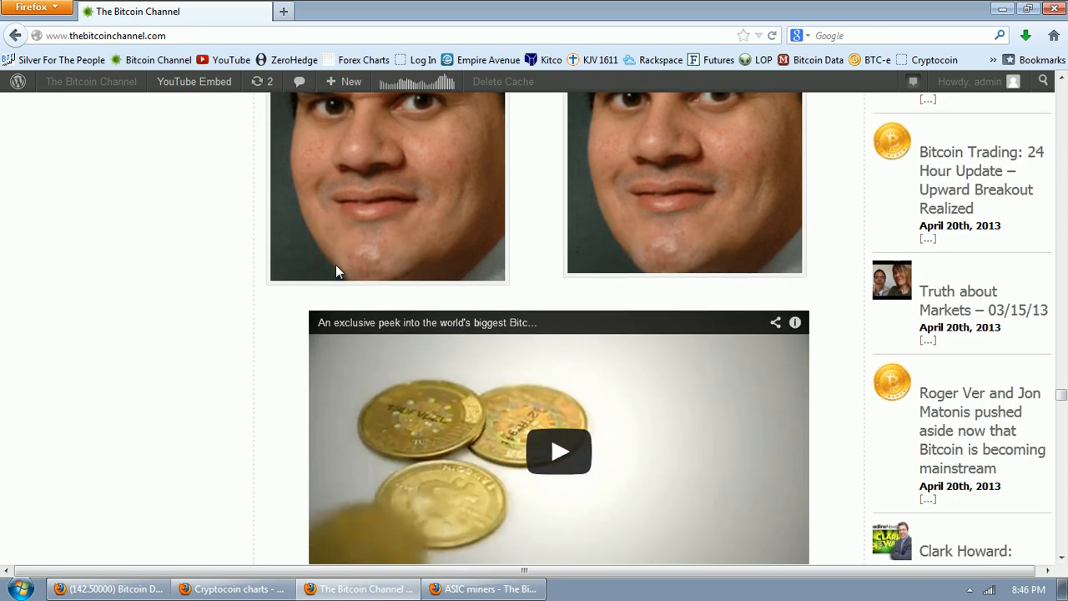
mouse_move(941, 313)
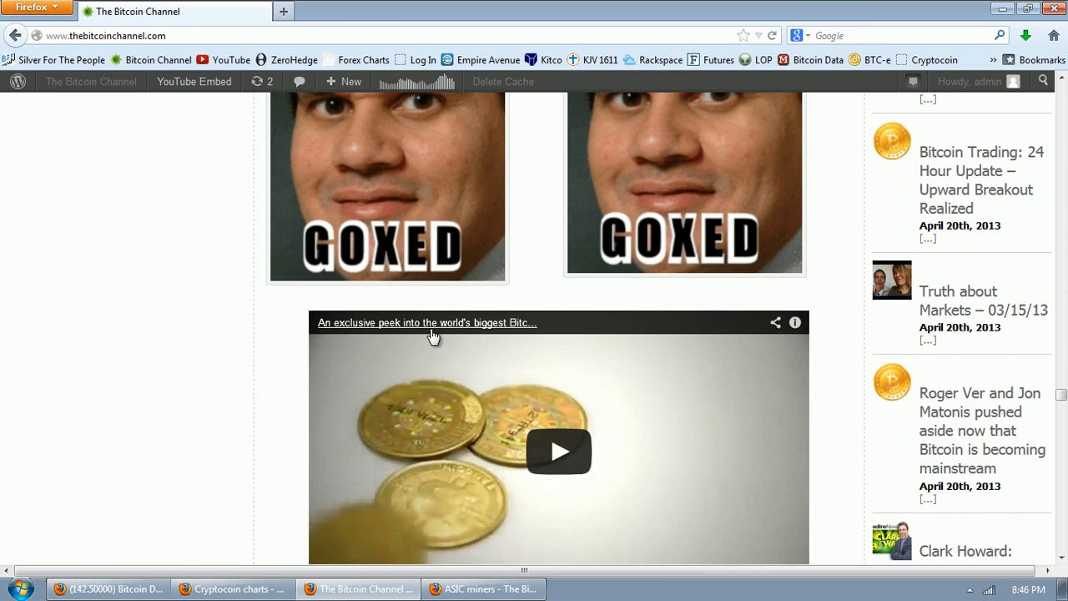
mouse_move(104, 317)
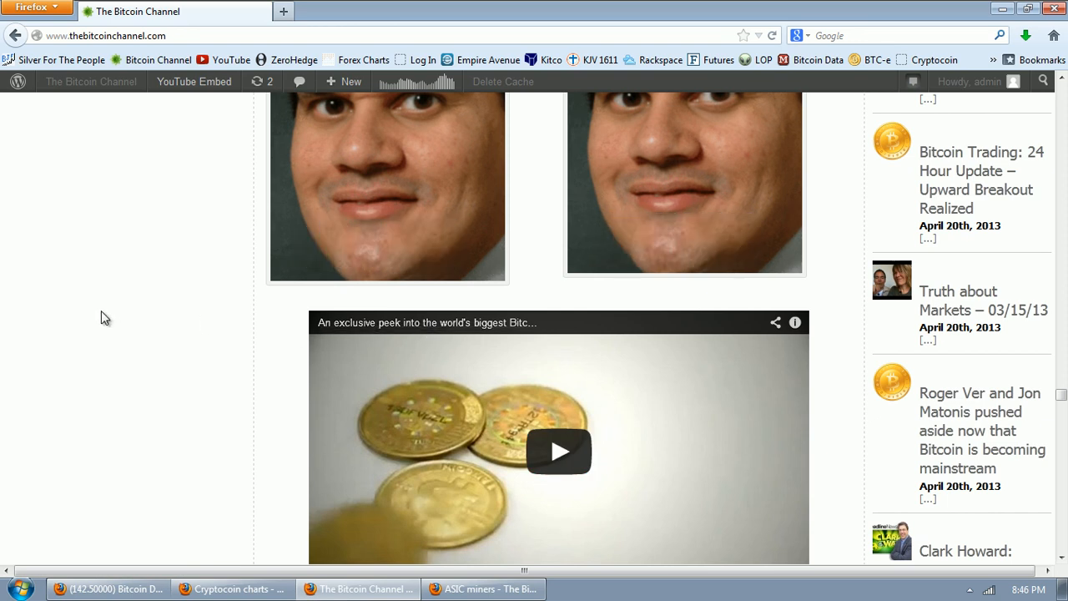
Step: Scroll to the 'Inside the Race to Build the World's Fastest Bitcoin Miner' post
scroll("down", 3)
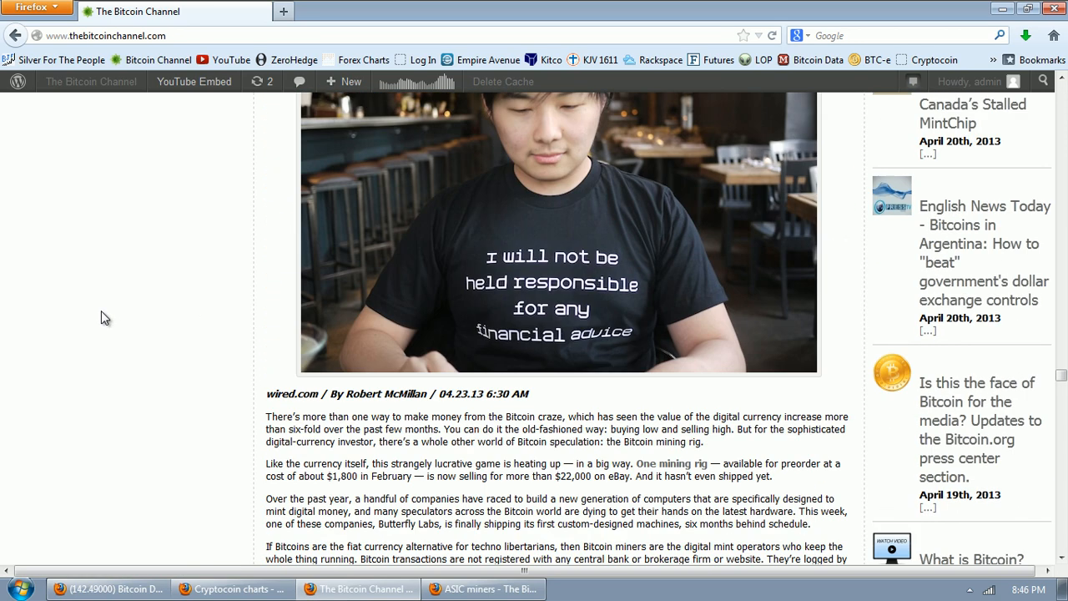
scroll("up", 3)
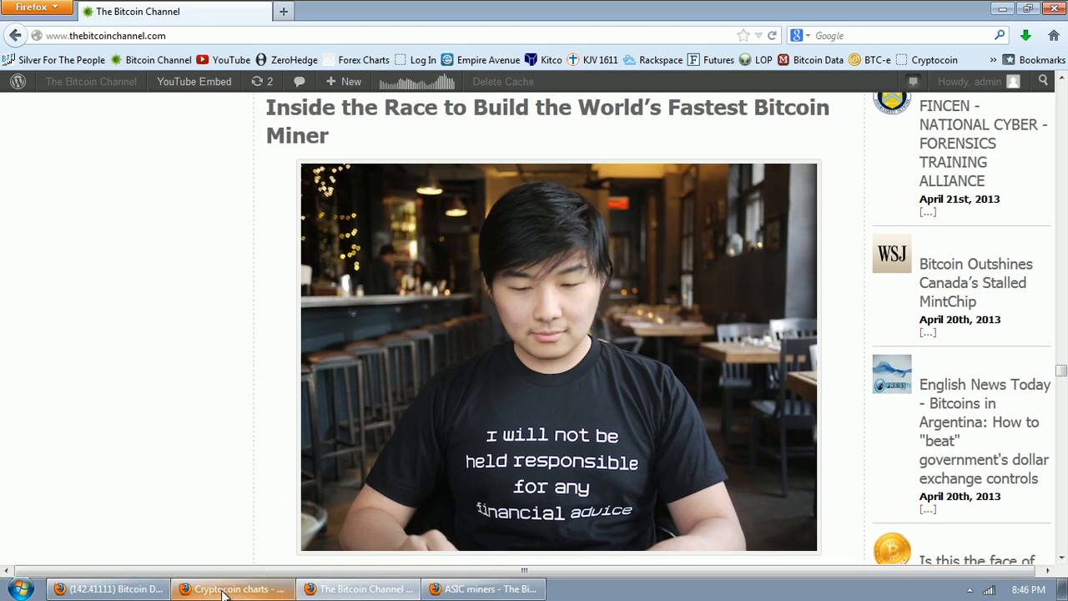
Step: Return via the altcoin tables window to the live MtGox USD daily chart with its trade tables
left_click(232, 590)
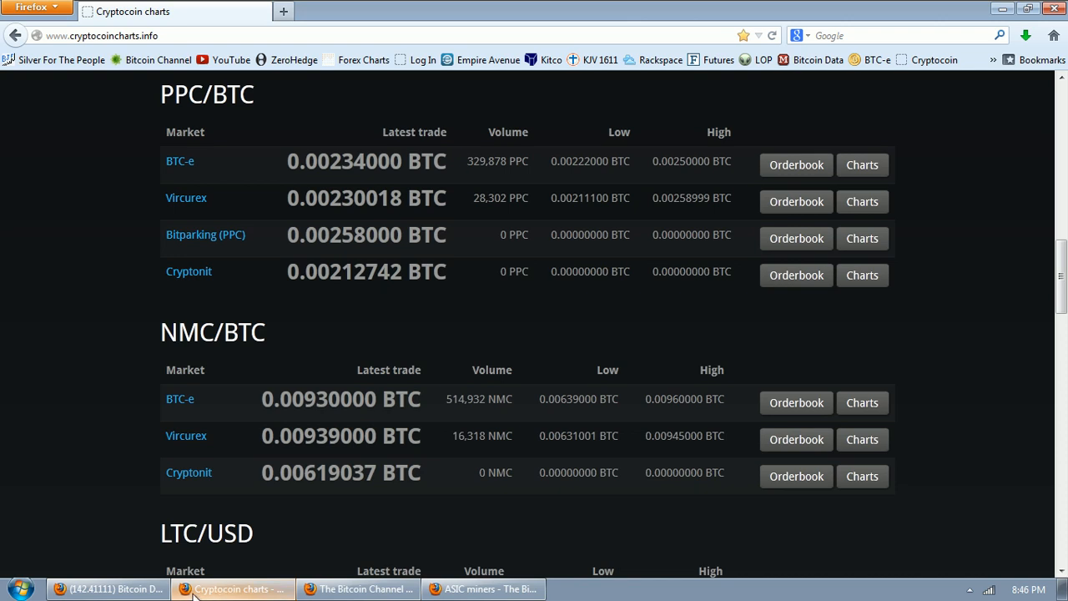
left_click(108, 588)
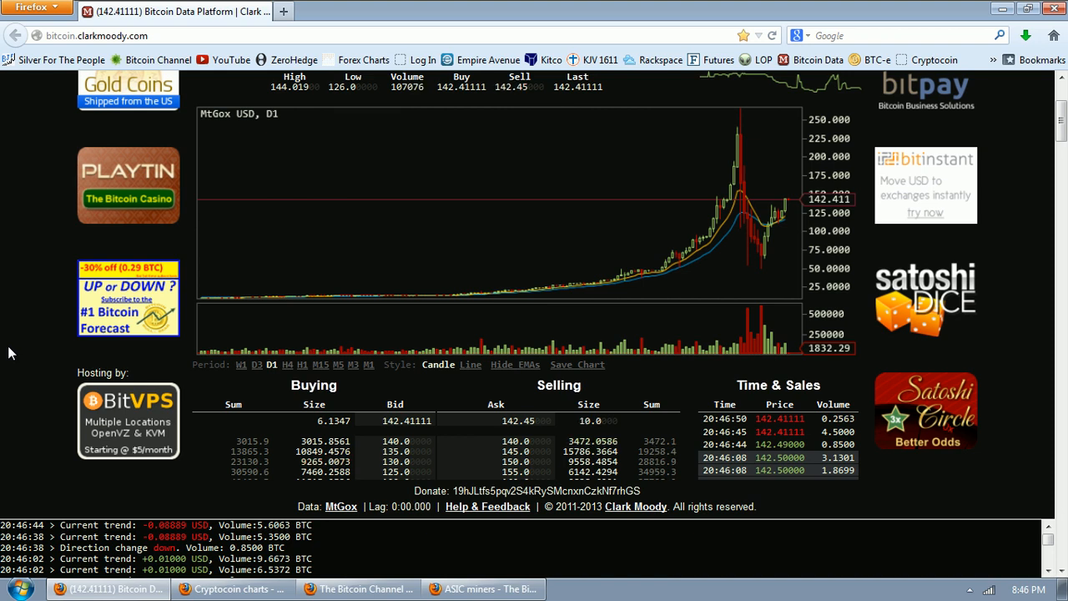
mouse_move(566, 234)
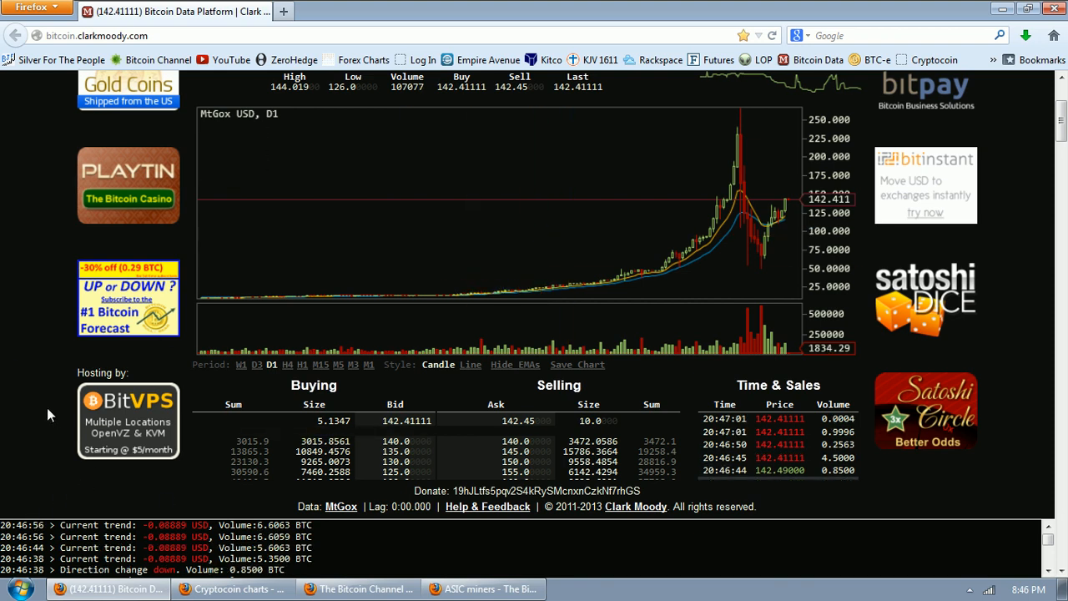
Step: Review the LTC, TRC and PPC altcoin market tables, highlighting the Vircurex LTC/BTC market
left_click(232, 589)
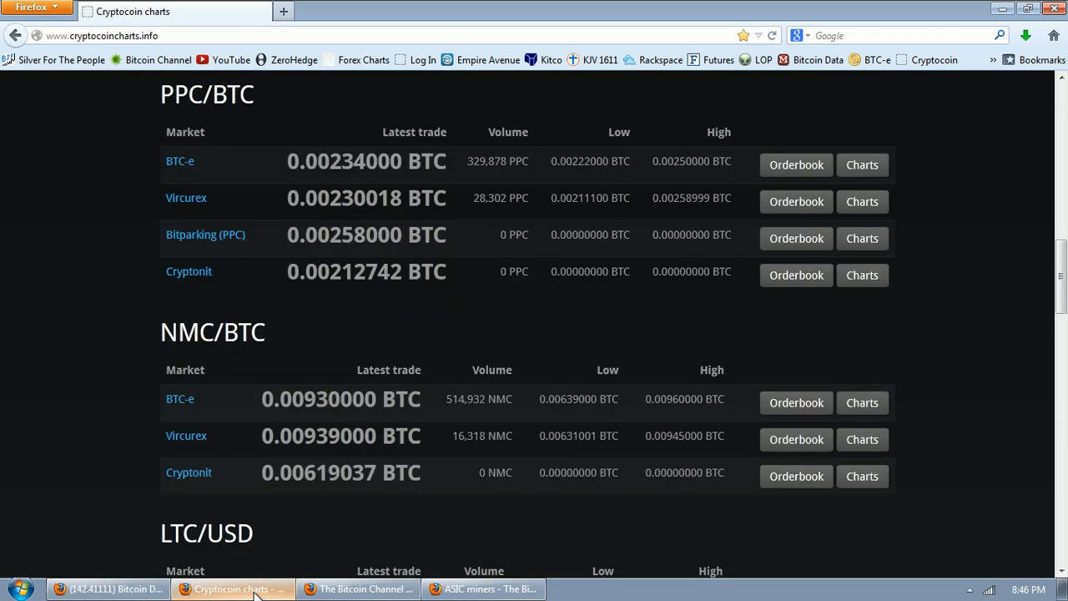
scroll("down", 3)
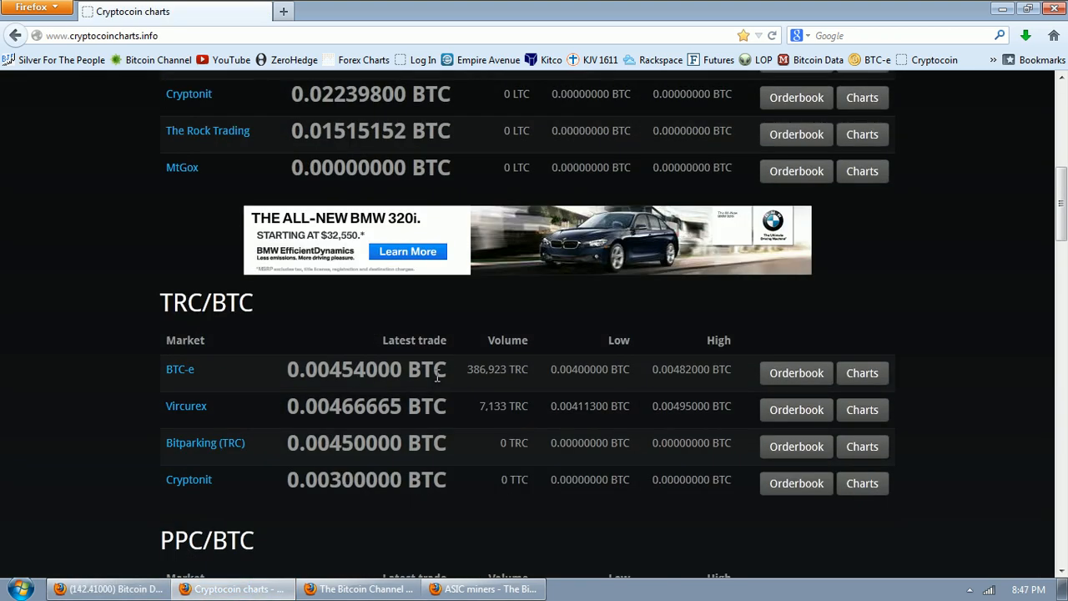
scroll("up", 3)
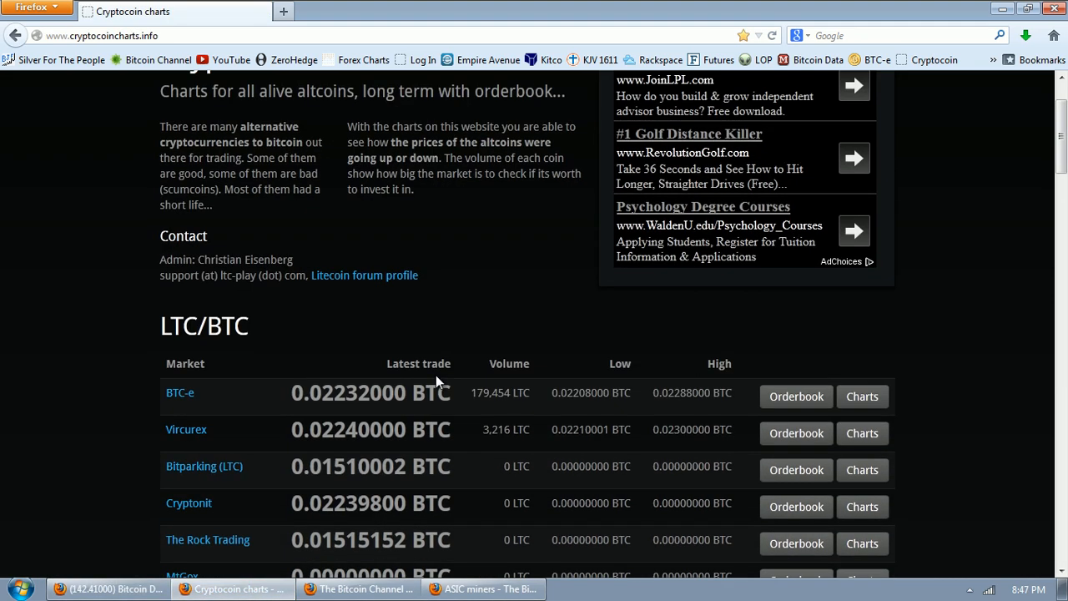
scroll("down", 3)
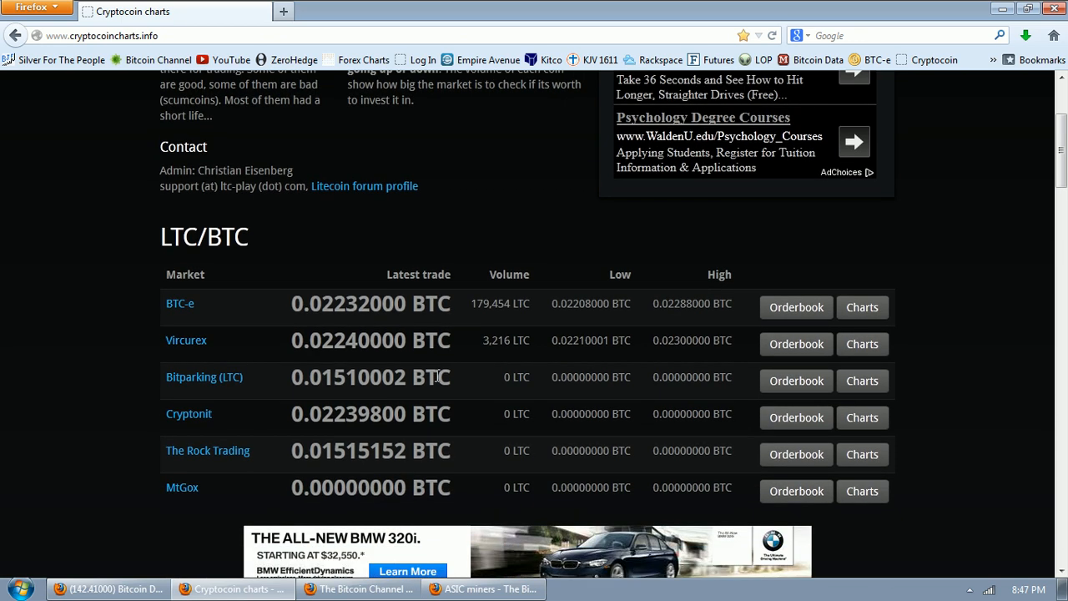
mouse_move(215, 351)
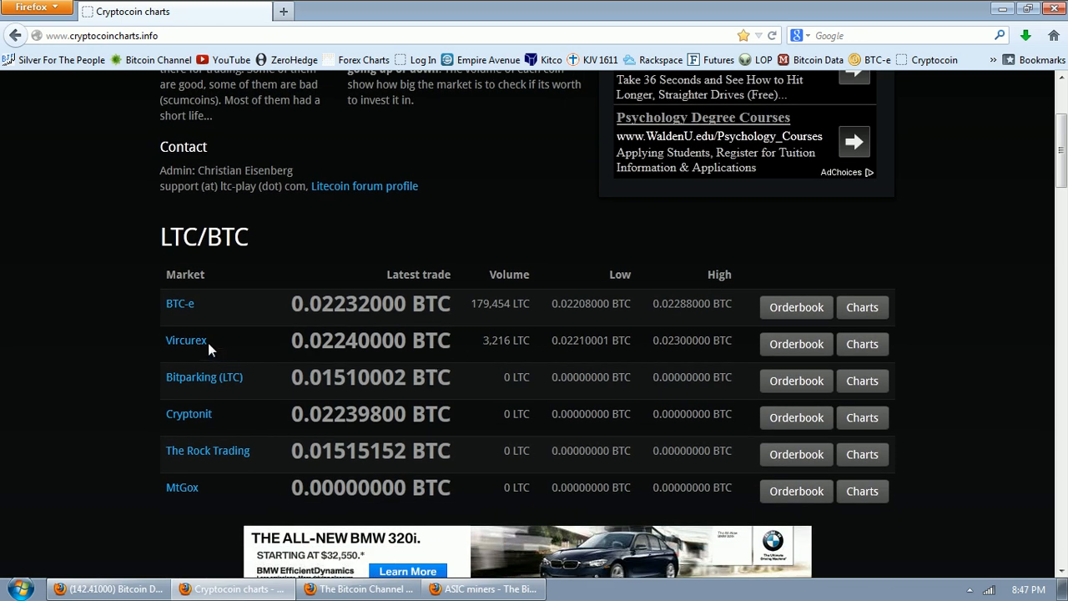
double_click(185, 340)
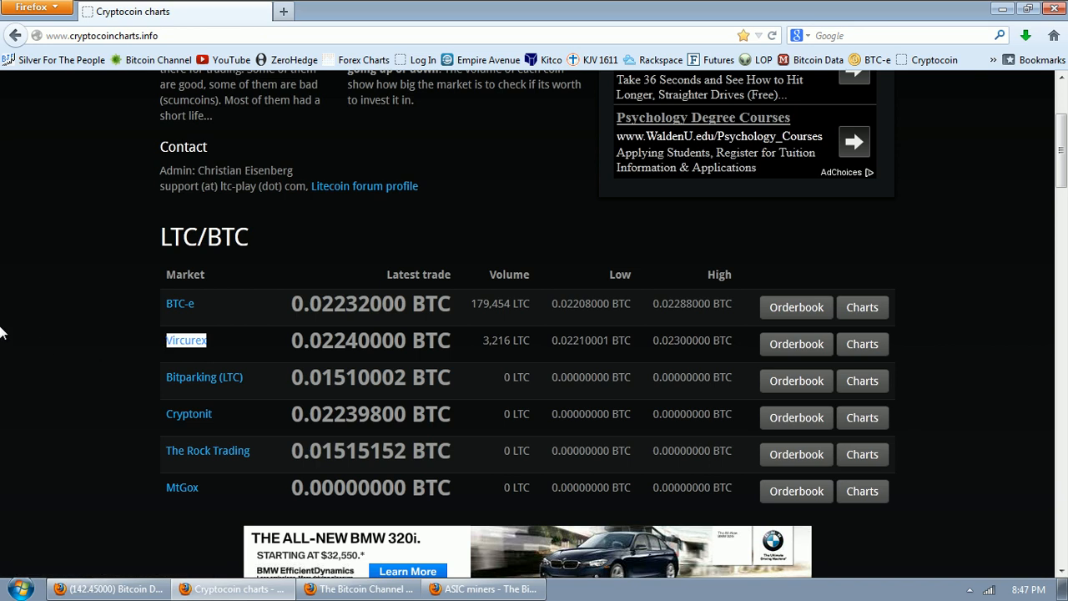
scroll("up", 3)
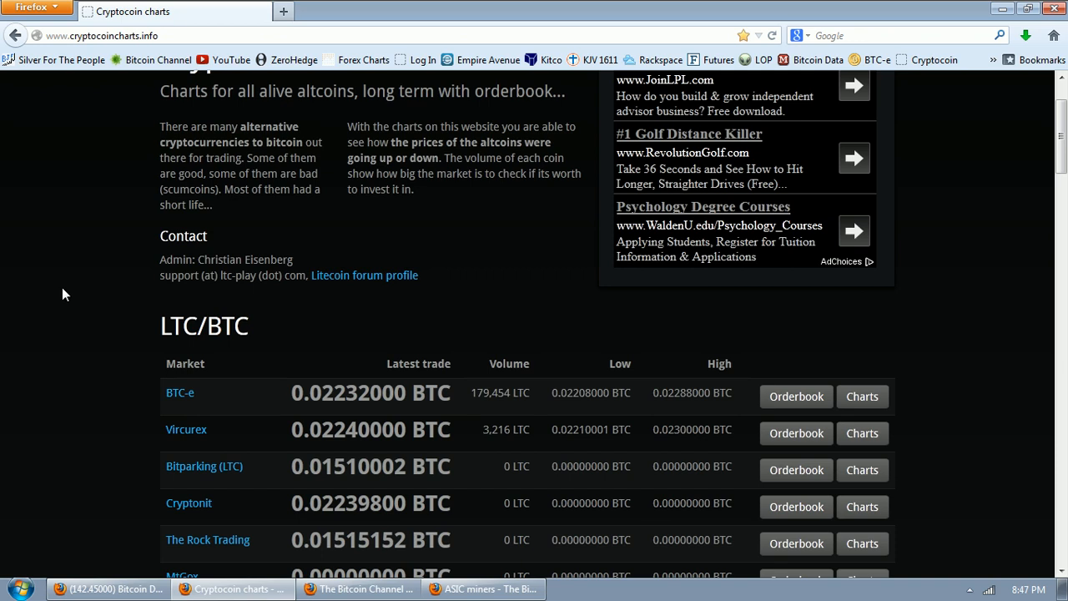
mouse_move(175, 237)
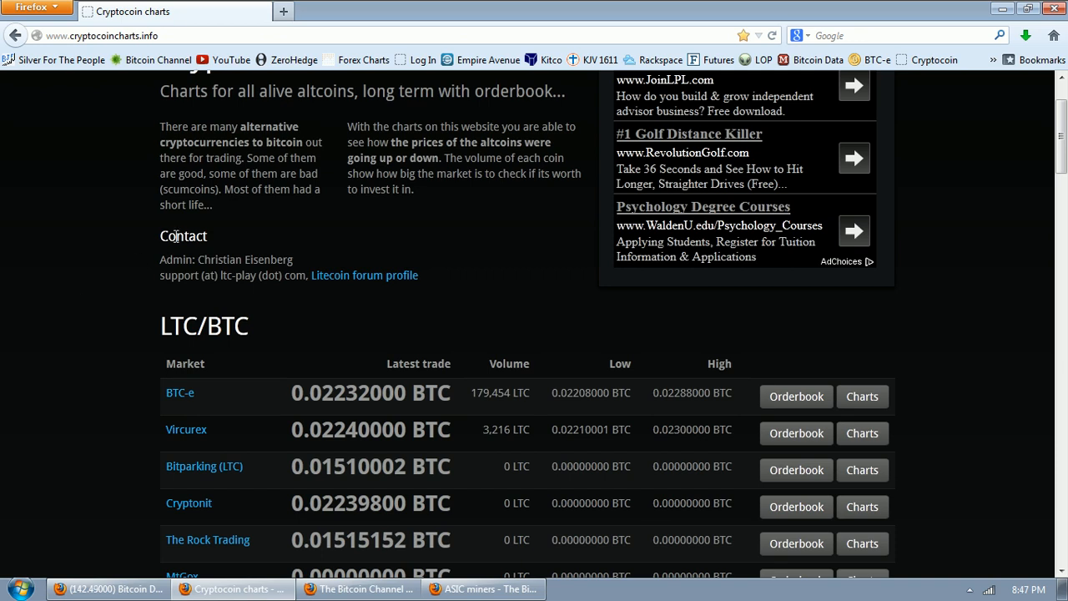
mouse_move(4, 321)
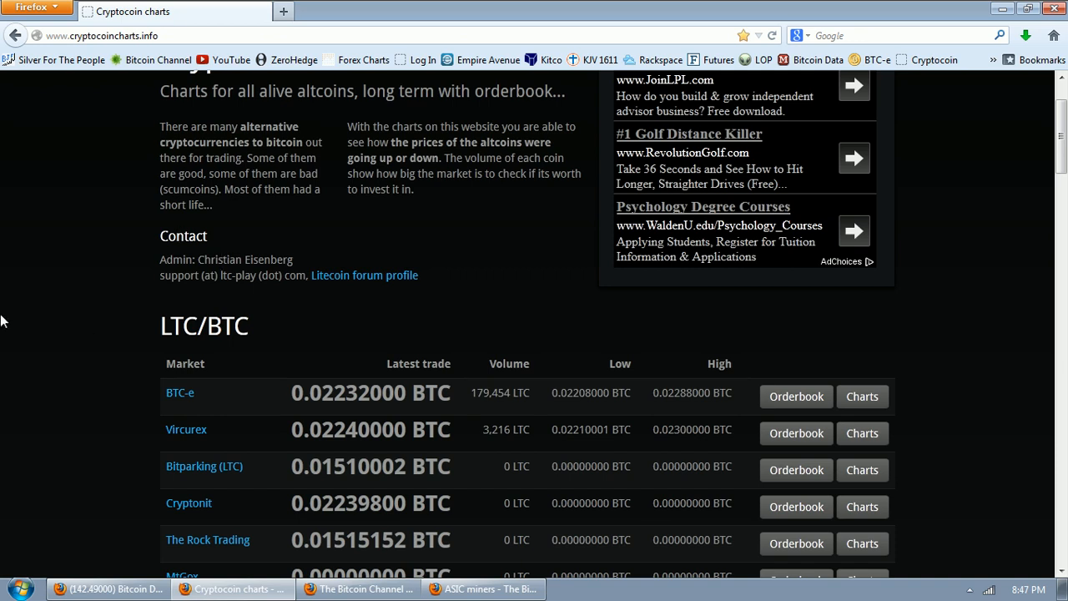
scroll("down", 3)
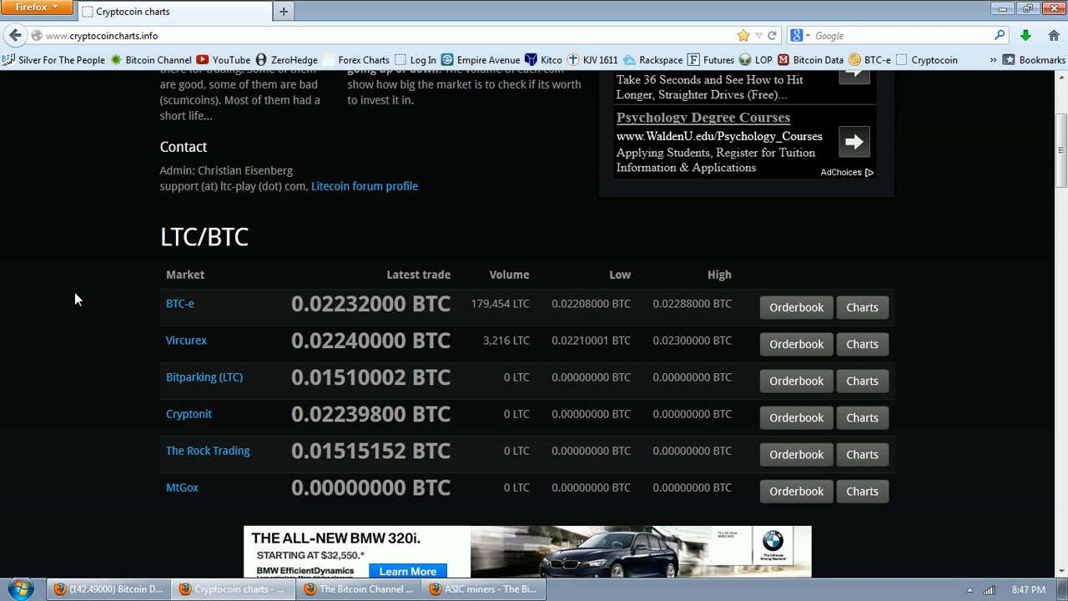
scroll("down", 3)
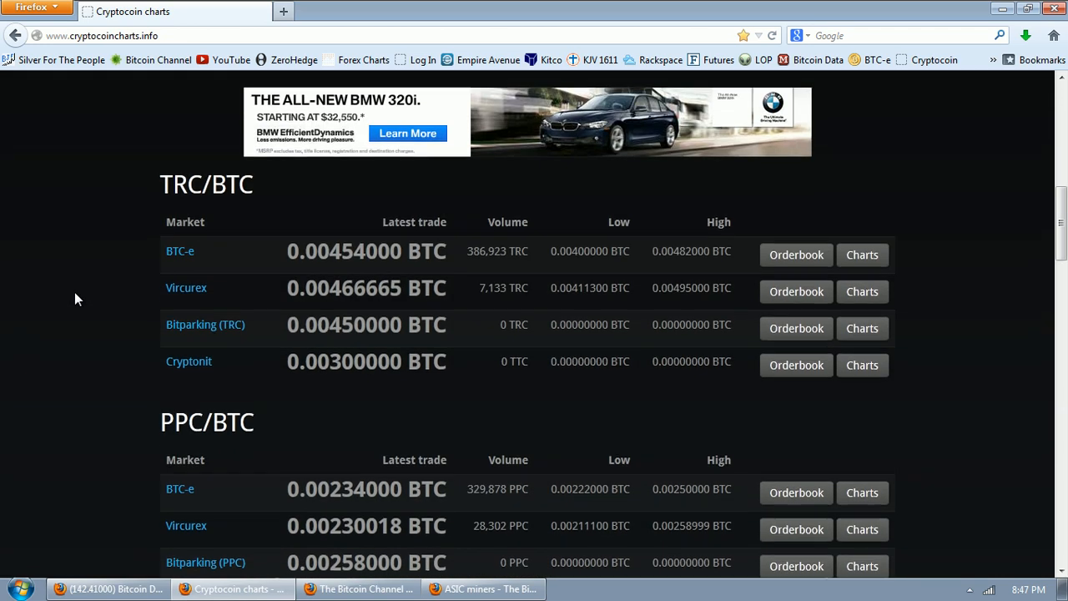
scroll("up", 3)
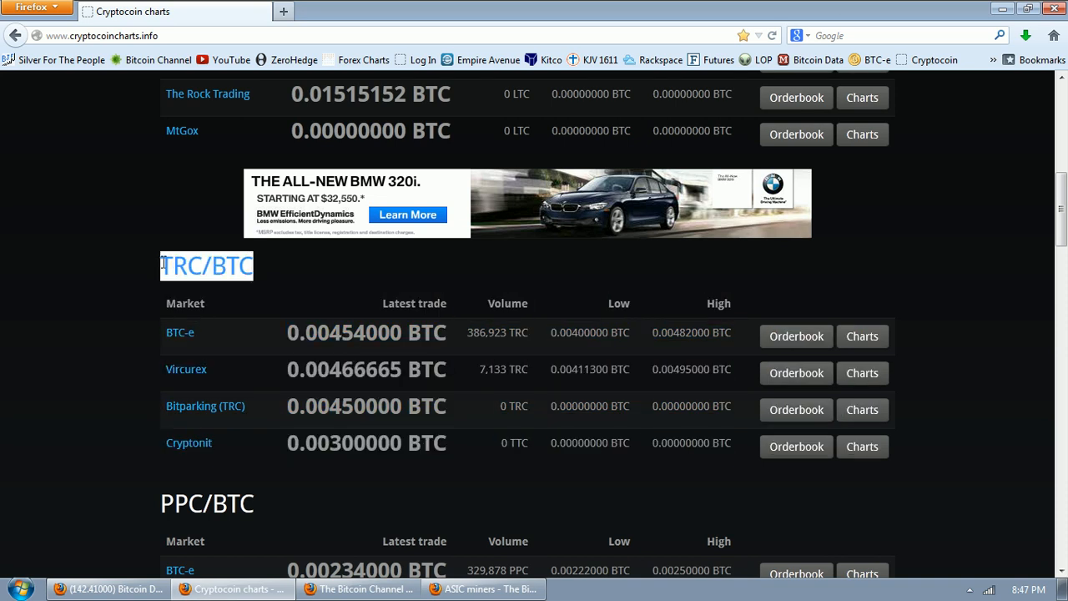
scroll("down", 3)
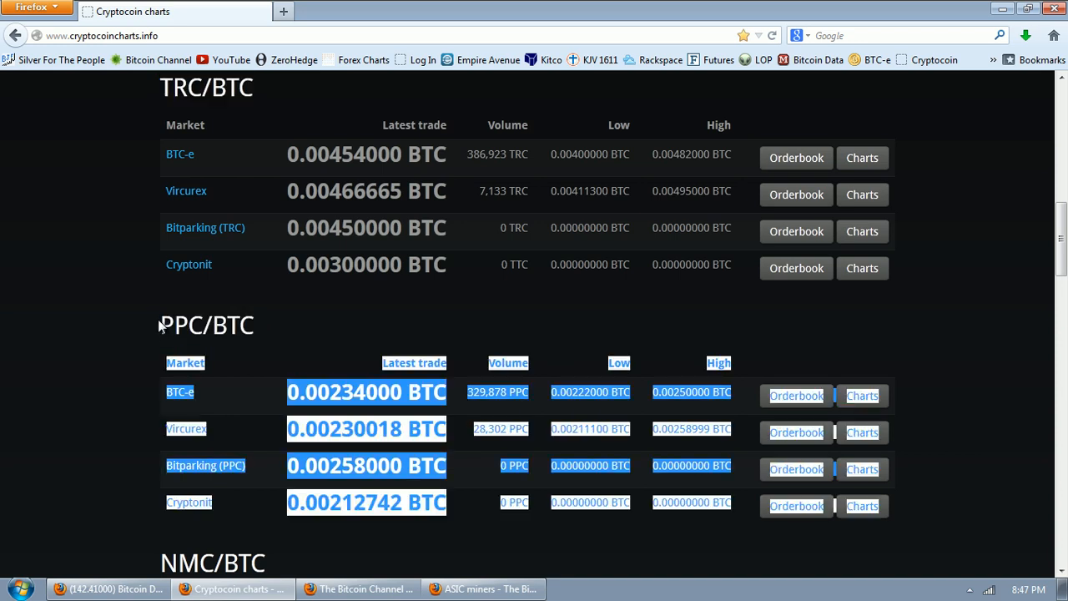
left_click(77, 306)
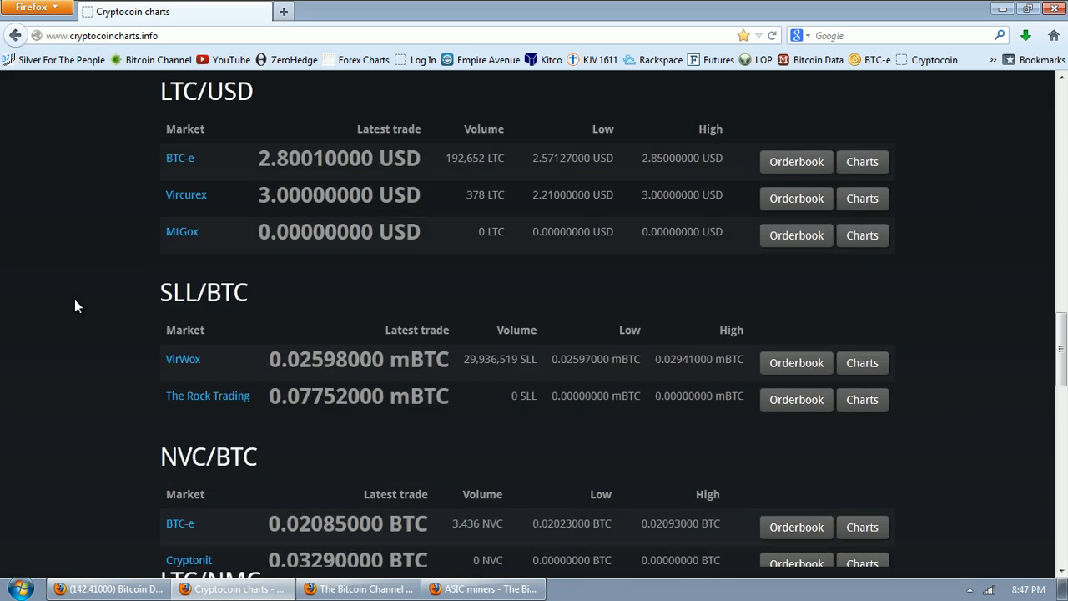
Step: Highlight the Vircurex DVC/BTC volume and open its 10-day price chart
scroll("down", 3)
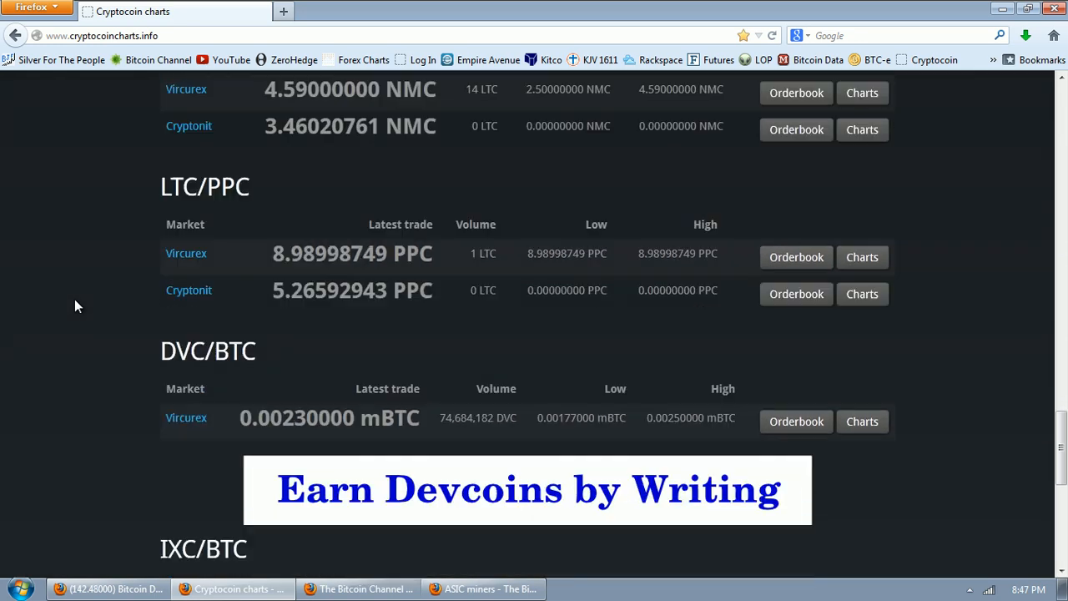
scroll("down", 3)
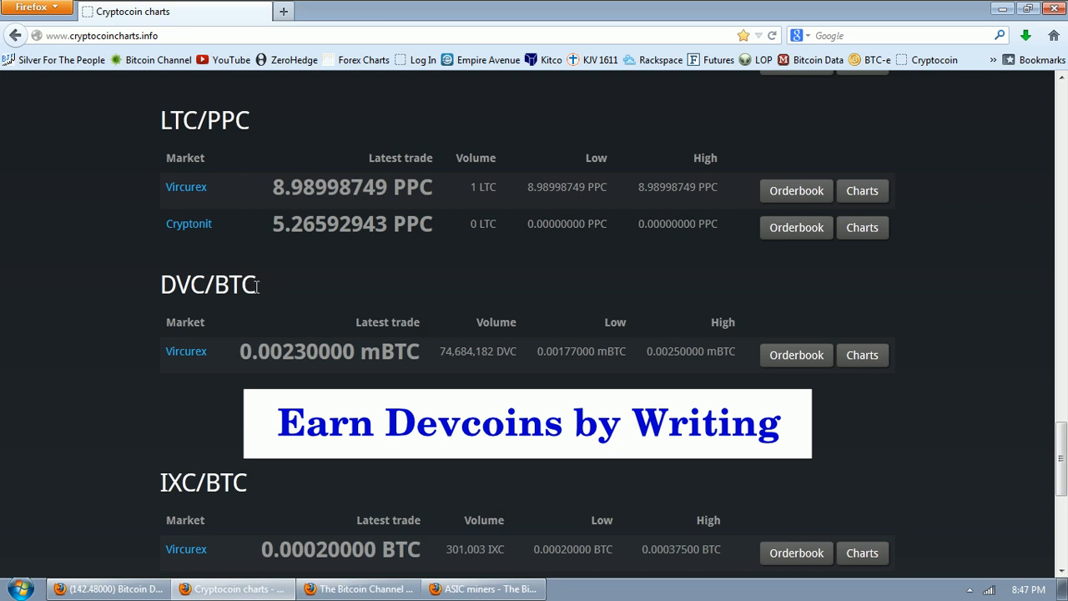
mouse_move(442, 356)
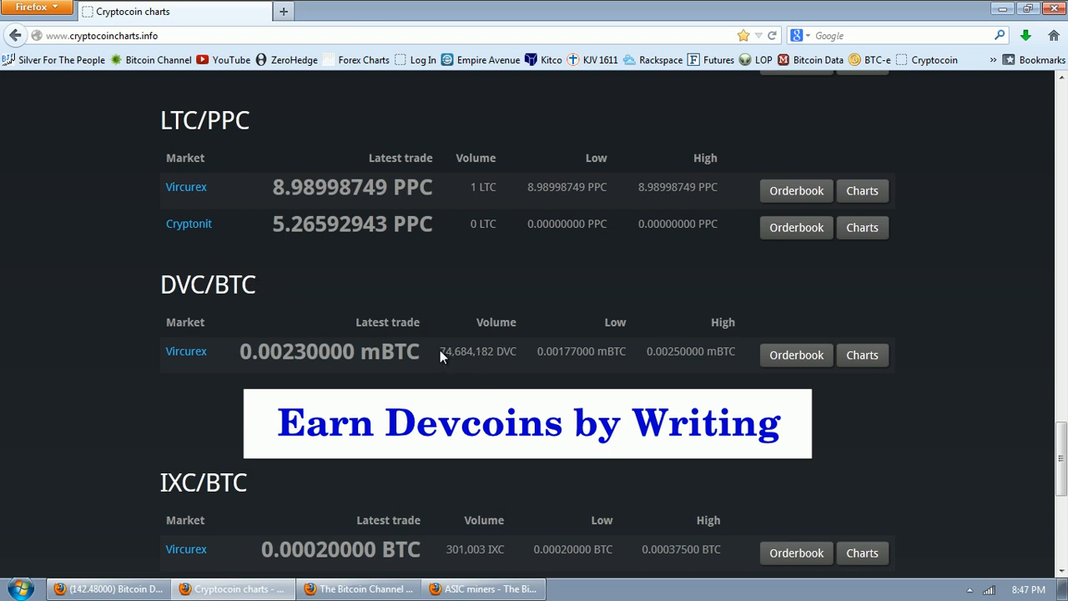
double_click(477, 350)
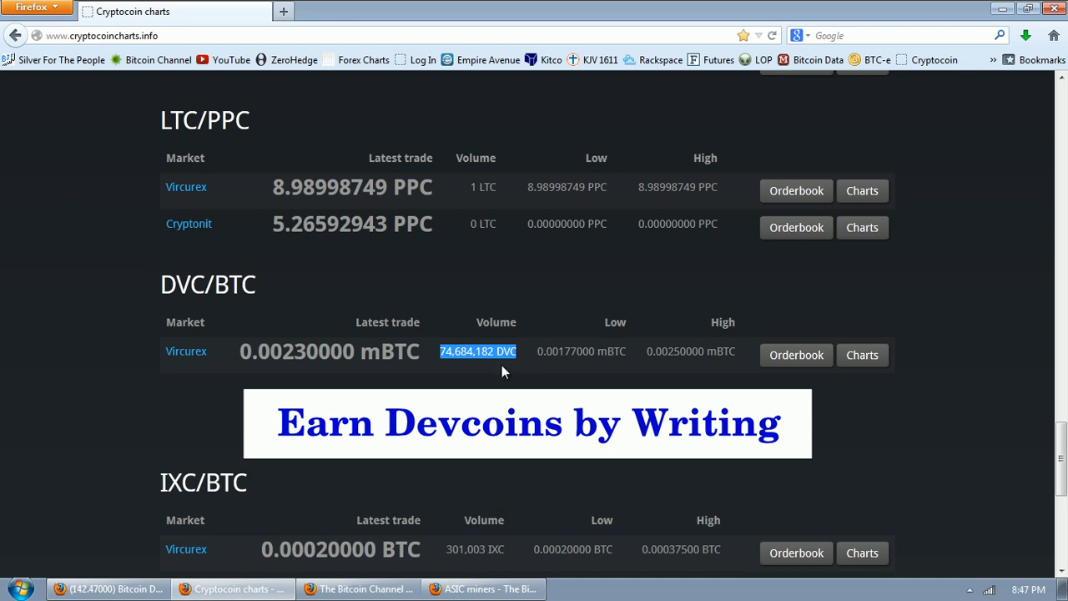
left_click(862, 355)
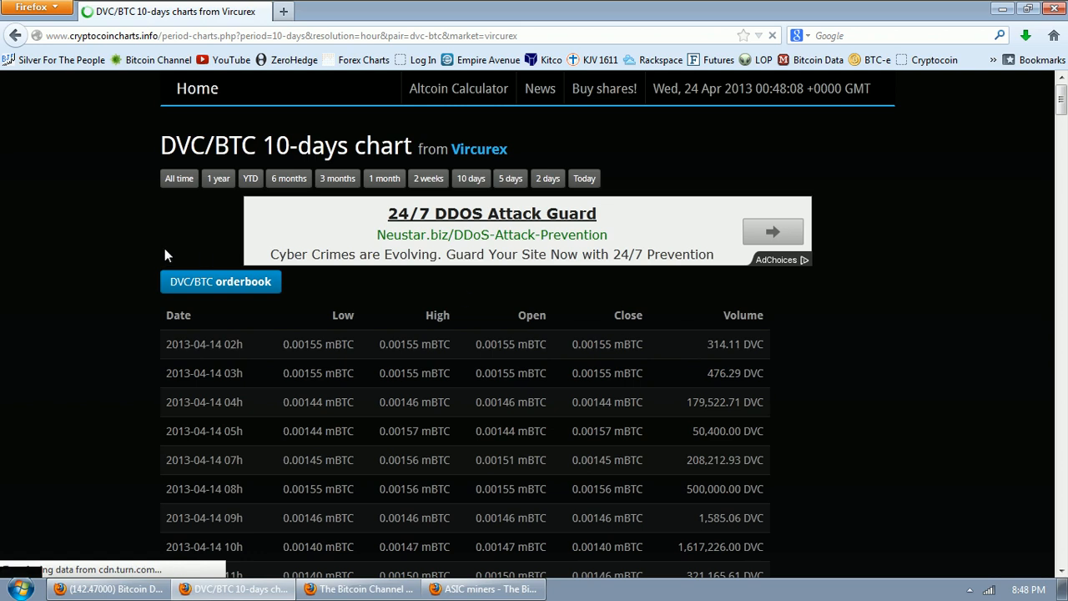
Step: View the entire DVC/BTC price history, then return to the Cryptocoin Charts home page
left_click(178, 178)
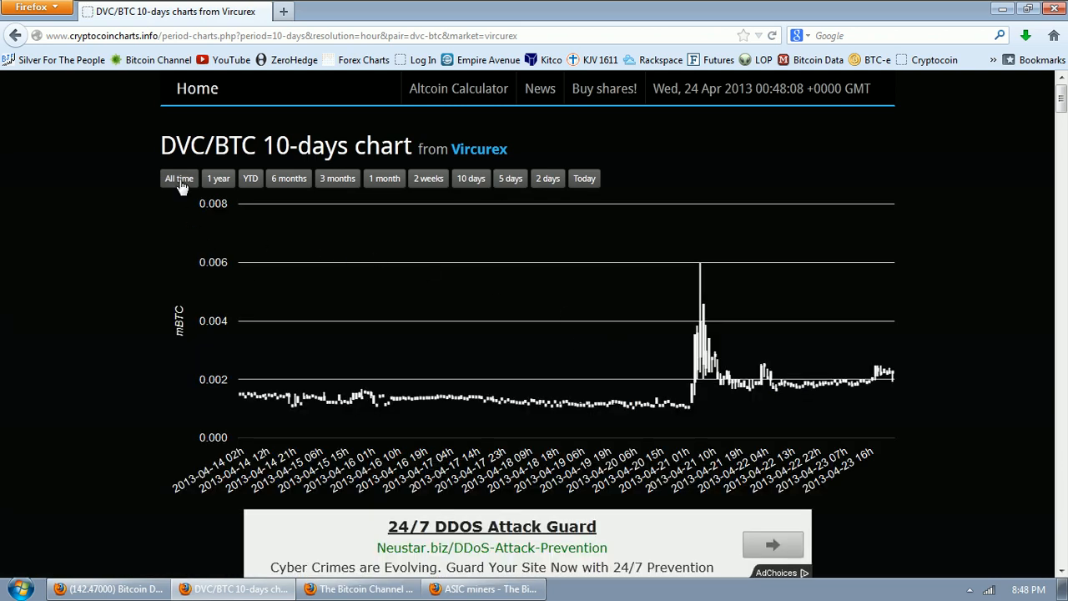
left_click(179, 178)
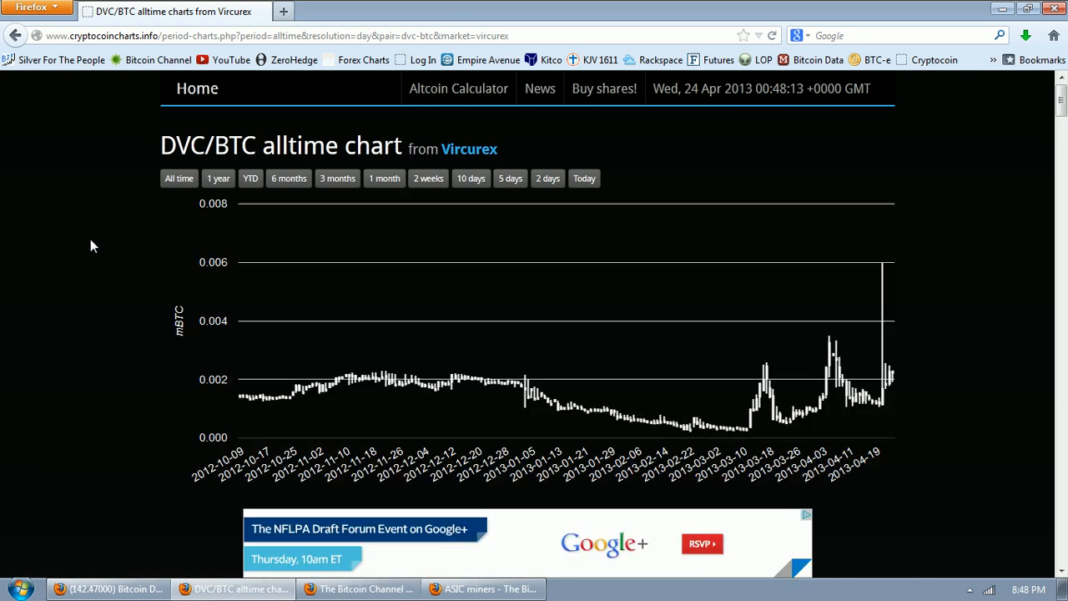
mouse_move(958, 440)
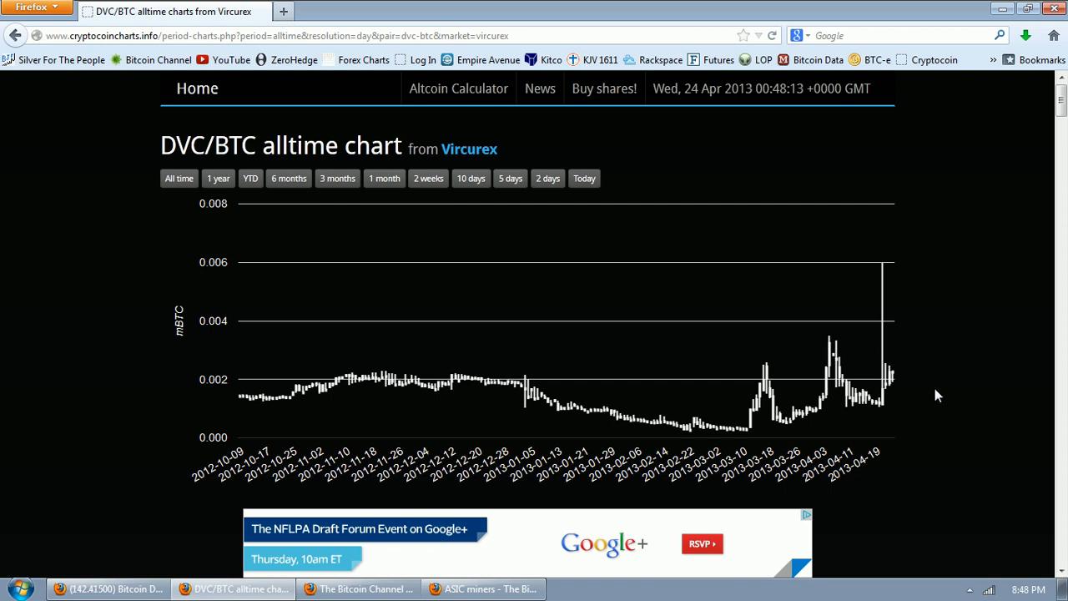
mouse_move(183, 107)
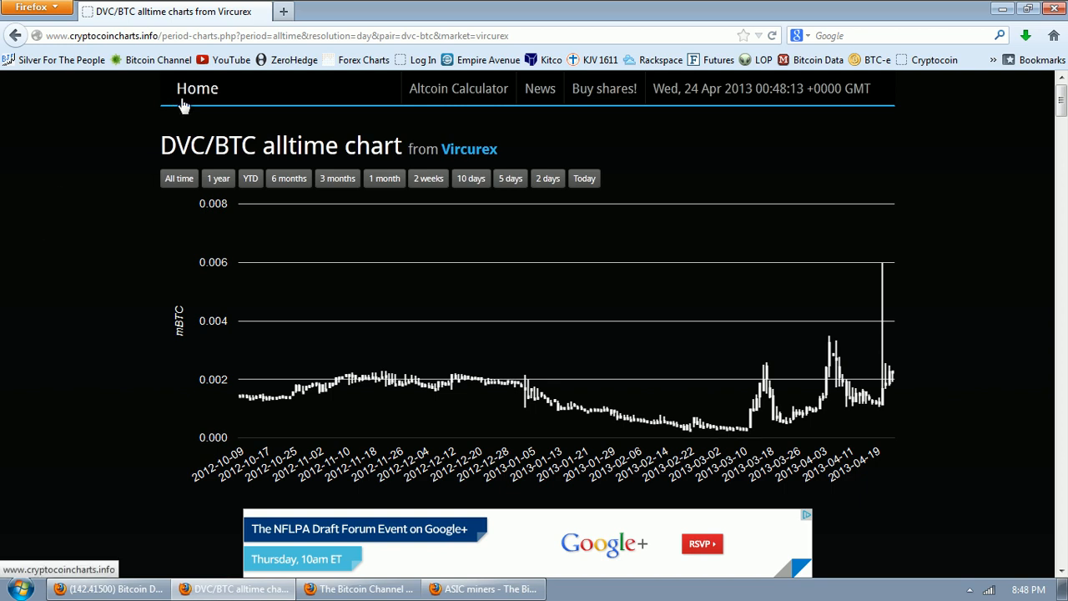
mouse_move(192, 92)
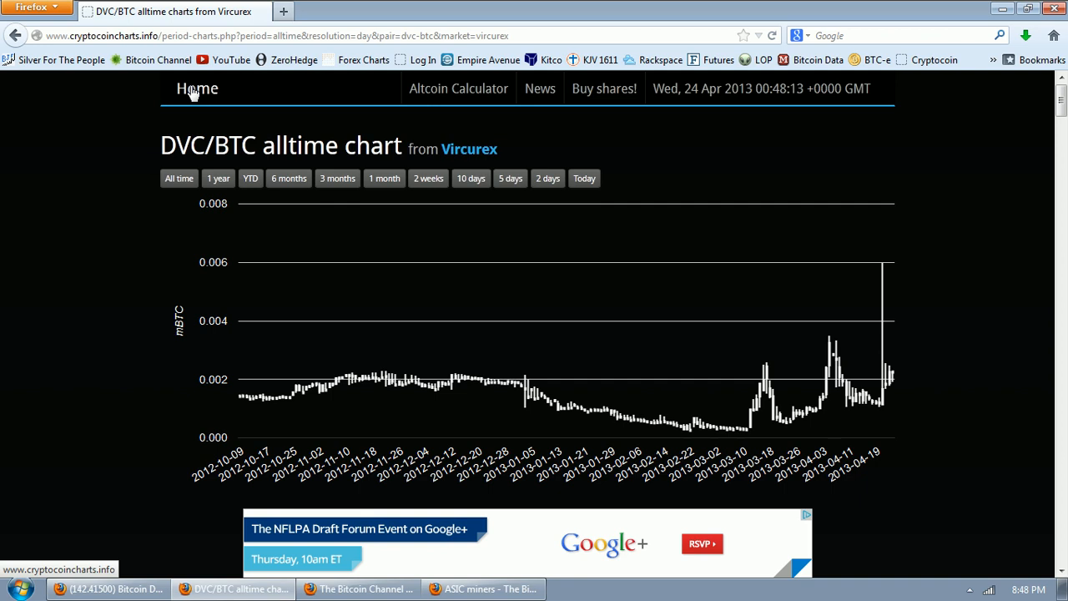
mouse_move(48, 324)
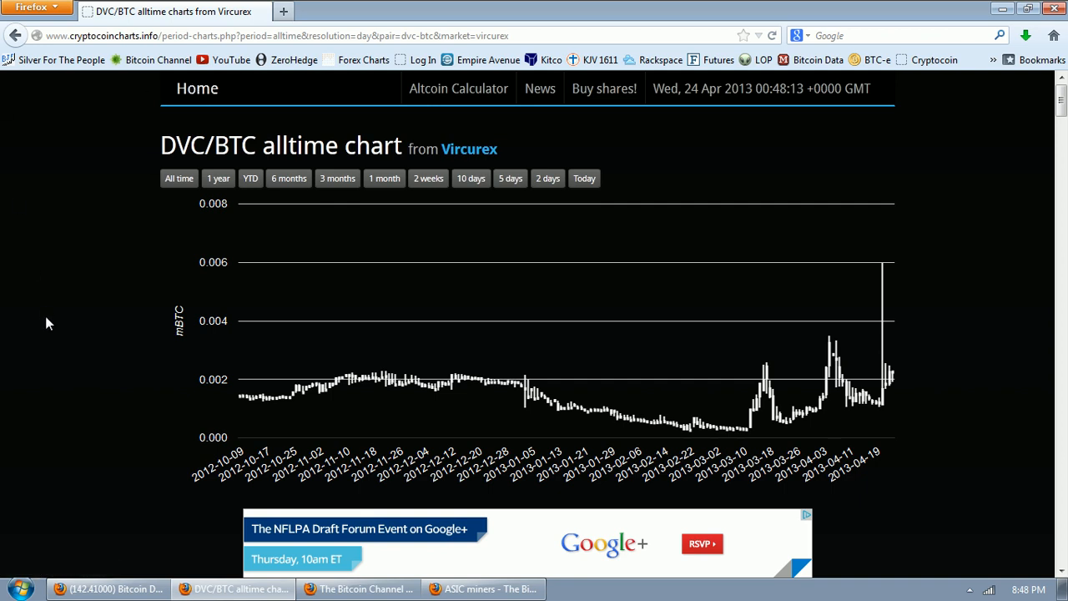
left_click(197, 88)
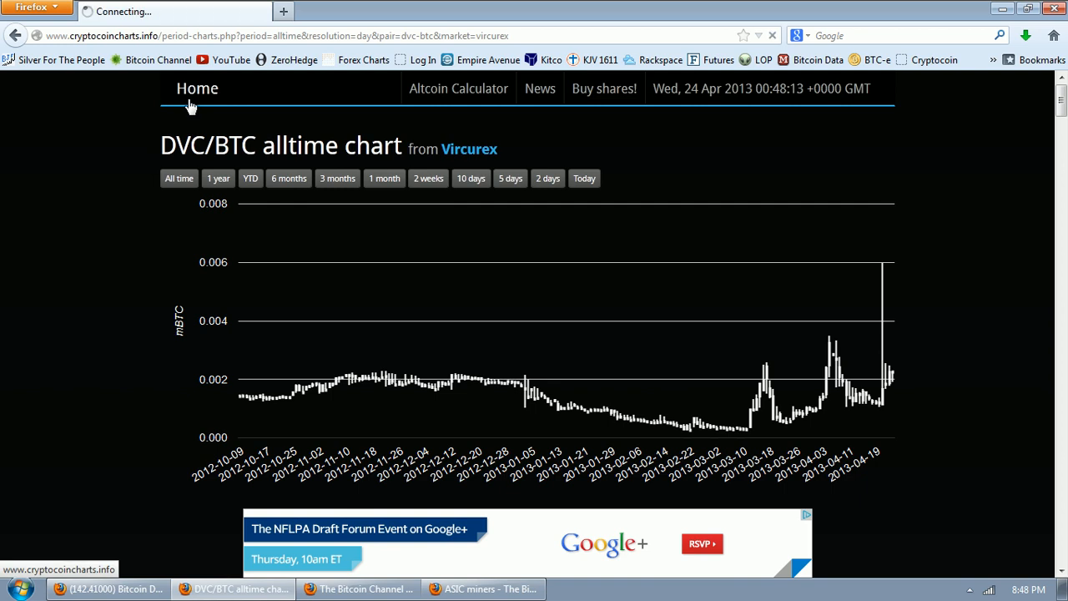
Step: View the all-time LTC/BTC chart from BTC-e, then return to the home page
left_click(197, 88)
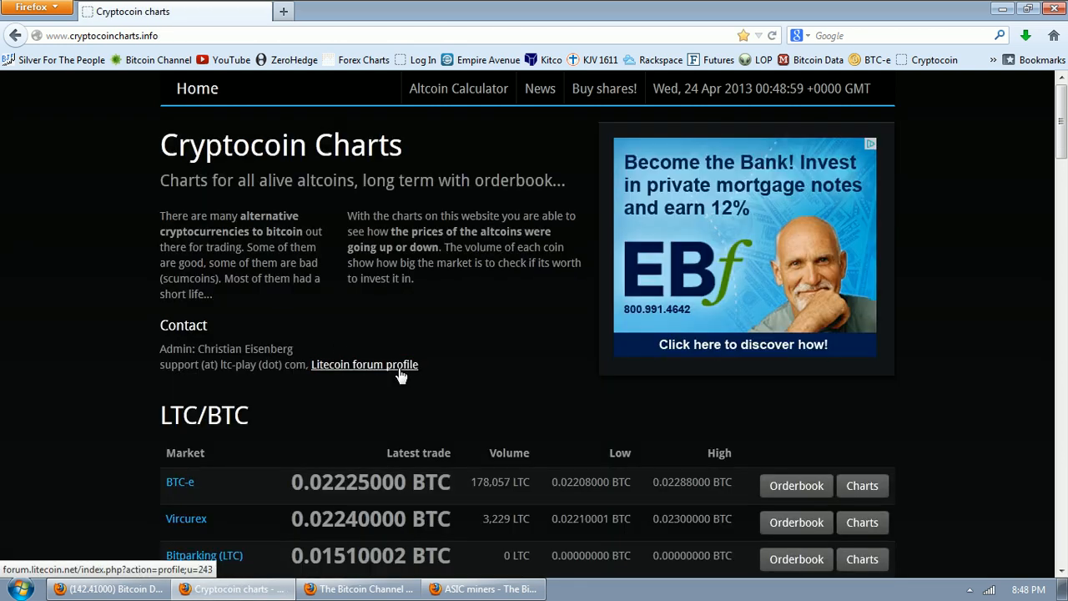
left_click(862, 485)
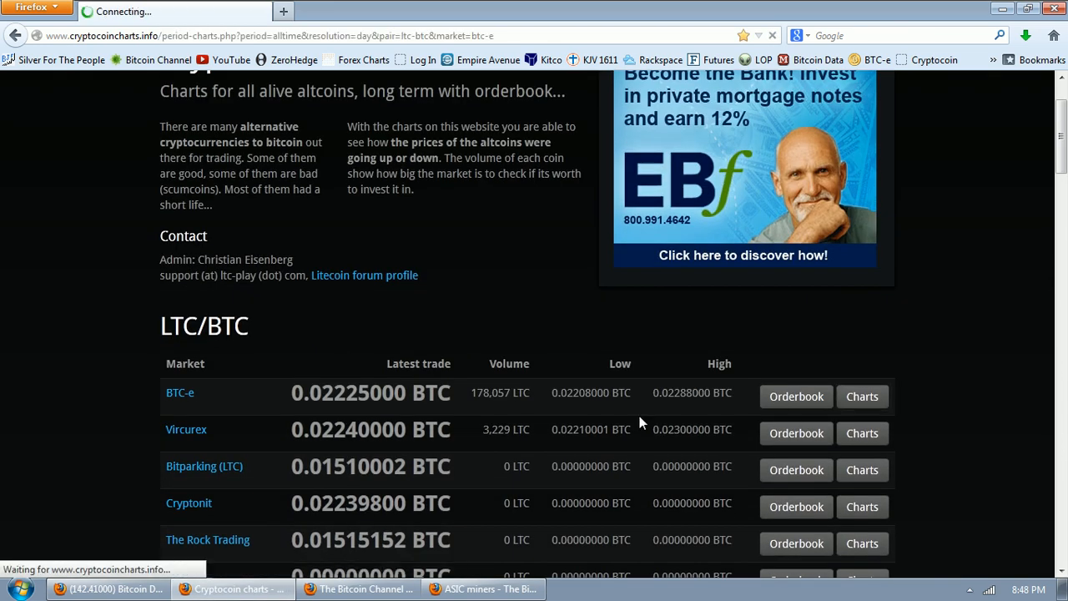
left_click(861, 396)
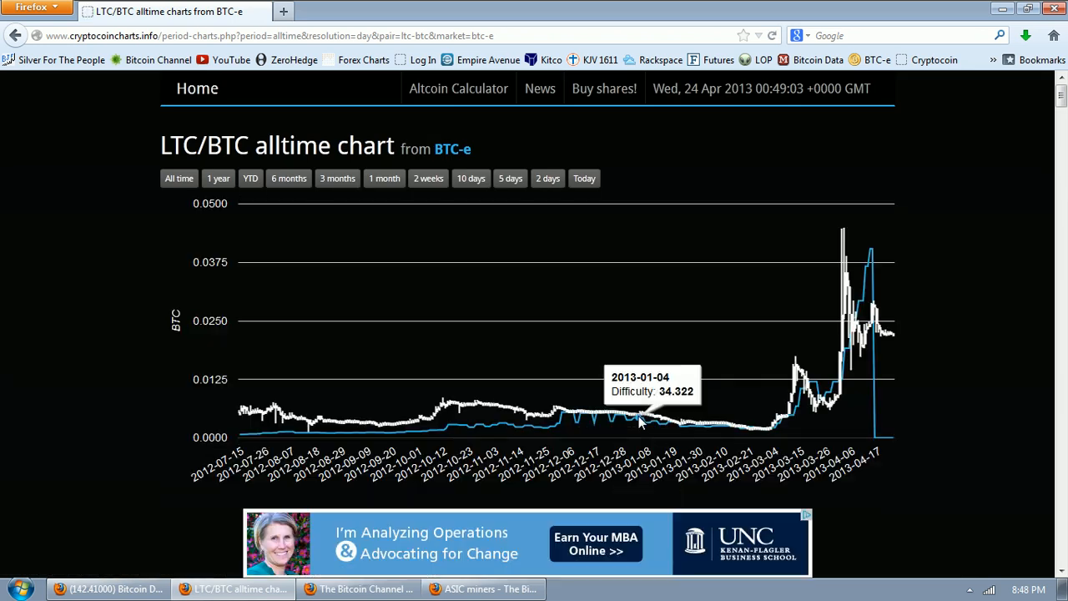
mouse_move(359, 333)
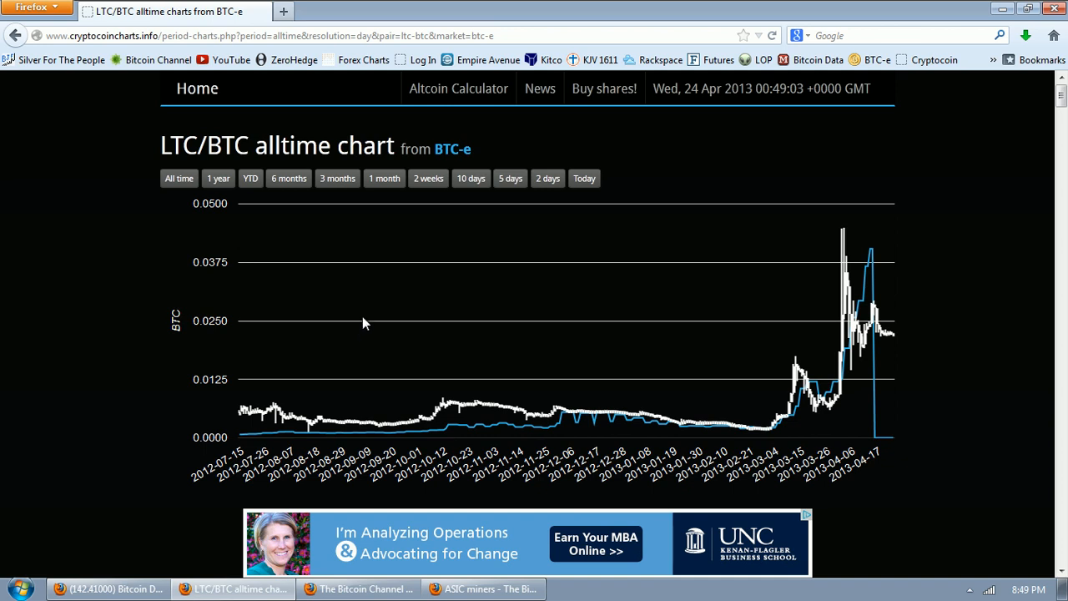
mouse_move(370, 318)
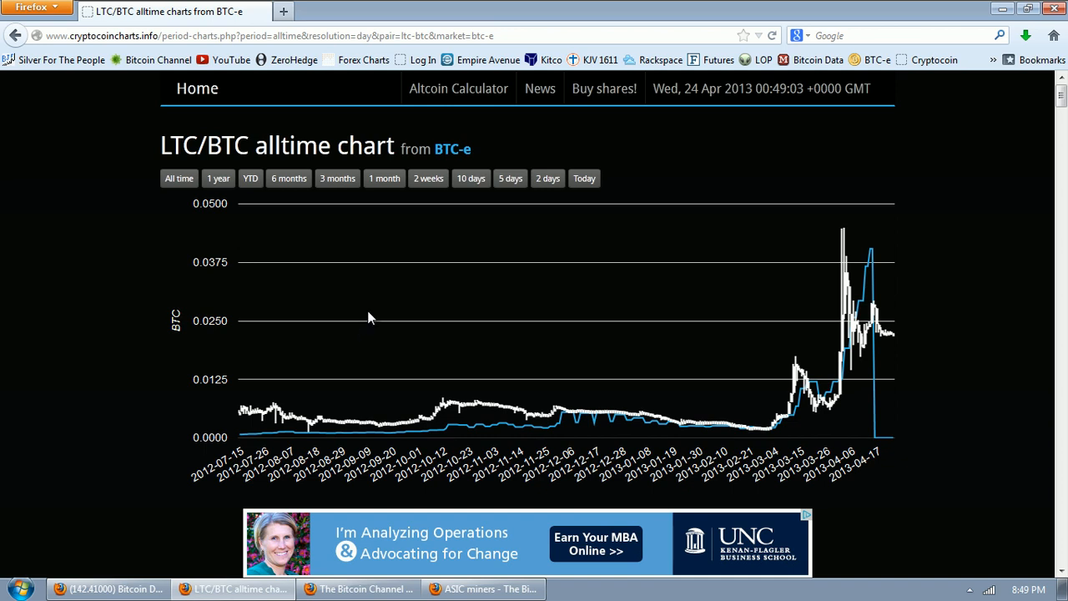
mouse_move(875, 406)
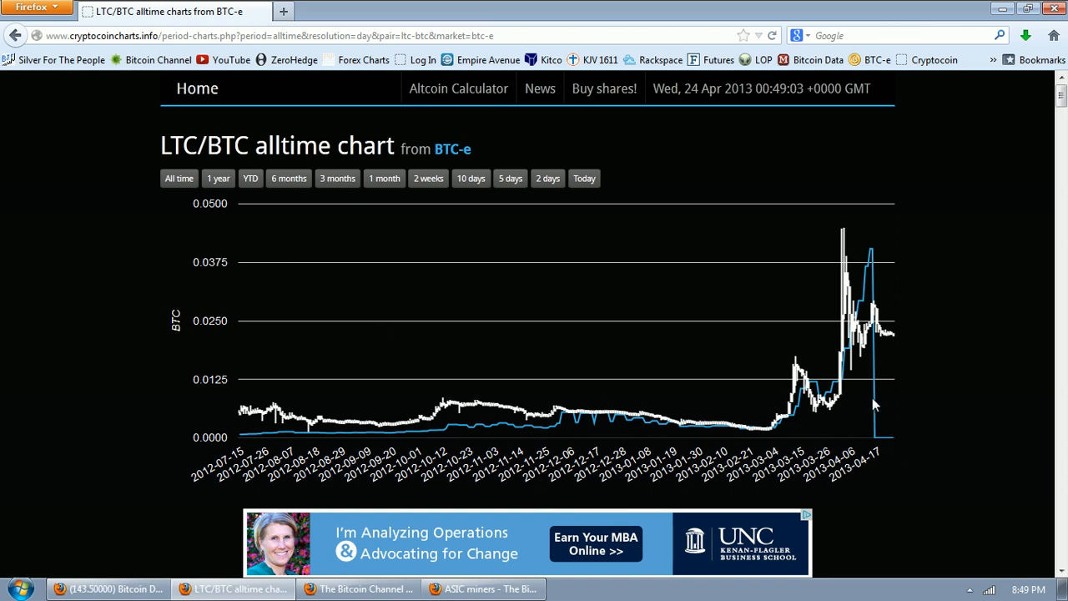
mouse_move(925, 362)
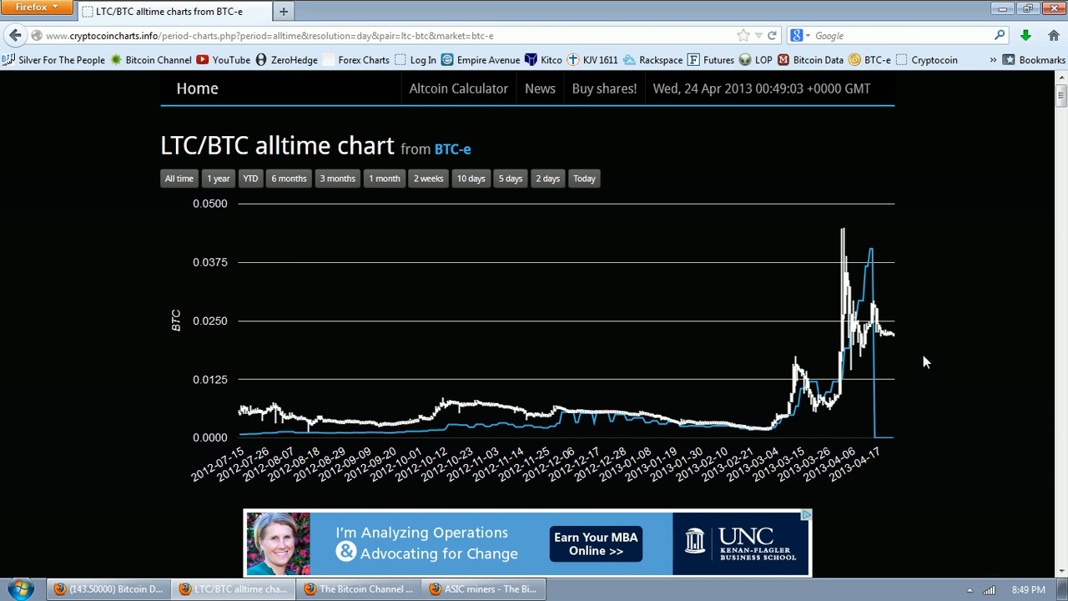
mouse_move(808, 366)
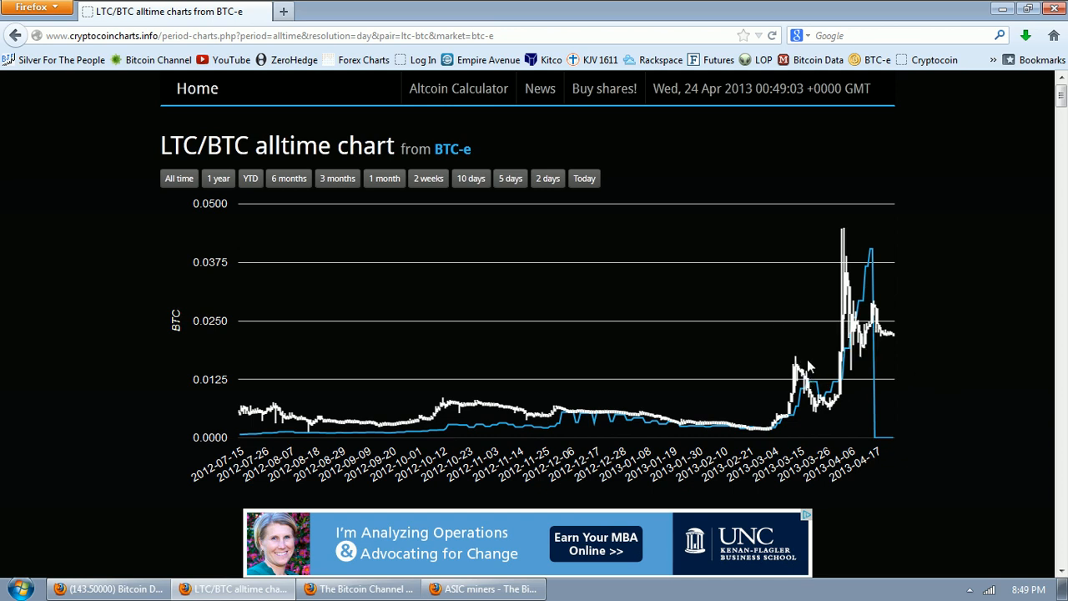
mouse_move(971, 305)
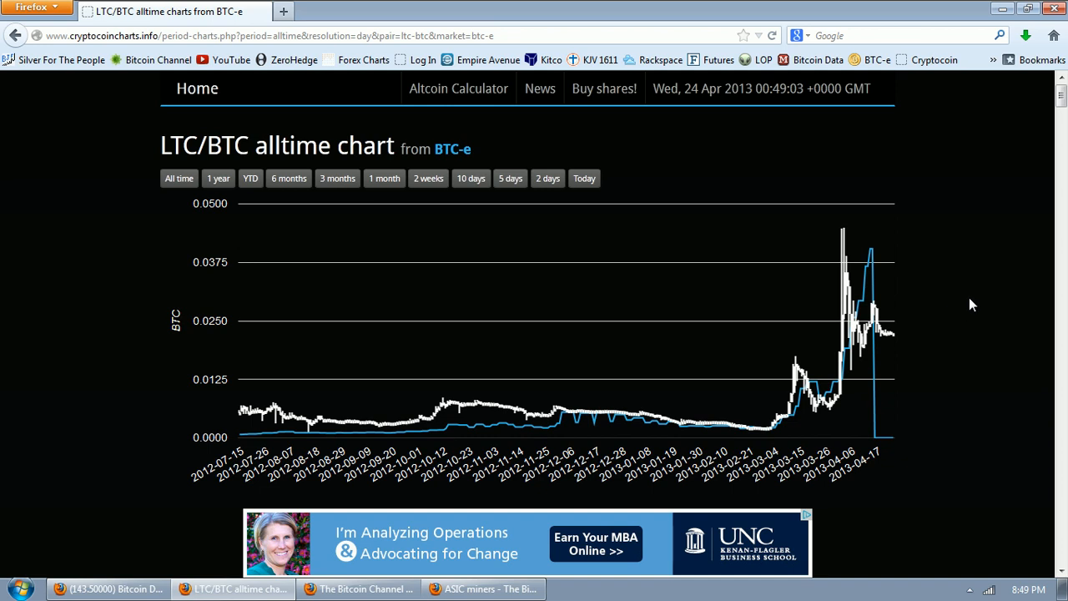
left_click(197, 88)
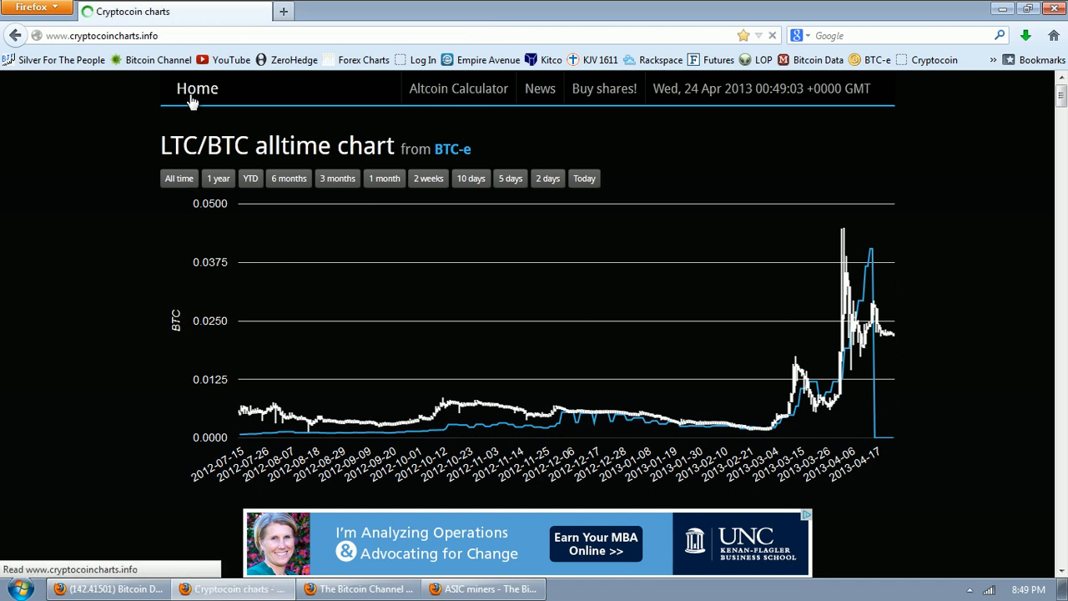
Step: View the 10-day TRC/BTC chart from the BTC-e market
scroll("down", 3)
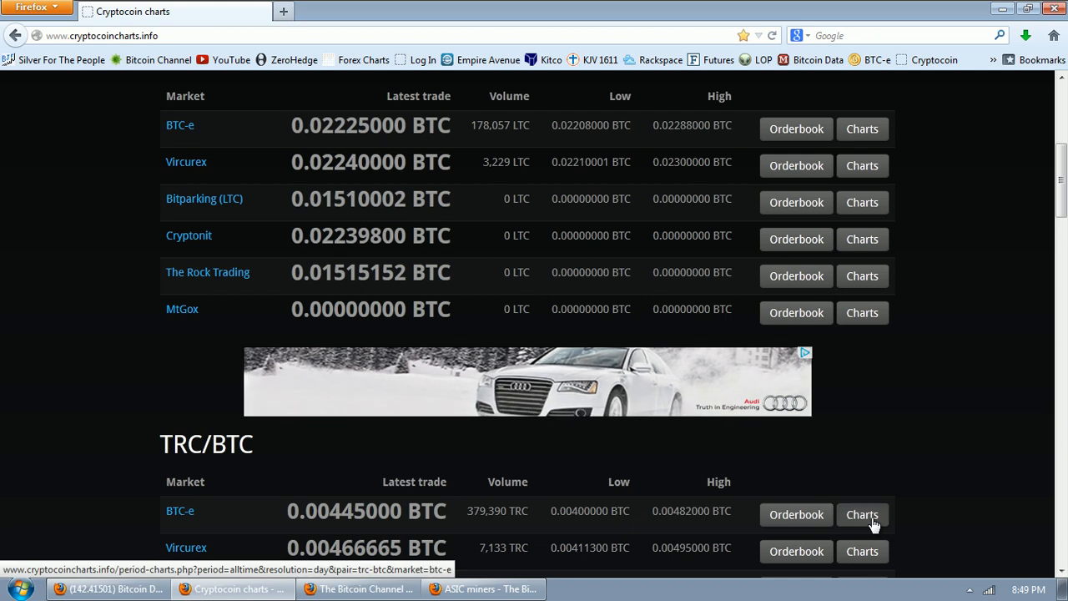
left_click(862, 514)
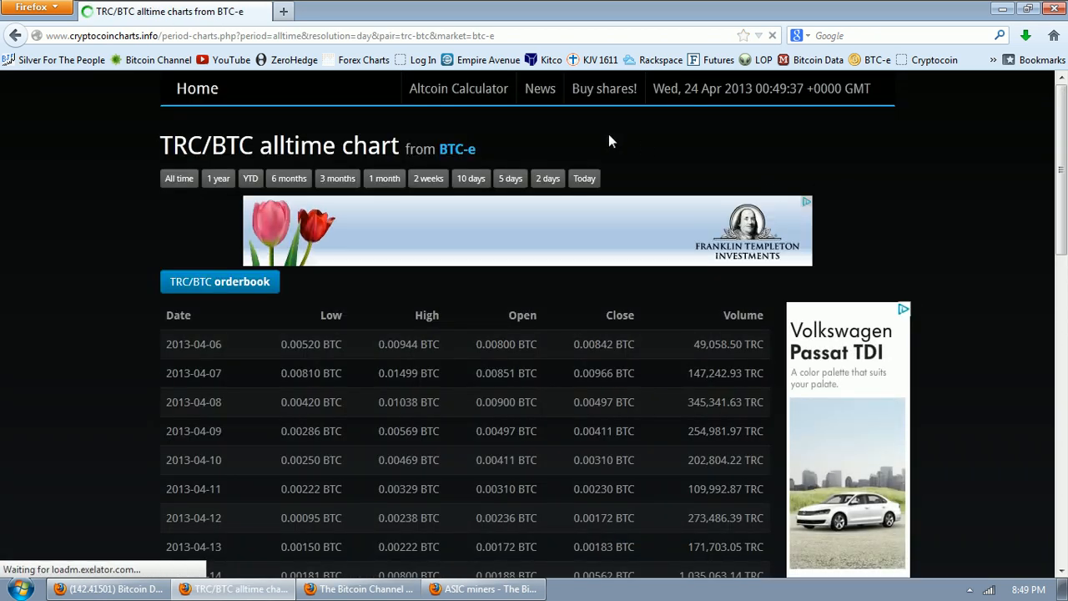
left_click(471, 178)
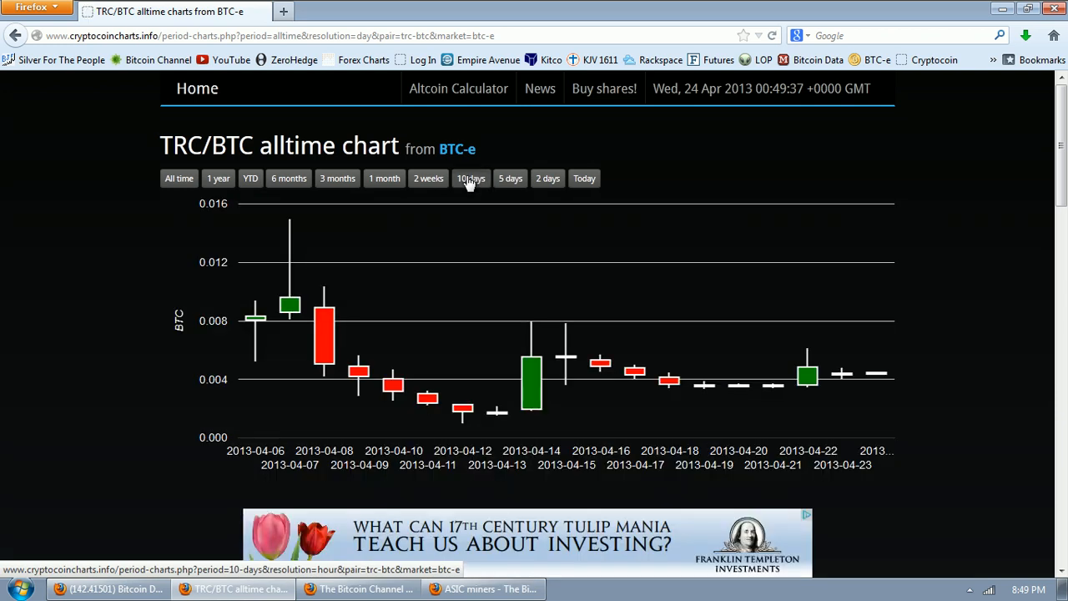
left_click(471, 178)
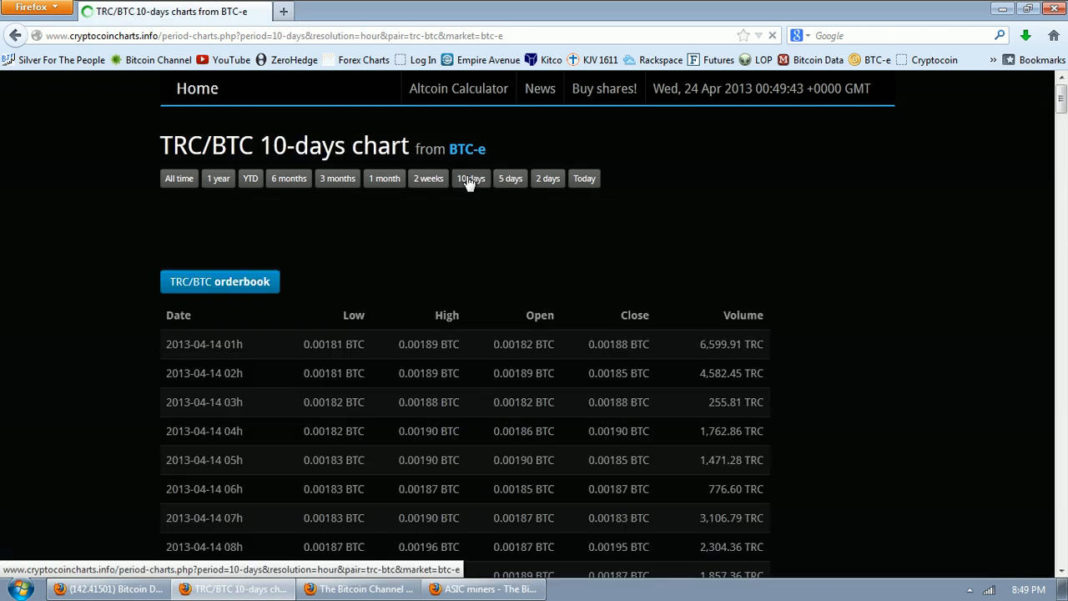
left_click(471, 178)
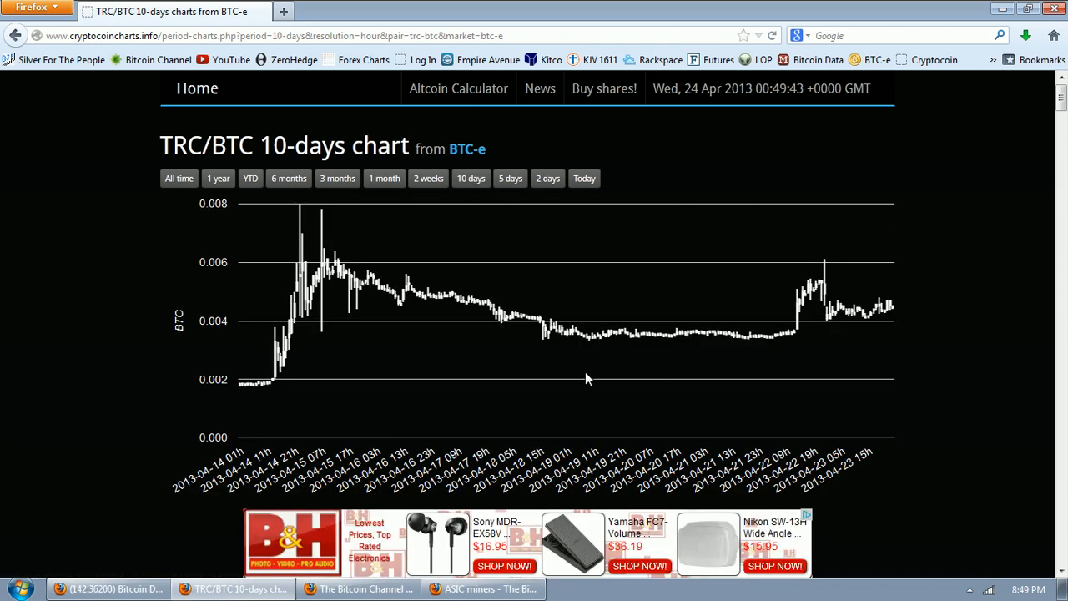
mouse_move(626, 403)
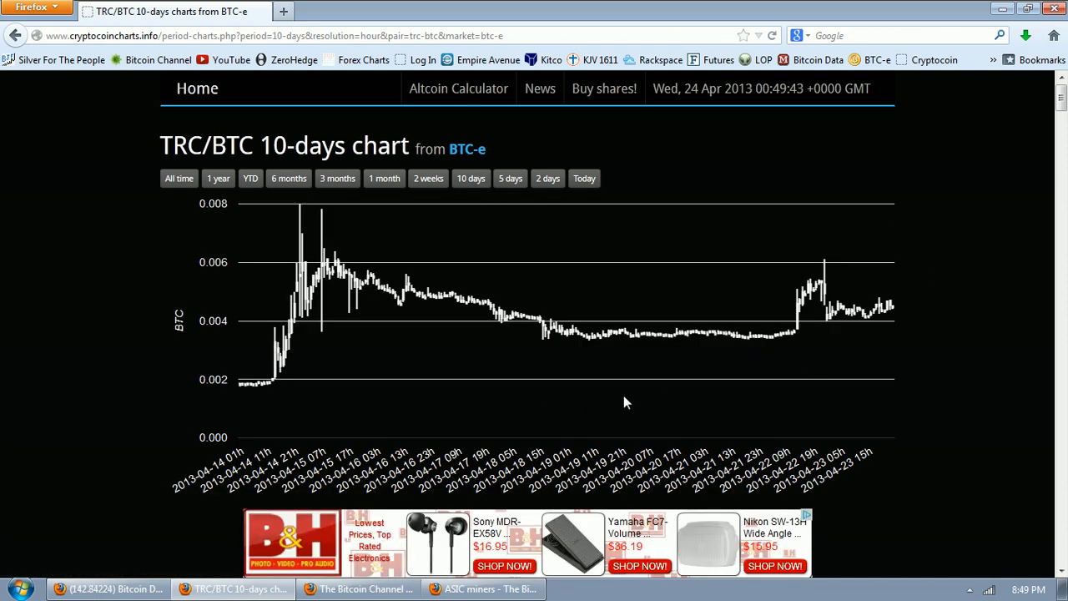
mouse_move(677, 378)
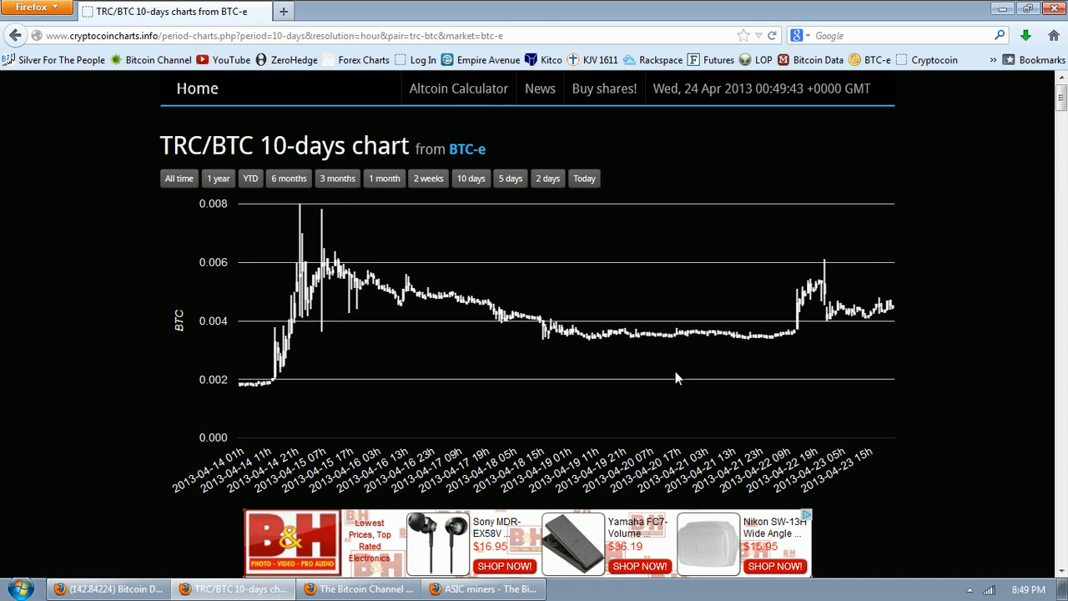
mouse_move(710, 348)
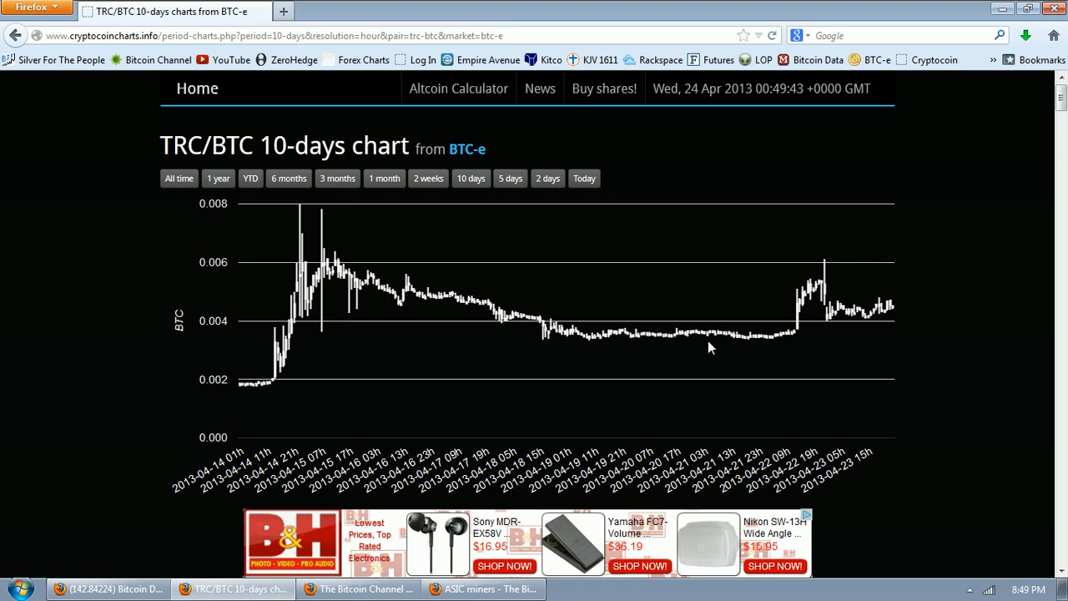
mouse_move(930, 395)
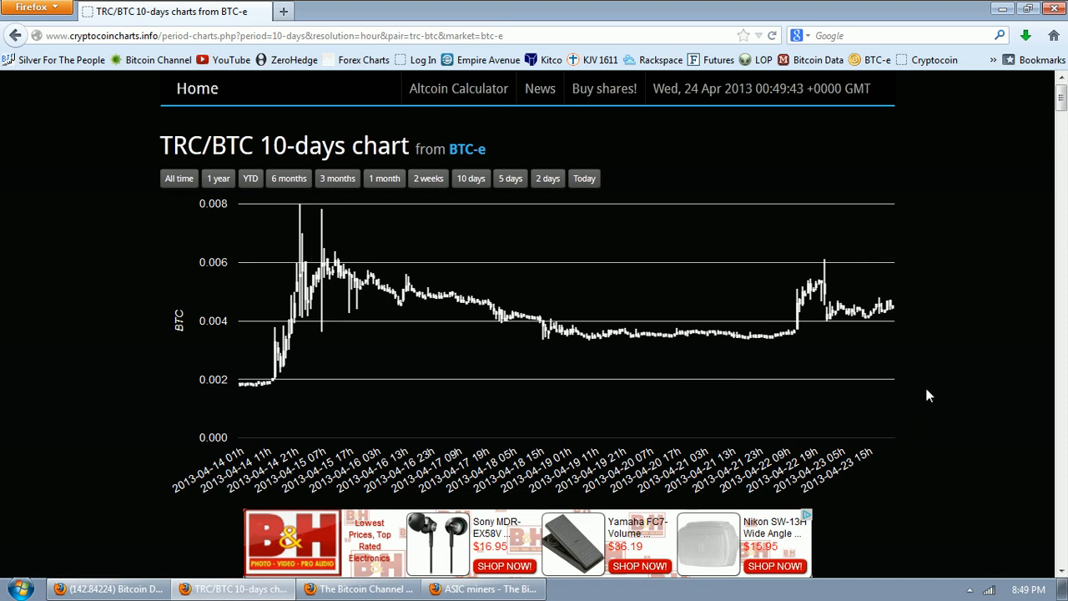
mouse_move(922, 350)
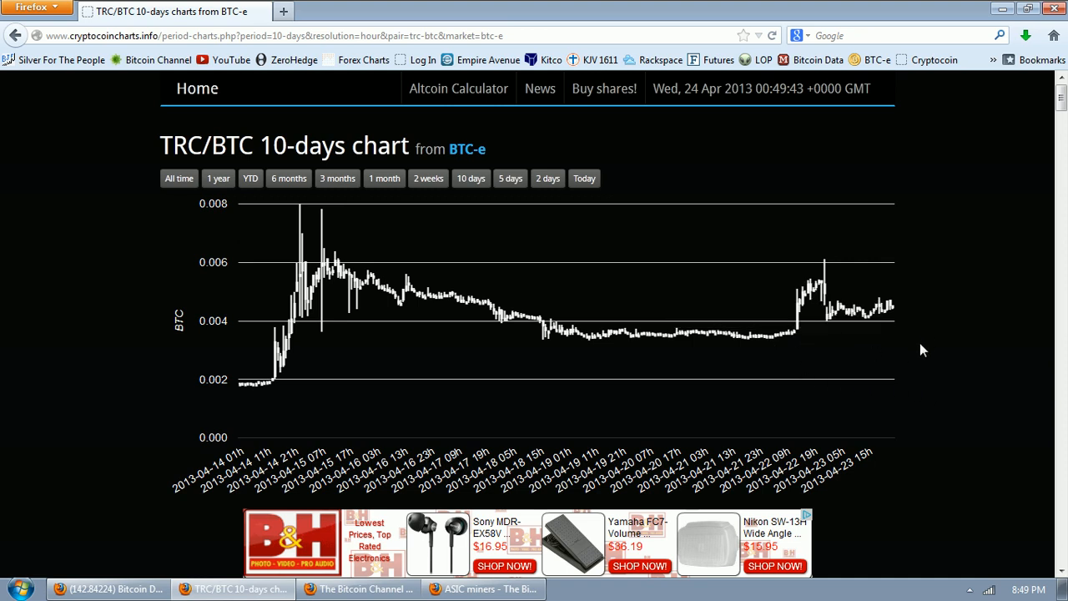
mouse_move(866, 326)
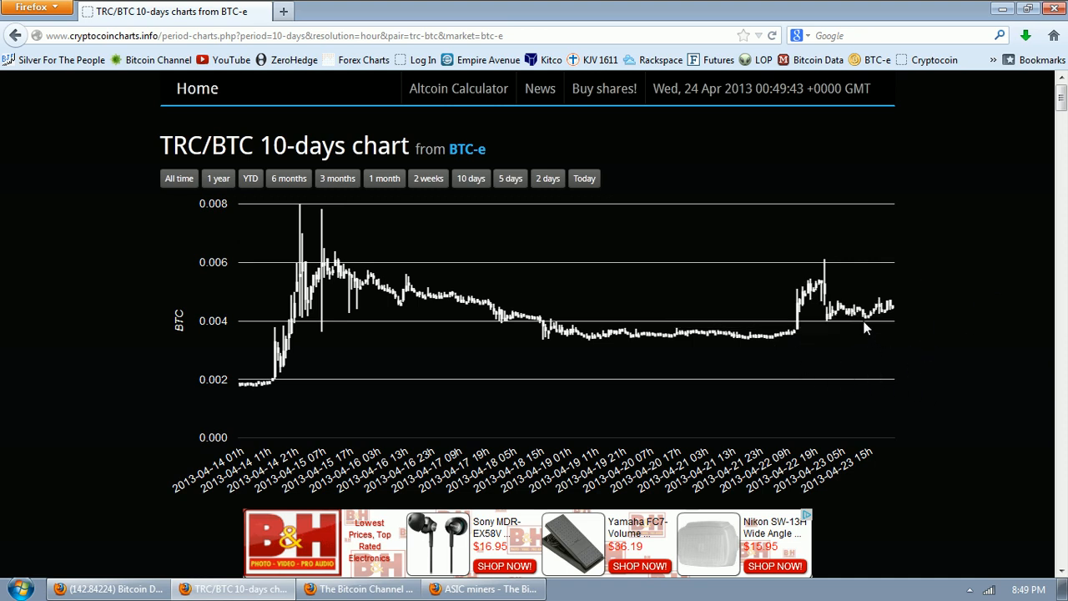
mouse_move(938, 391)
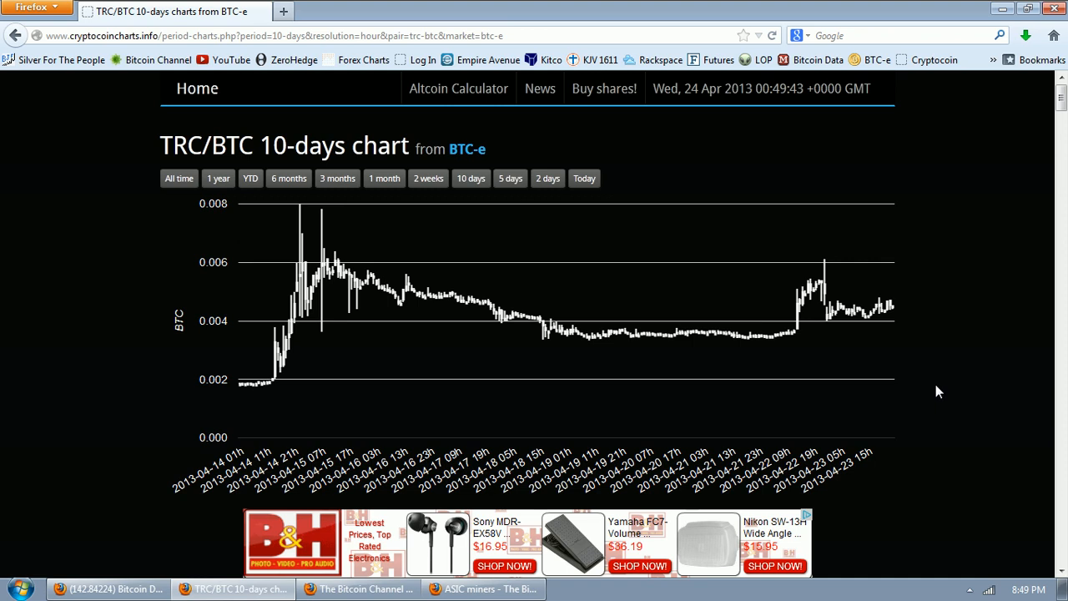
mouse_move(895, 321)
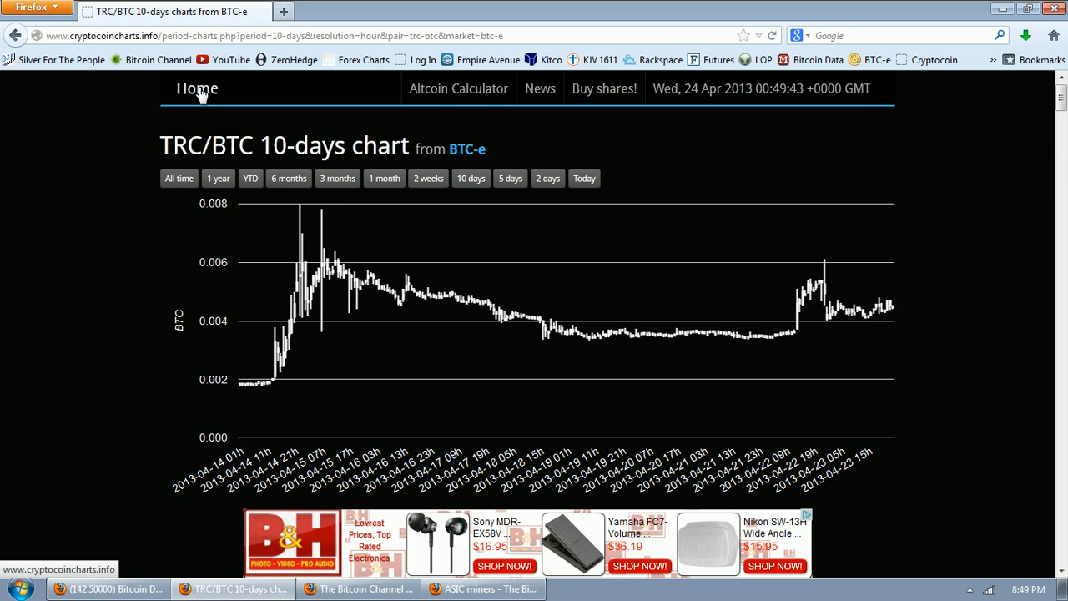
Step: Return to the home page and scroll down to the NMC/BTC market table
left_click(197, 88)
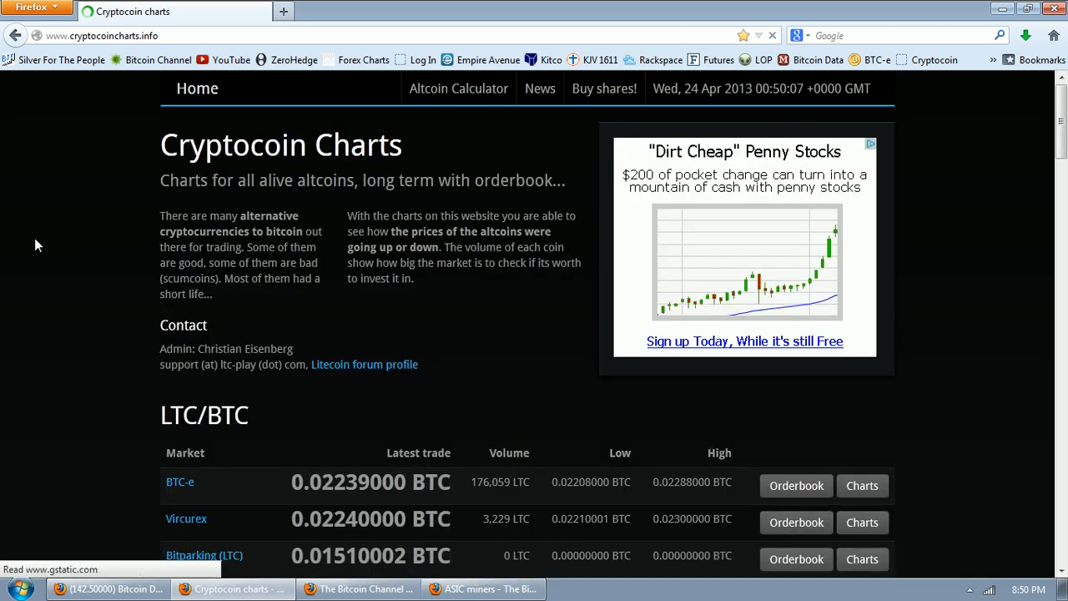
scroll("down", 3)
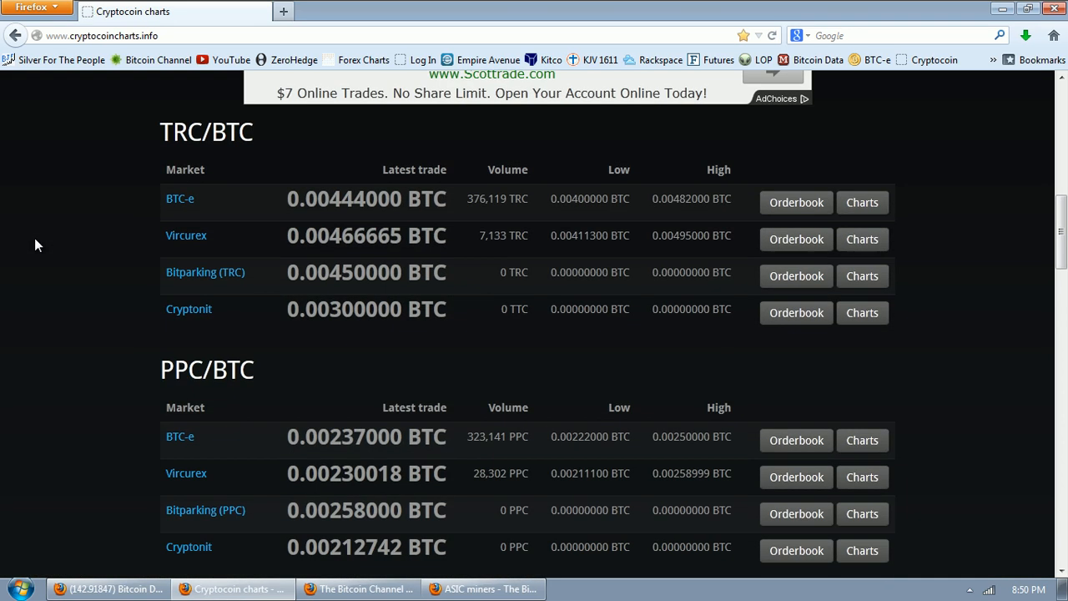
scroll("down", 3)
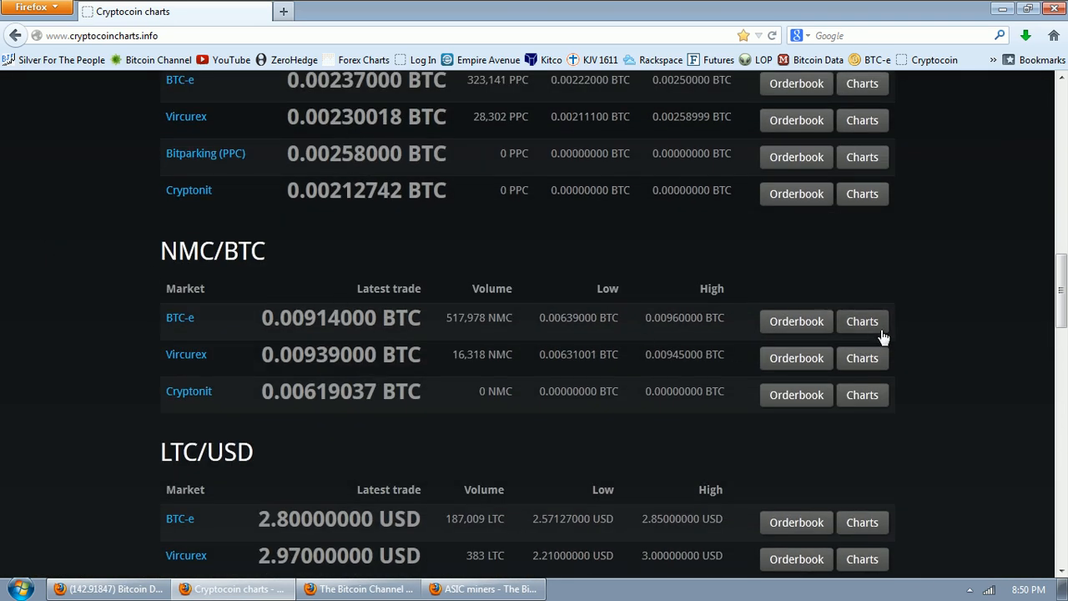
Step: Open the 10-day NMC/BTC price chart for the BTC-e market
left_click(862, 321)
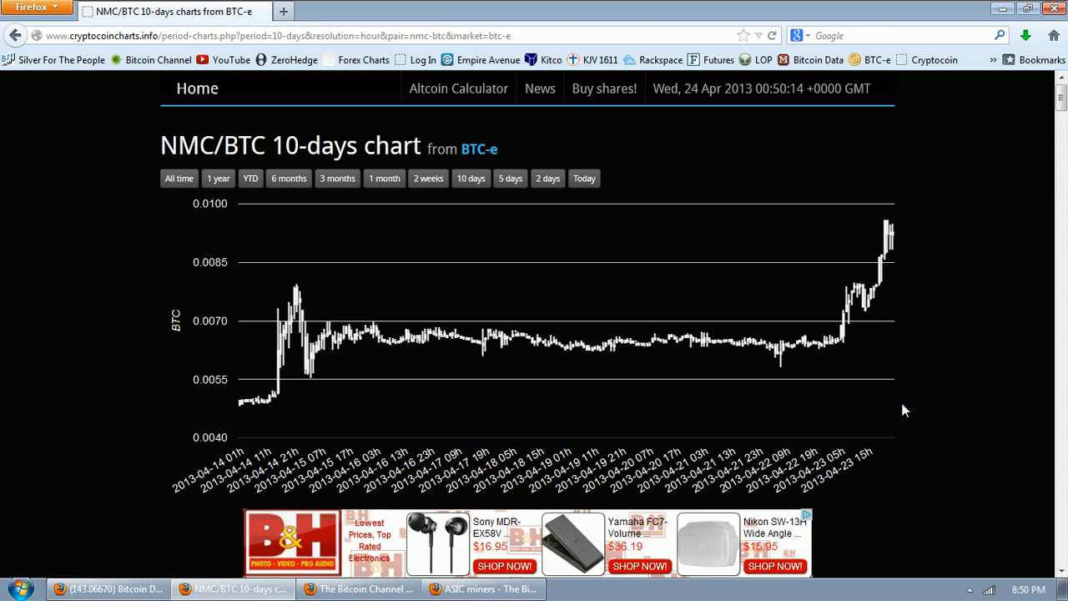
mouse_move(895, 348)
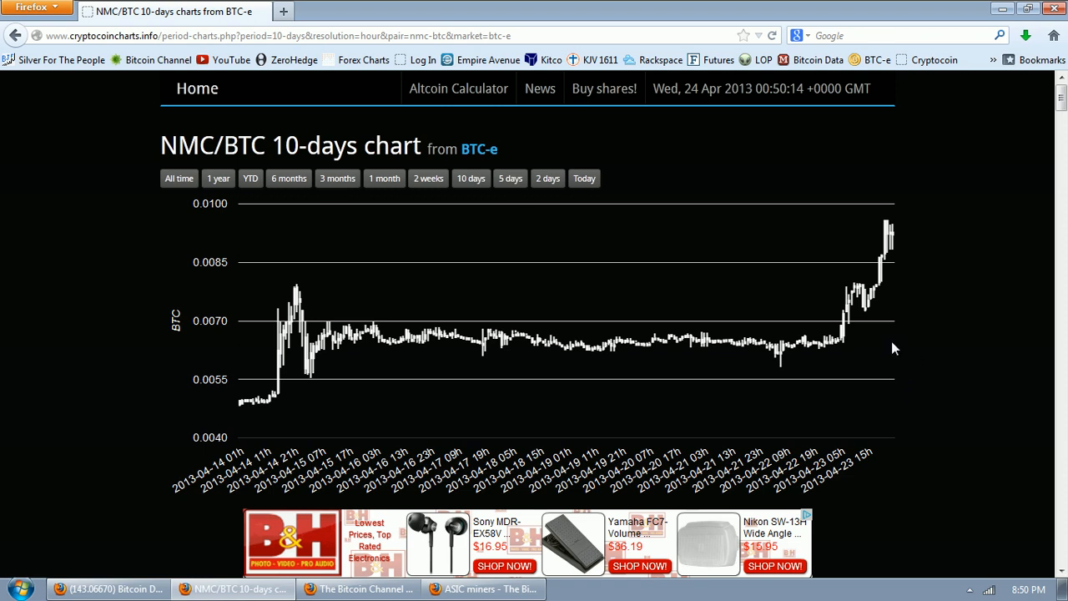
mouse_move(888, 291)
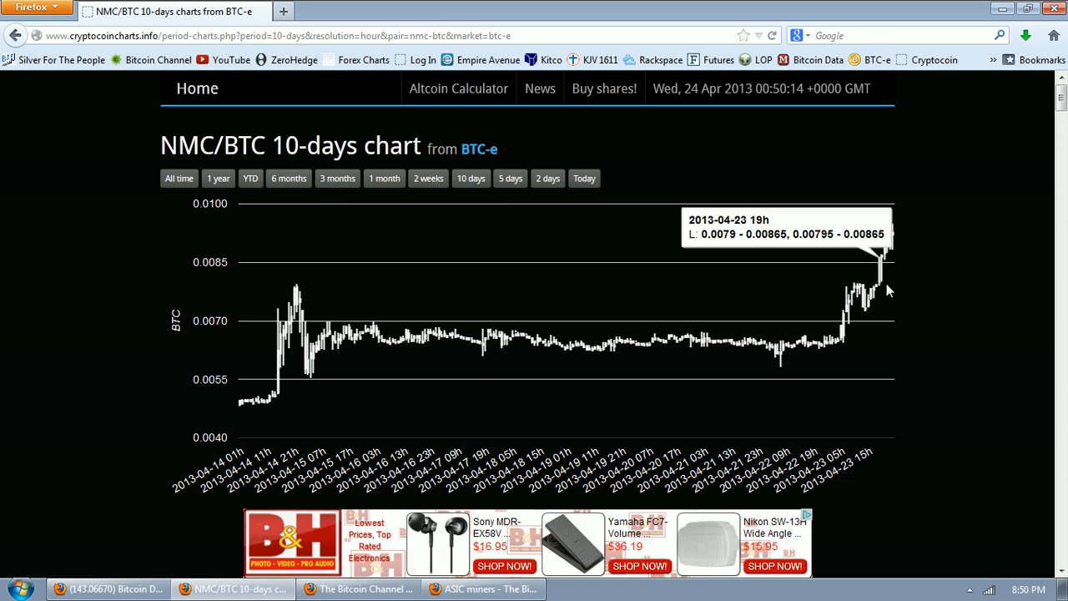
mouse_move(948, 396)
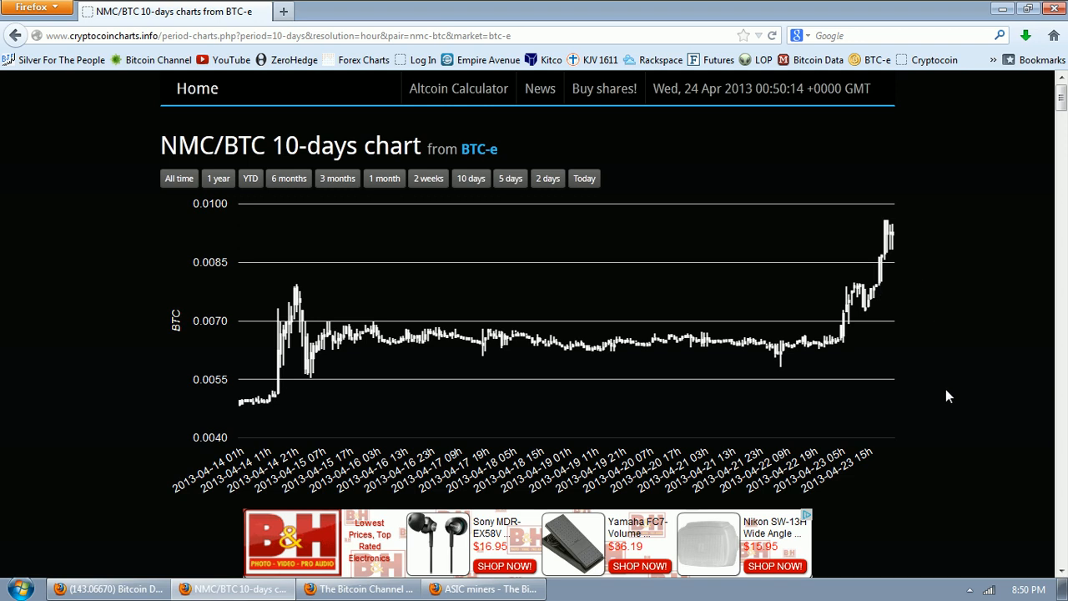
mouse_move(899, 223)
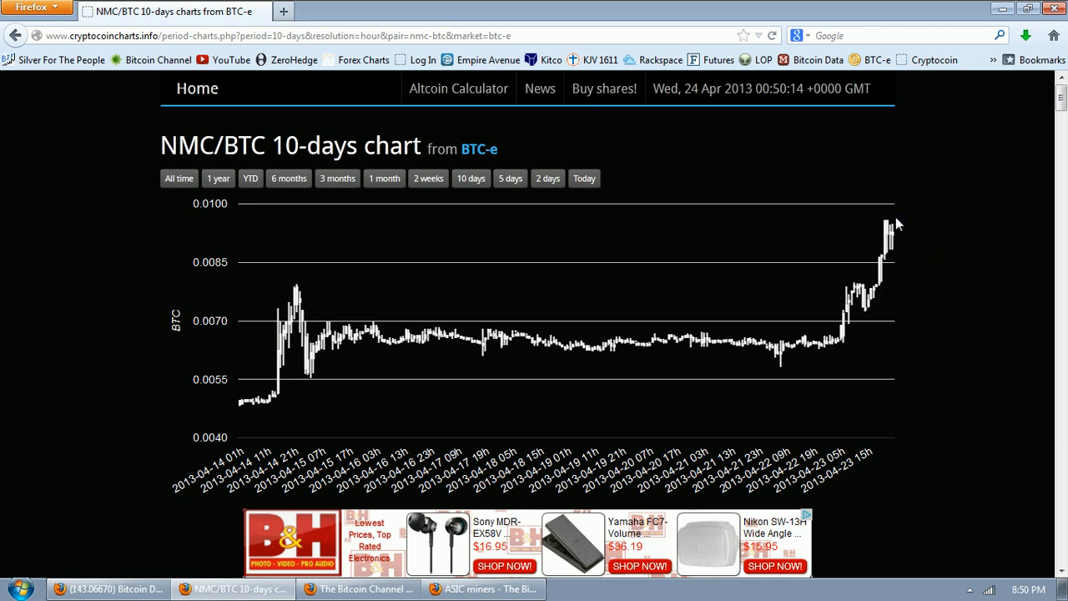
mouse_move(50, 356)
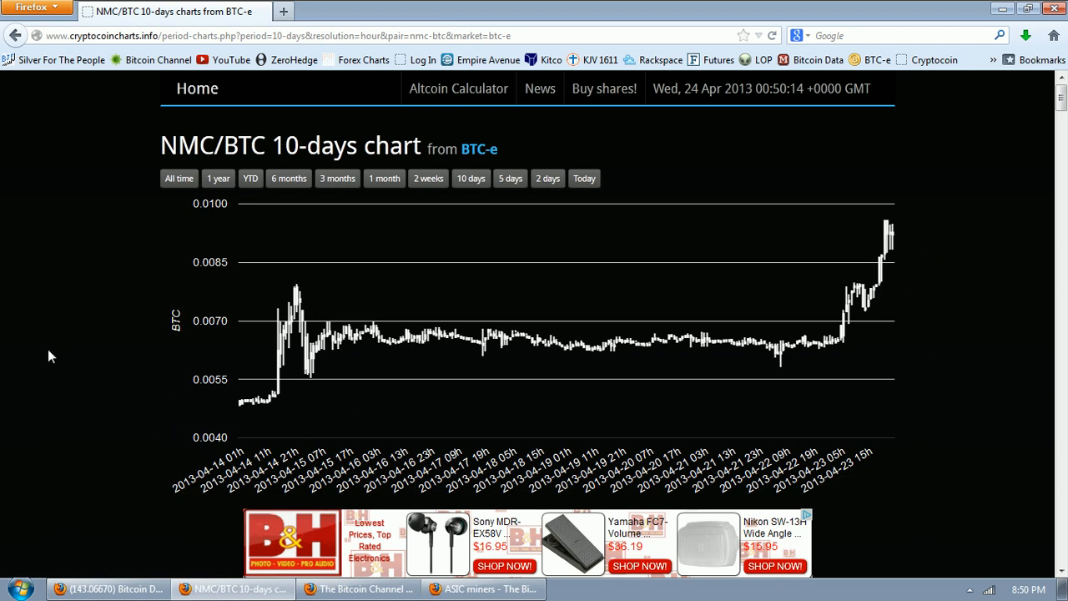
Step: Switch the BTC-e NMC/BTC chart to its all-time range, October 2012 to April 2013
left_click(179, 178)
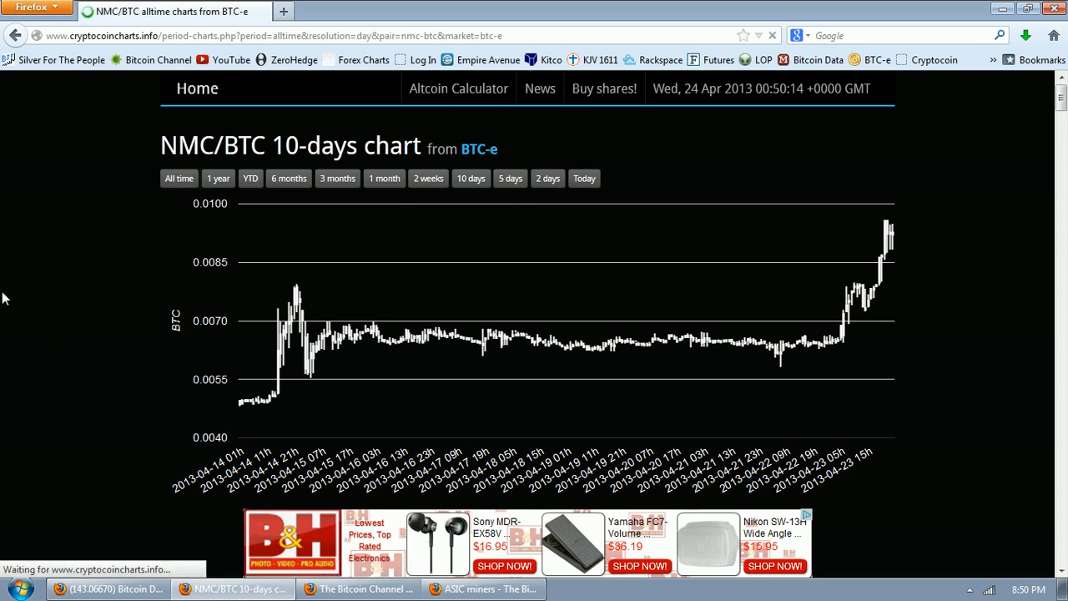
left_click(178, 178)
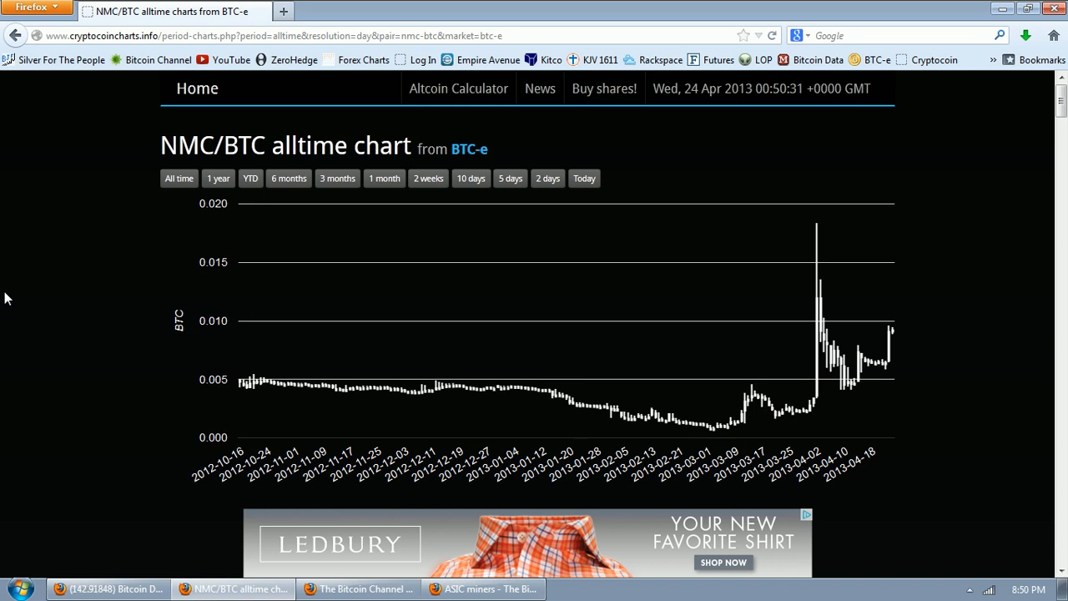
scroll("down", 3)
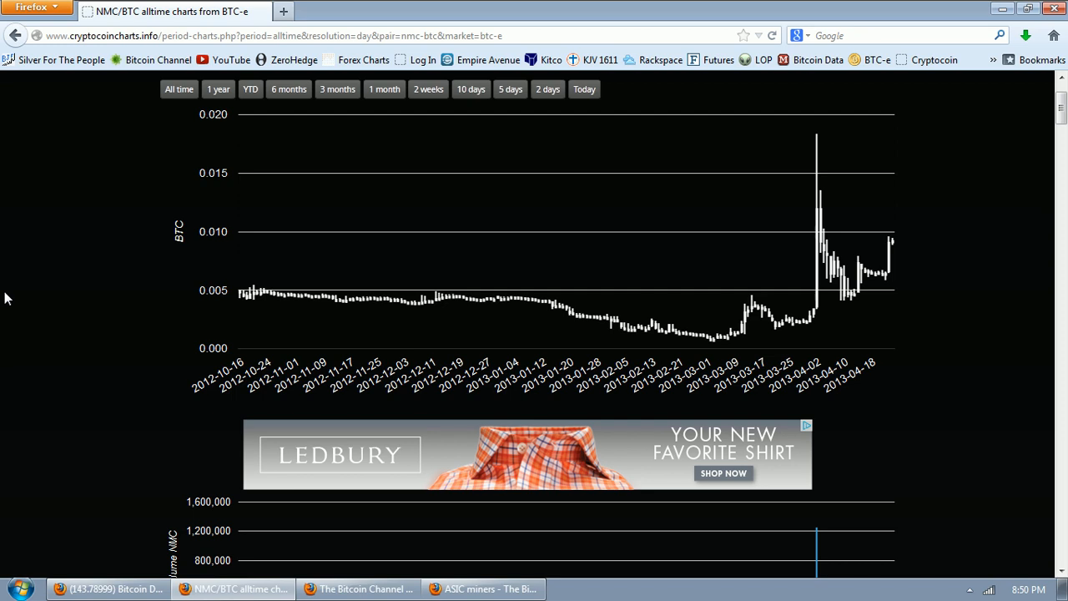
scroll("up", 3)
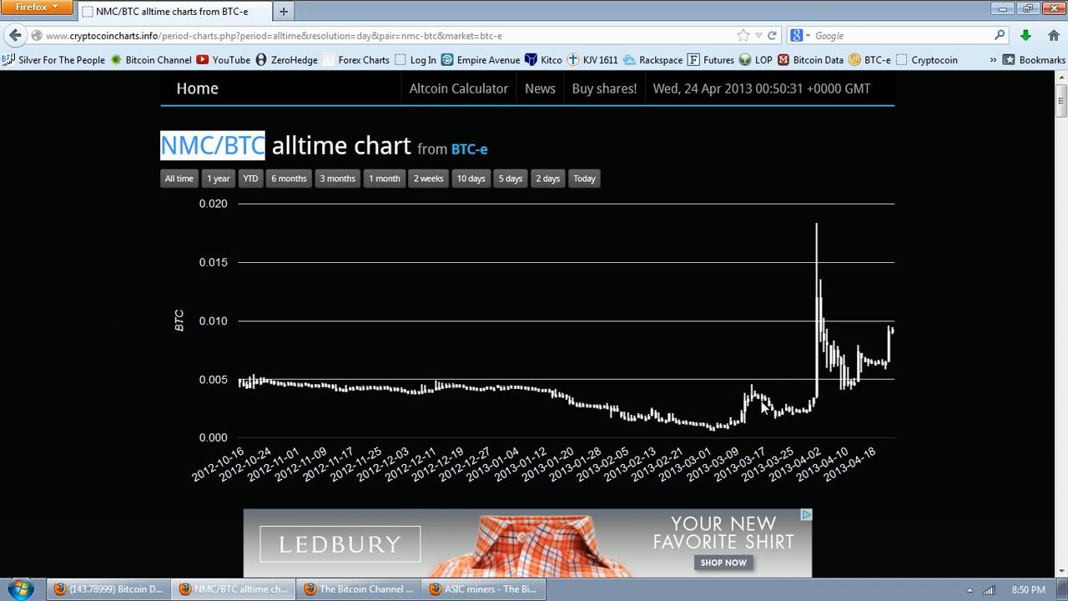
mouse_move(714, 432)
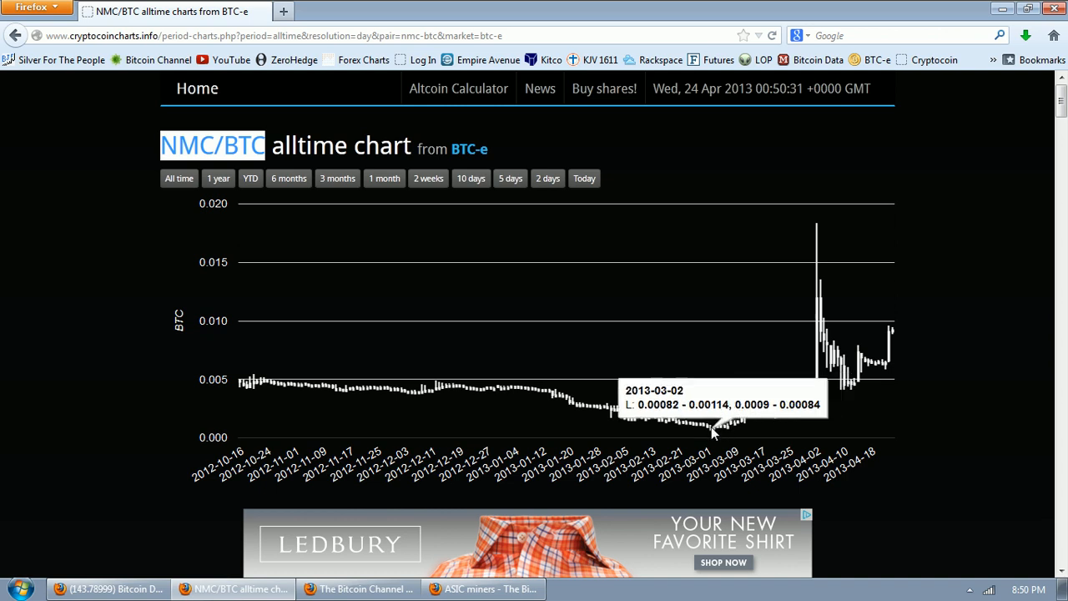
mouse_move(716, 434)
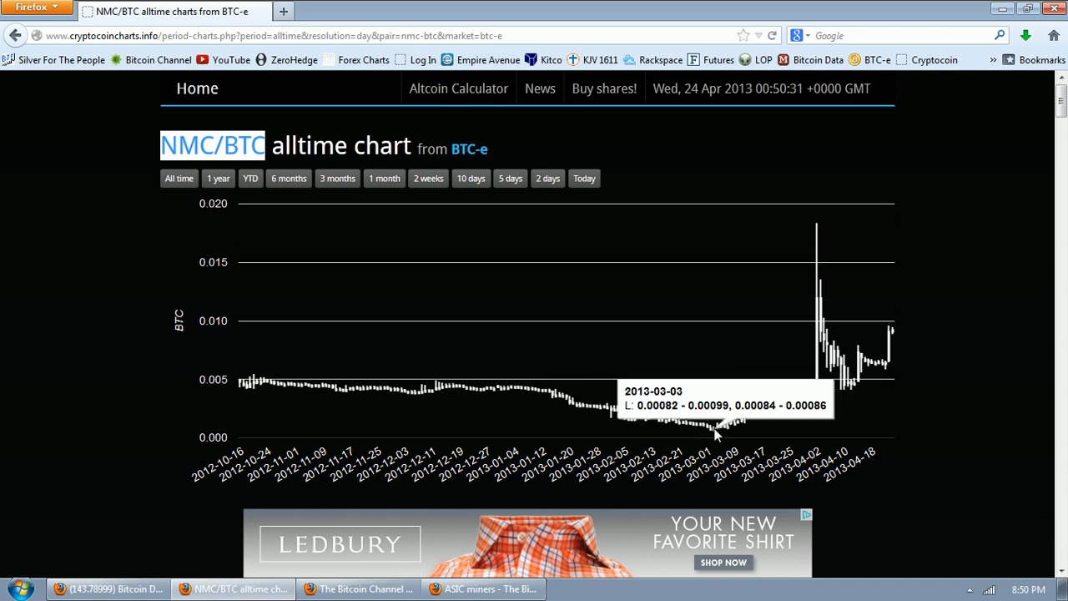
mouse_move(818, 234)
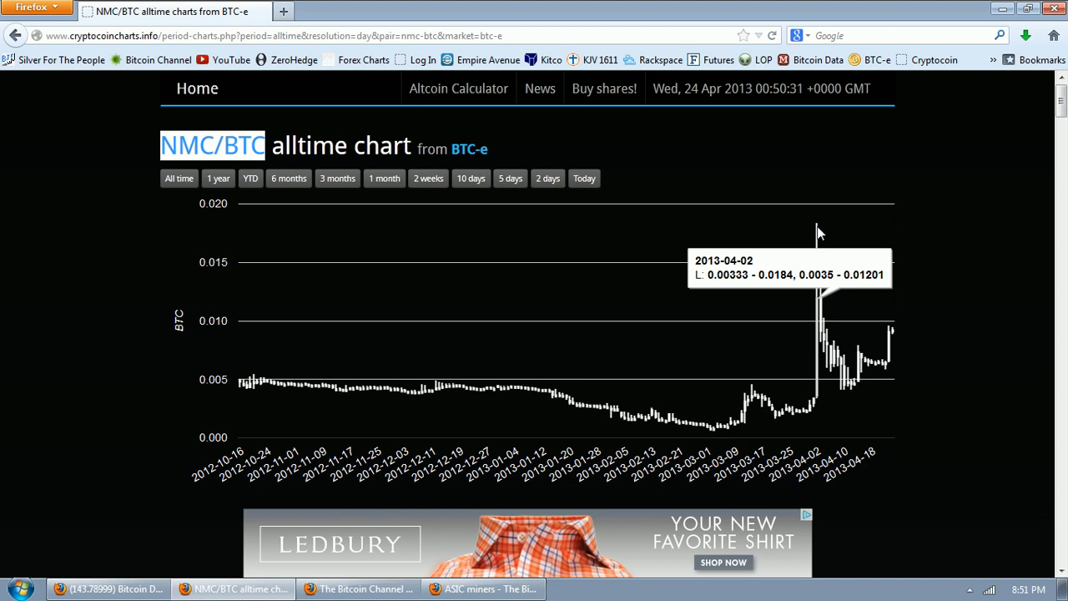
mouse_move(10, 320)
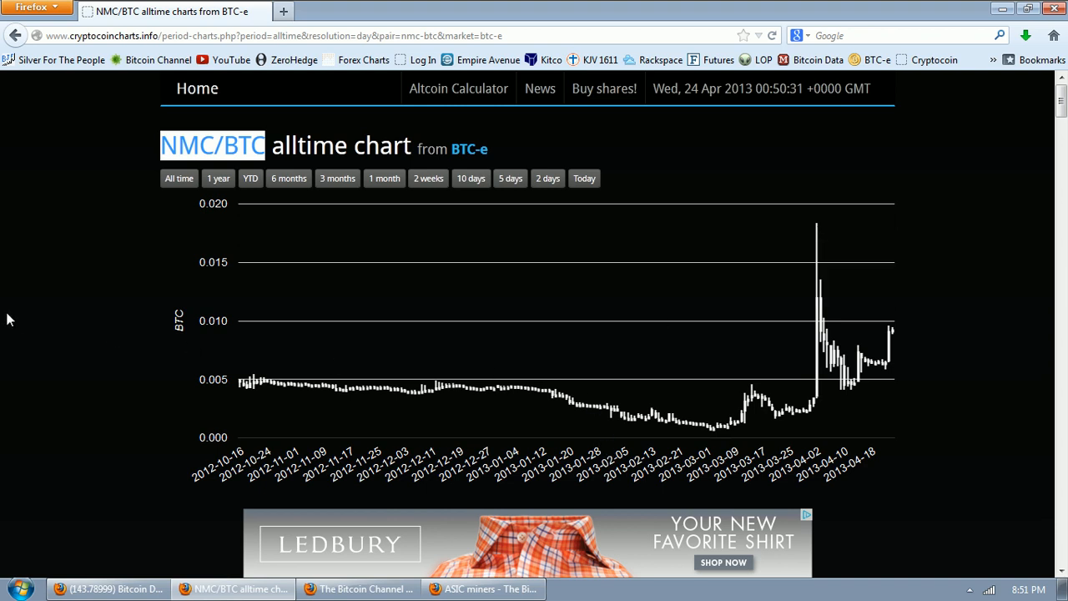
Step: Return to the market list, scroll to SLL/BTC and open the VirWox chart
left_click(197, 89)
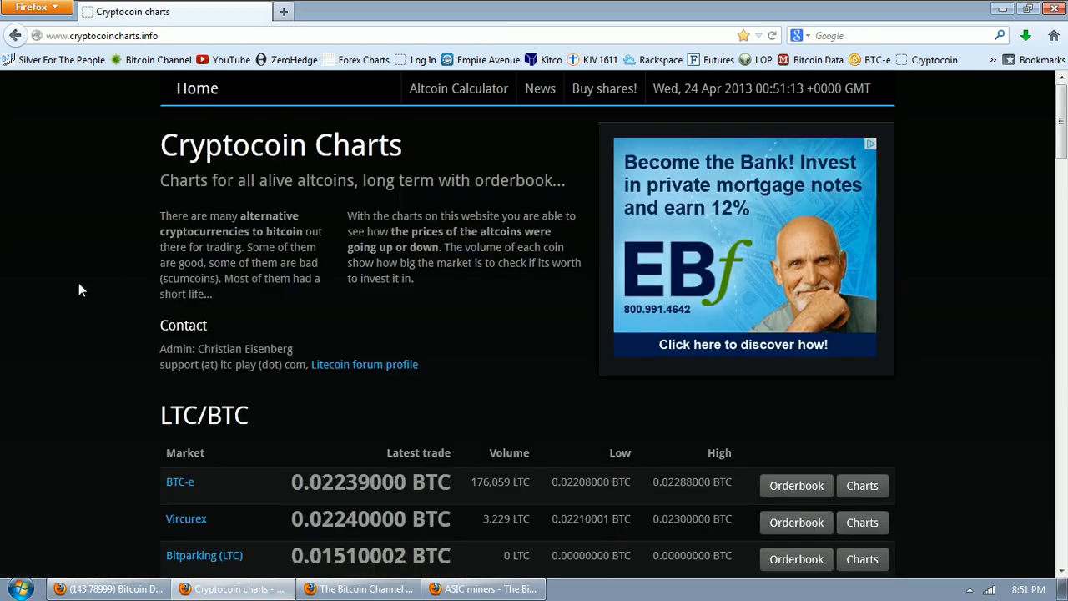
scroll("down", 3)
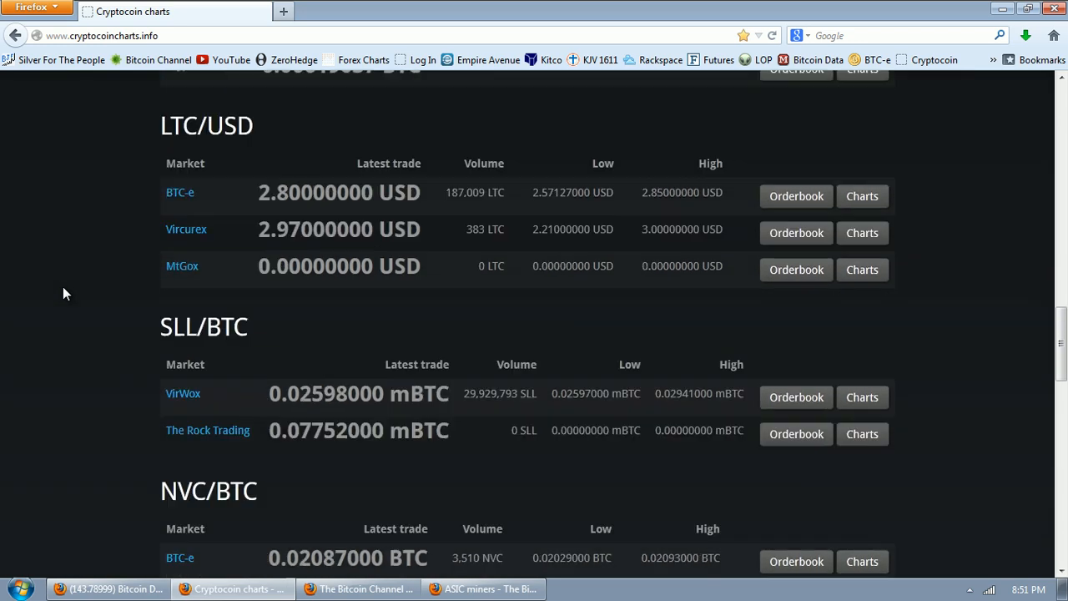
scroll("down", 3)
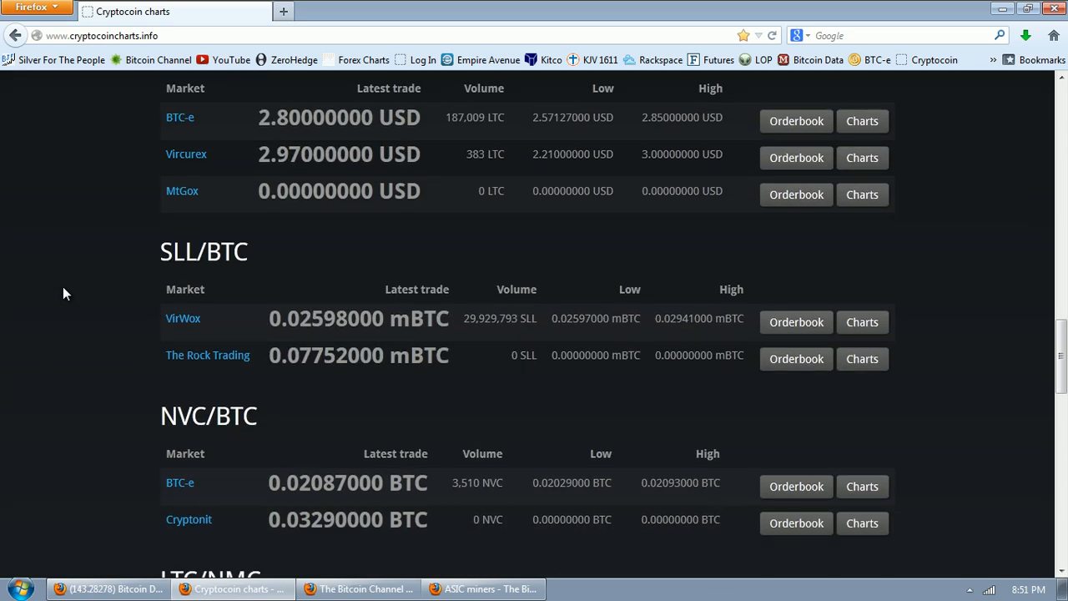
mouse_move(558, 386)
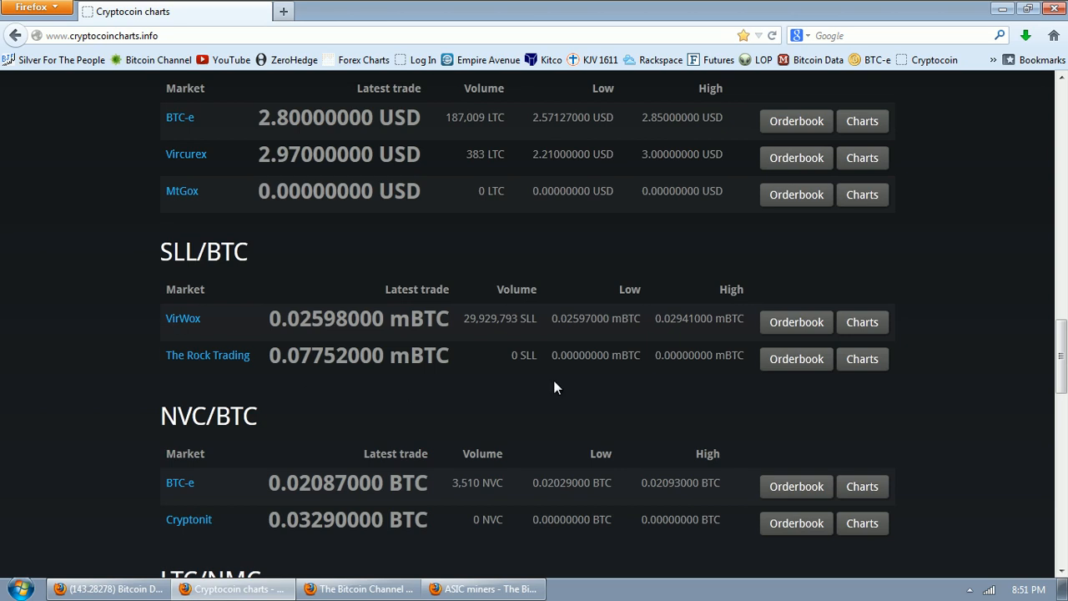
mouse_move(900, 279)
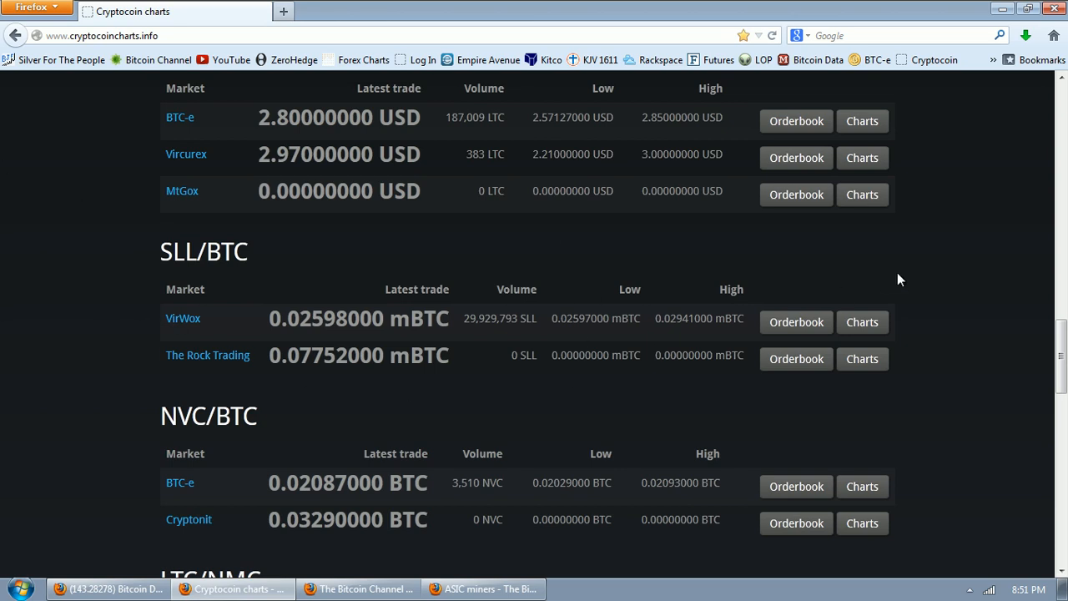
left_click(862, 322)
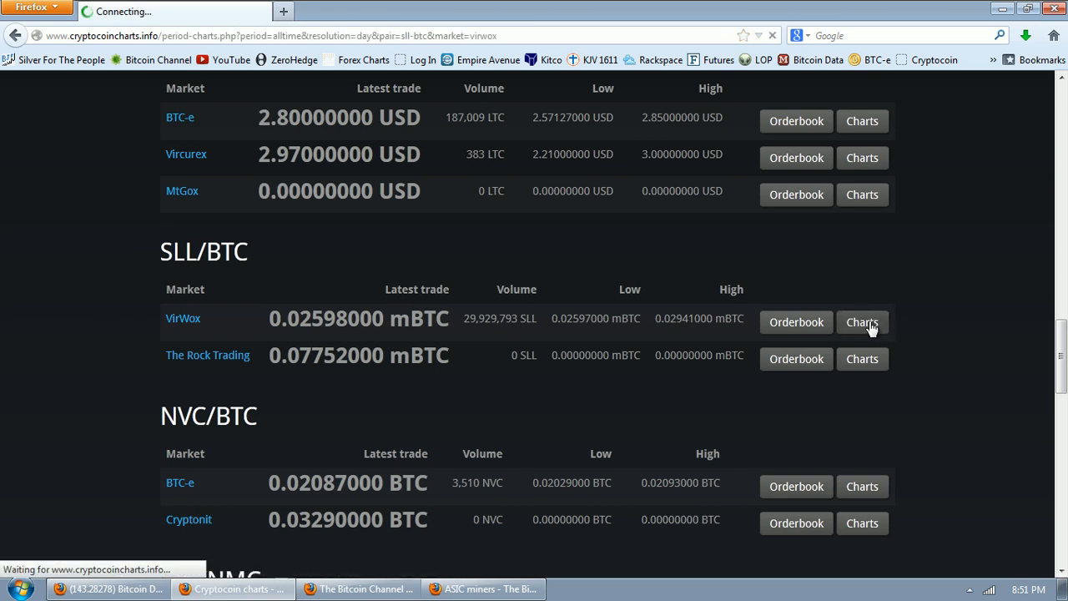
left_click(862, 321)
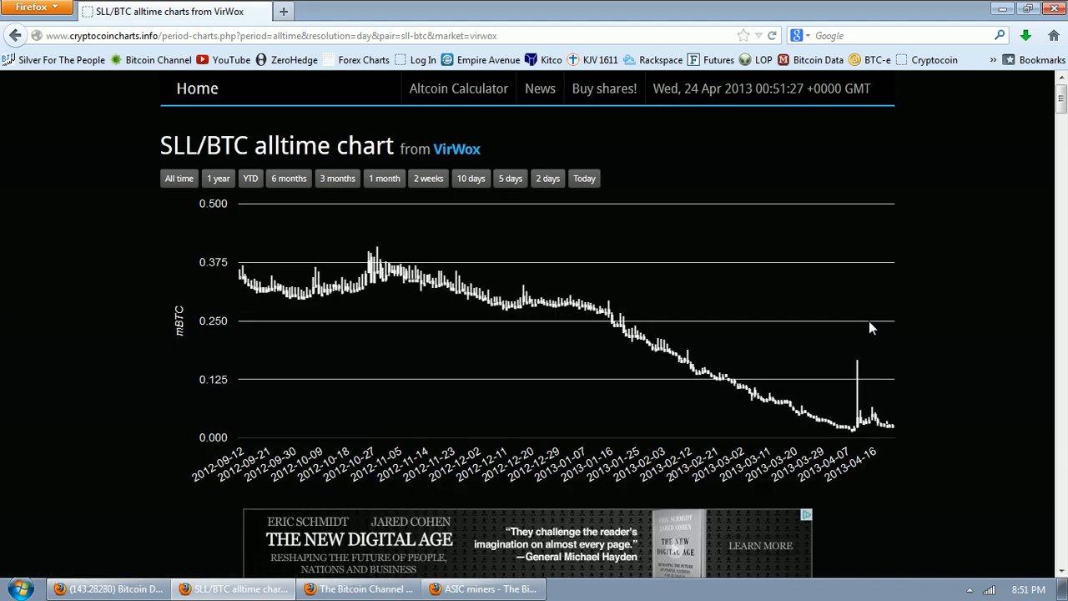
mouse_move(954, 299)
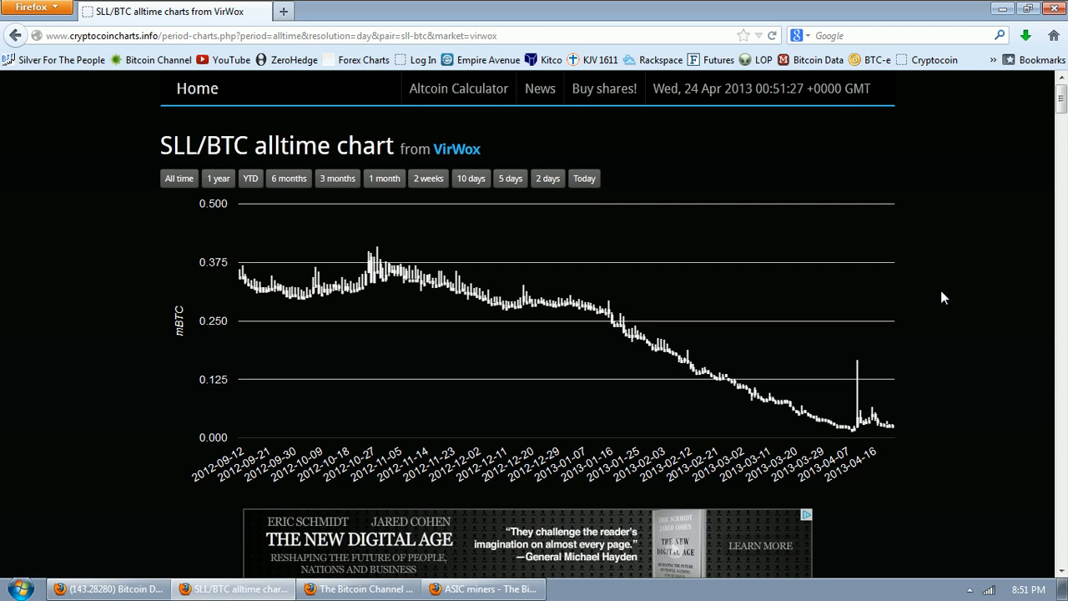
mouse_move(789, 233)
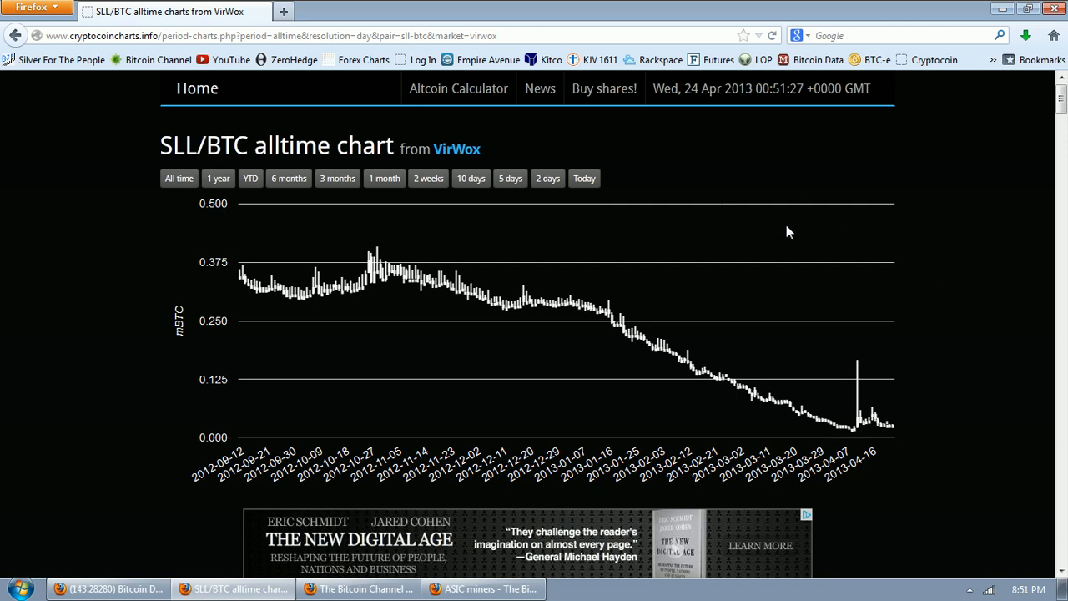
mouse_move(770, 226)
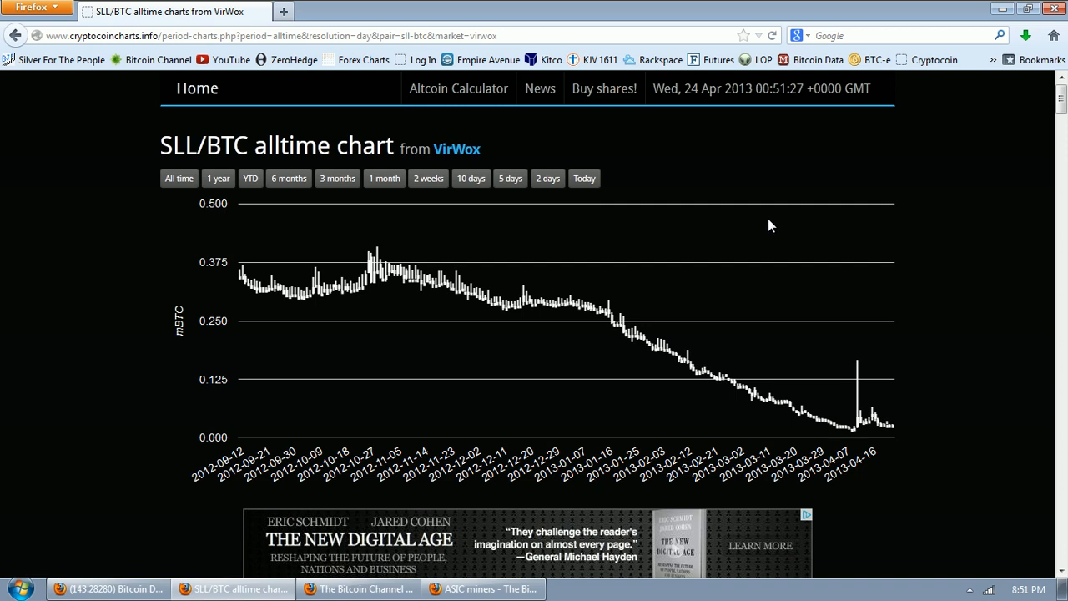
mouse_move(67, 339)
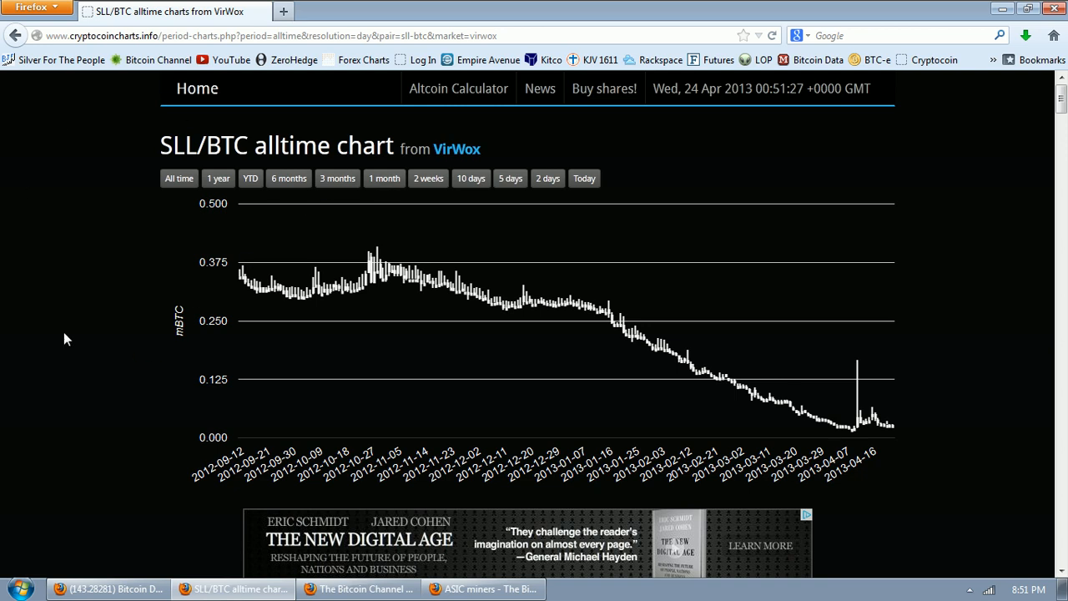
mouse_move(885, 231)
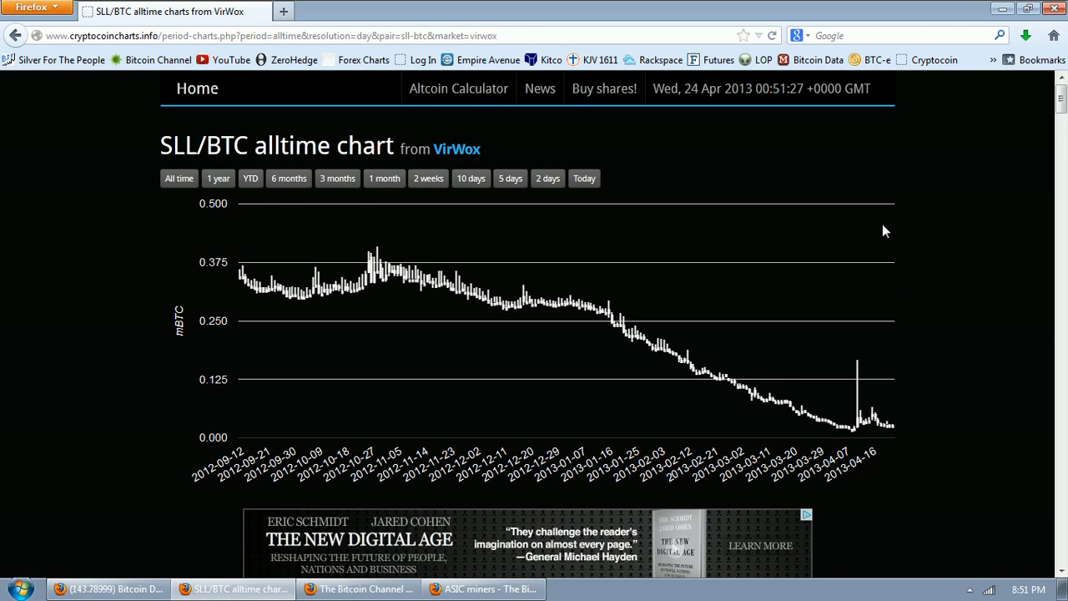
mouse_move(397, 244)
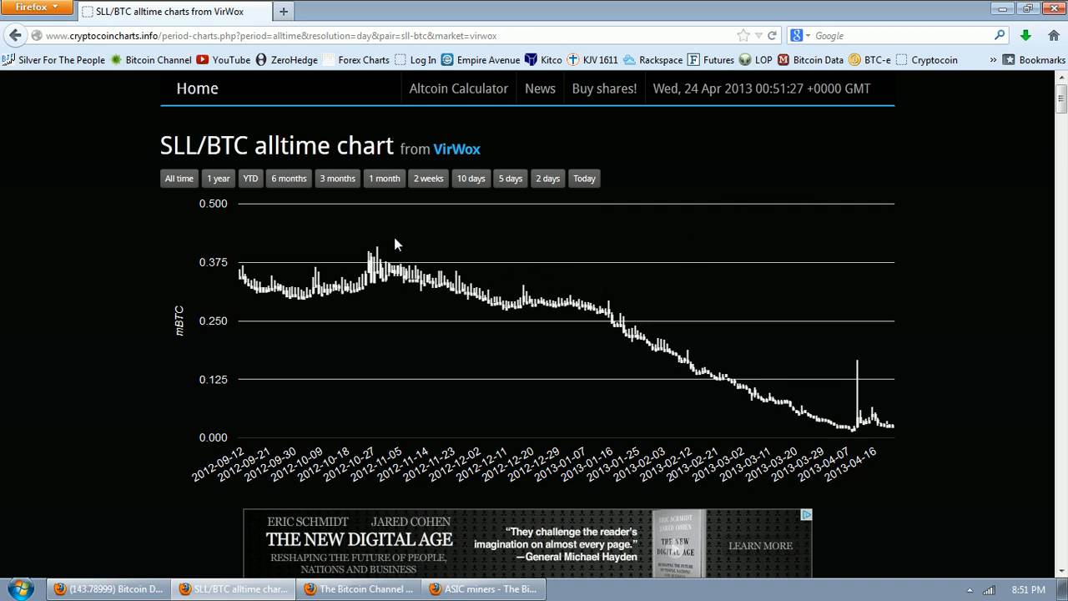
mouse_move(57, 268)
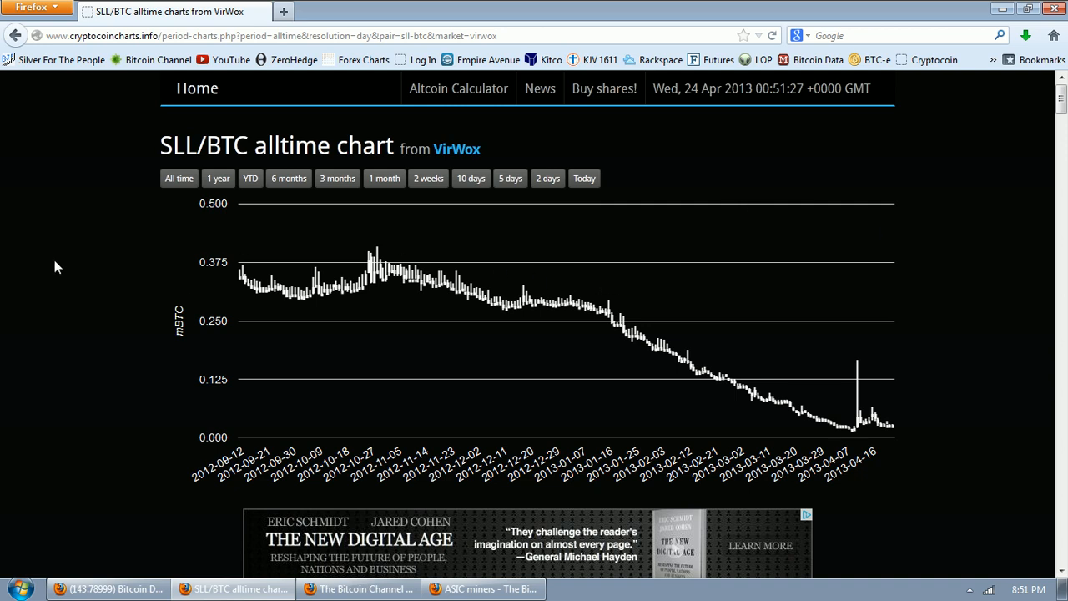
mouse_move(67, 260)
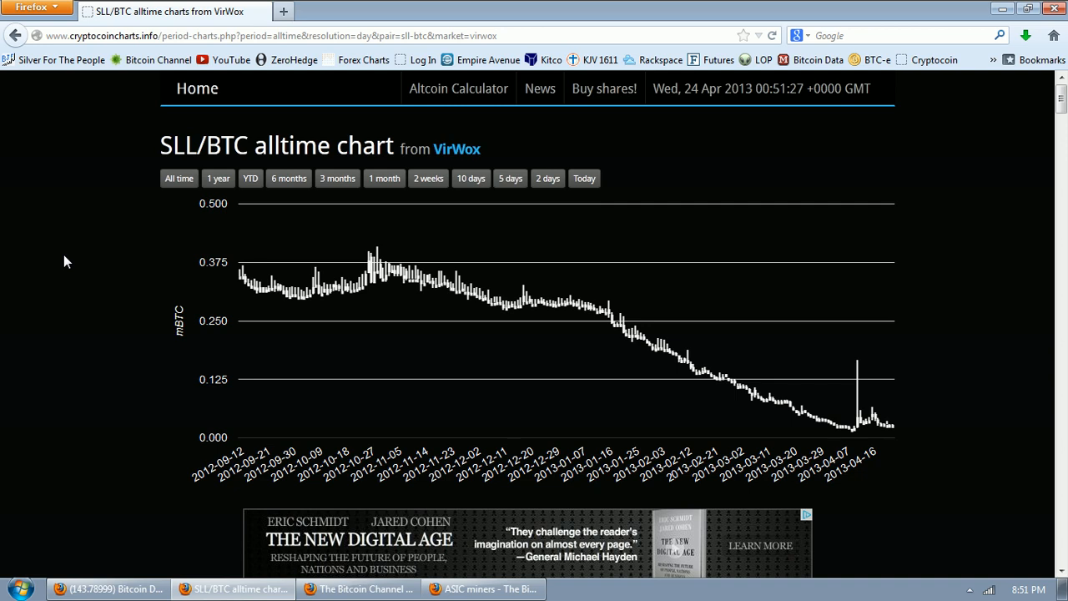
mouse_move(72, 289)
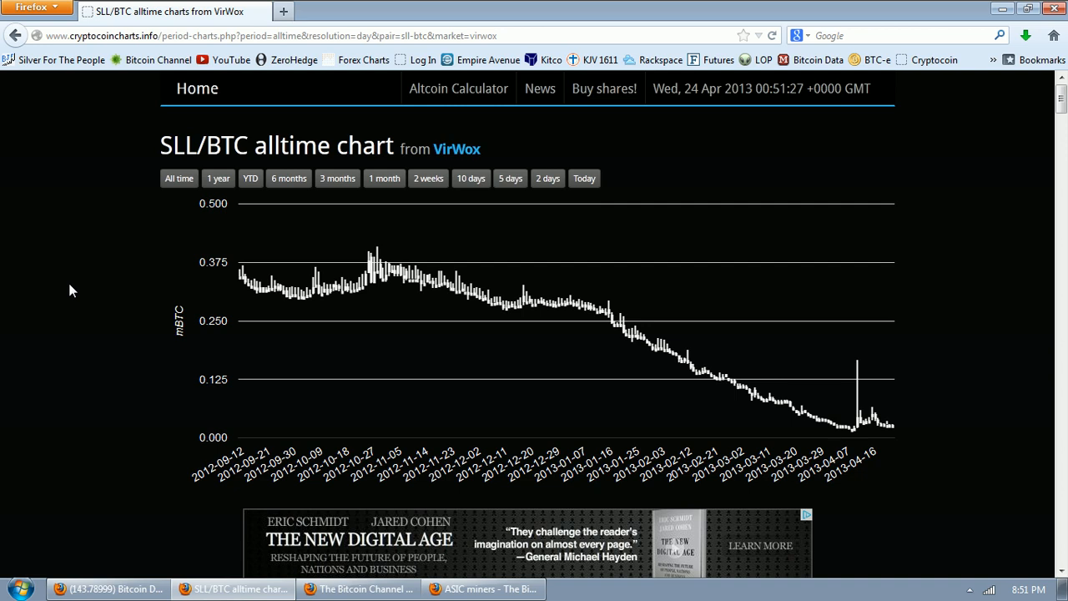
mouse_move(664, 289)
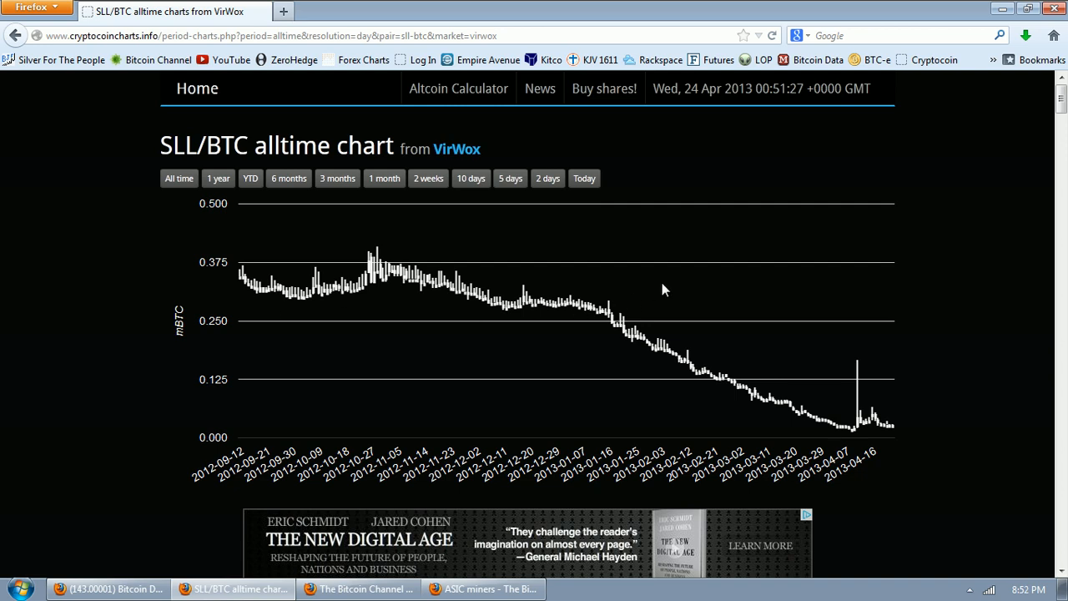
mouse_move(995, 370)
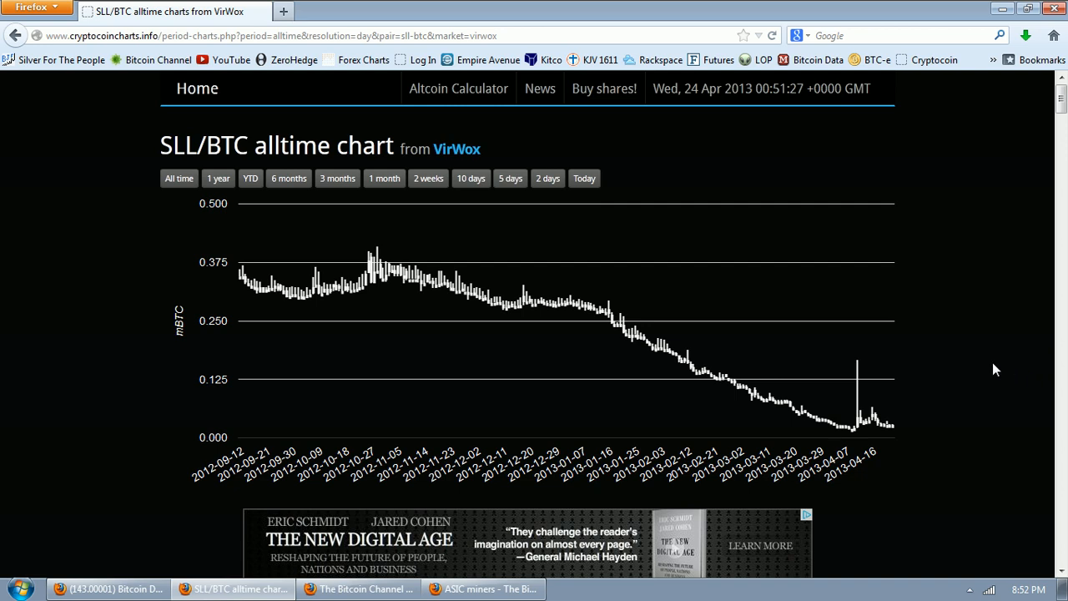
mouse_move(332, 291)
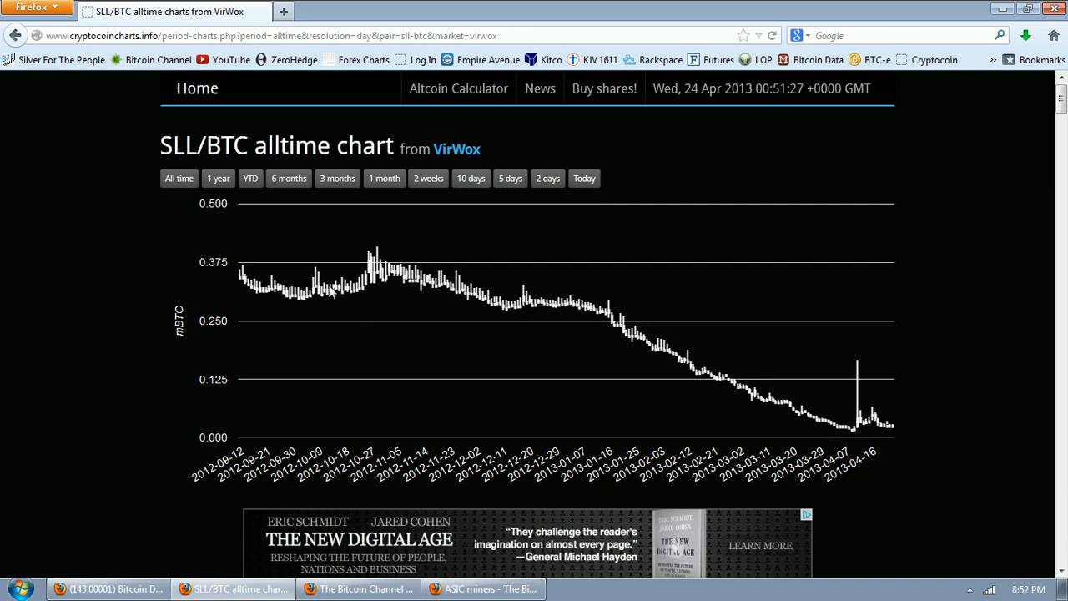
mouse_move(253, 267)
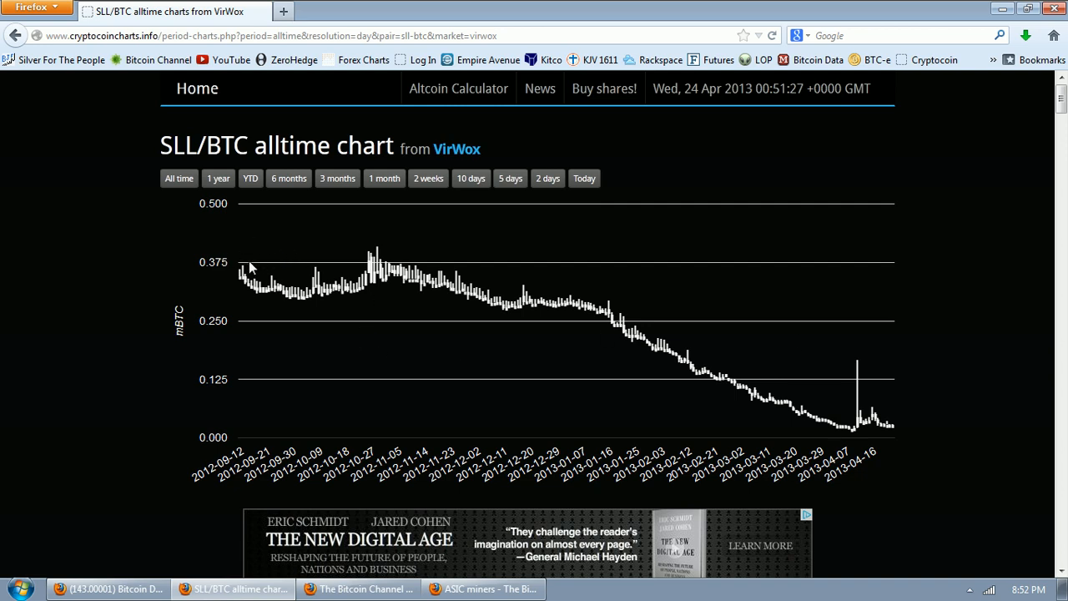
mouse_move(212, 277)
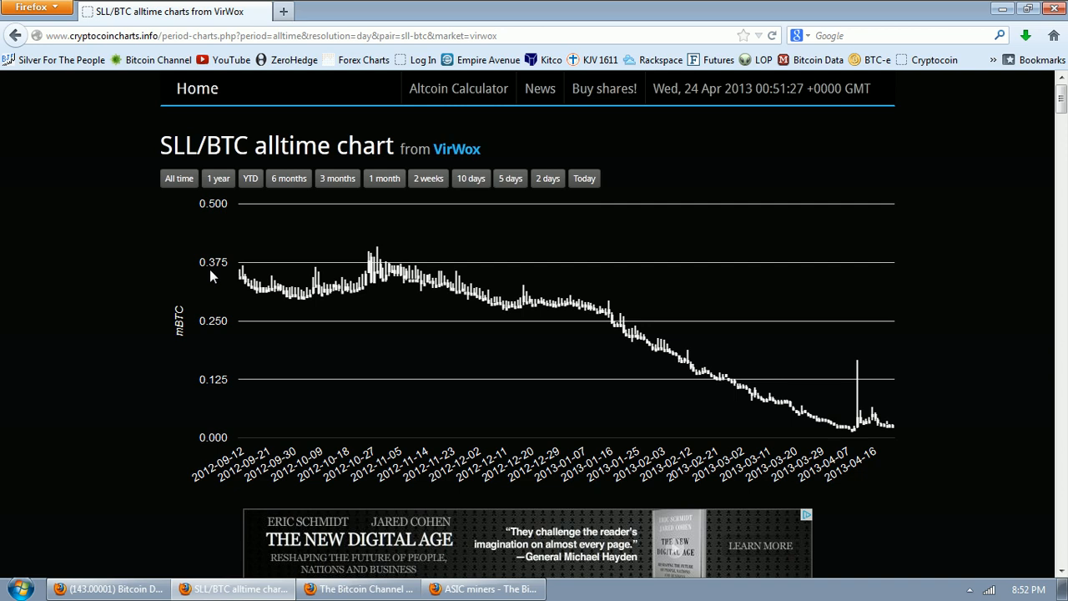
mouse_move(616, 351)
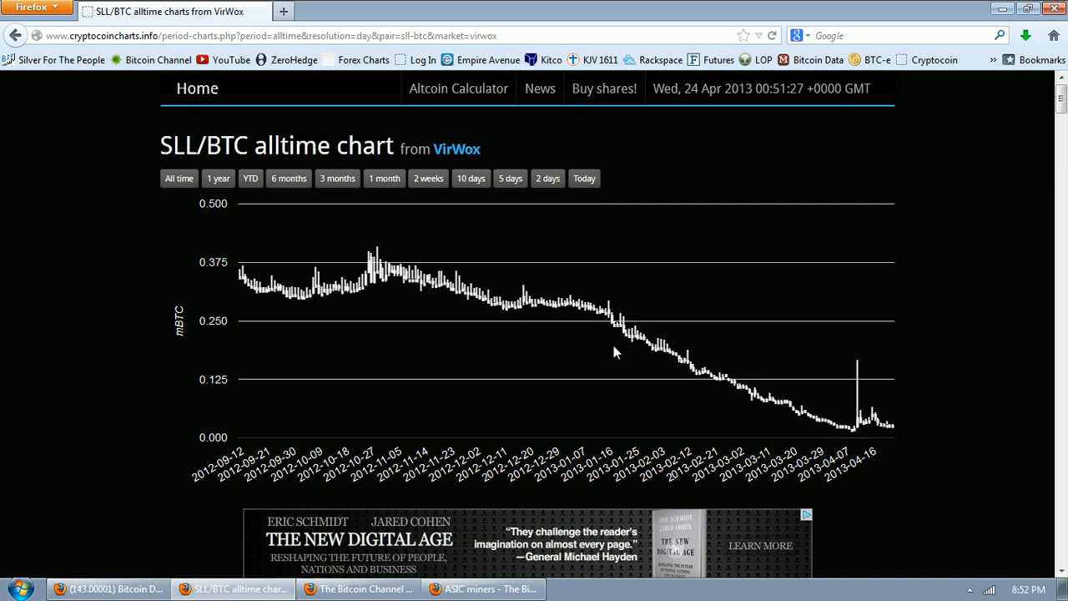
mouse_move(853, 437)
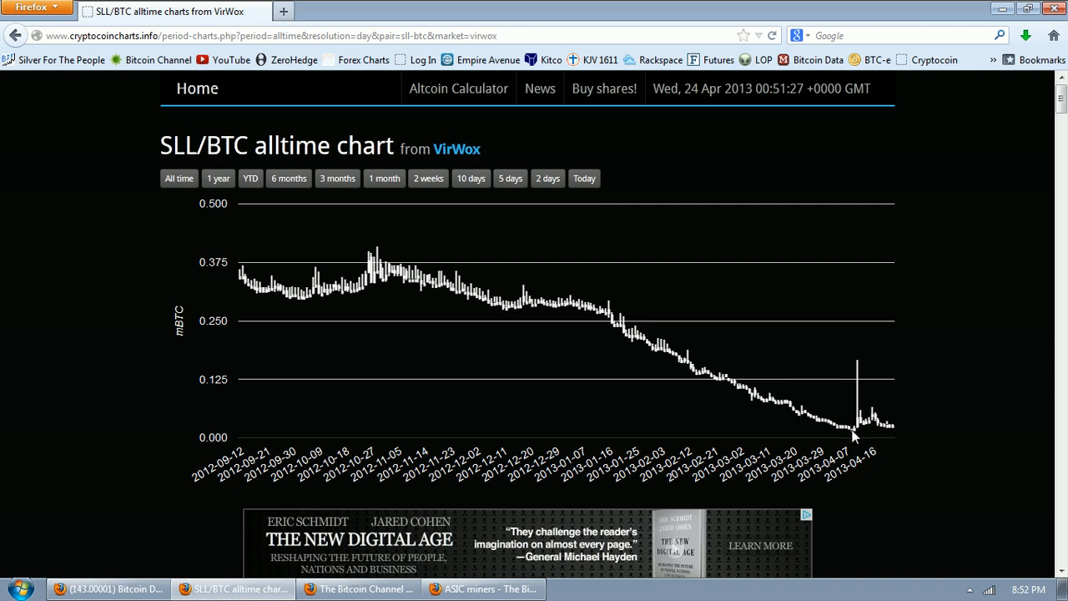
mouse_move(853, 434)
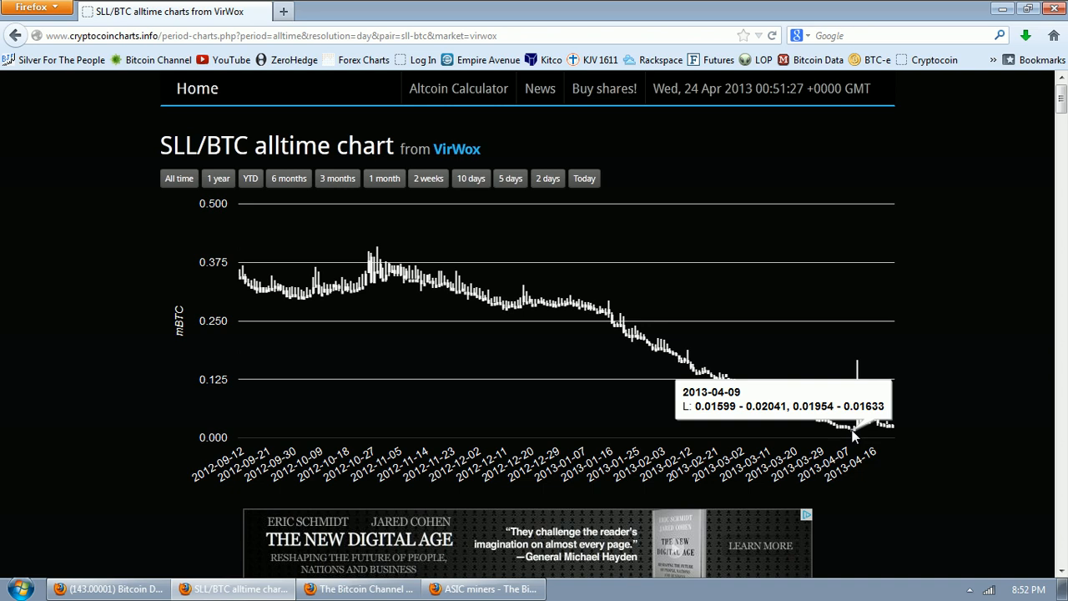
mouse_move(111, 265)
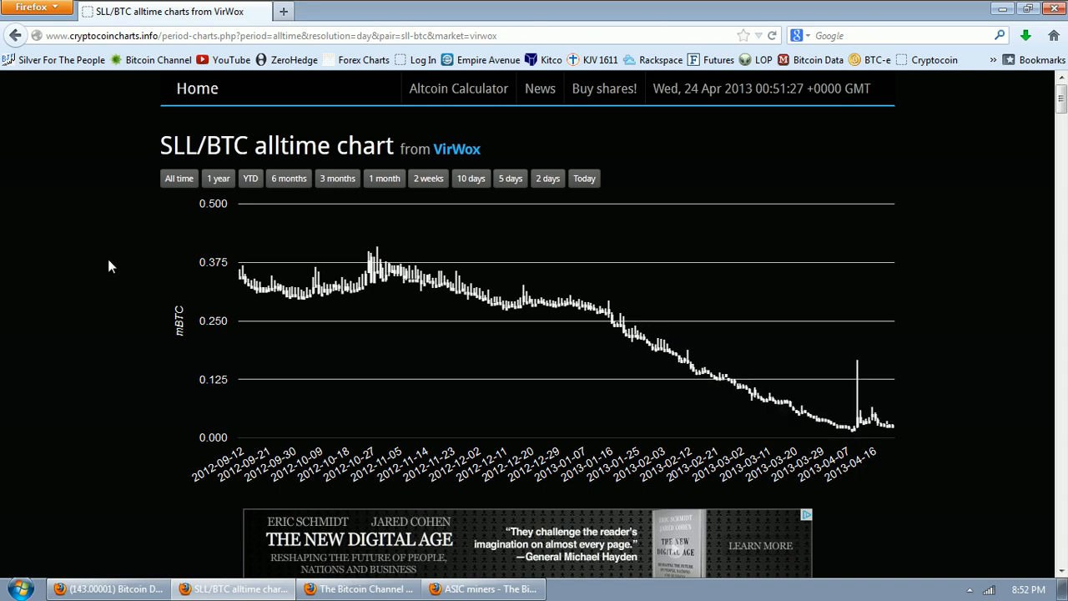
scroll("down", 3)
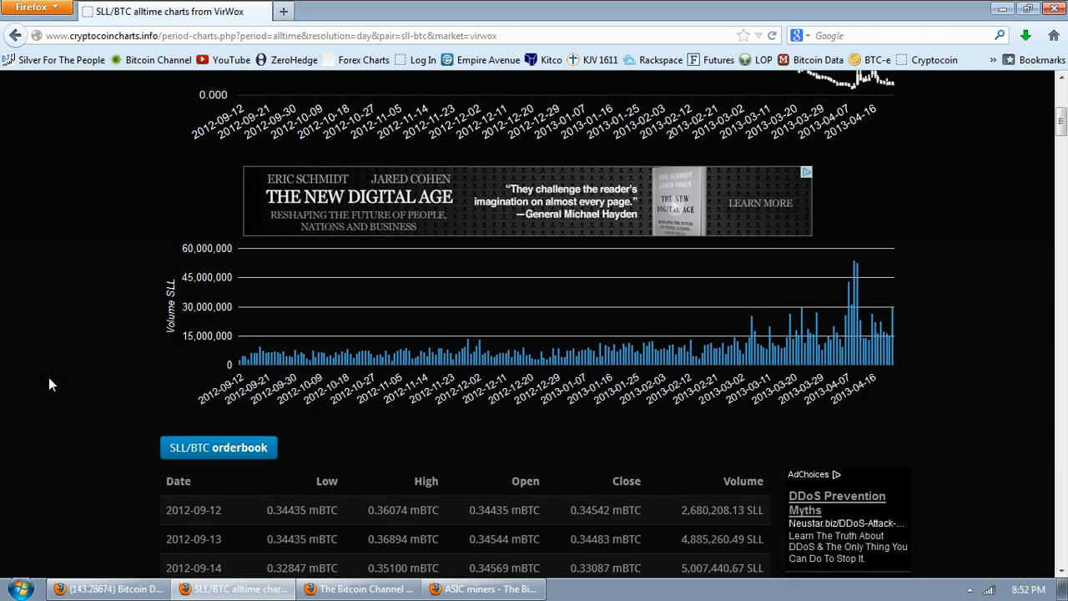
scroll("up", 3)
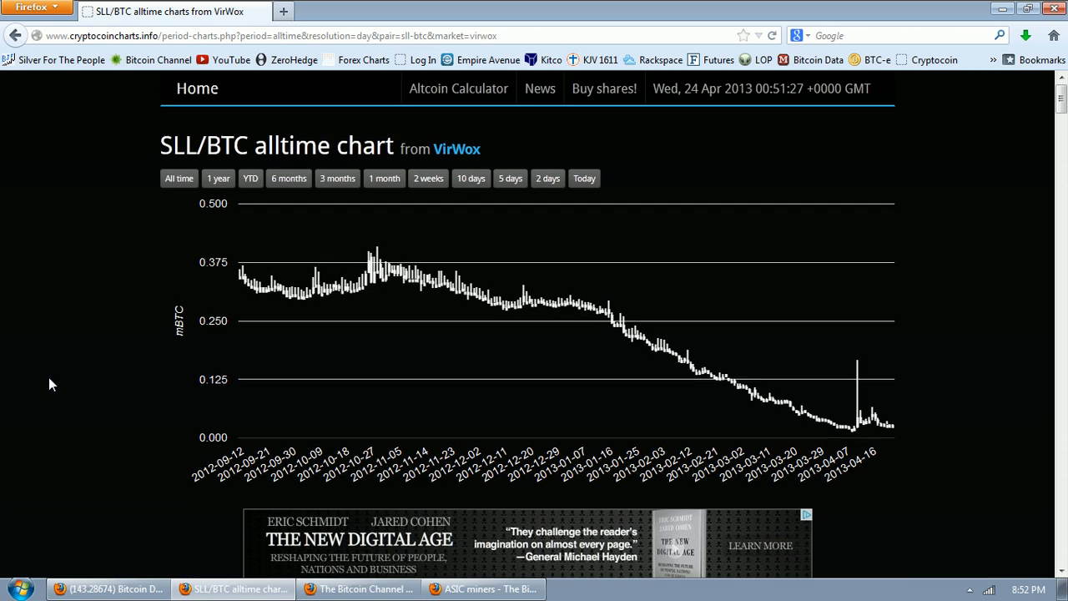
mouse_move(74, 374)
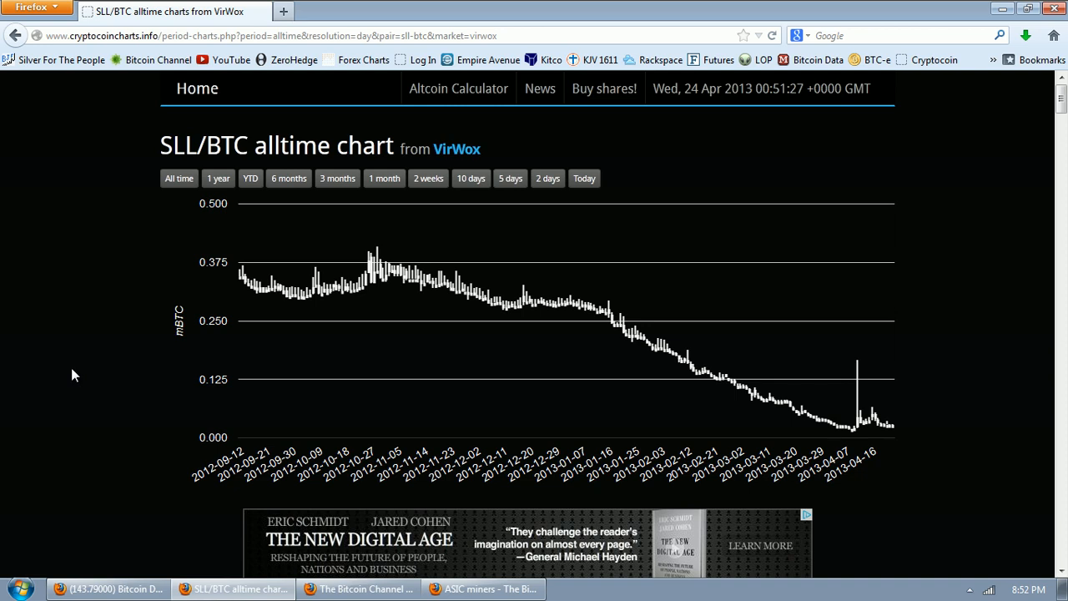
mouse_move(71, 403)
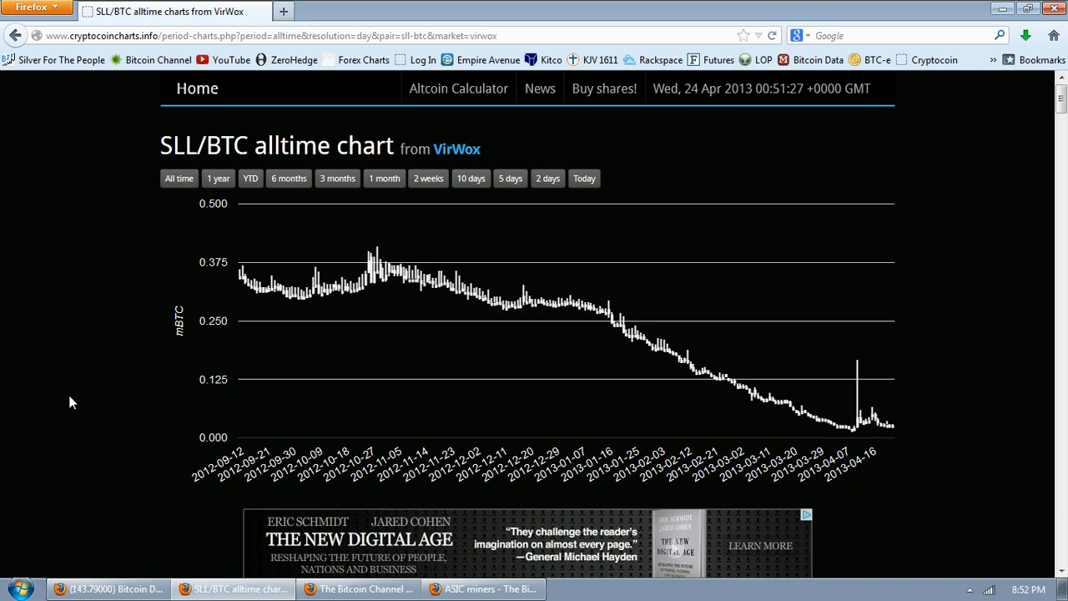
mouse_move(158, 475)
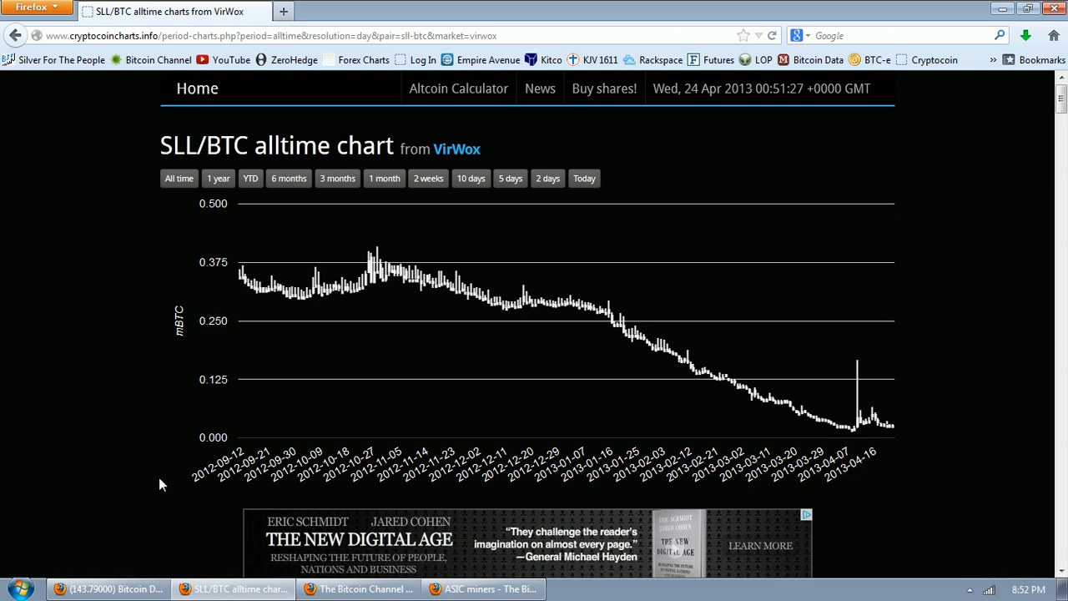
left_click(482, 589)
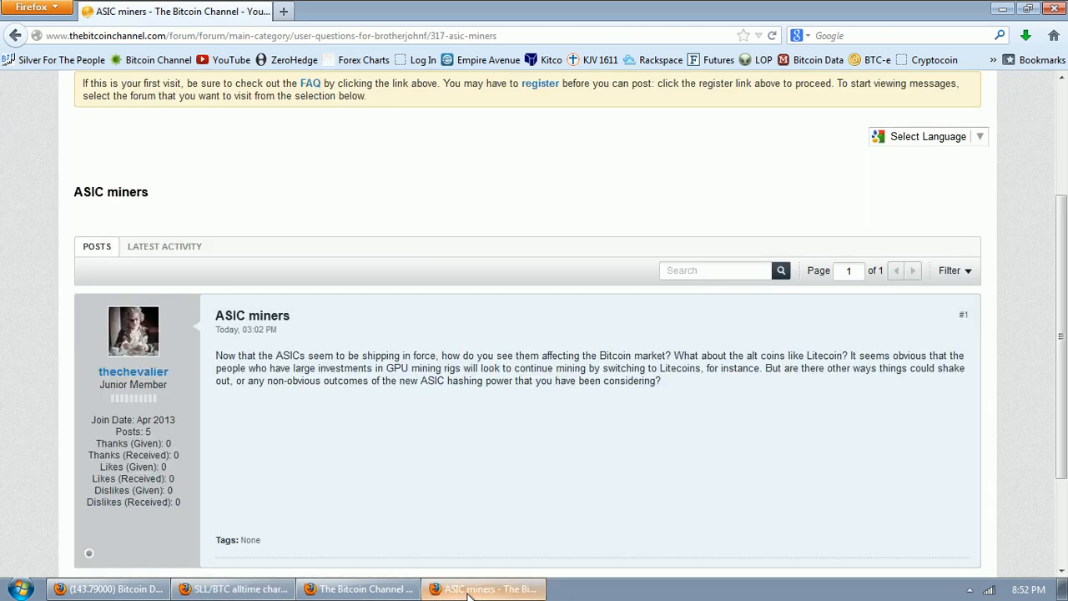
mouse_move(400, 432)
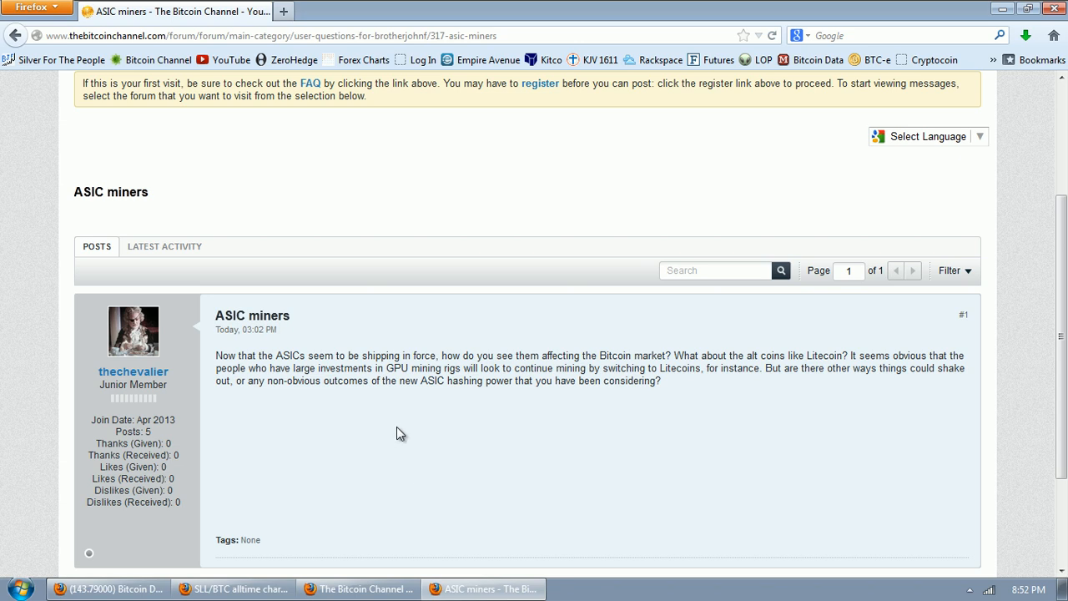
scroll("down", 3)
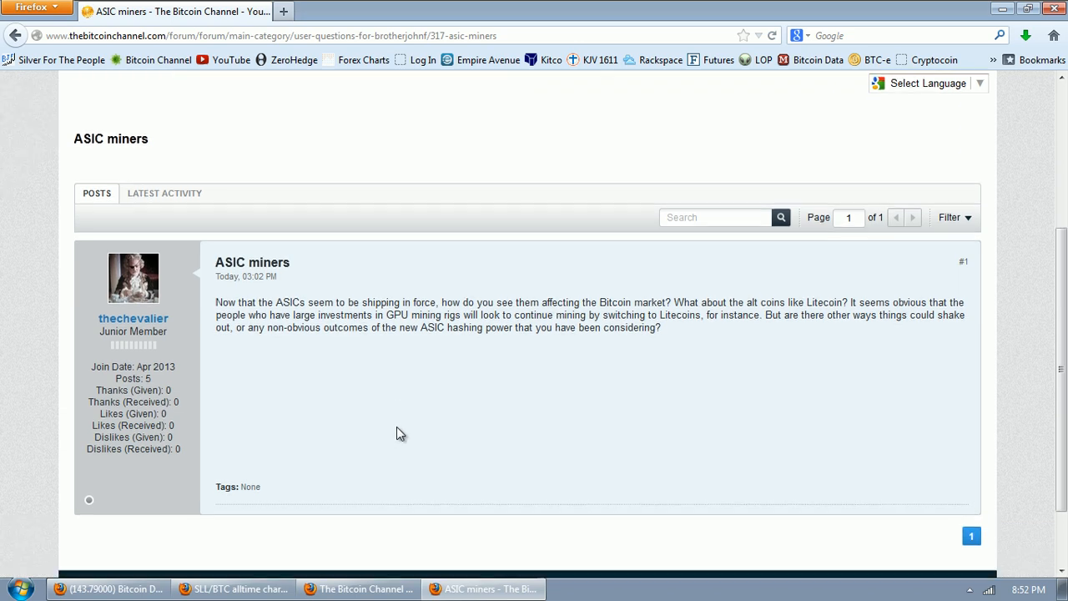
scroll("down", 3)
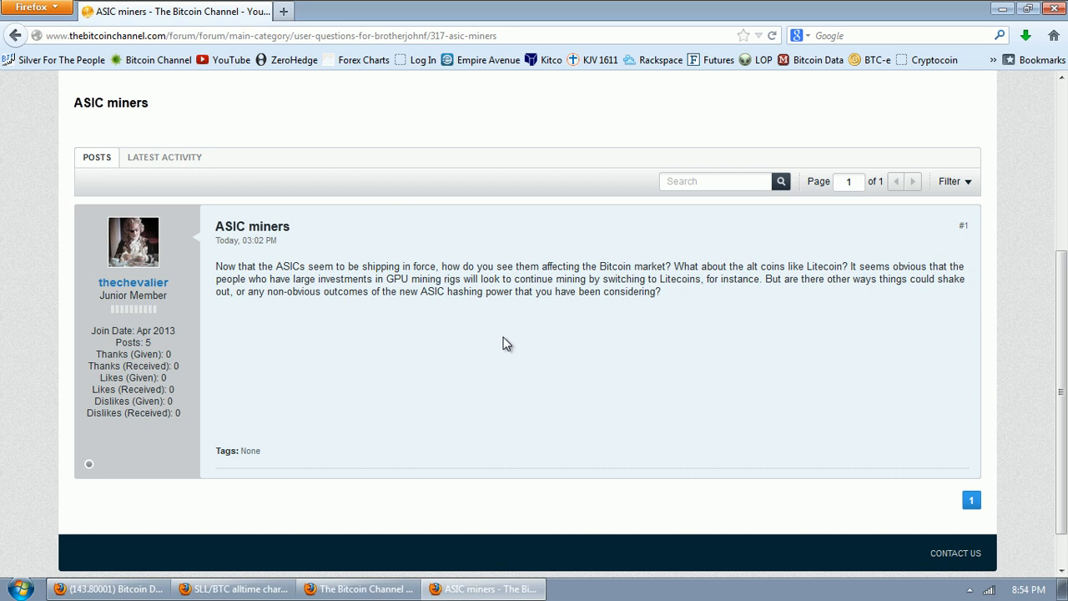
mouse_move(683, 282)
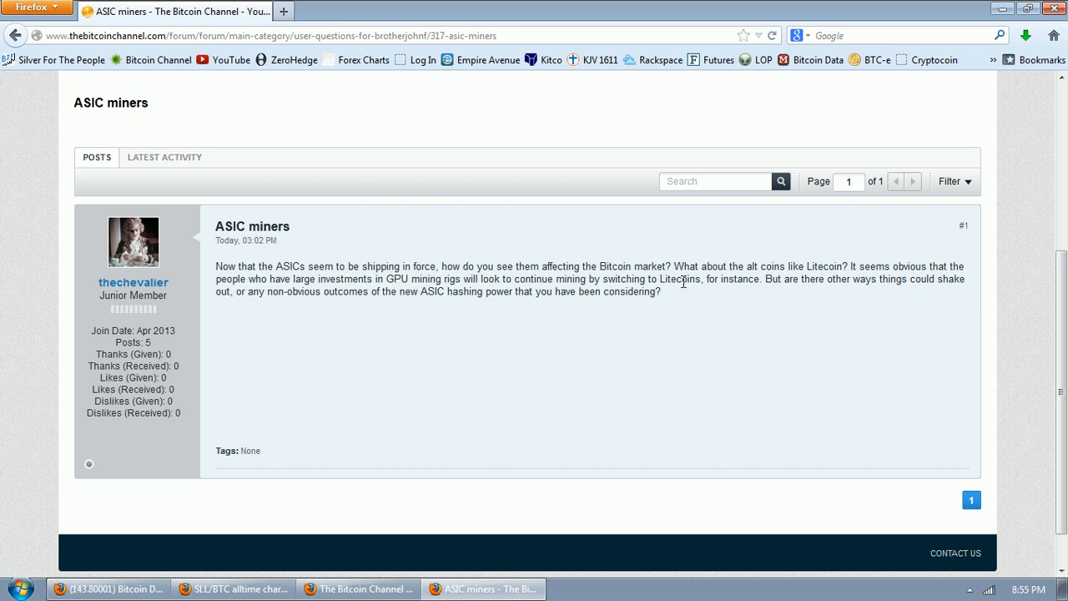
double_click(680, 279)
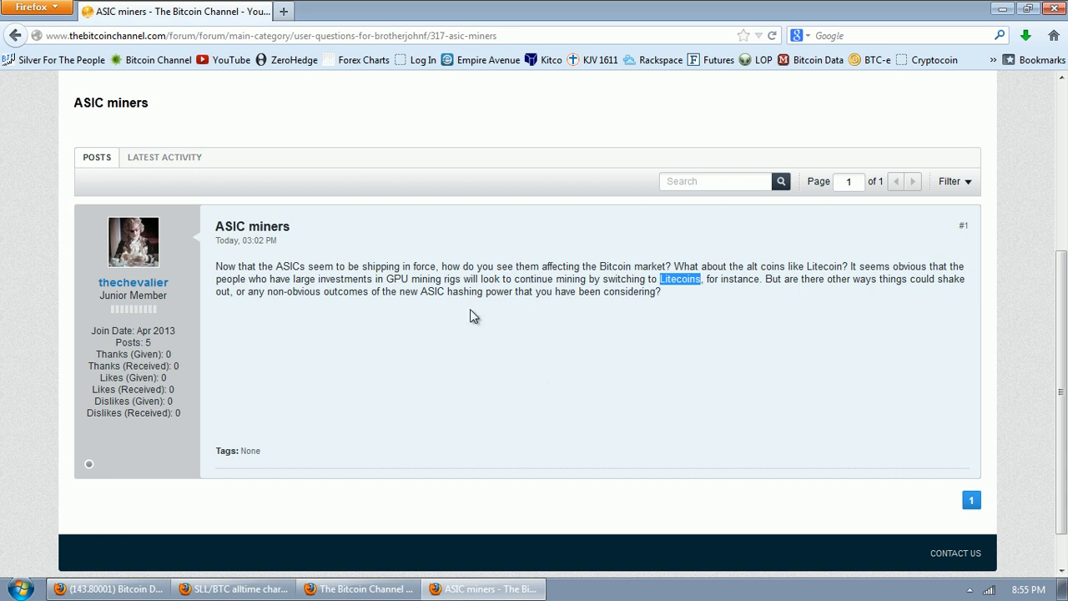
mouse_move(282, 582)
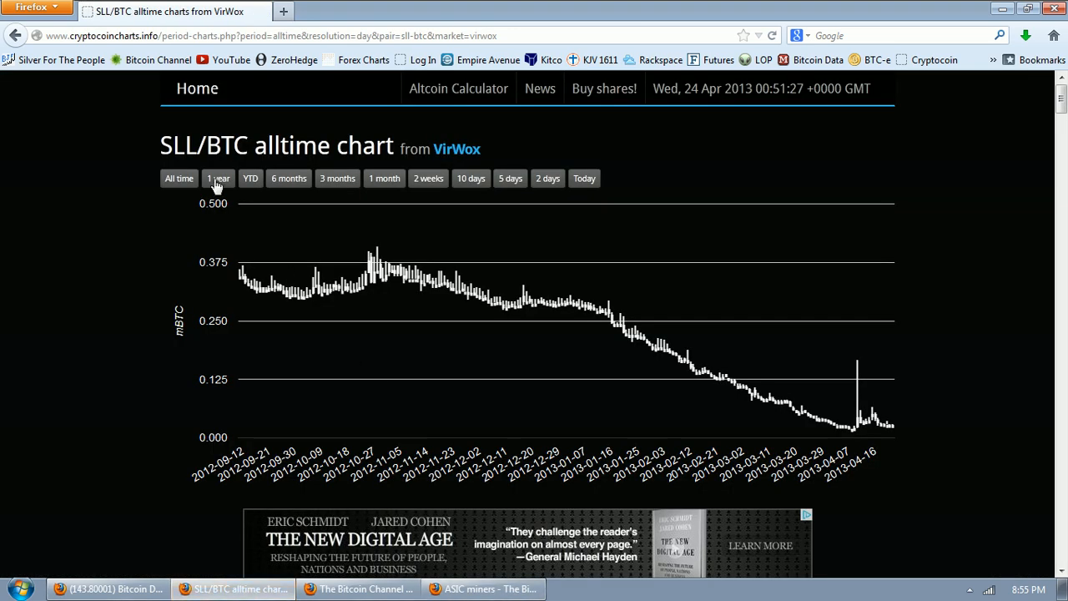
Step: Open the Cryptocoin Charts home page and browse the market listings down to SC/BTC
left_click(197, 89)
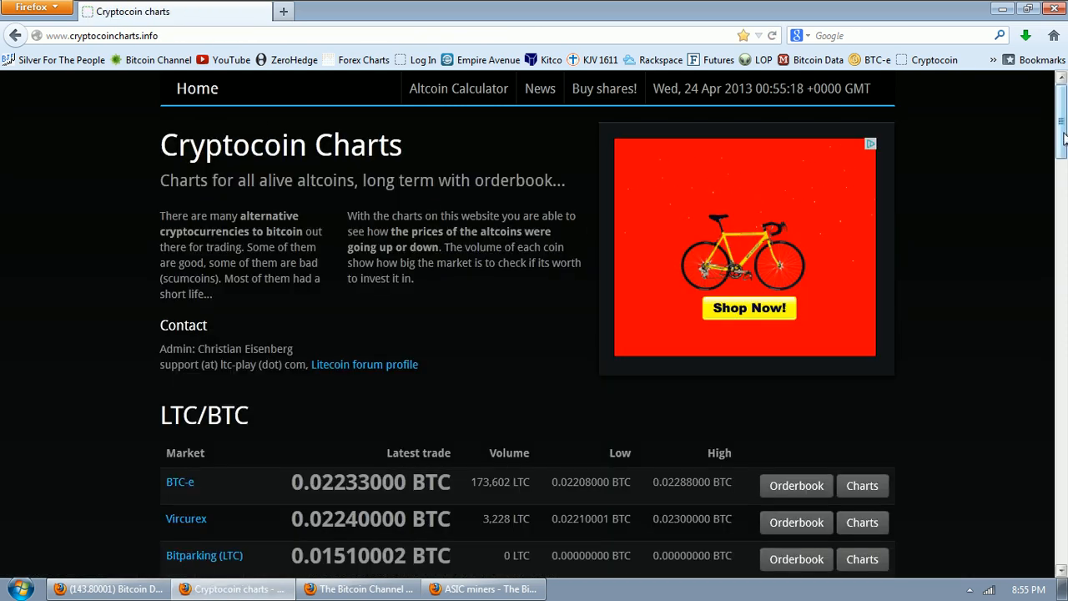
scroll("down", 3)
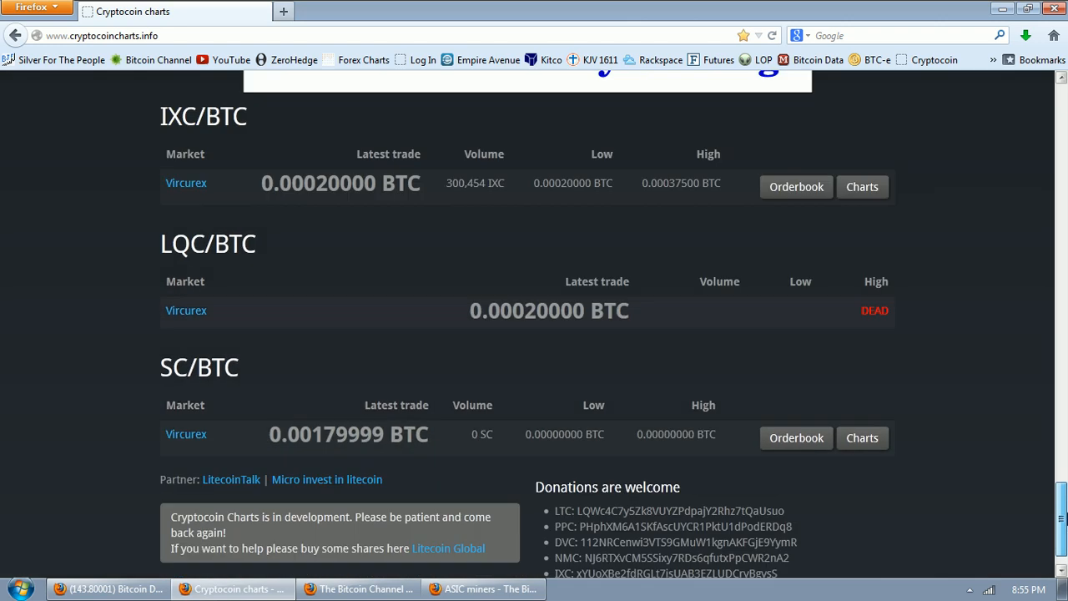
scroll("down", 3)
type("v")
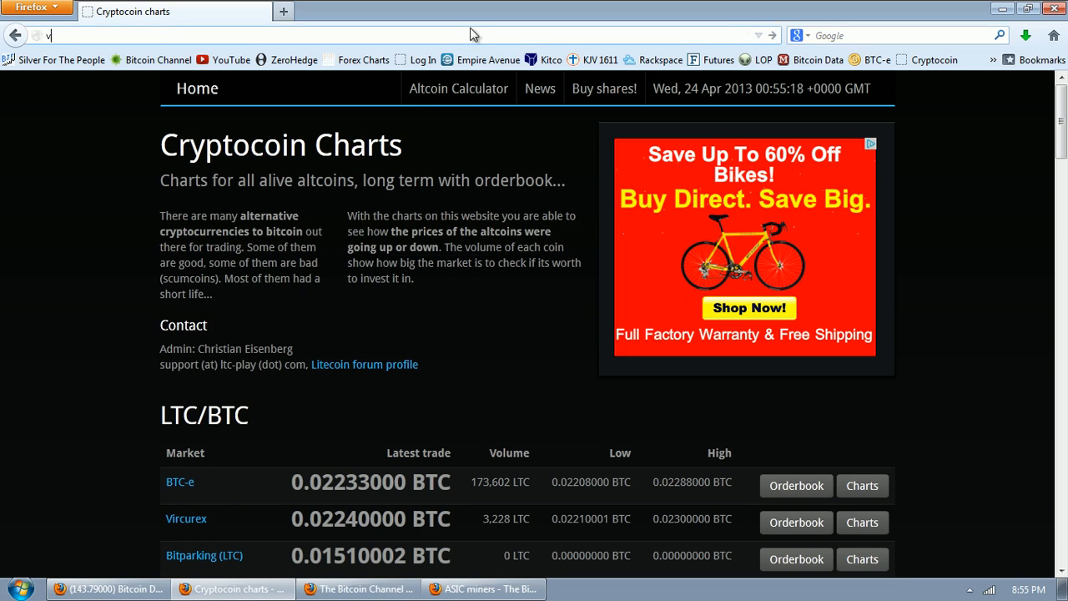
Step: Load the Vircurex exchange website from the address bar
type("ir")
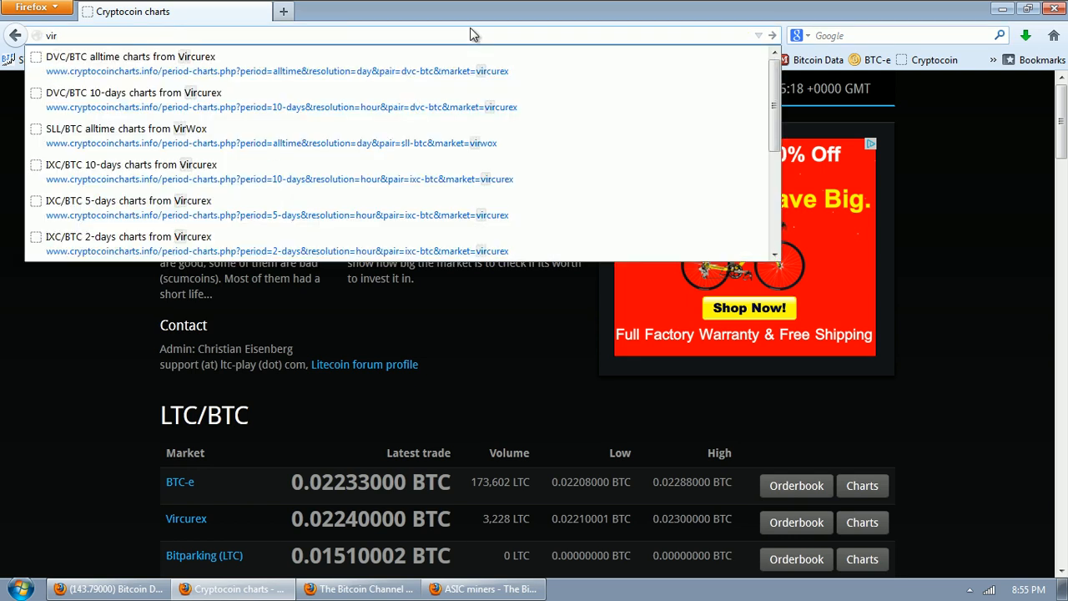
type("curex.")
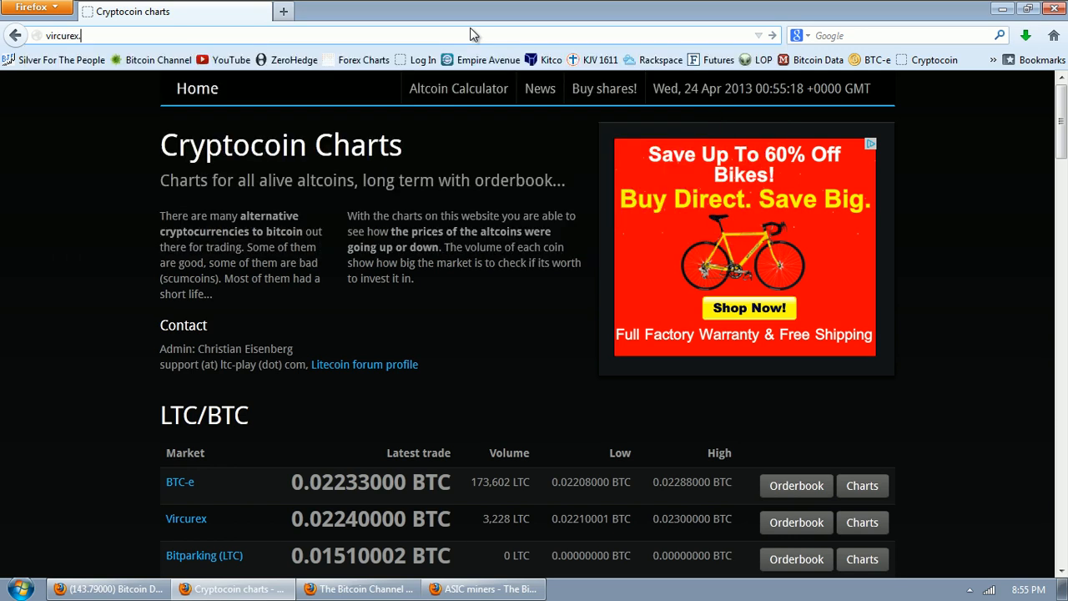
key("Return")
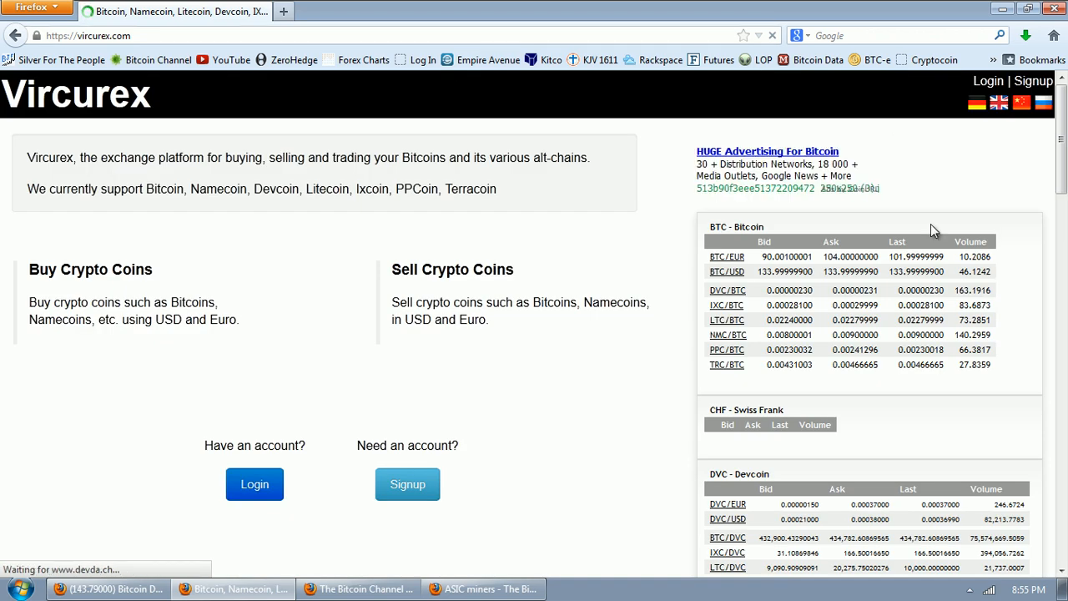
scroll("down", 3)
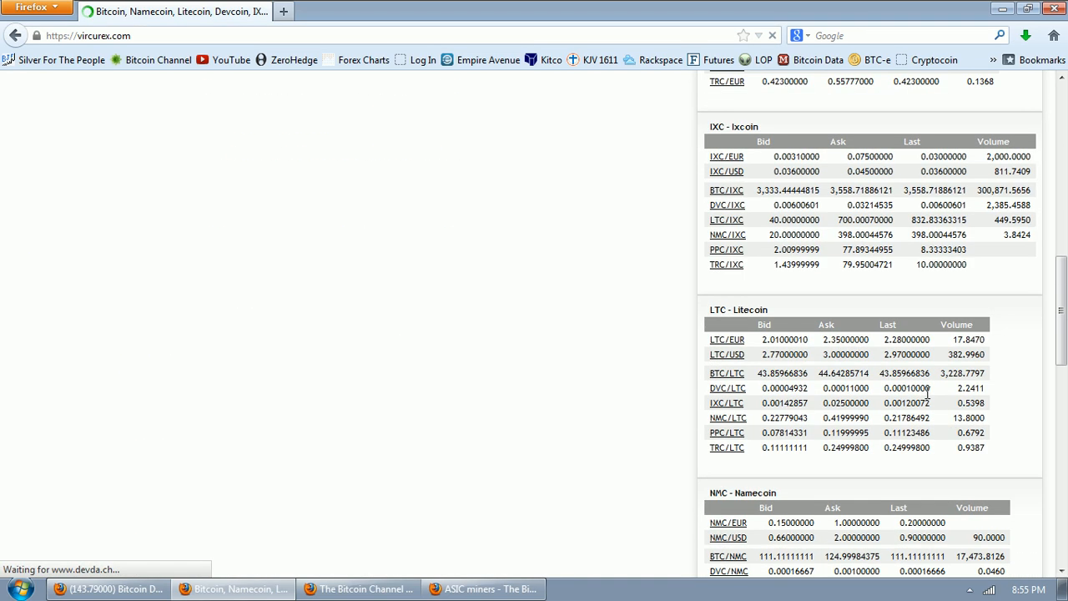
scroll("down", 3)
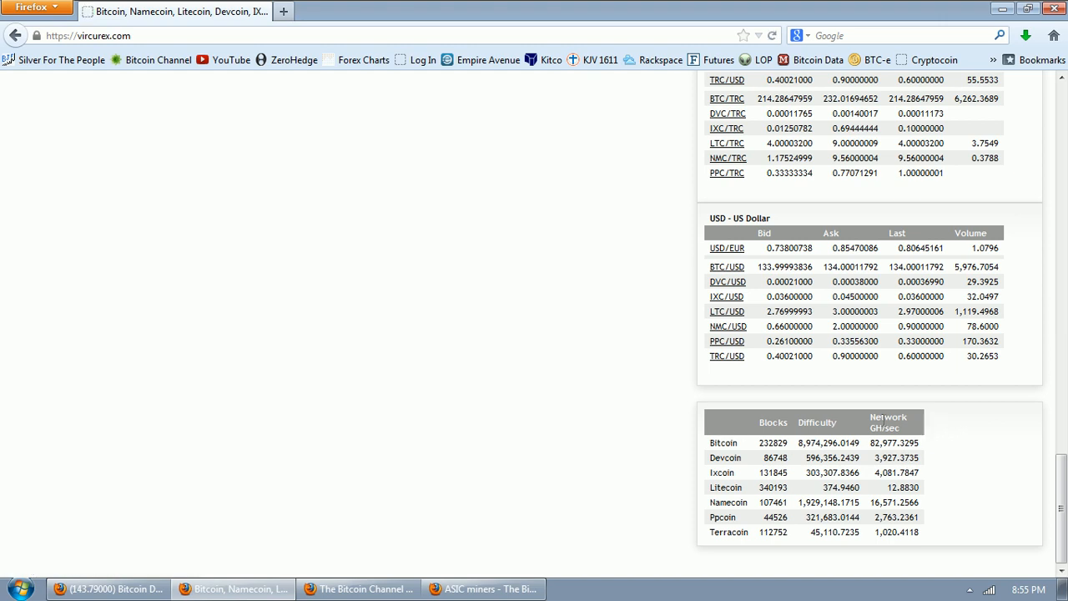
double_click(888, 422)
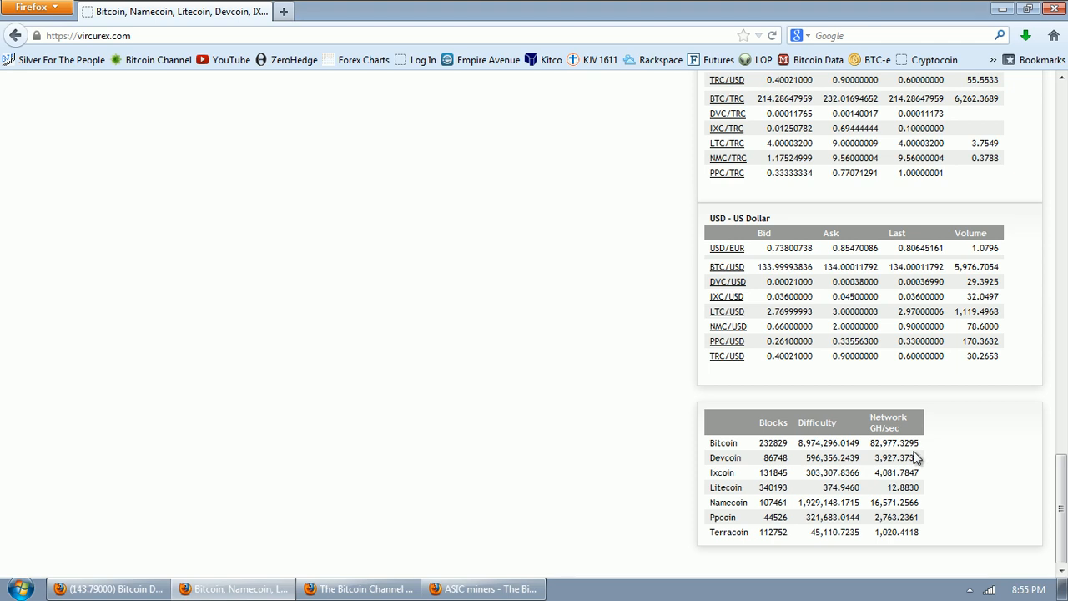
double_click(893, 443)
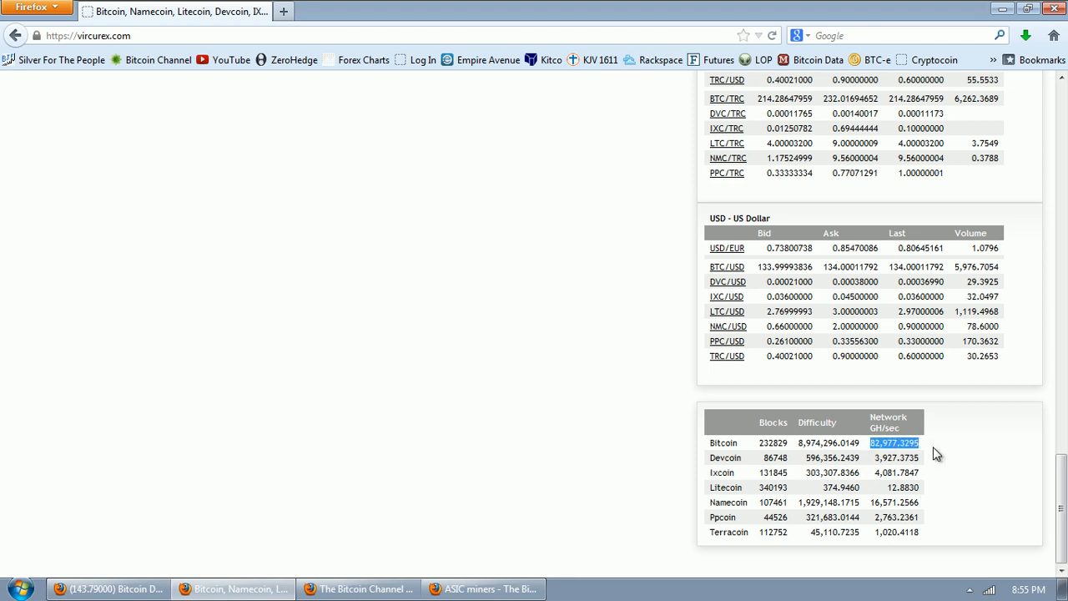
mouse_move(946, 463)
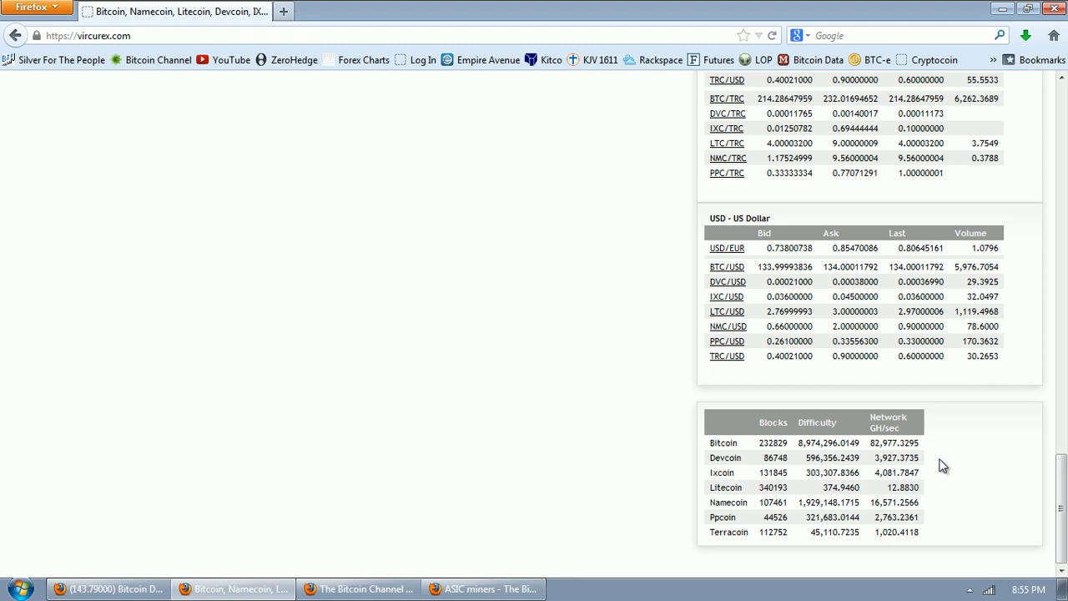
mouse_move(943, 491)
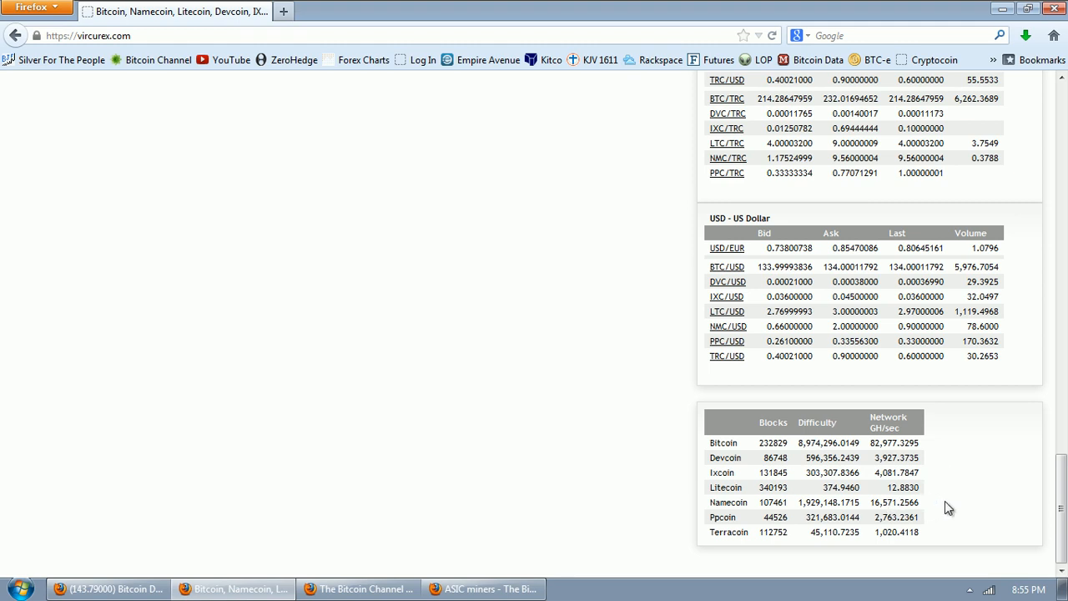
mouse_move(902, 490)
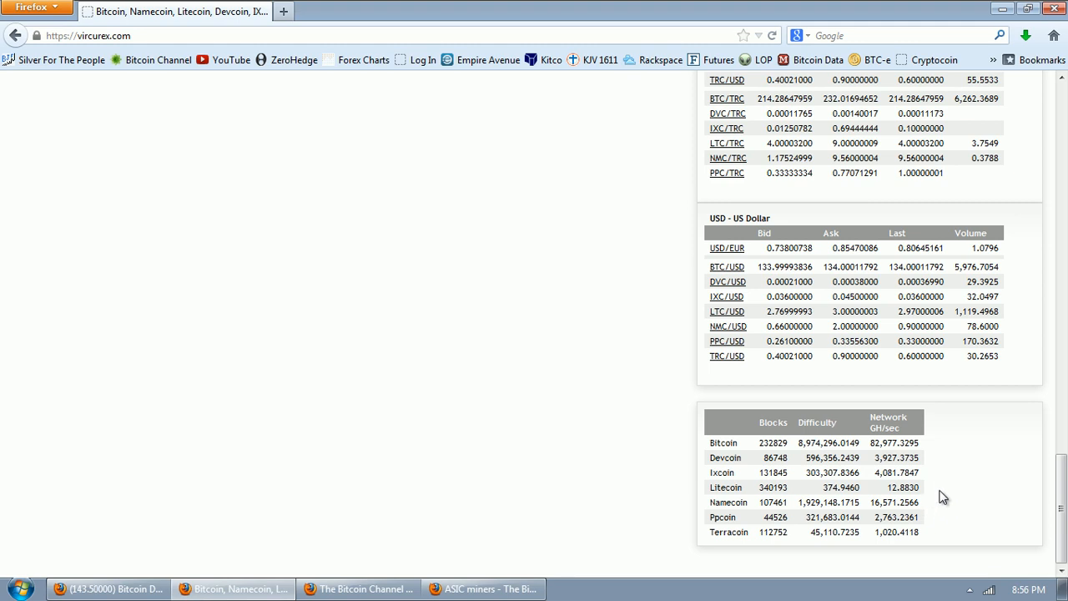
mouse_move(943, 490)
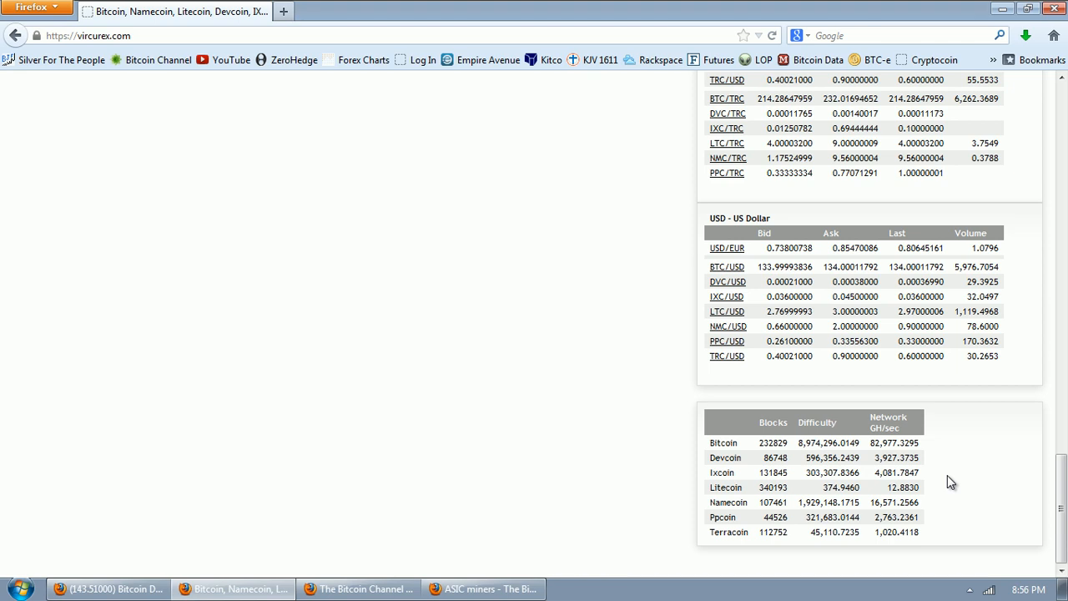
mouse_move(954, 478)
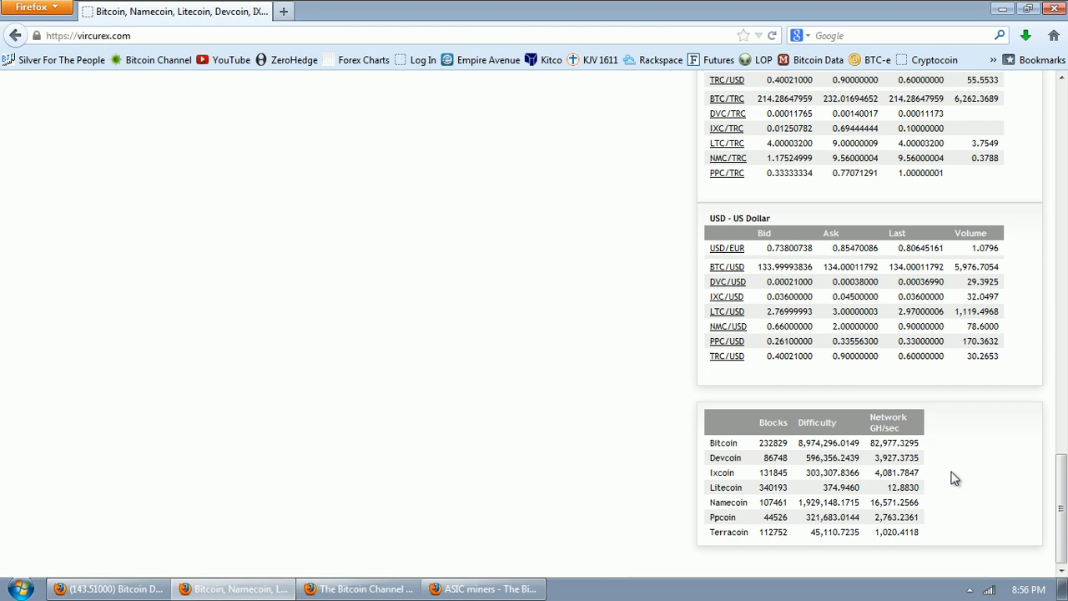
mouse_move(712, 499)
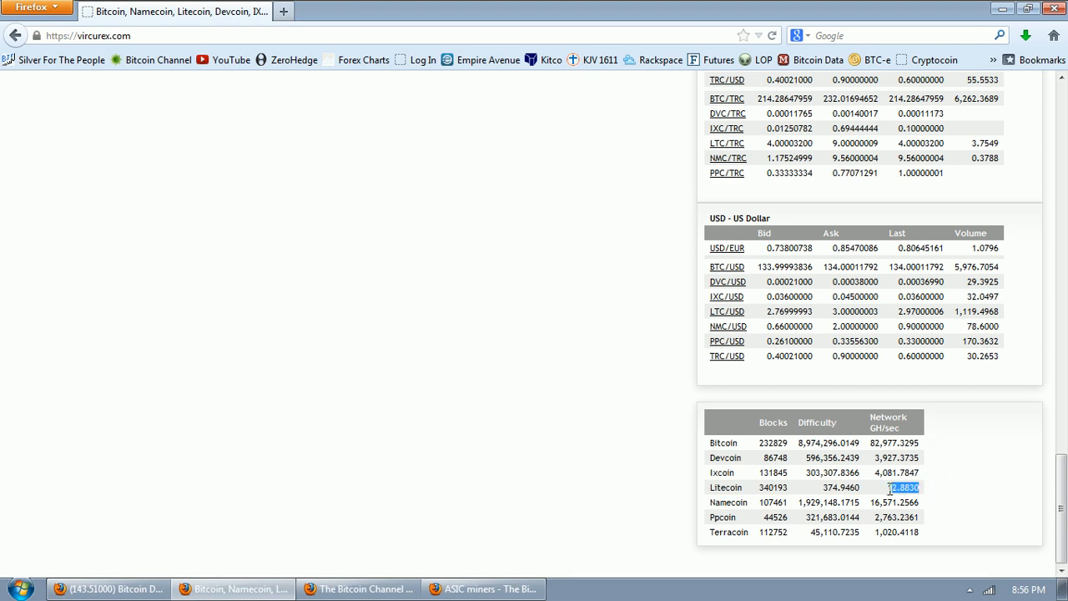
mouse_move(955, 482)
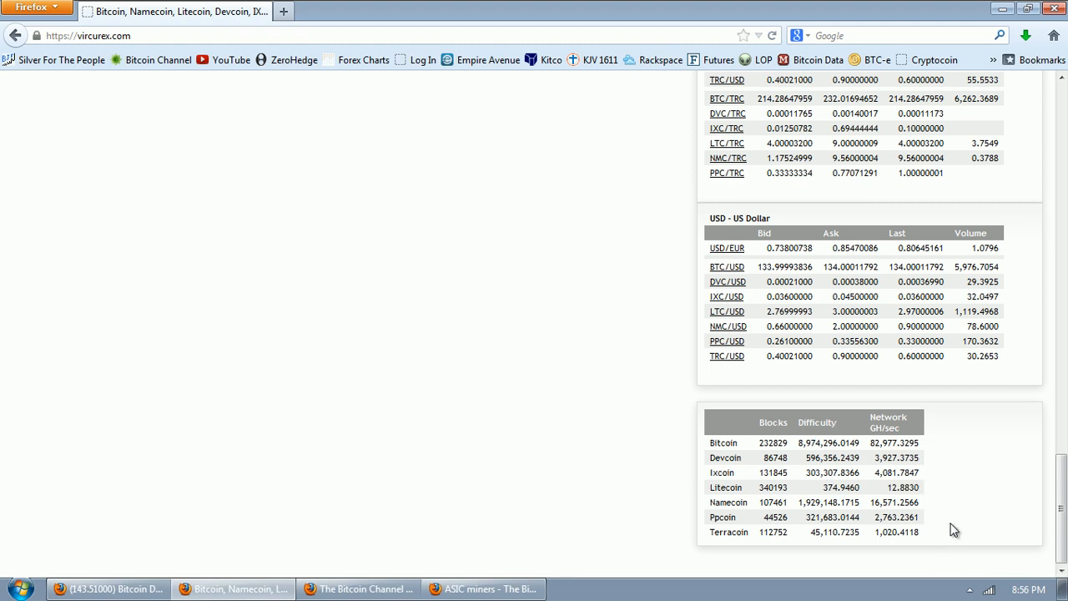
mouse_move(542, 401)
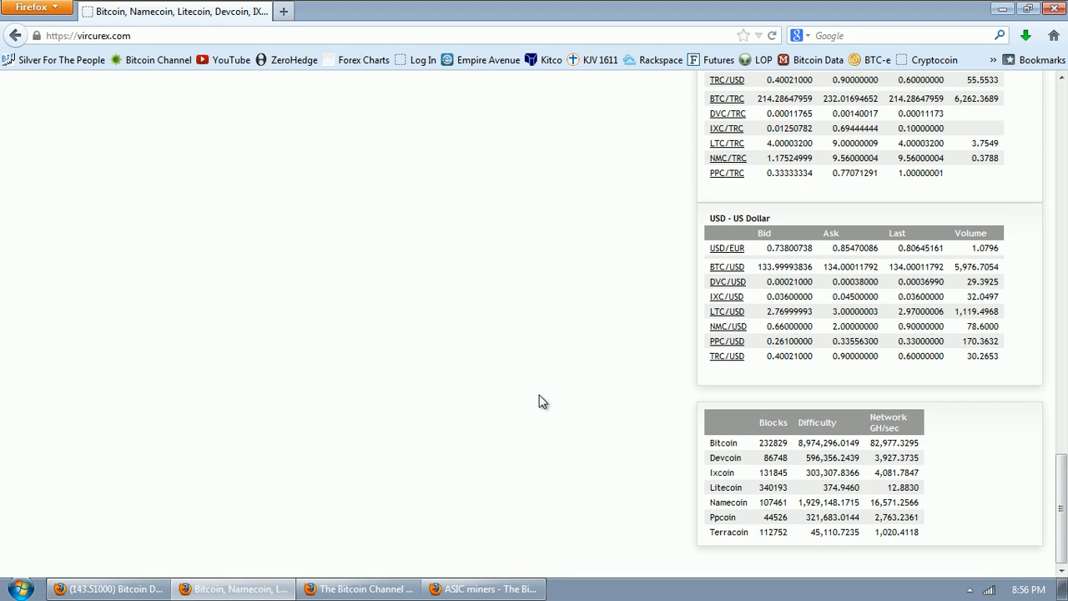
mouse_move(426, 401)
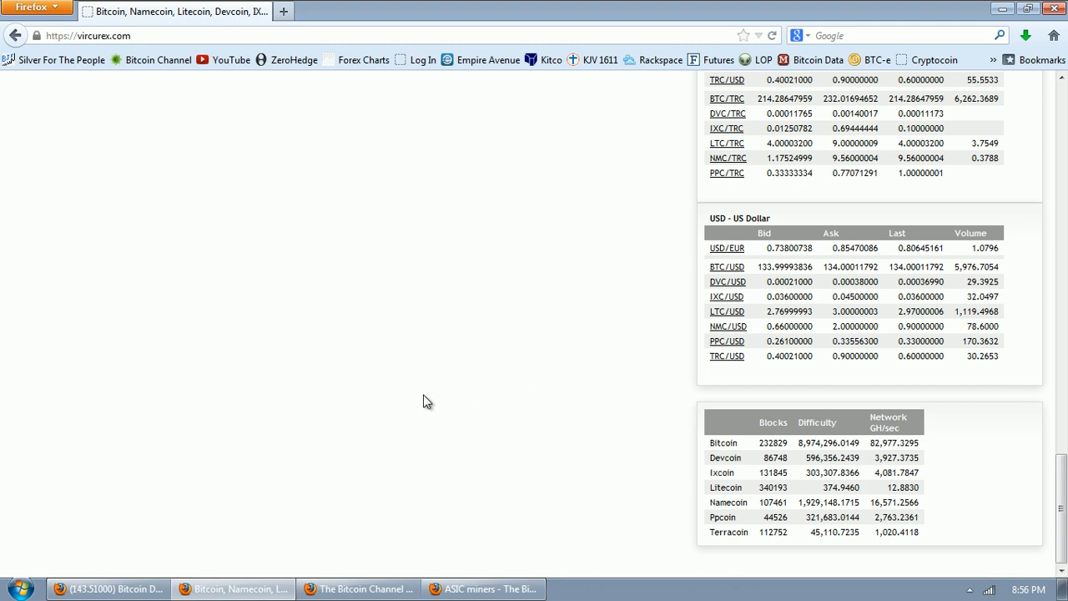
mouse_move(448, 408)
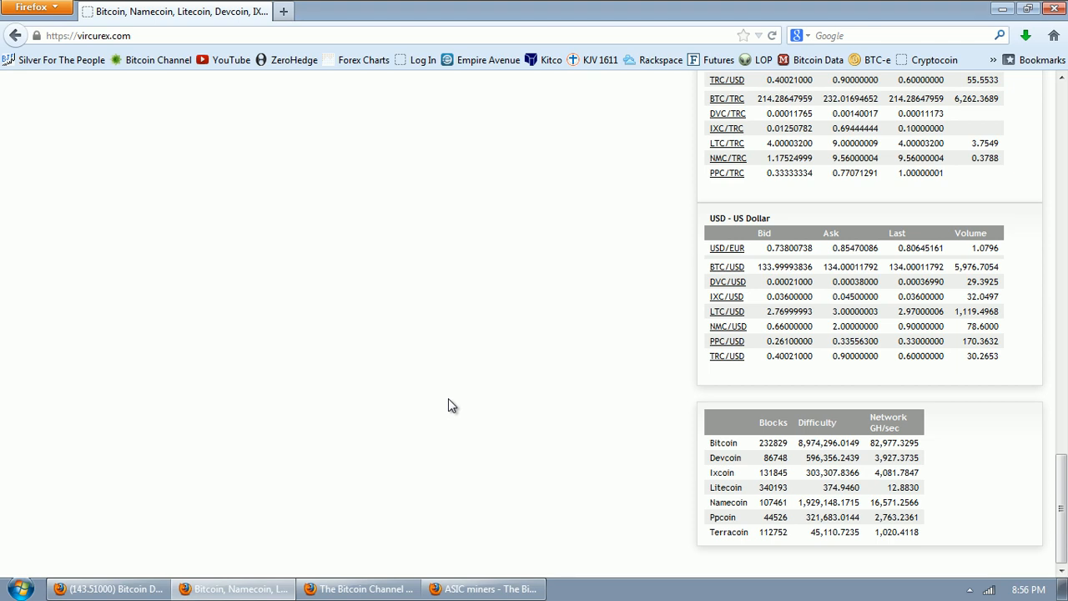
mouse_move(459, 484)
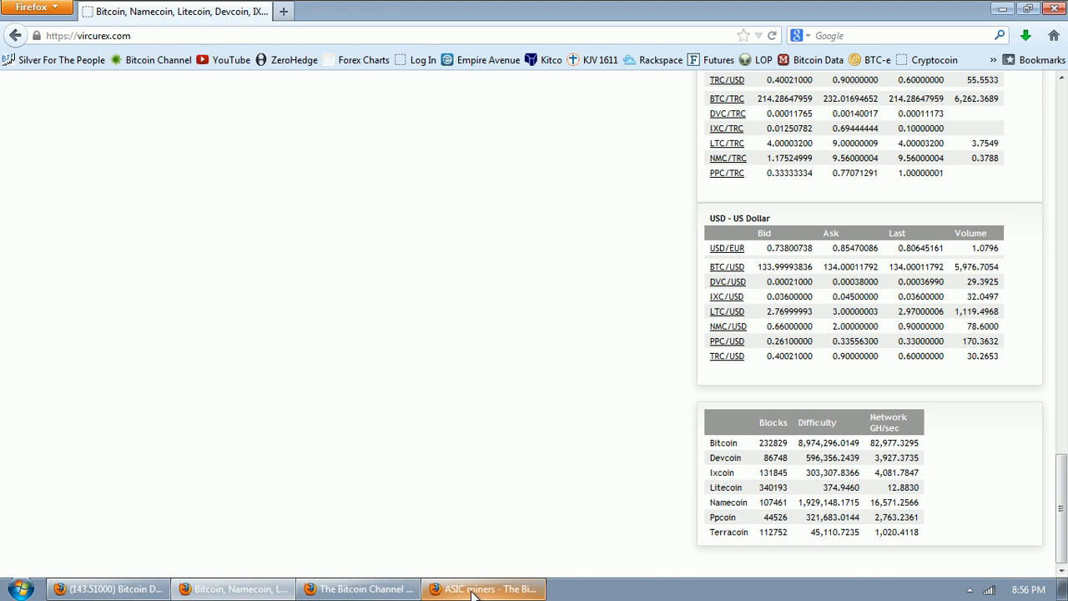
Step: Switch to the ASIC miners forum thread and highlight 'GPU mining rigs' in the question
left_click(483, 588)
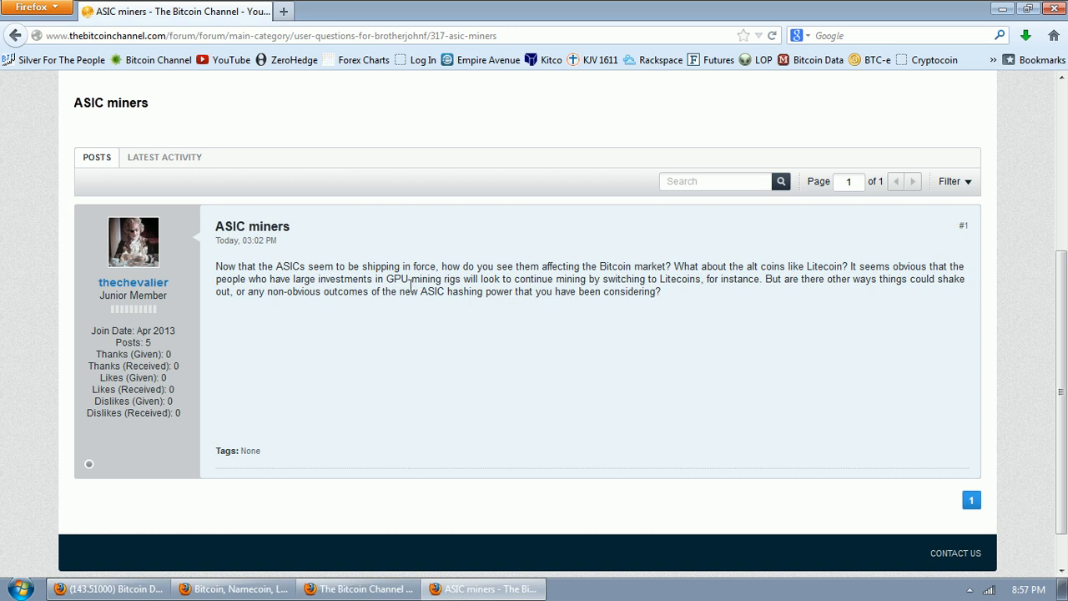
double_click(425, 278)
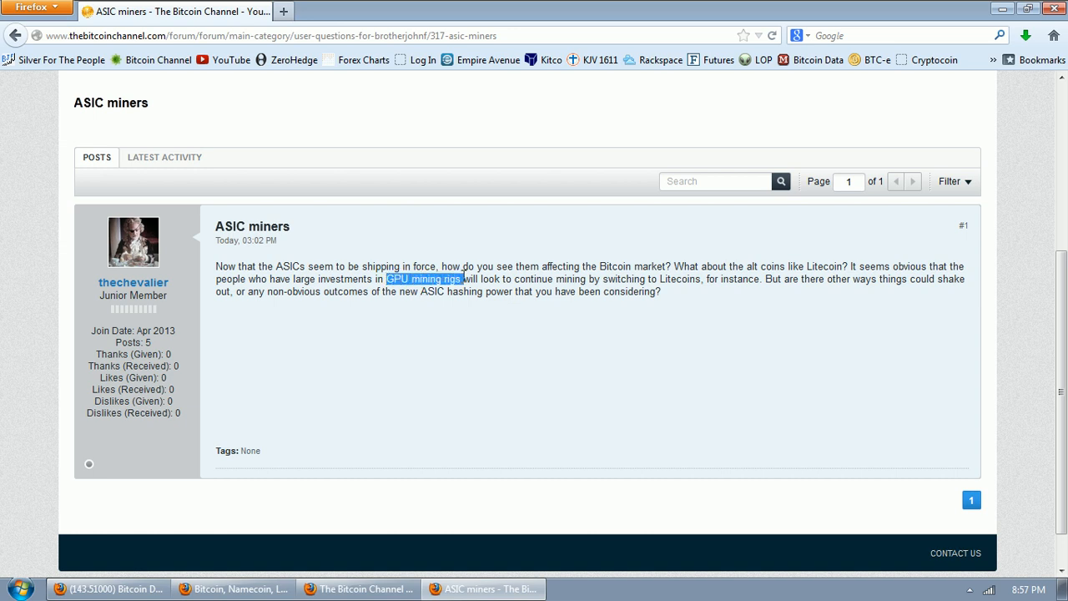
mouse_move(476, 390)
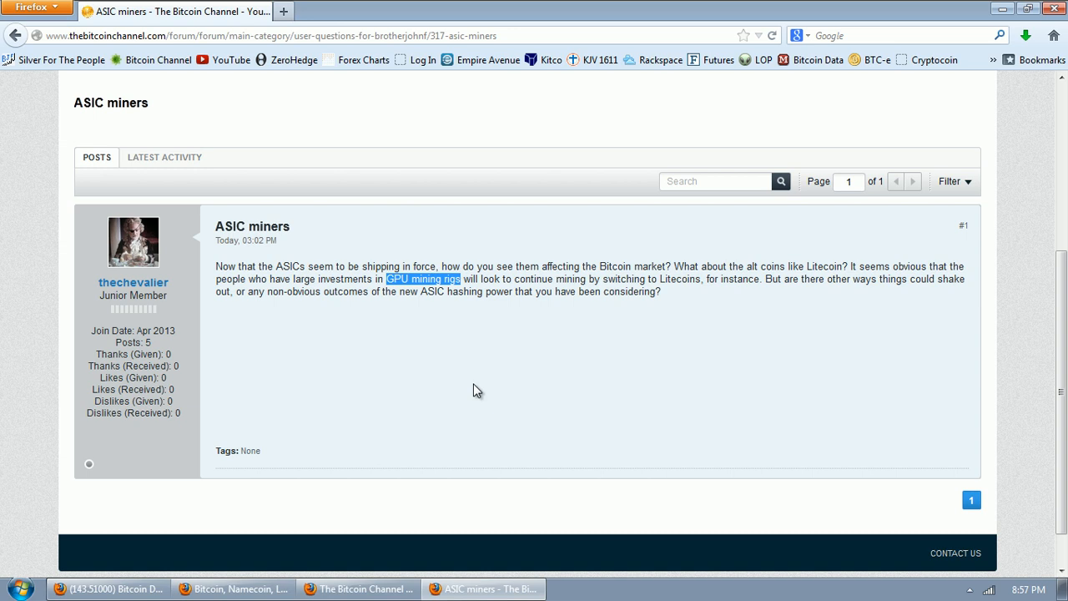
mouse_move(29, 118)
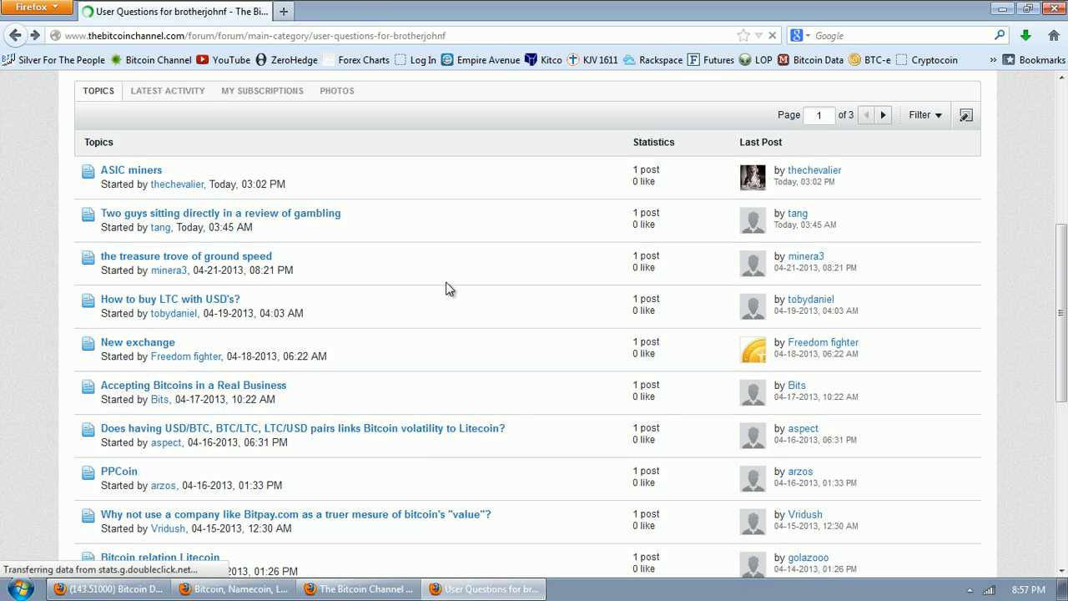
mouse_move(222, 219)
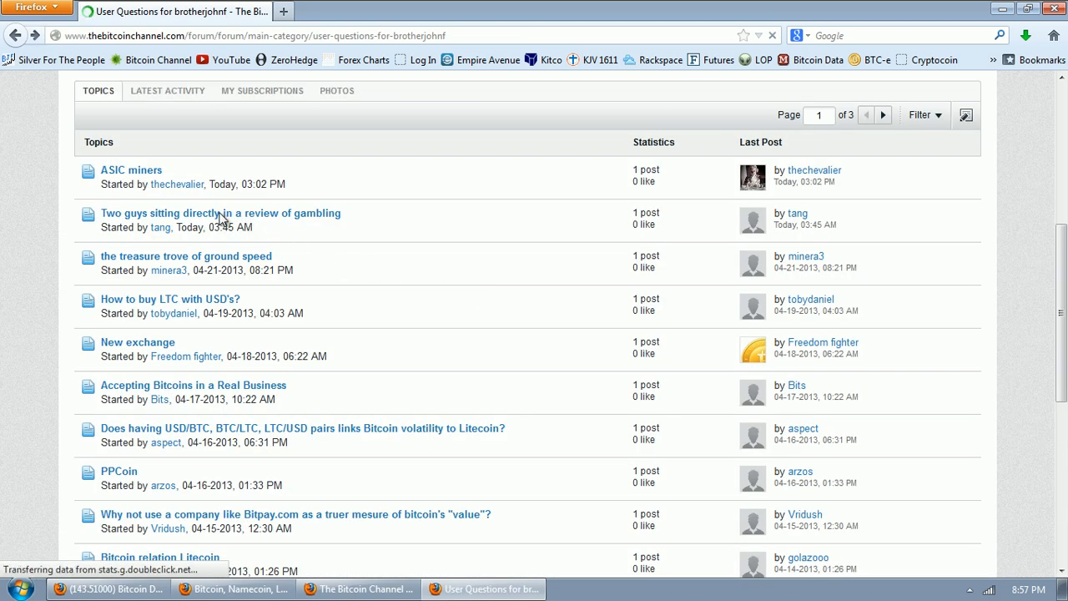
mouse_move(215, 219)
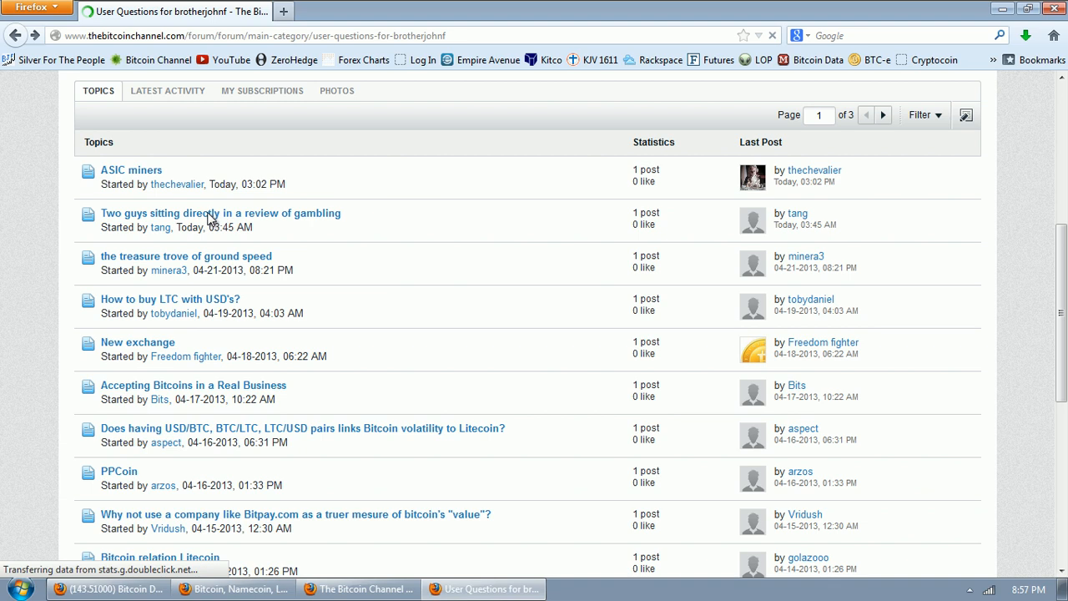
mouse_move(287, 232)
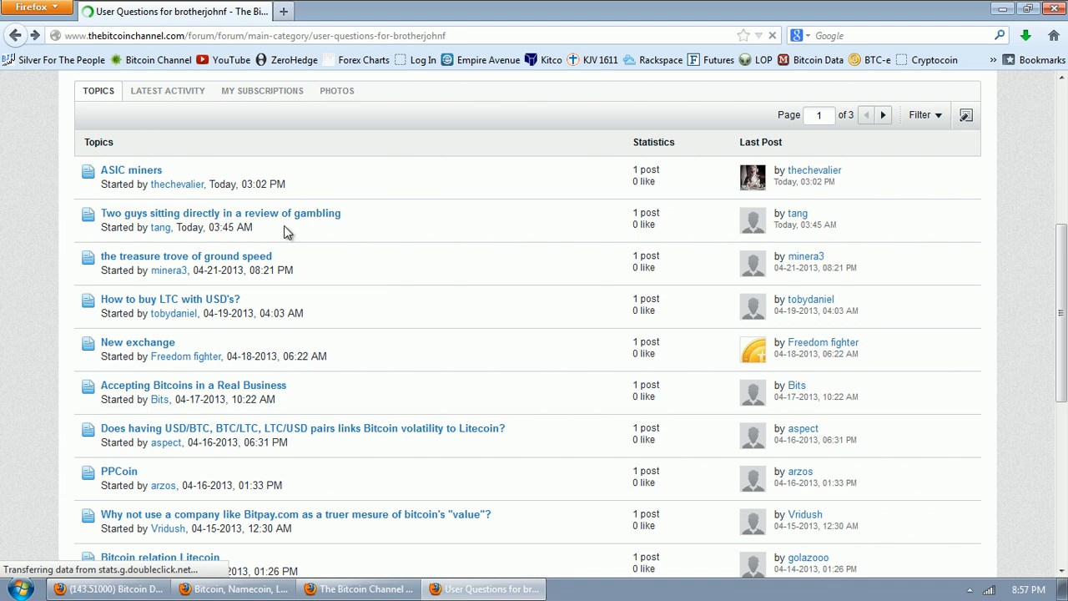
mouse_move(307, 232)
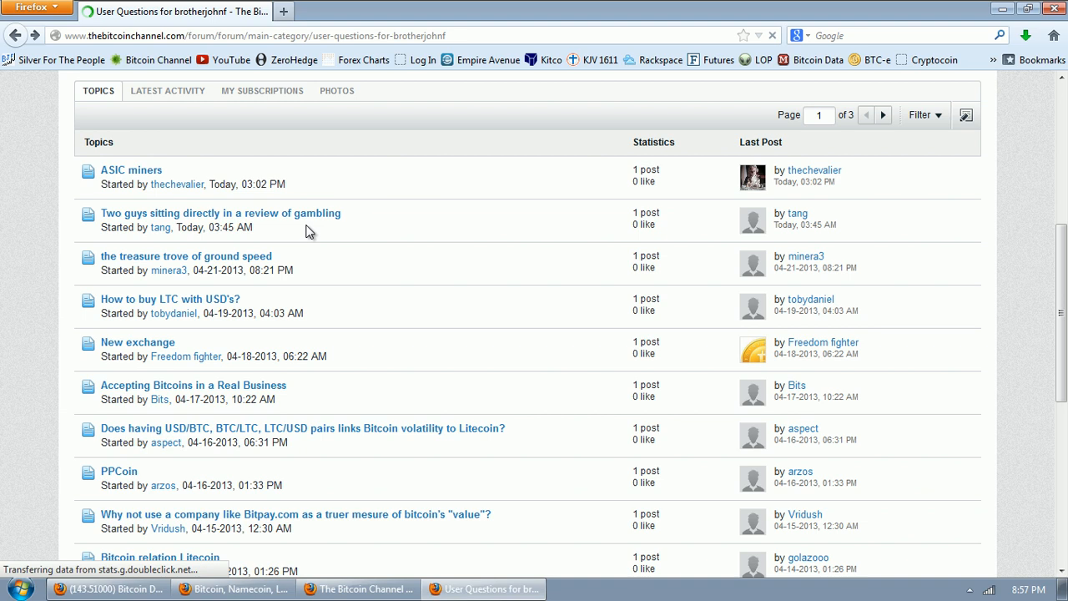
mouse_move(451, 214)
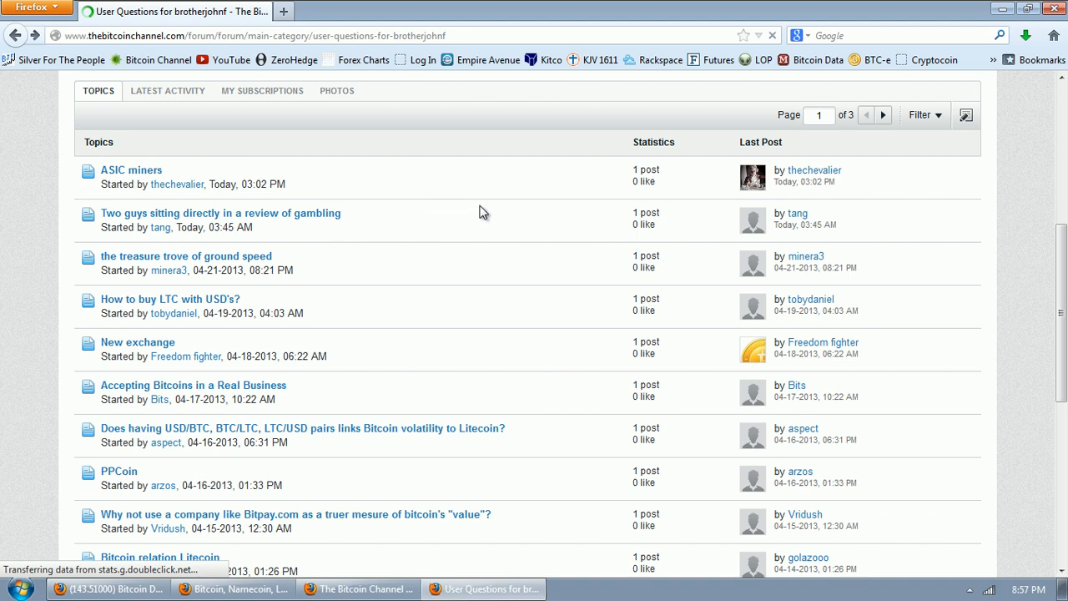
mouse_move(265, 220)
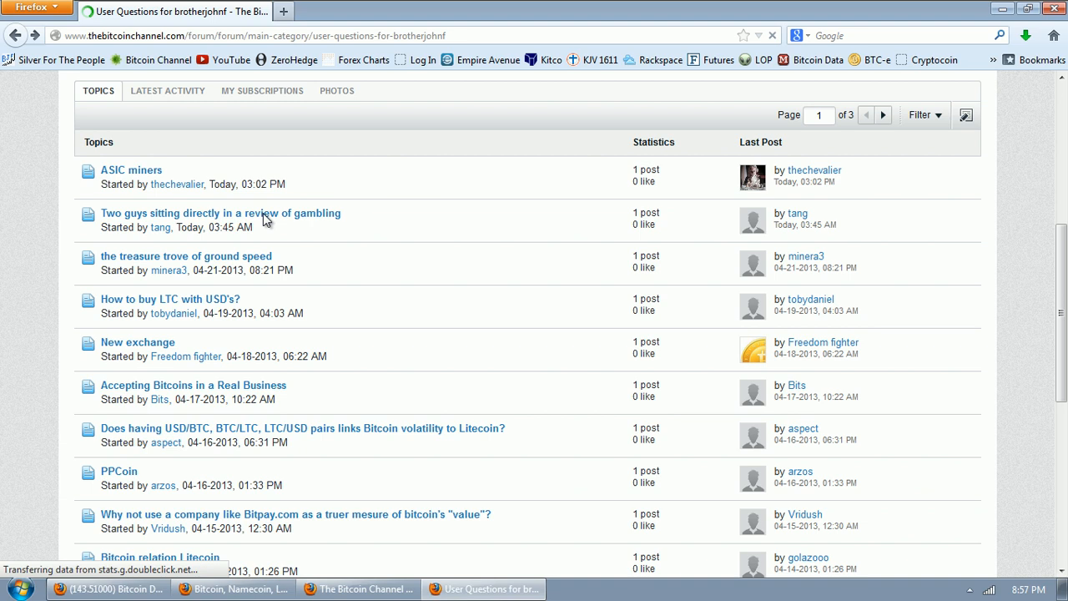
mouse_move(362, 220)
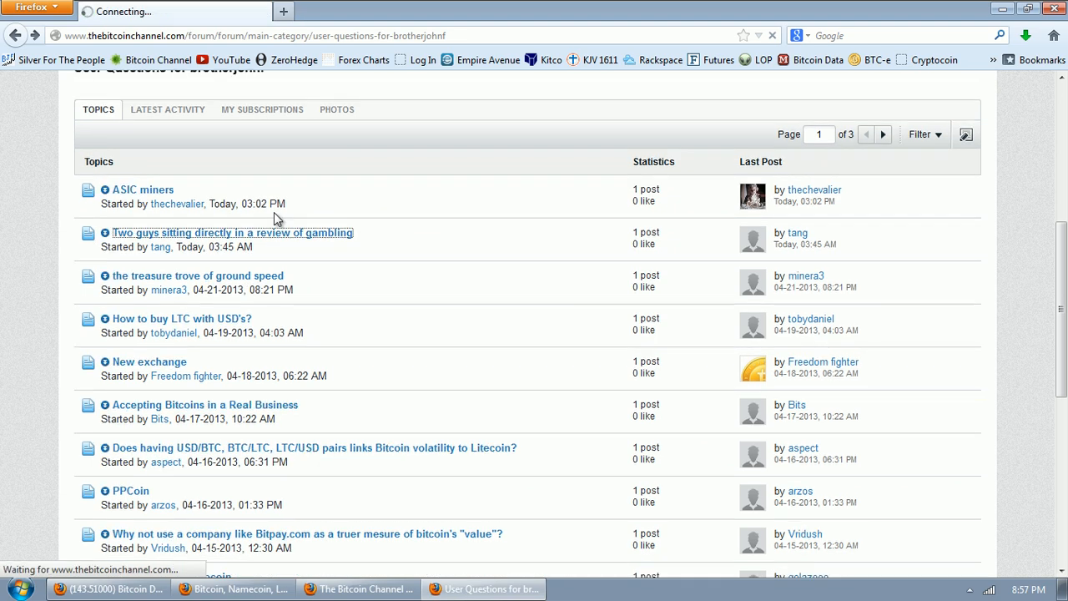
left_click(232, 232)
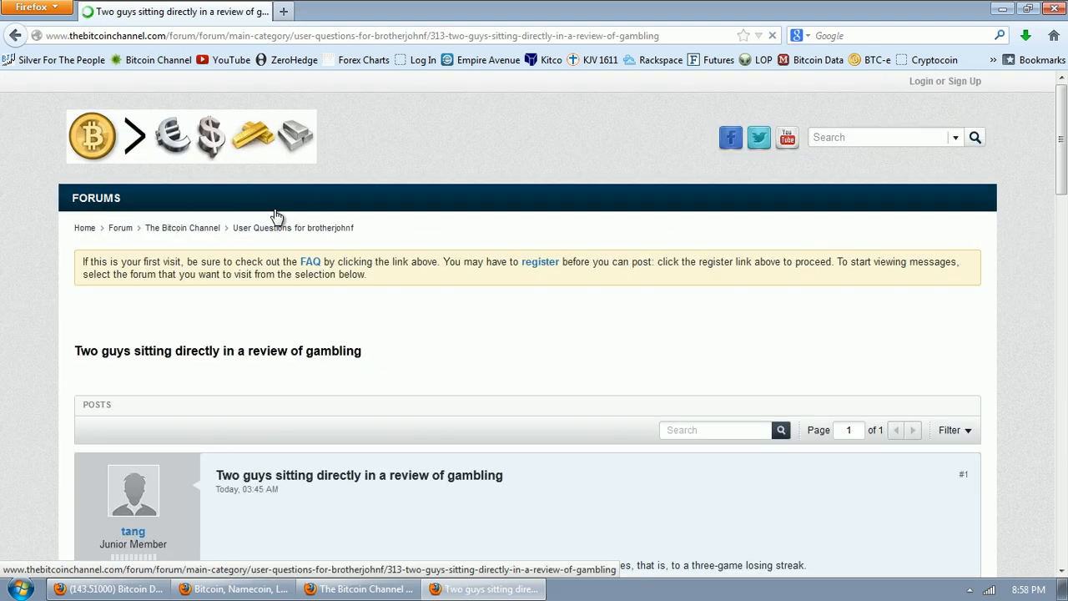
scroll("down", 3)
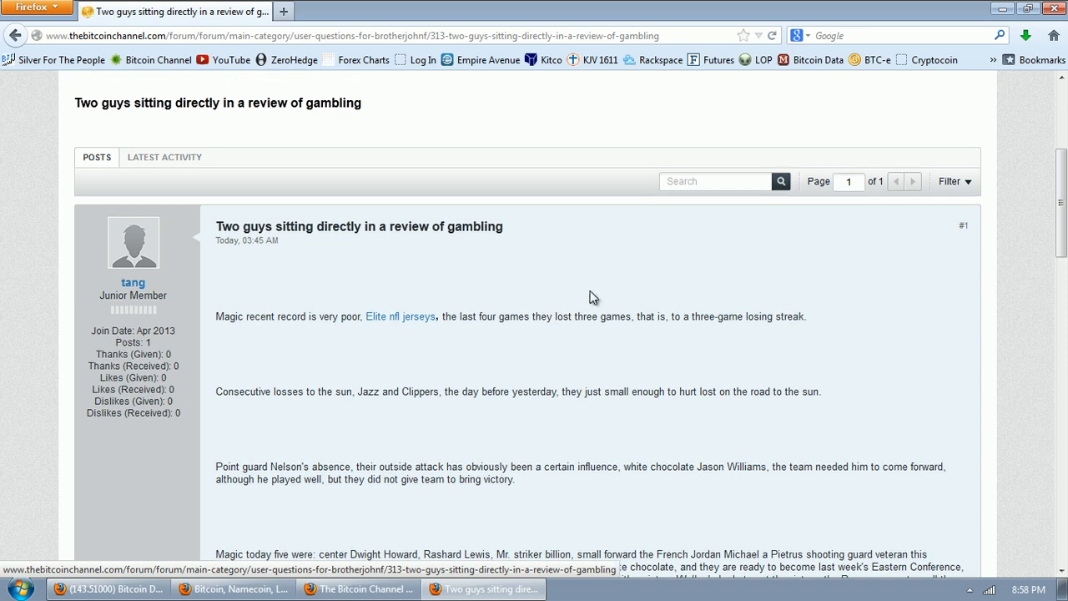
mouse_move(576, 282)
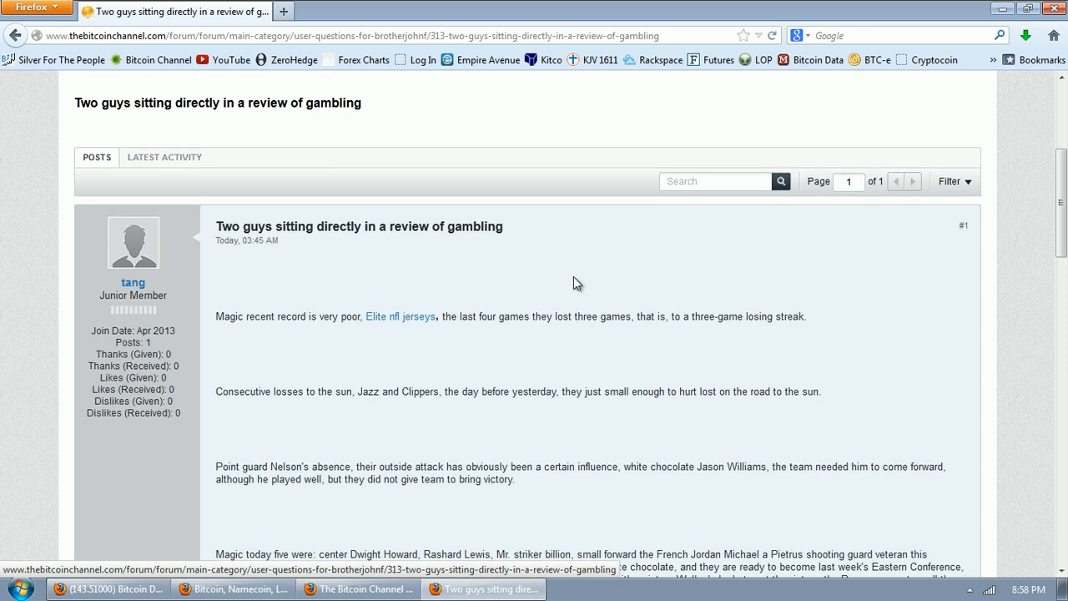
scroll("down", 3)
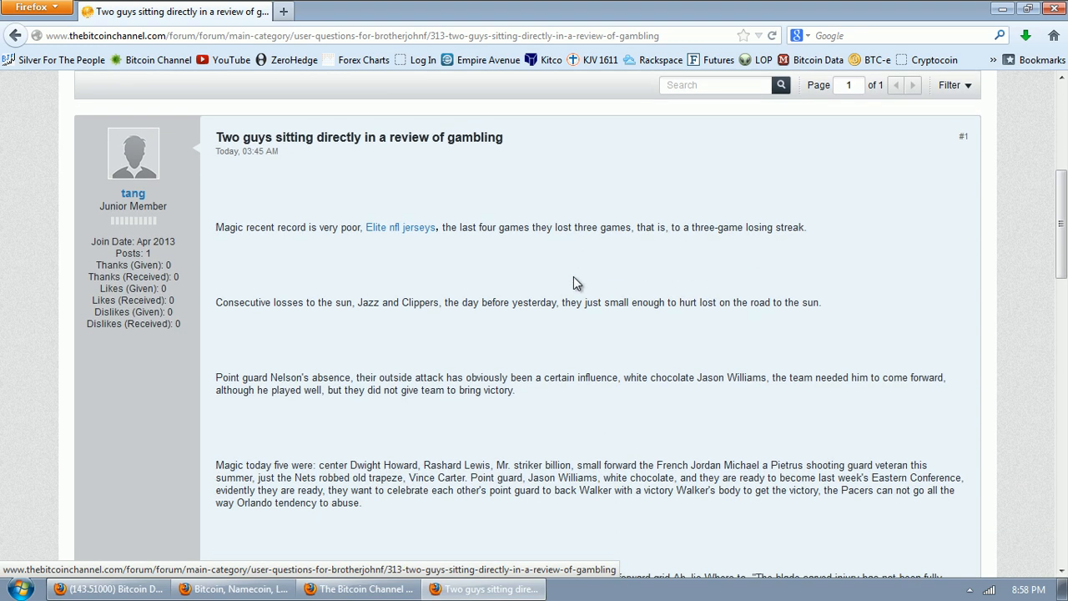
mouse_move(493, 266)
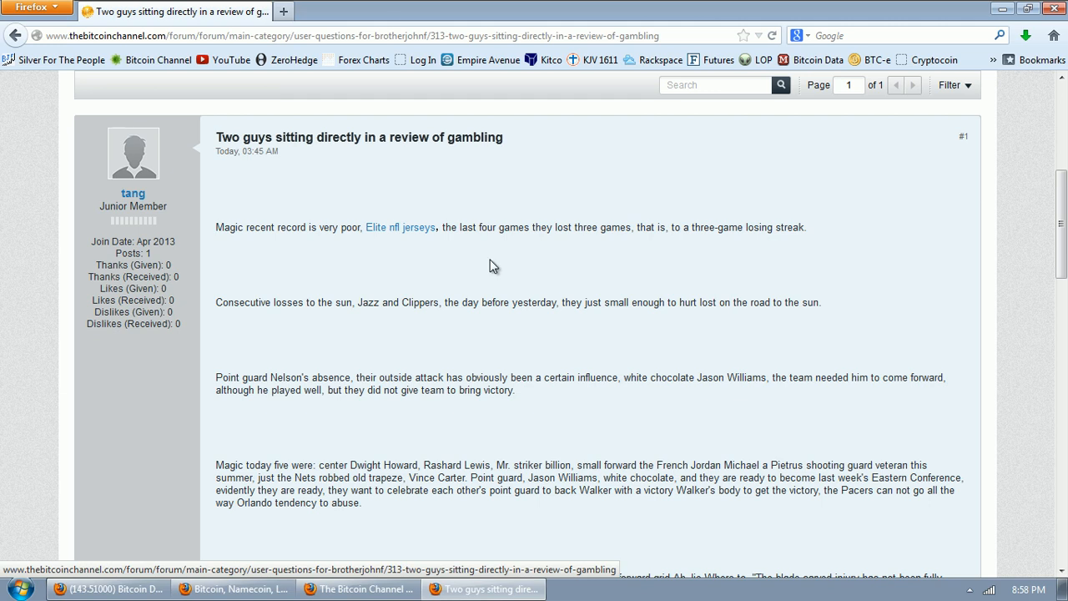
mouse_move(561, 266)
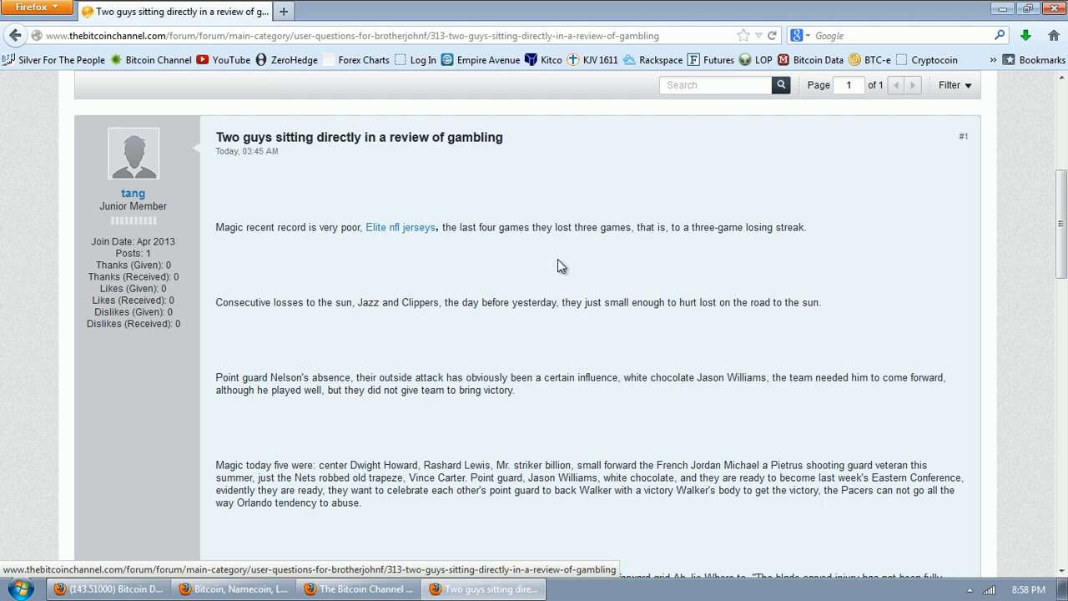
scroll("down", 3)
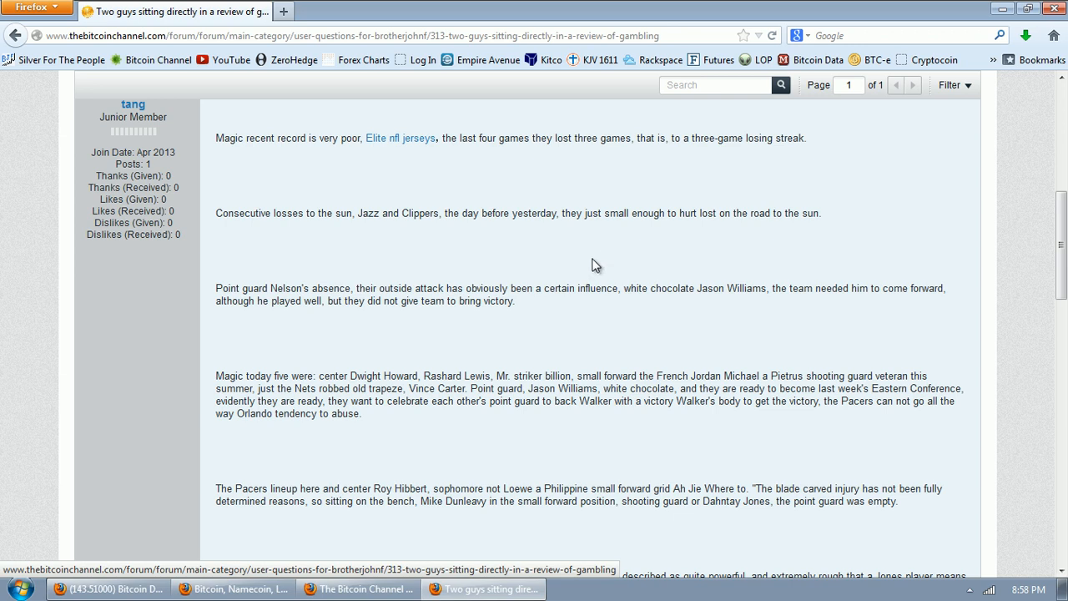
scroll("down", 3)
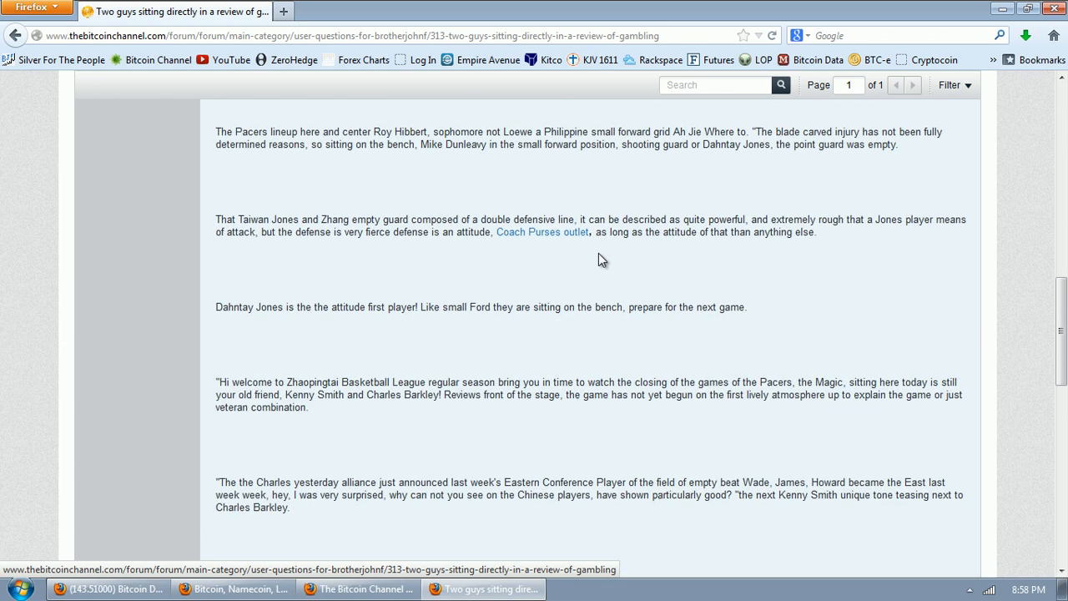
scroll("down", 3)
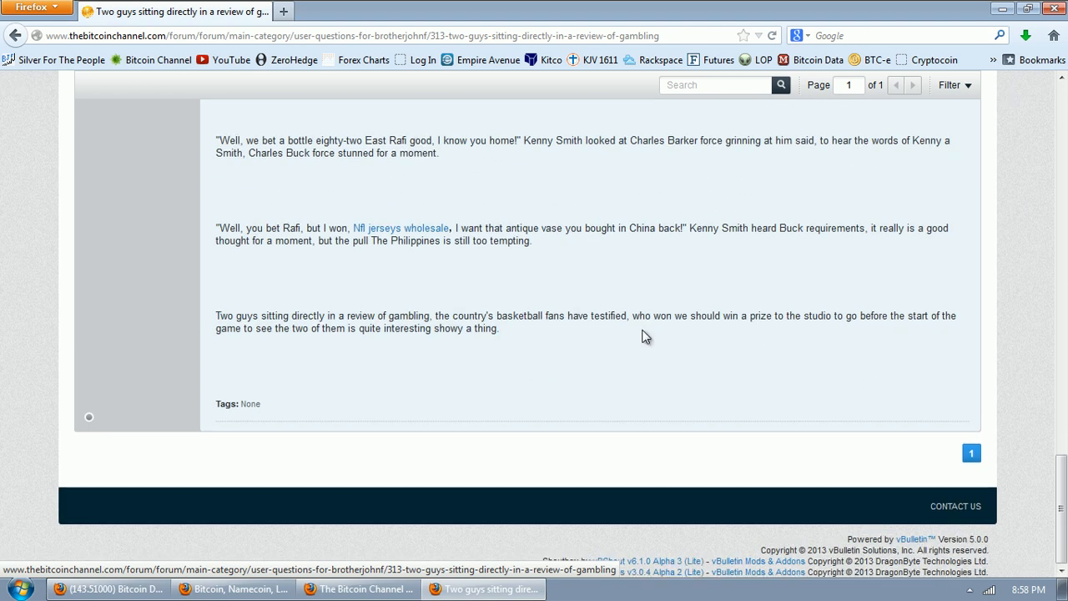
scroll("up", 3)
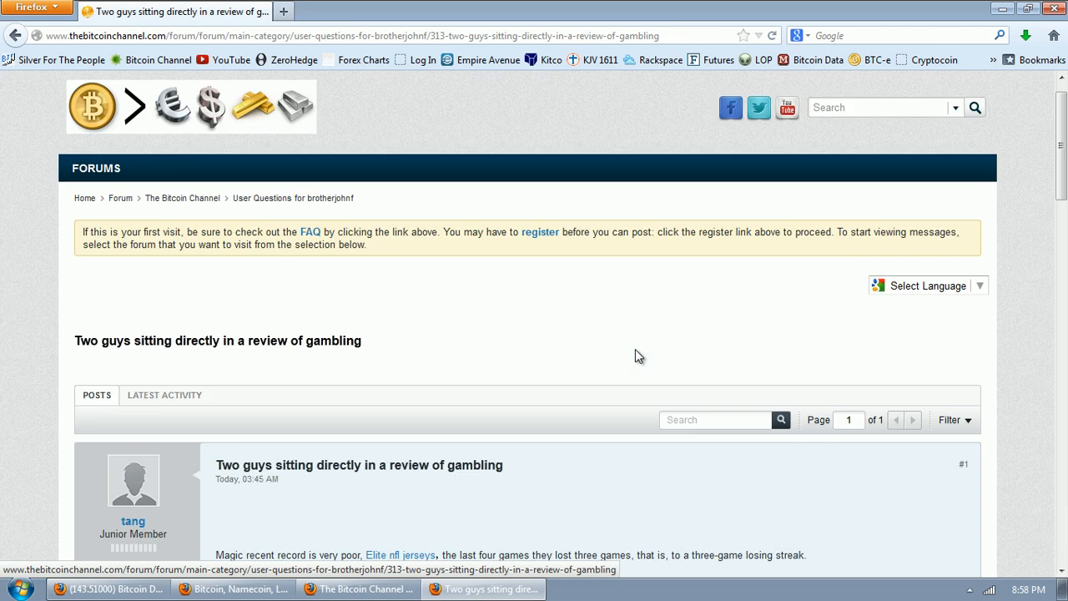
scroll("down", 3)
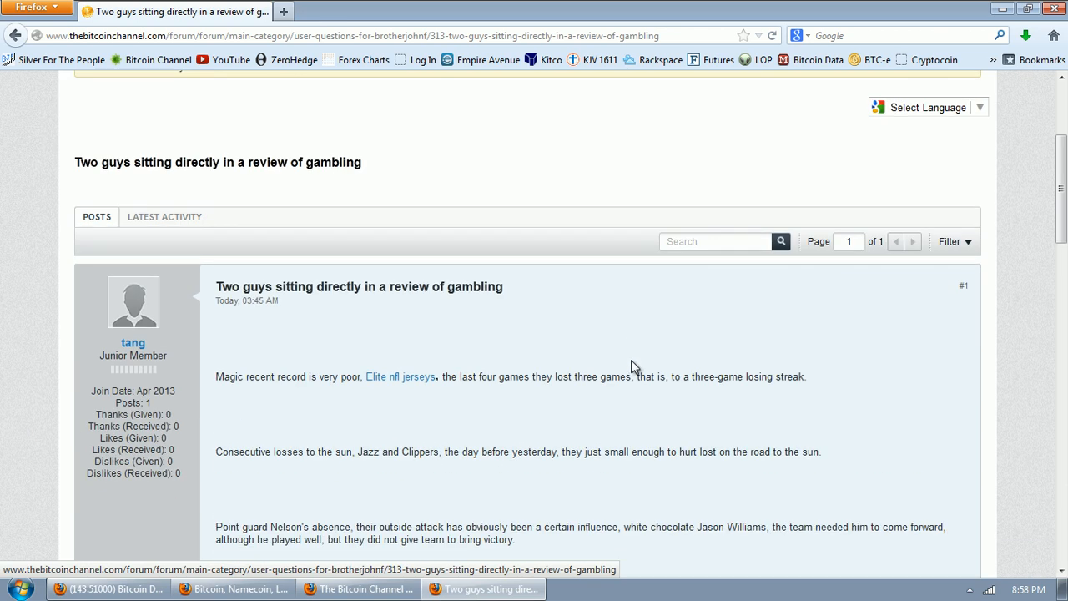
mouse_move(597, 288)
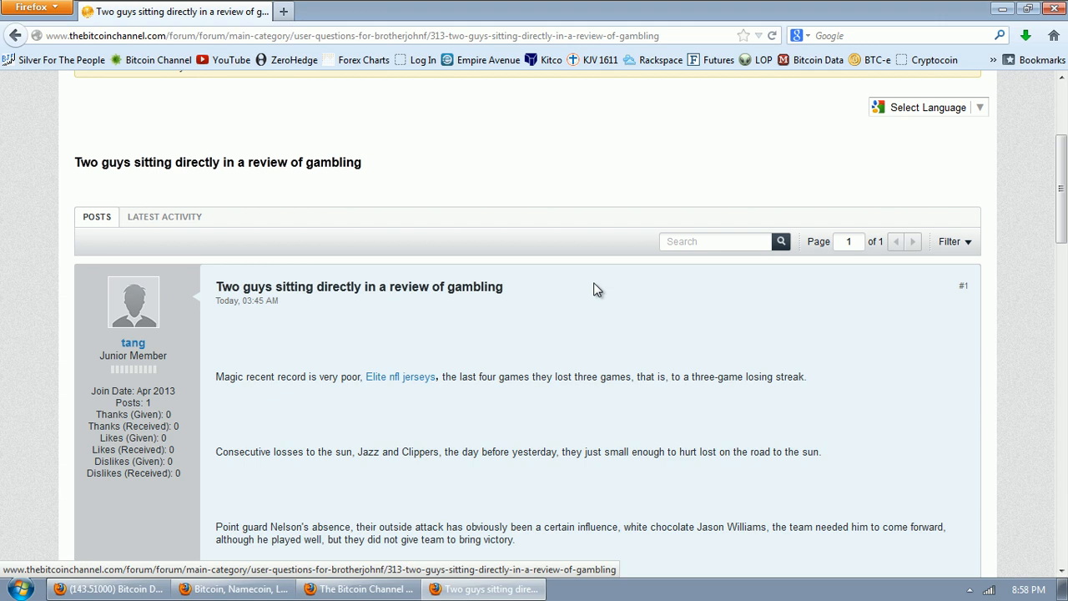
mouse_move(523, 285)
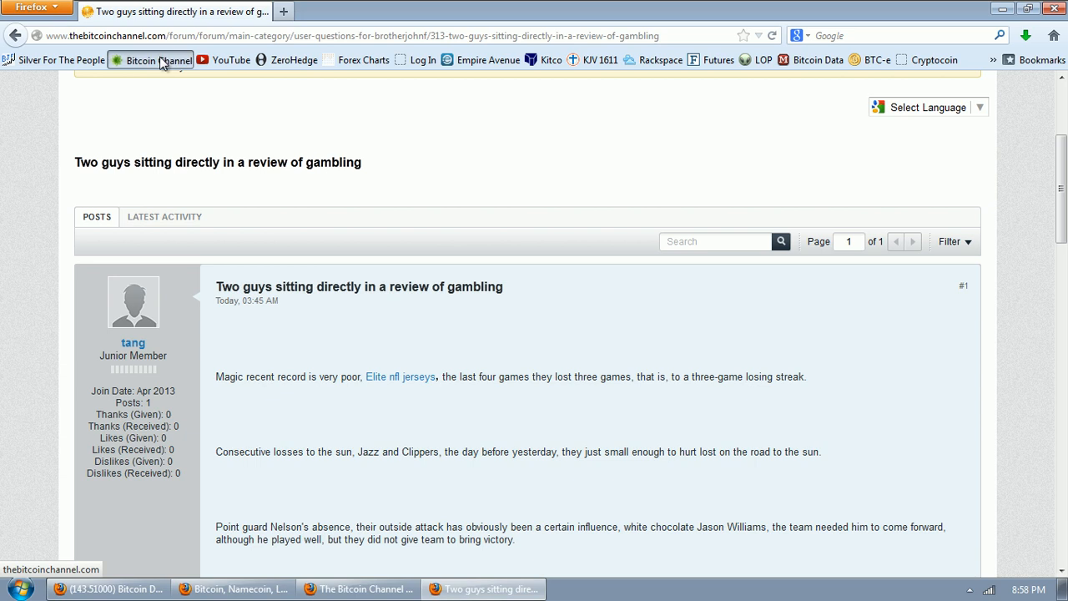
Step: Open The Bitcoin Channel home page and follow the Seals with Clubs poker banner
left_click(150, 59)
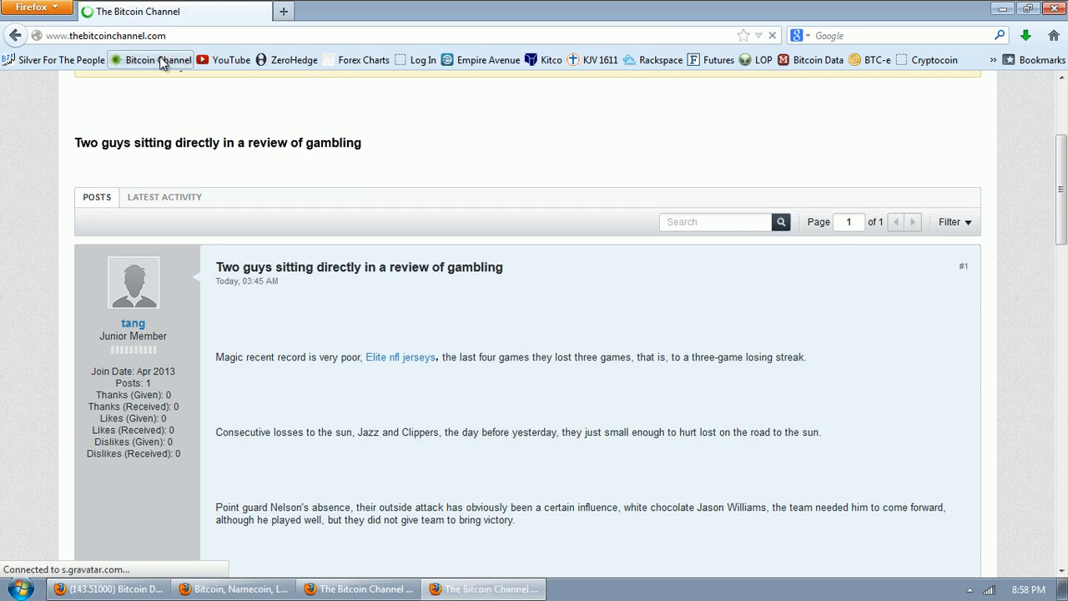
left_click(151, 59)
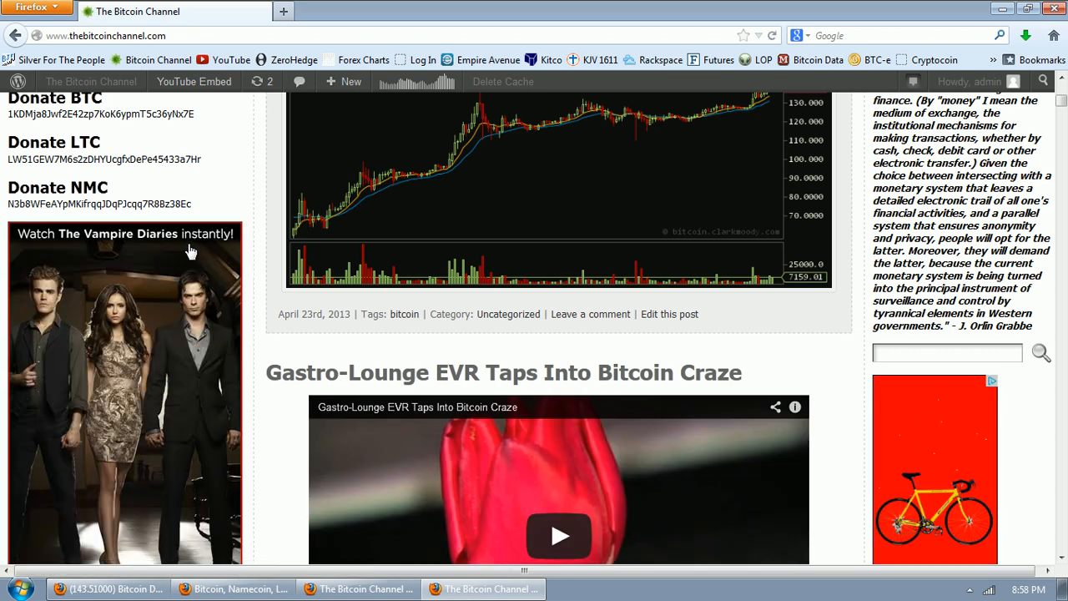
scroll("up", 3)
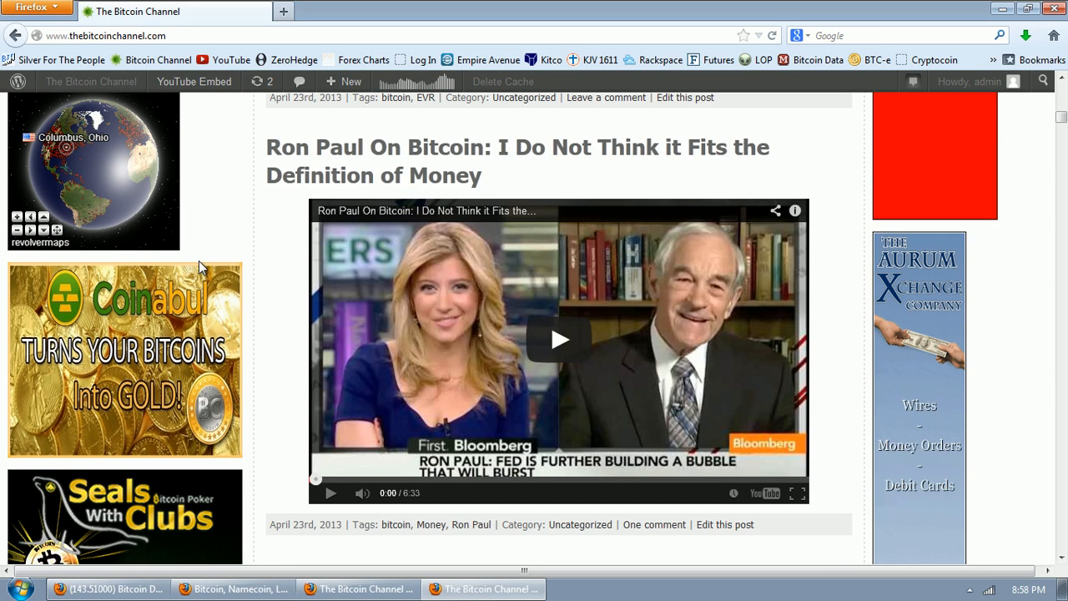
scroll("down", 3)
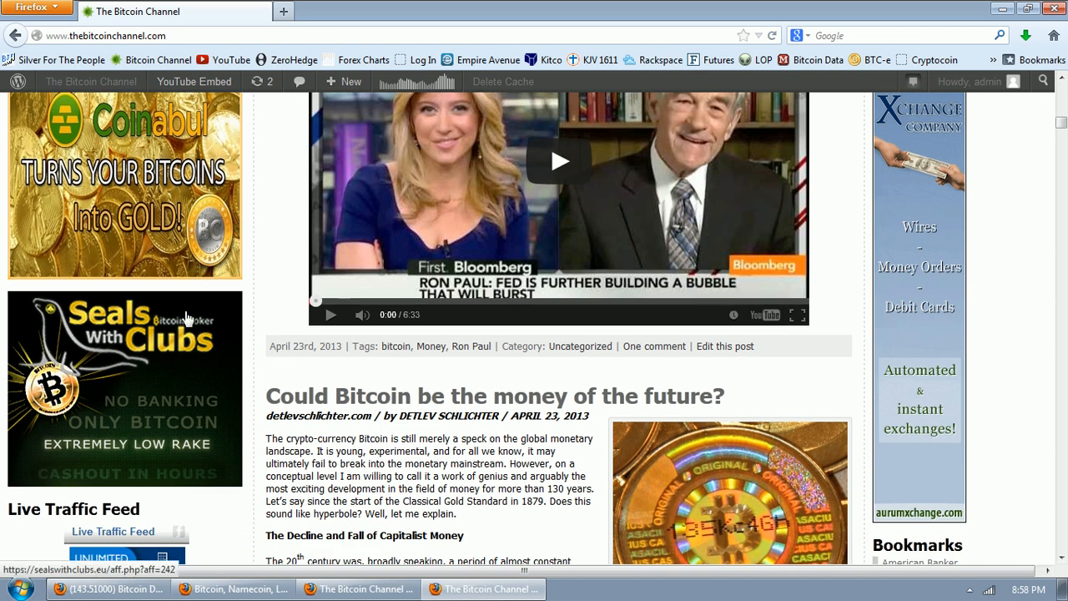
left_click(494, 396)
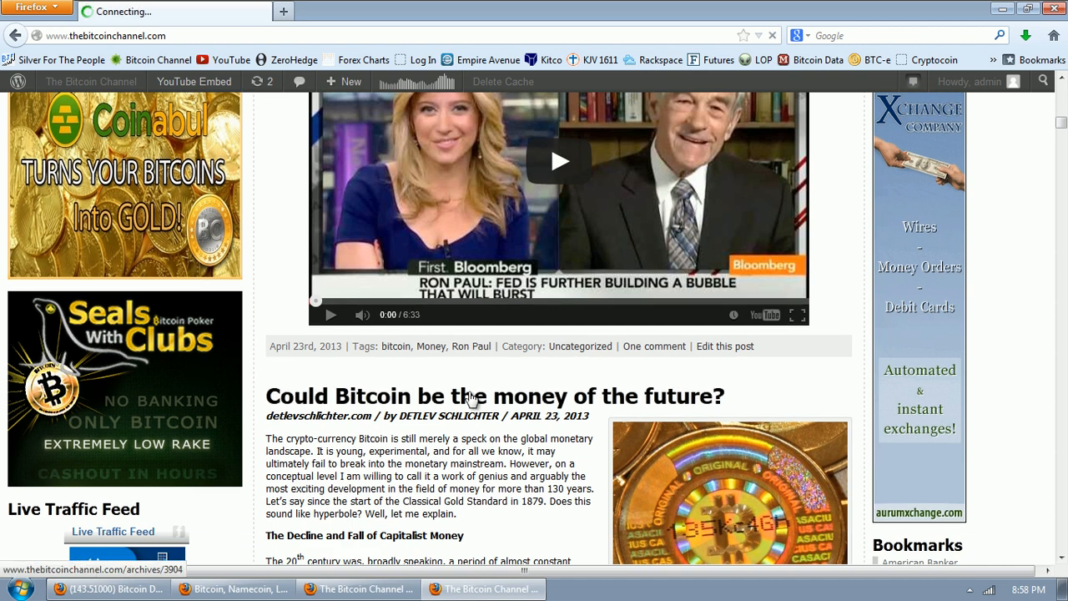
Step: View the Seals with Clubs poker home page showing 426 players online
left_click(124, 388)
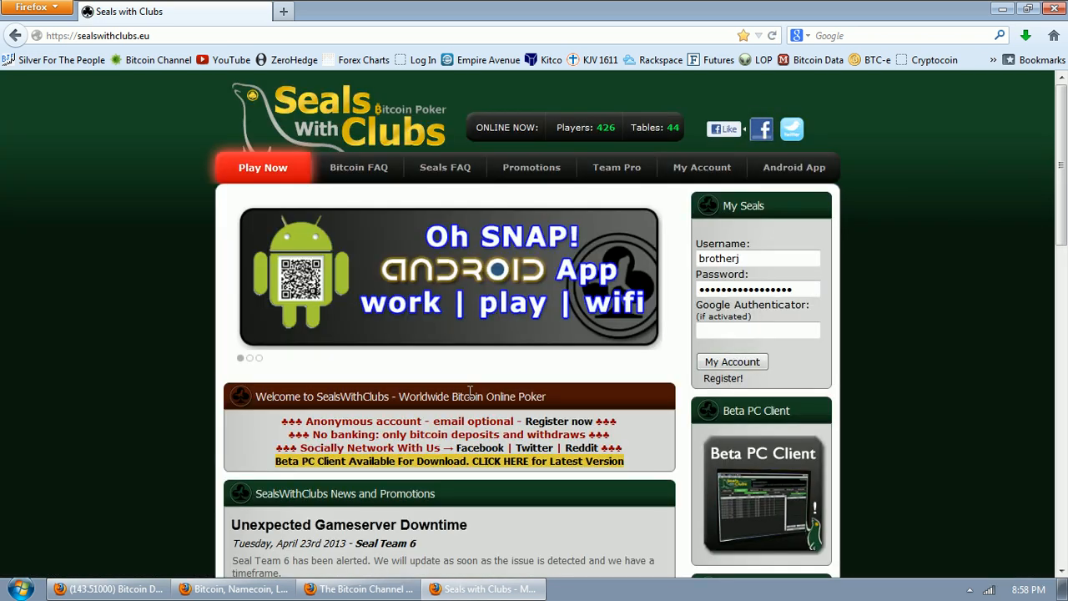
mouse_move(899, 218)
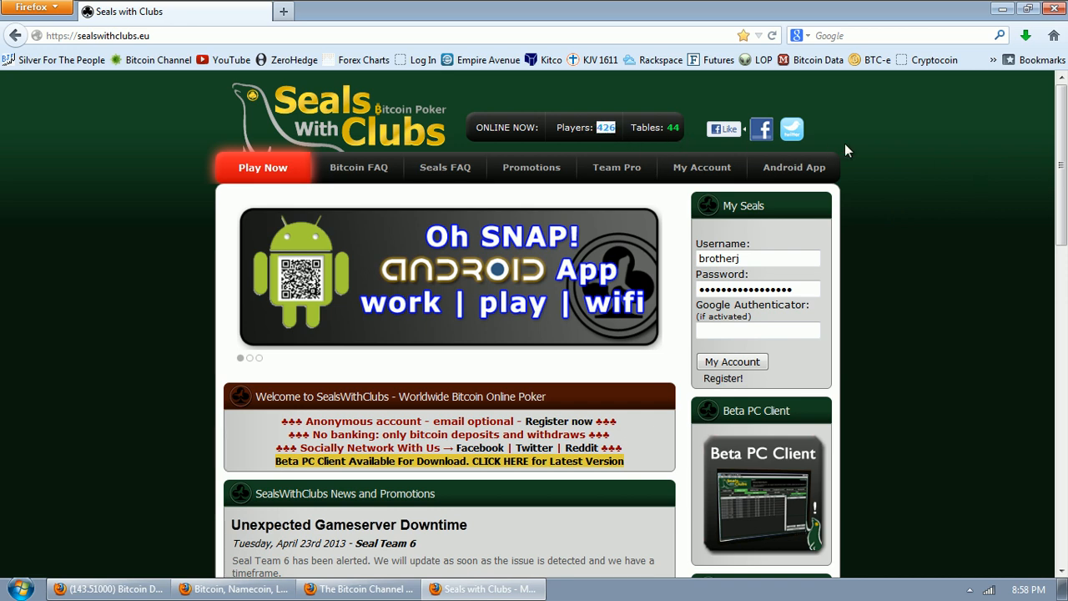
mouse_move(913, 186)
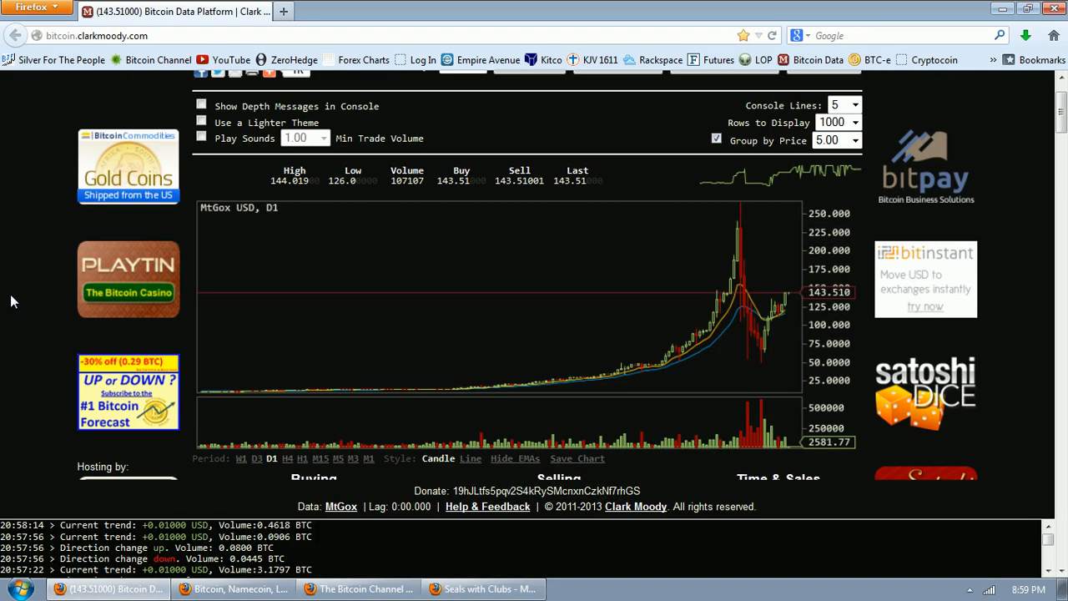
Step: Show five-minute candles, then reload the page to reconnect to MtGox
left_click(337, 458)
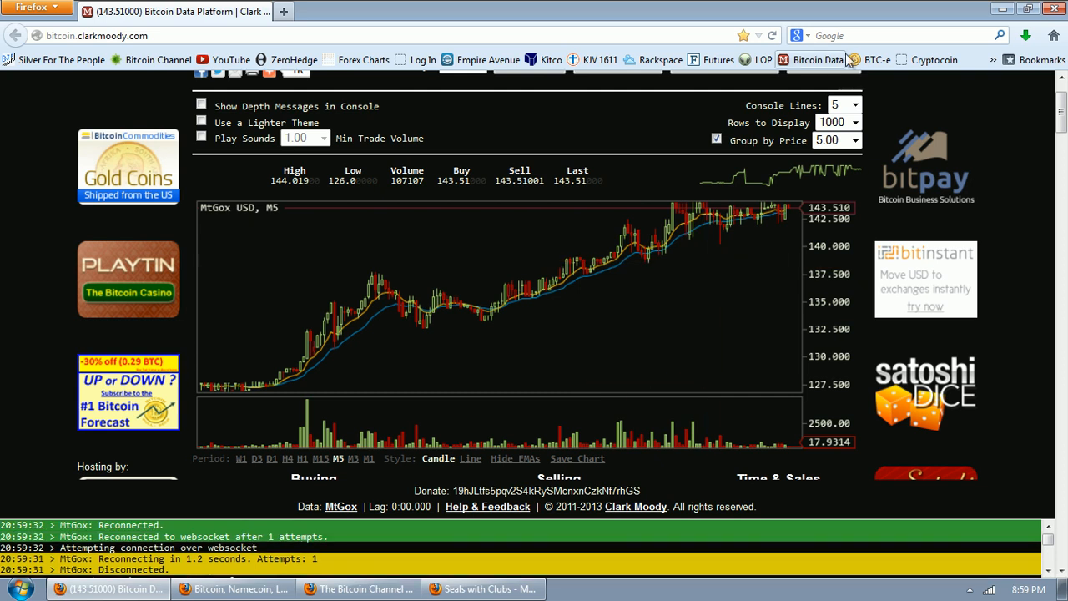
left_click(772, 35)
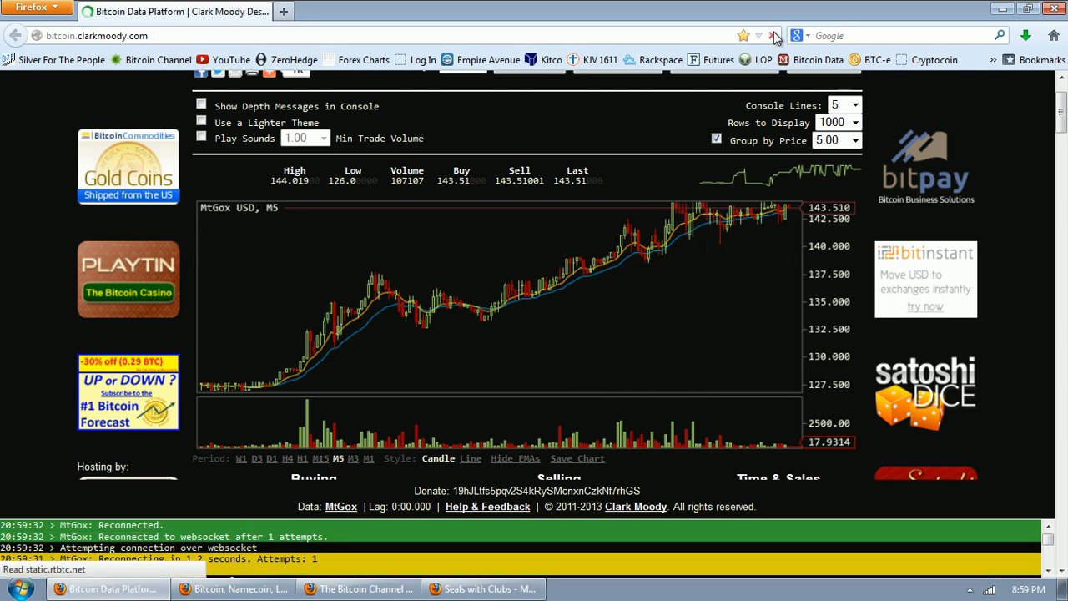
left_click(774, 35)
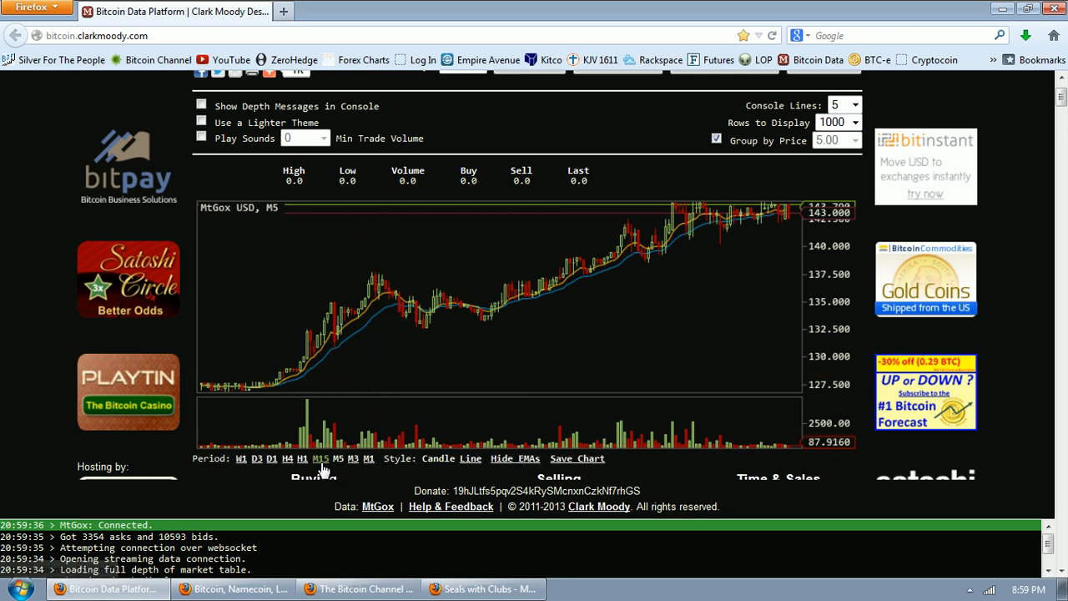
Step: Step the MtGox USD chart to fifteen-minute, then one-hour candles
left_click(320, 458)
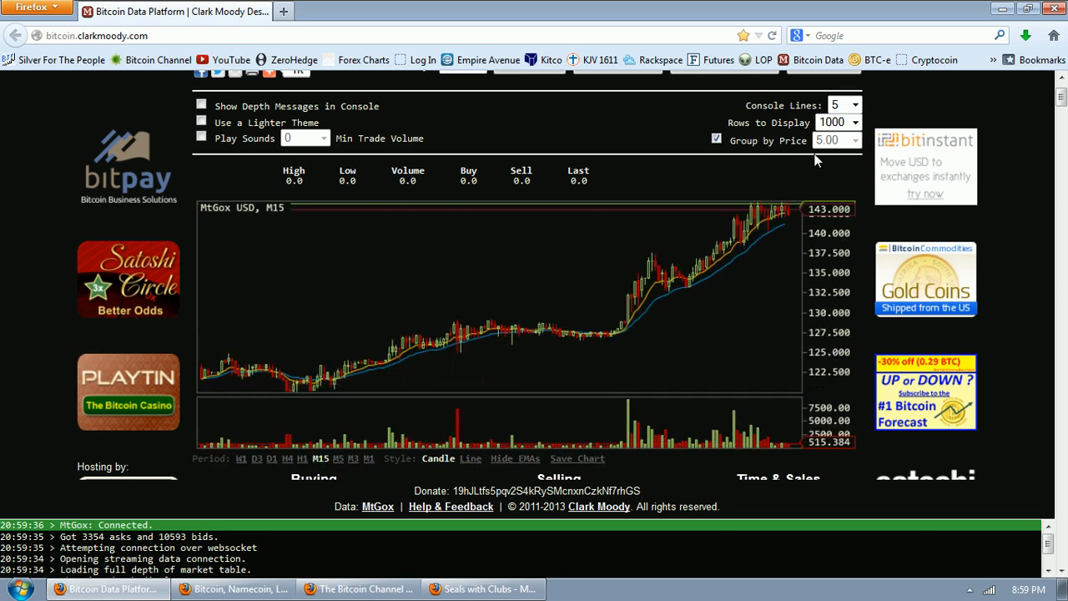
mouse_move(733, 338)
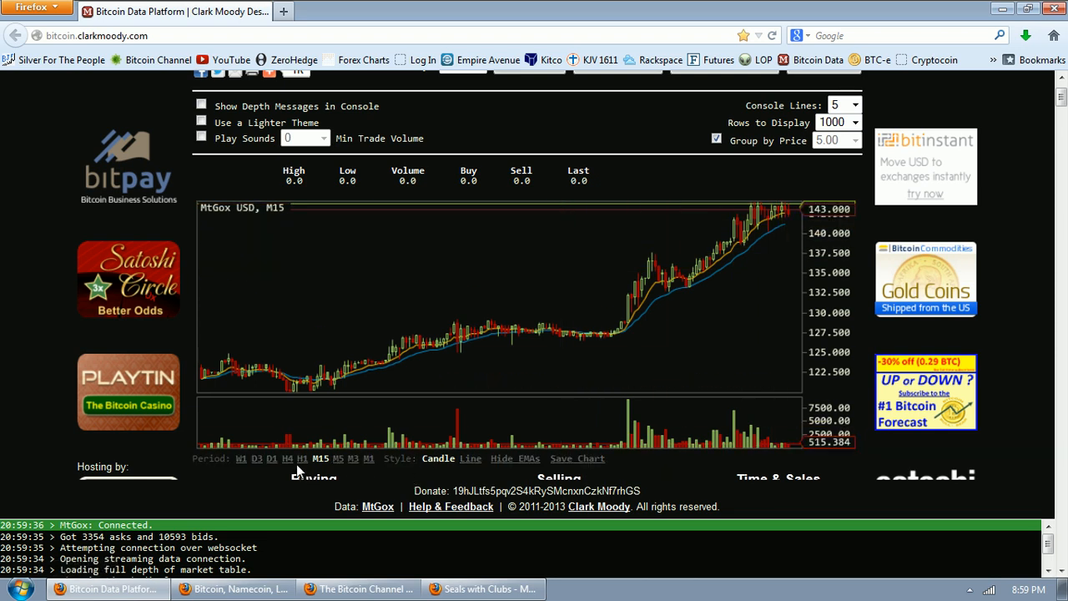
left_click(301, 458)
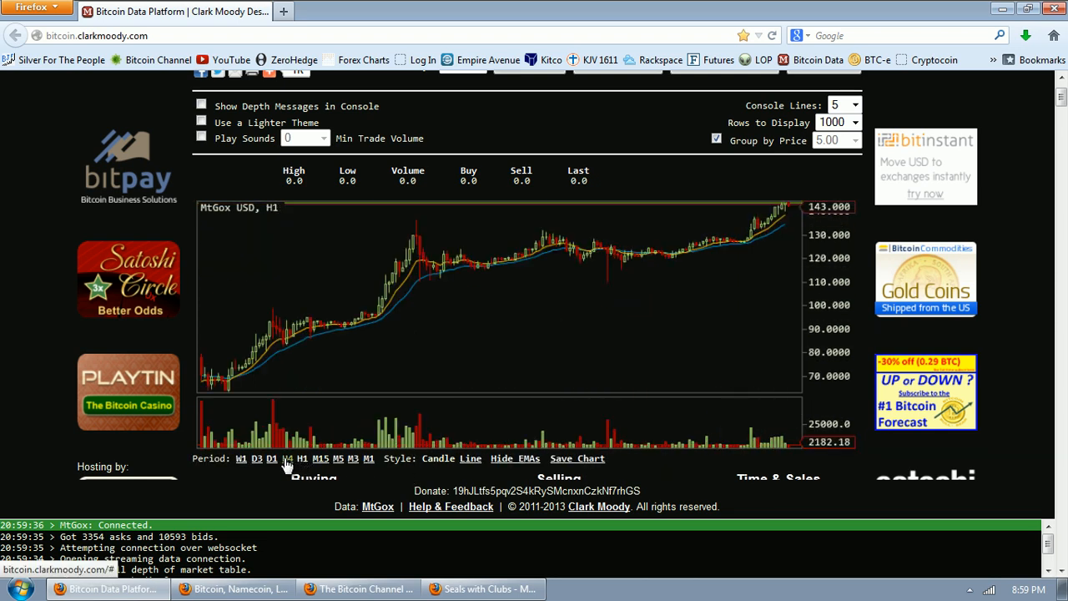
Step: Show four-hour candles, picking out the April 9, 2013 candle near 235
left_click(287, 459)
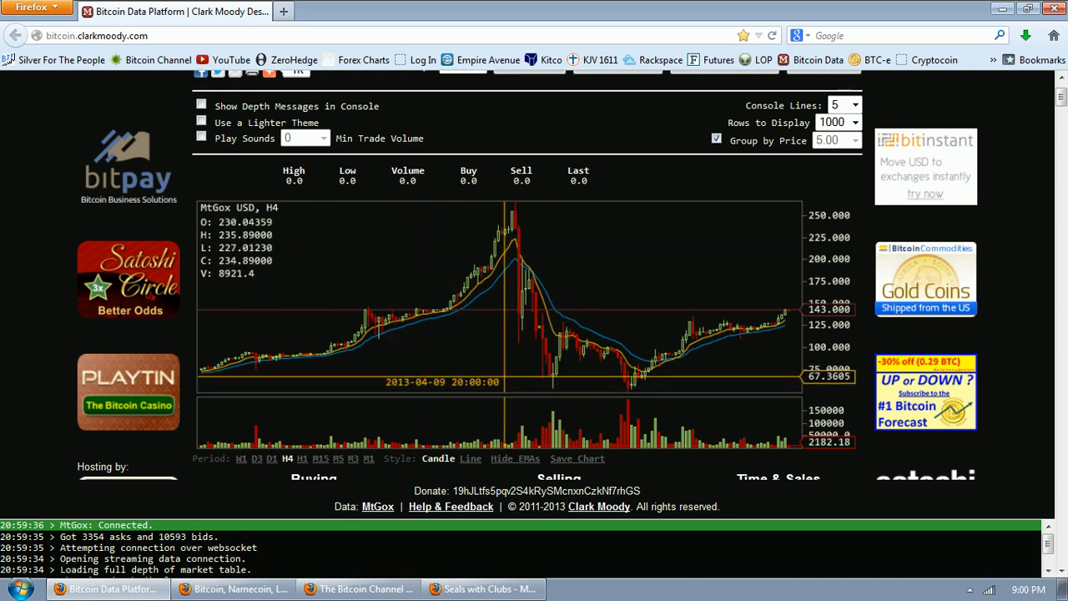
mouse_move(518, 264)
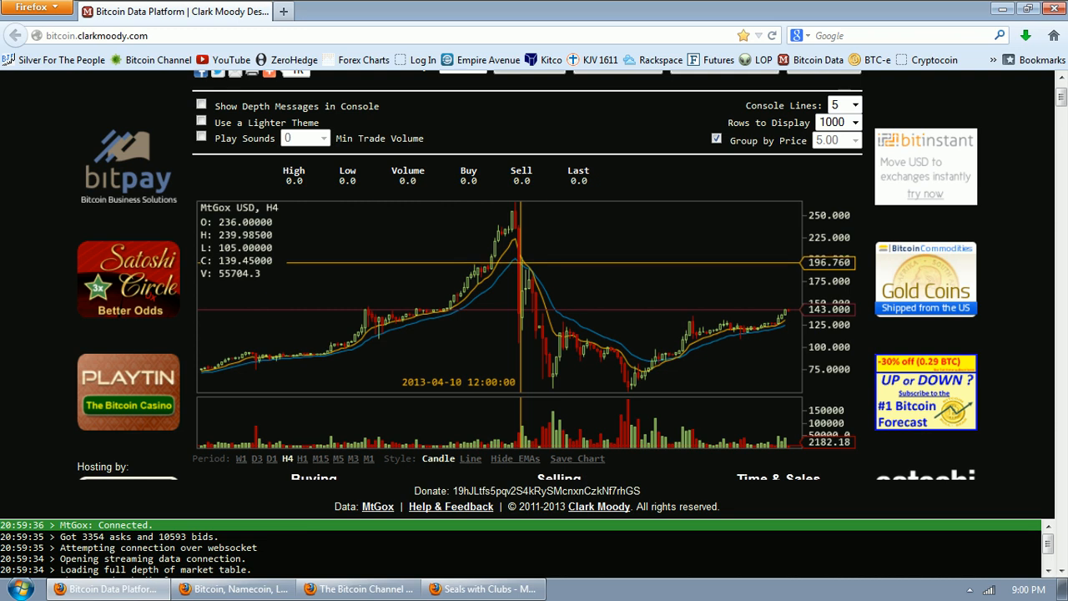
mouse_move(518, 284)
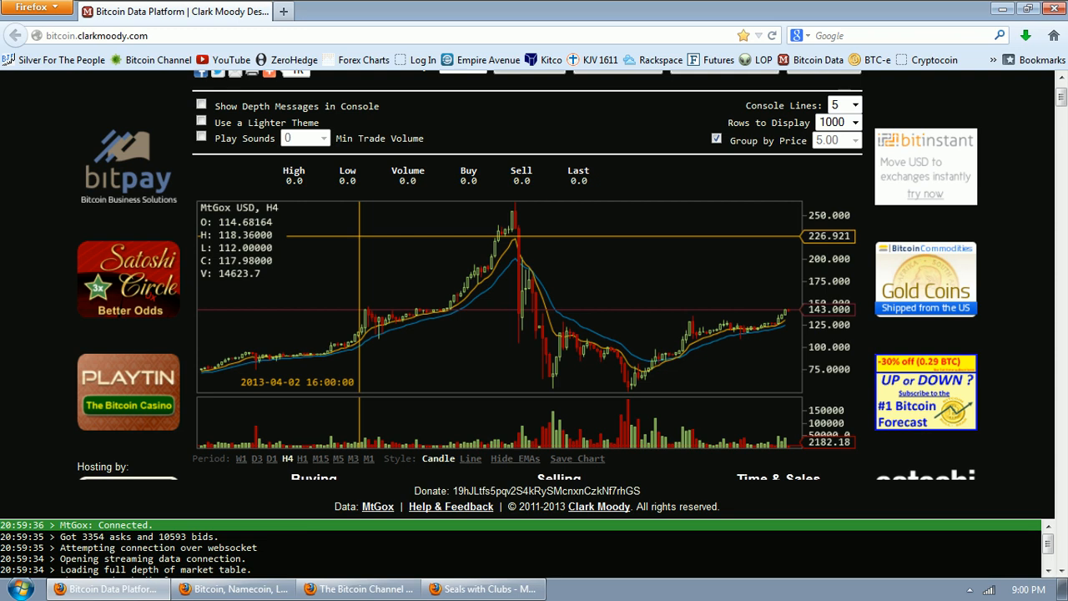
mouse_move(733, 345)
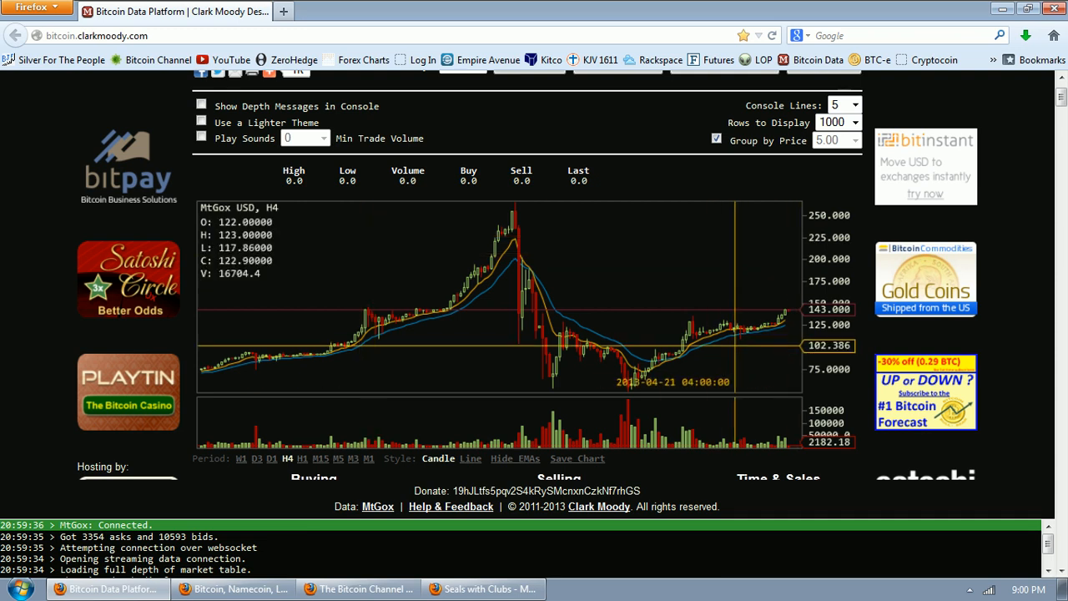
mouse_move(667, 268)
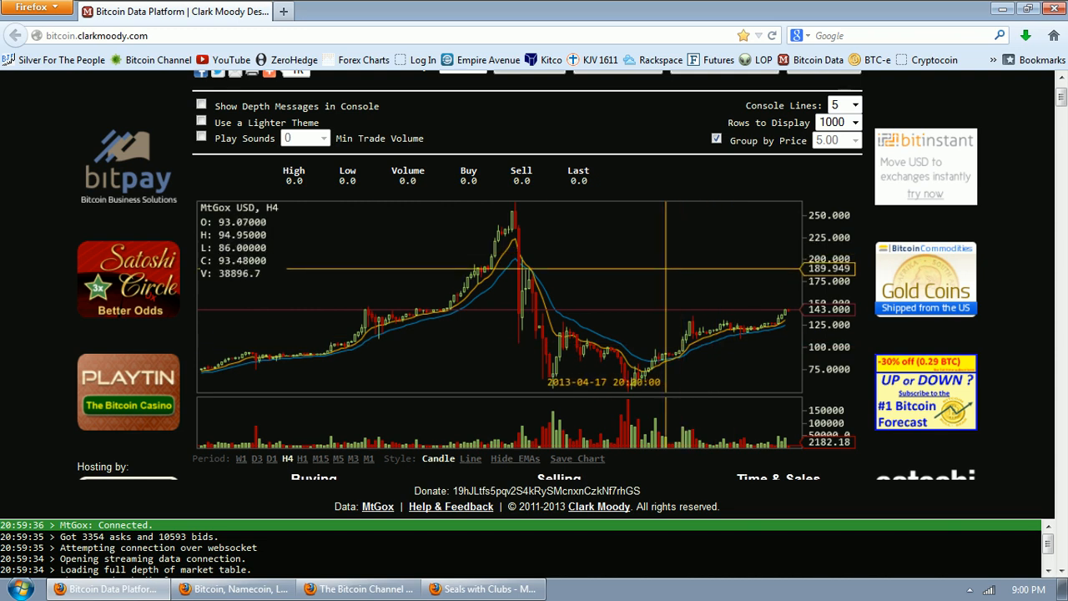
mouse_move(668, 264)
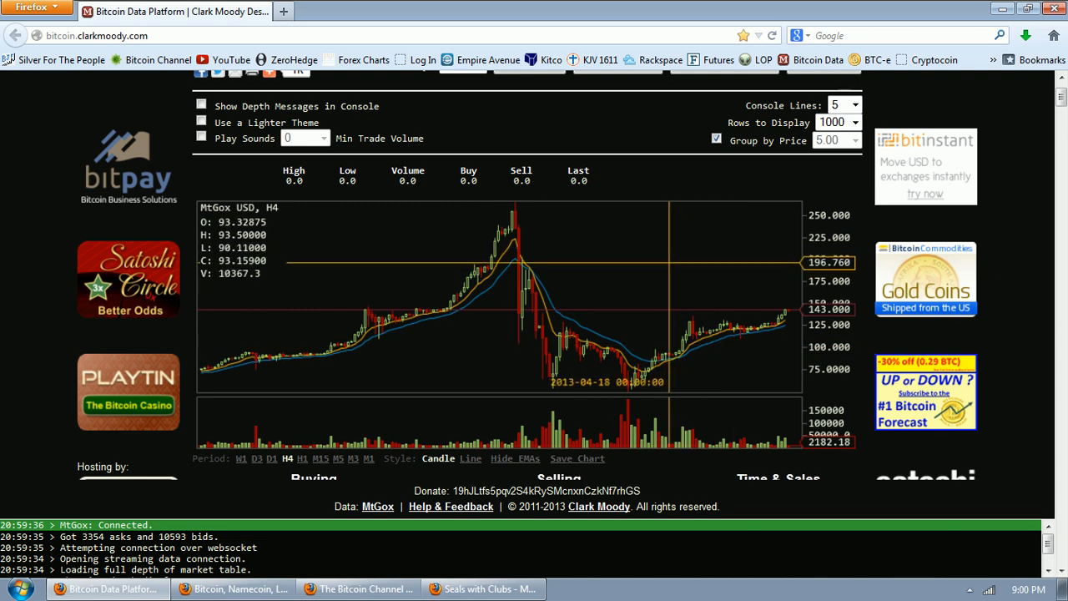
mouse_move(457, 335)
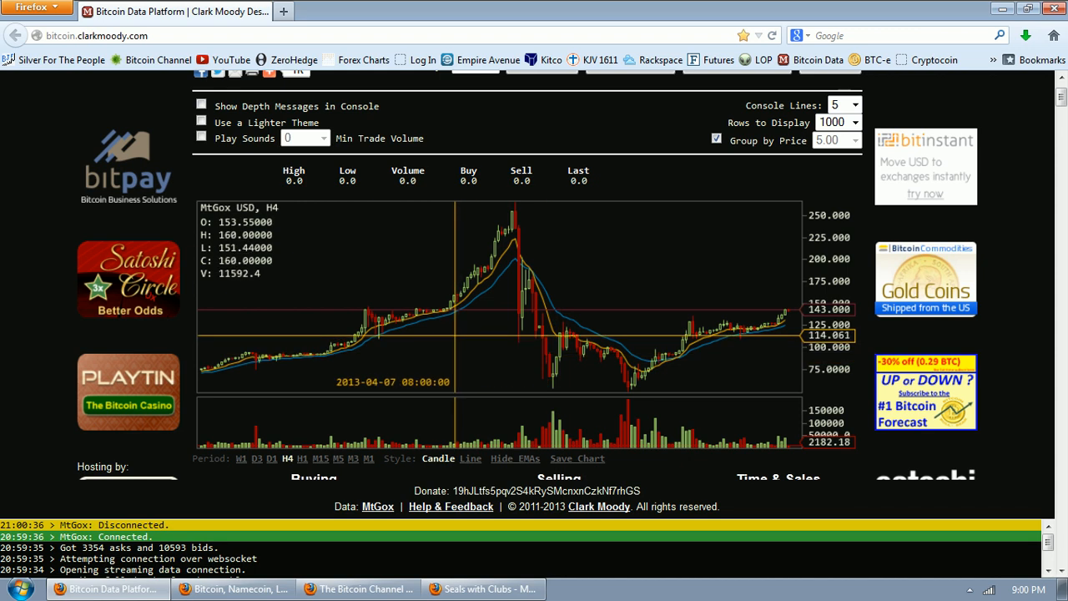